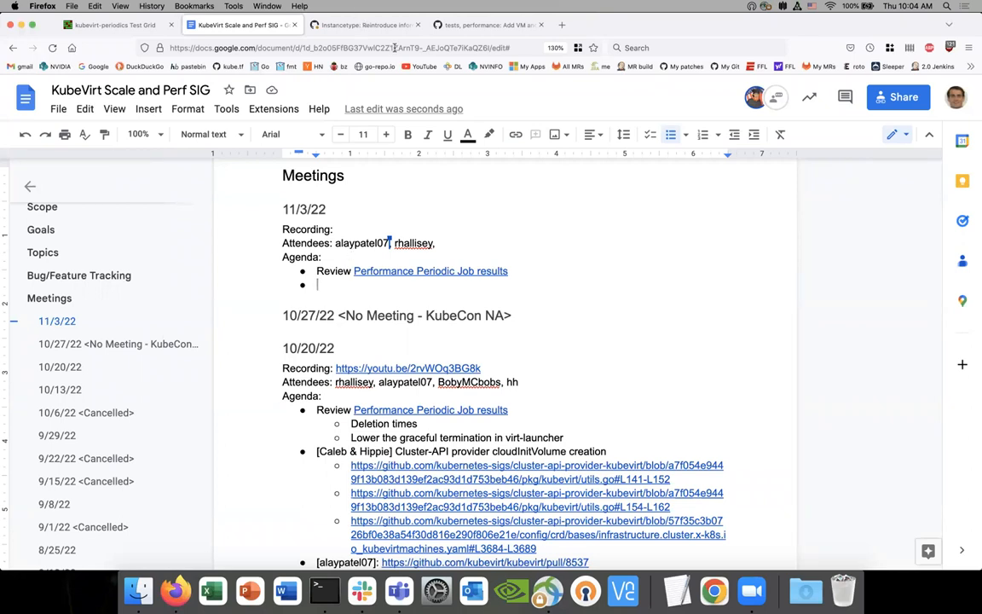
pyautogui.moveTo(530, 292)
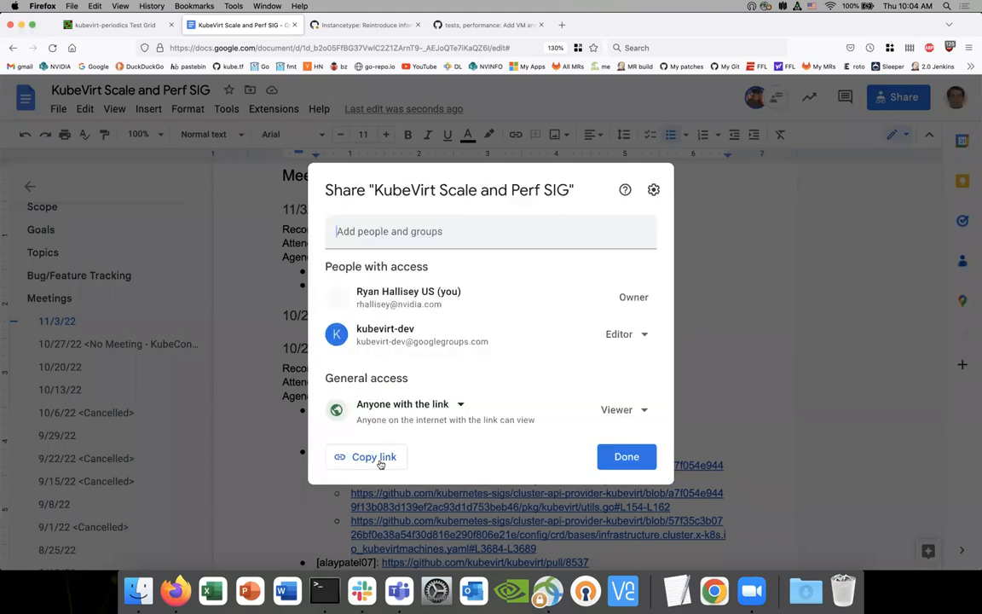
# Review the periodic cluster scale-density and 100-density test grids in TestGrid.
pyautogui.click(365, 457)
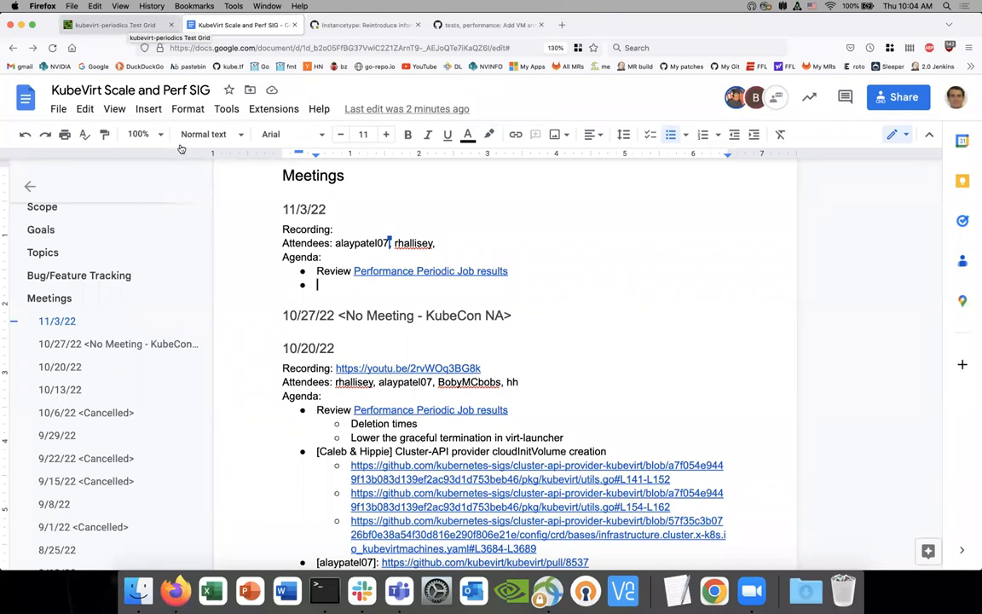
pyautogui.click(109, 25)
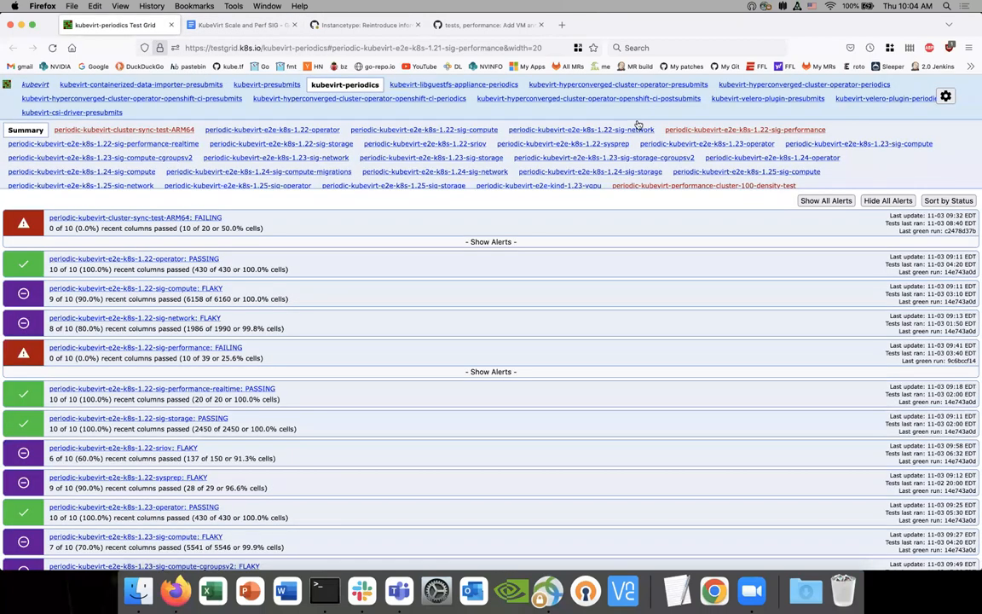
pyautogui.scroll(-3)
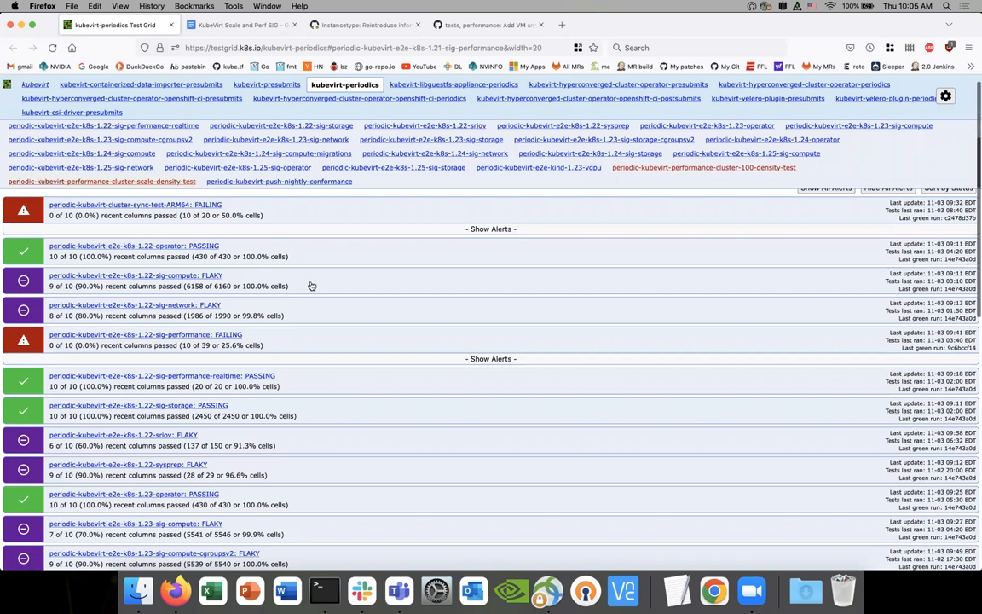
pyautogui.click(113, 181)
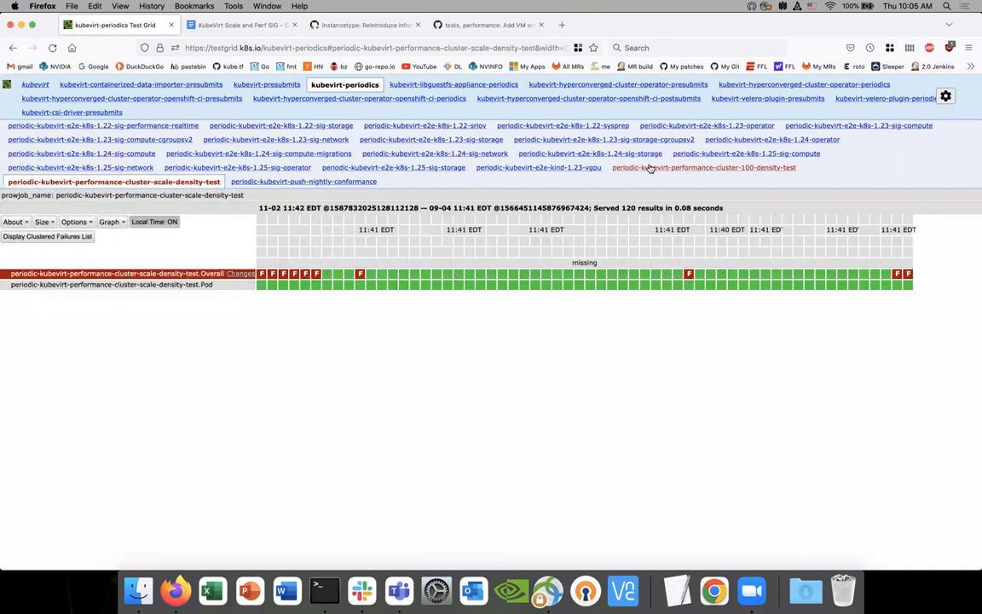
pyautogui.click(717, 168)
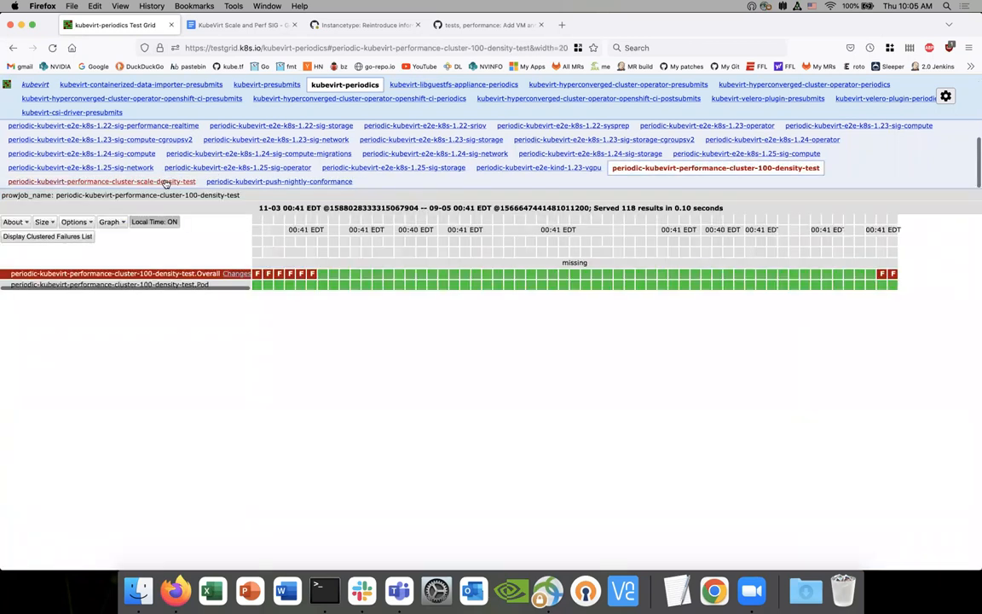
pyautogui.moveTo(168, 180)
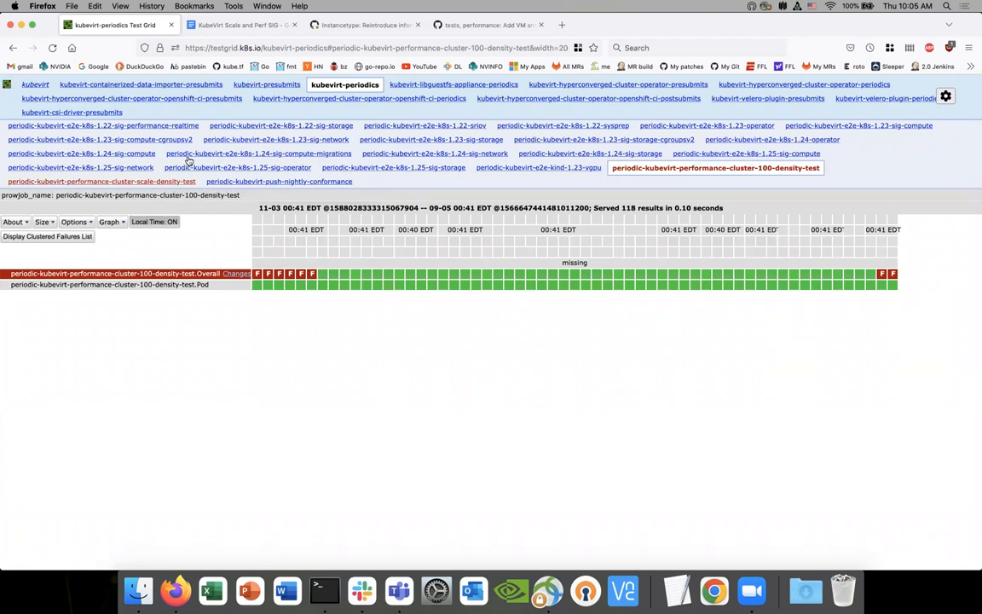
pyautogui.moveTo(160, 126)
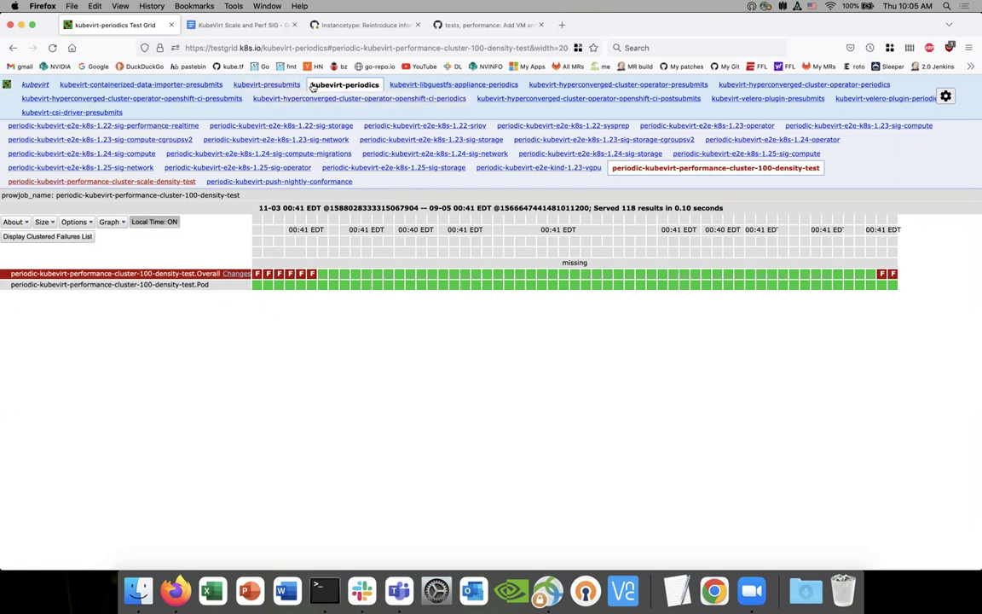
# Bring up the kubevirt-presubmits dashboard with the pull-kubevirt-e2e-k8s-1.22-sig-performance grid.
pyautogui.click(271, 85)
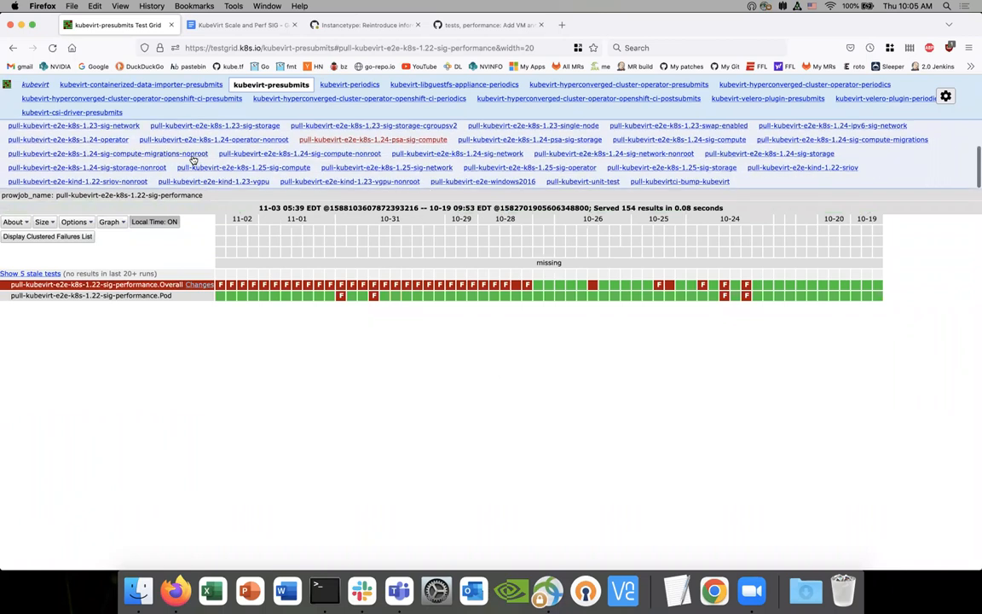
pyautogui.moveTo(525, 285)
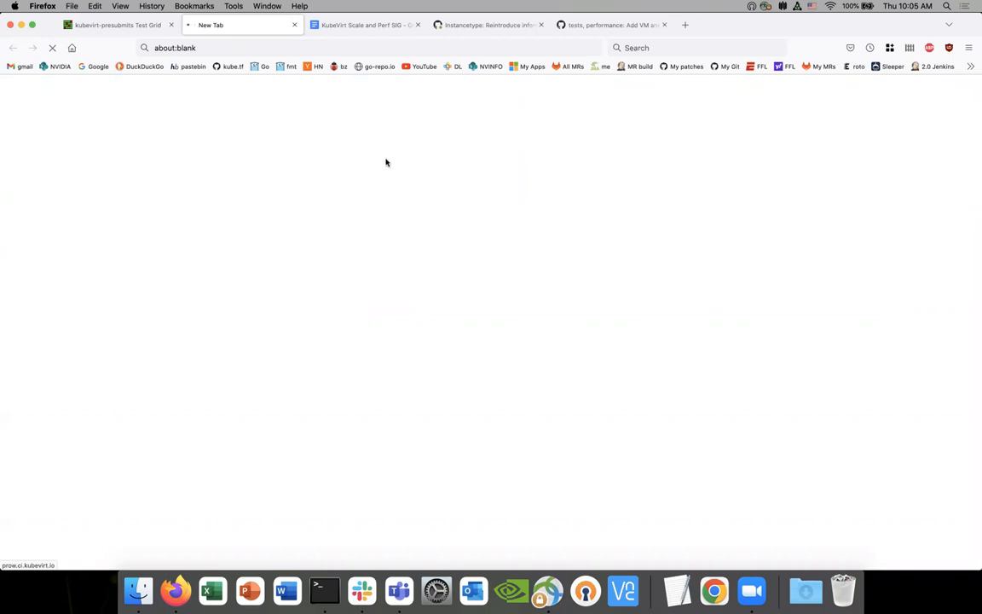
# Open a 1.22 sig-performance run's Prow log from the TestGrid grid, then return to the meeting notes.
pyautogui.click(119, 24)
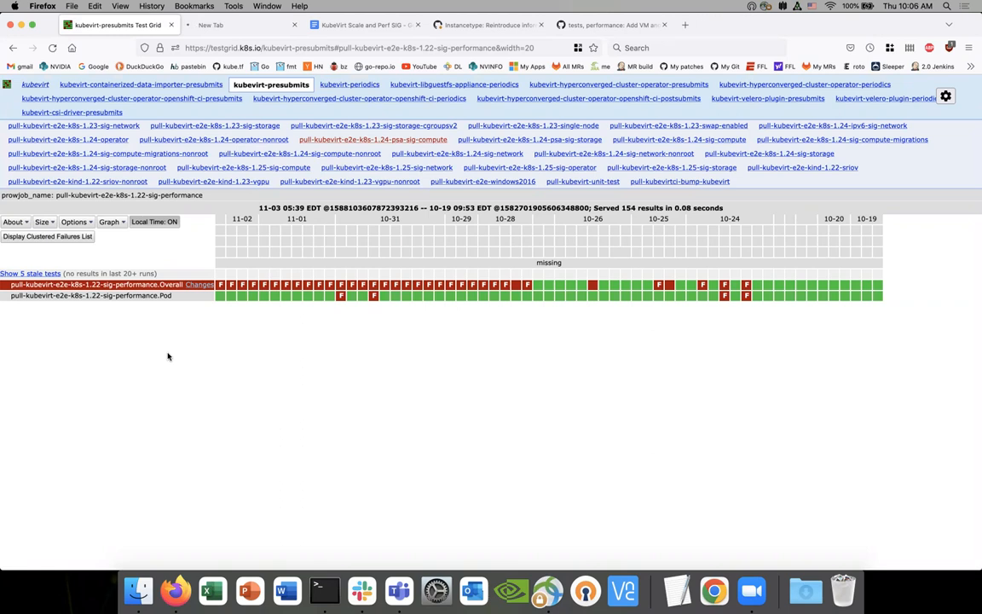
pyautogui.moveTo(181, 333)
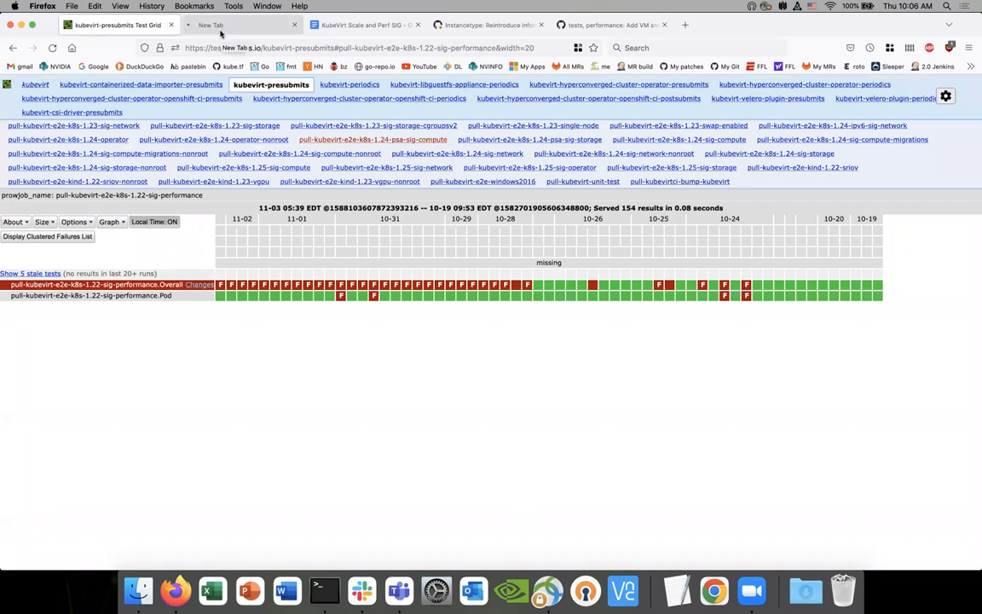
pyautogui.click(227, 26)
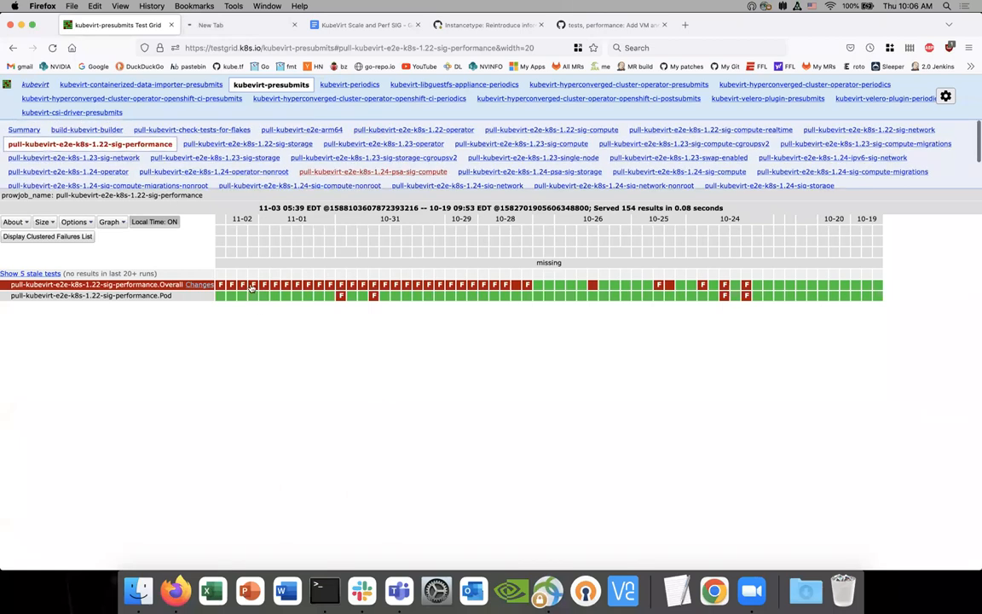
pyautogui.click(213, 24)
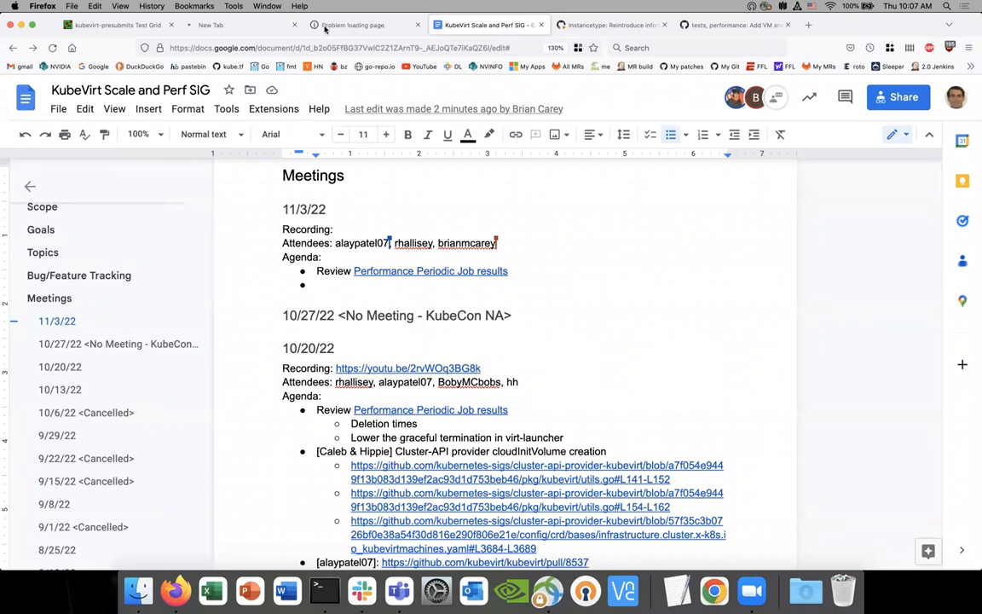
pyautogui.click(356, 25)
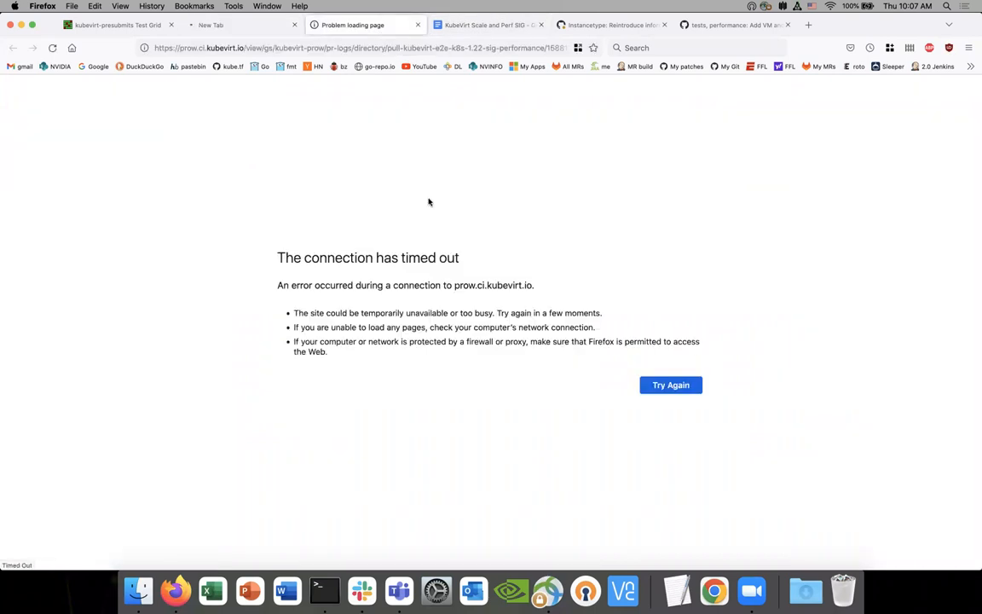
pyautogui.moveTo(601, 155)
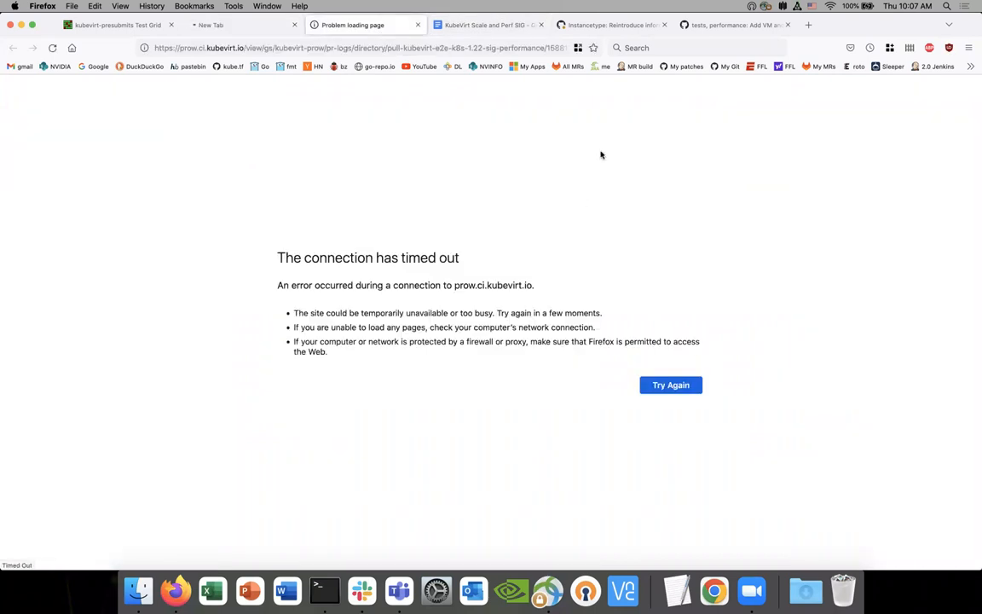
pyautogui.moveTo(576, 160)
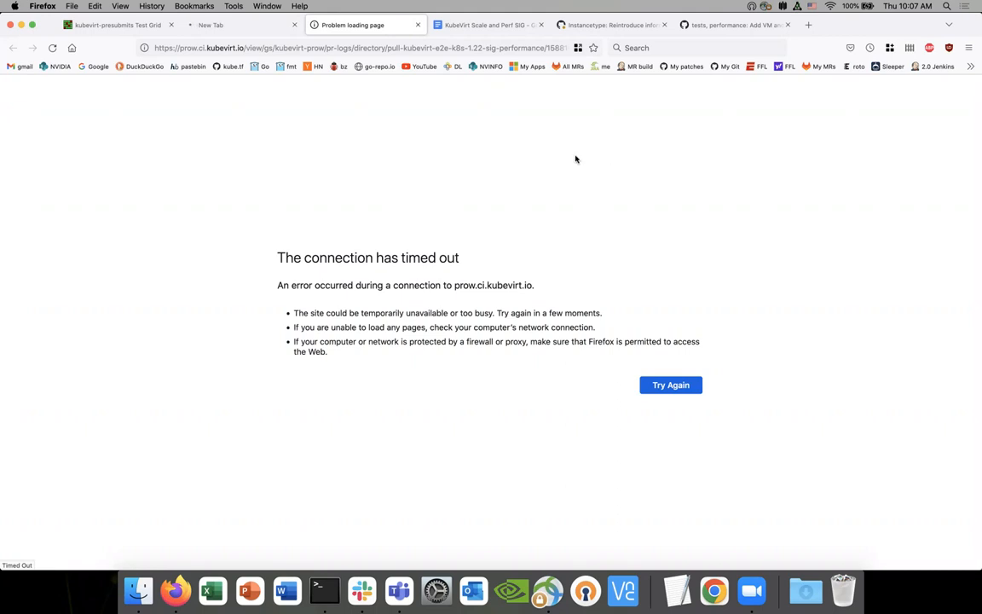
pyautogui.click(672, 386)
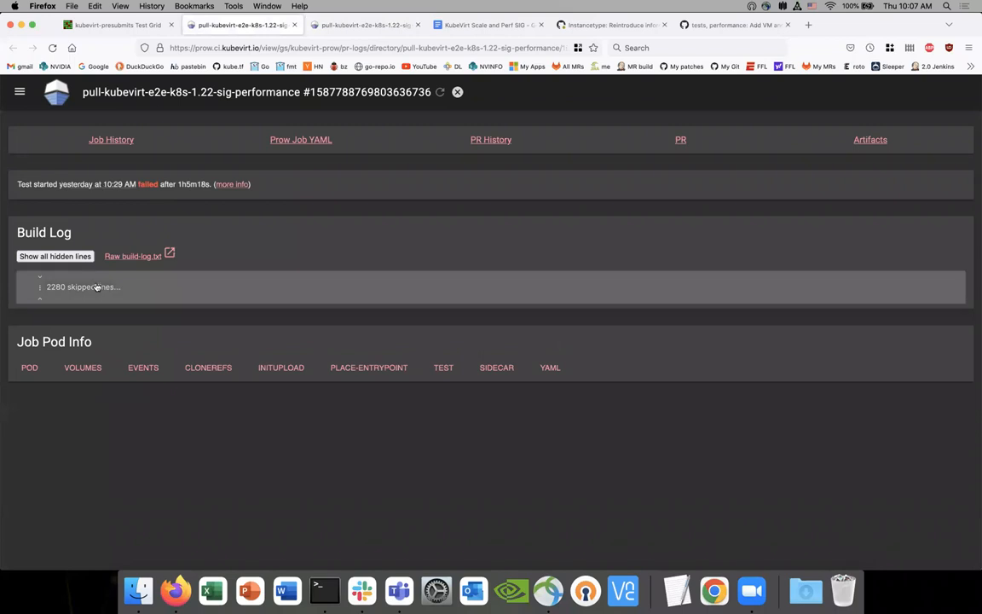
# Expand all hidden build-log lines and read down to the pending tests and VM console timeouts.
pyautogui.click(55, 256)
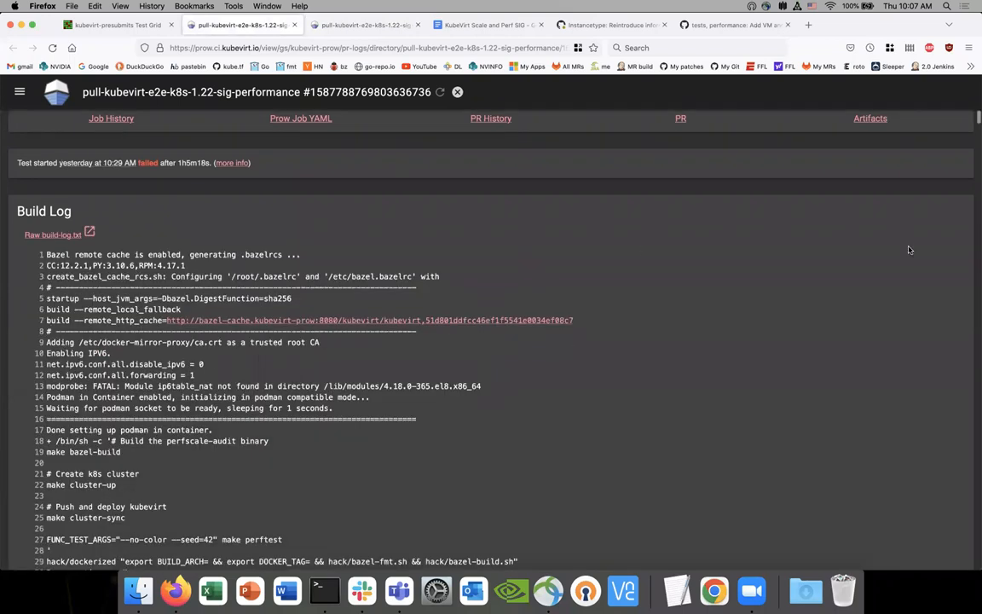
pyautogui.scroll(-3)
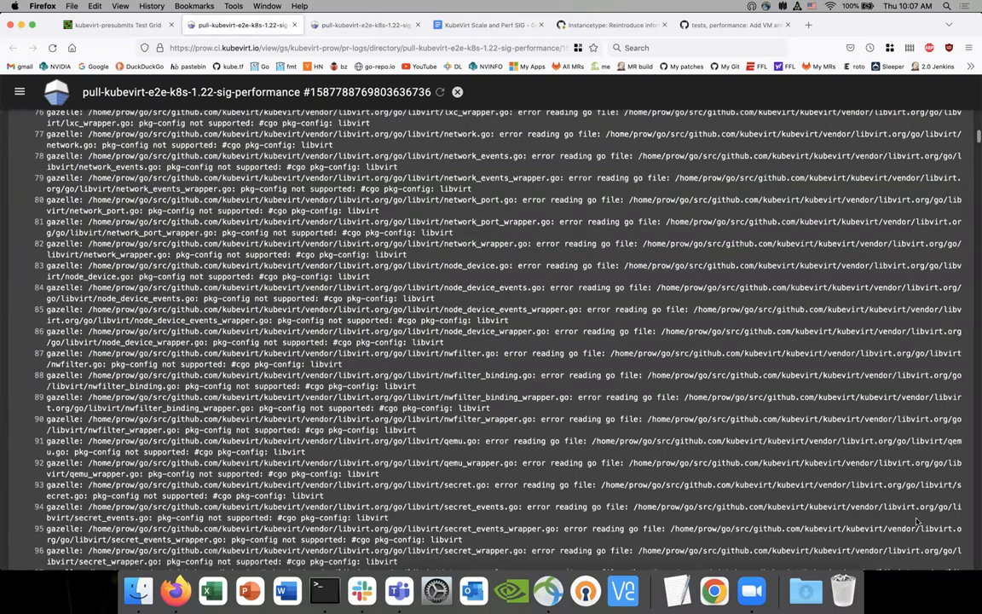
pyautogui.scroll(-3)
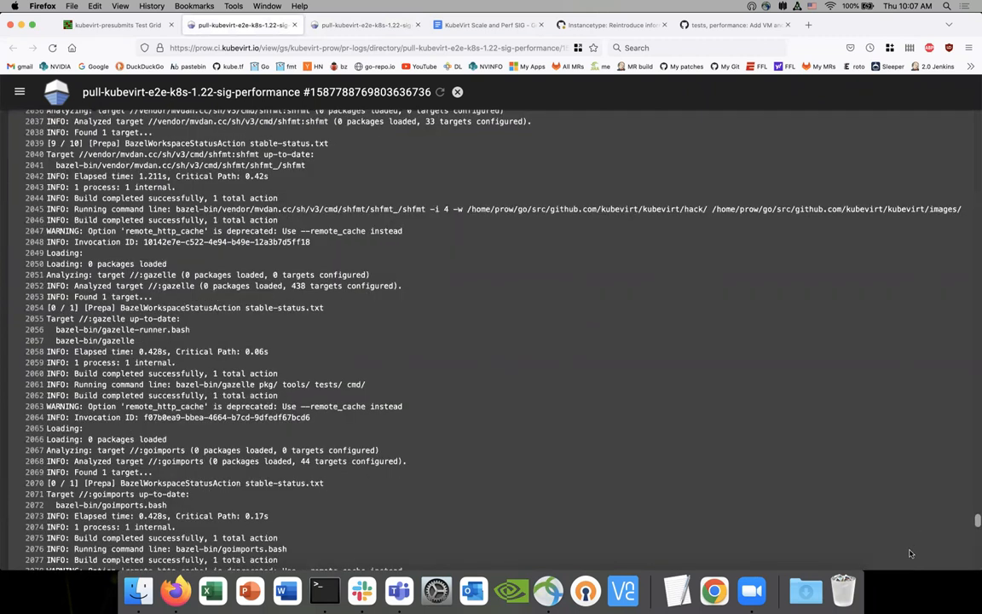
pyautogui.scroll(-3)
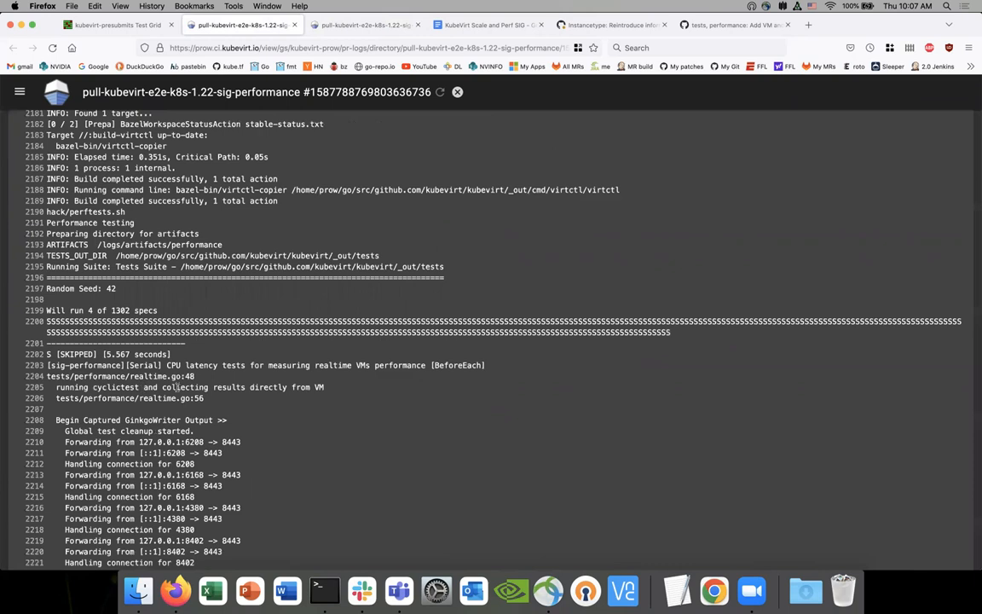
pyautogui.moveTo(201, 396)
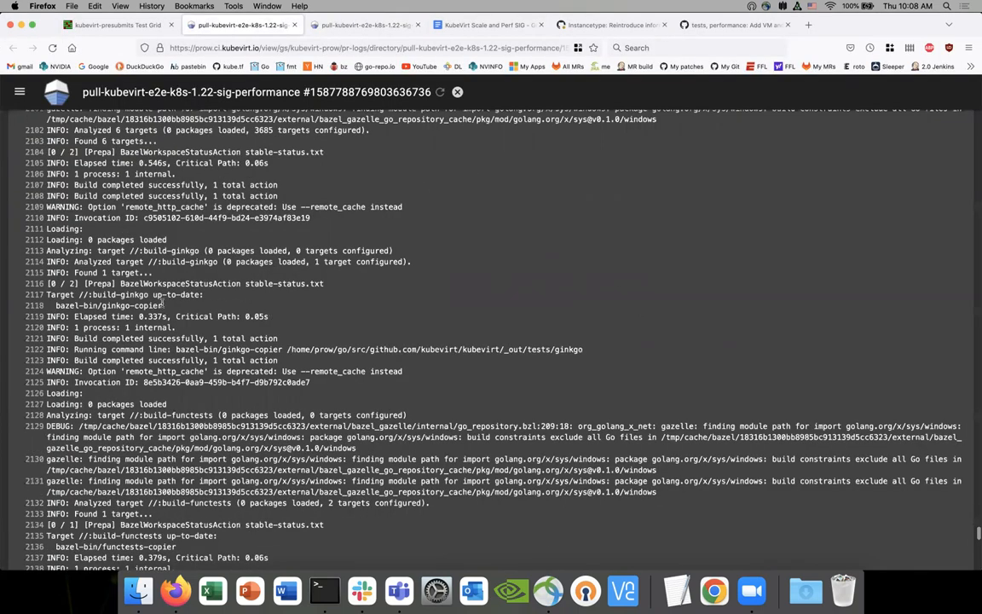
pyautogui.scroll(-3)
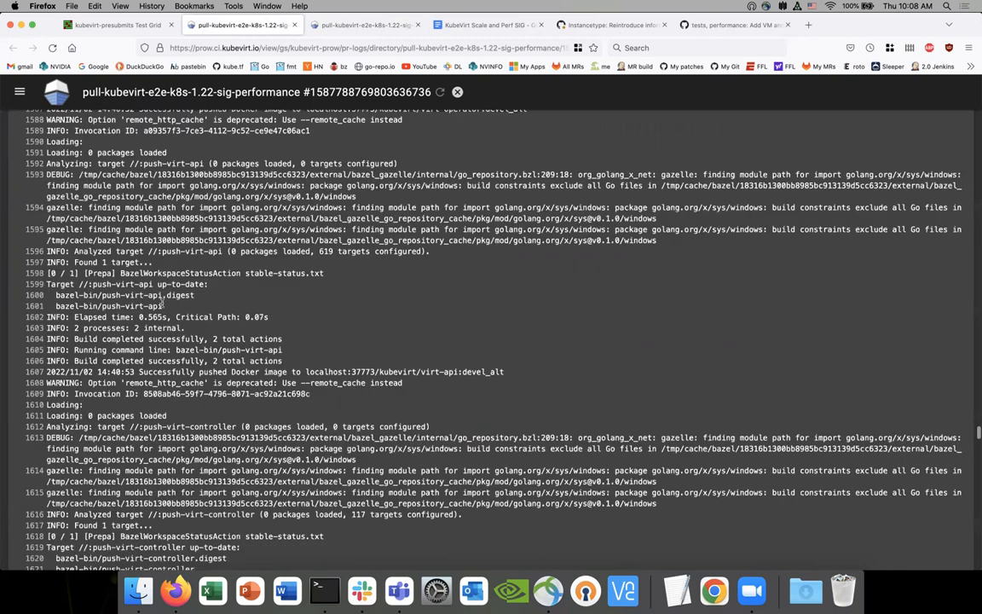
pyautogui.scroll(-3)
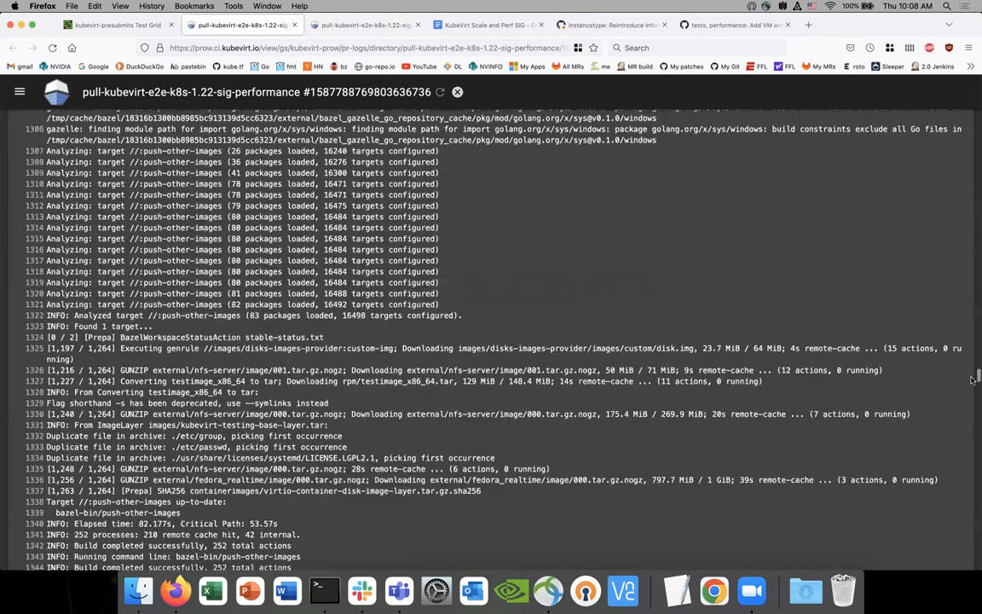
pyautogui.scroll(3)
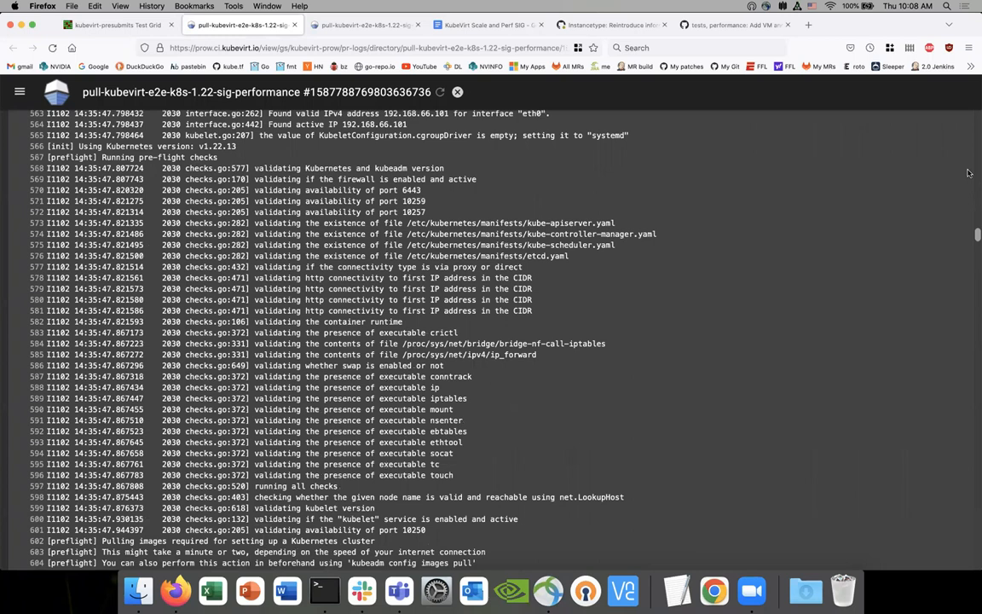
pyautogui.scroll(-3)
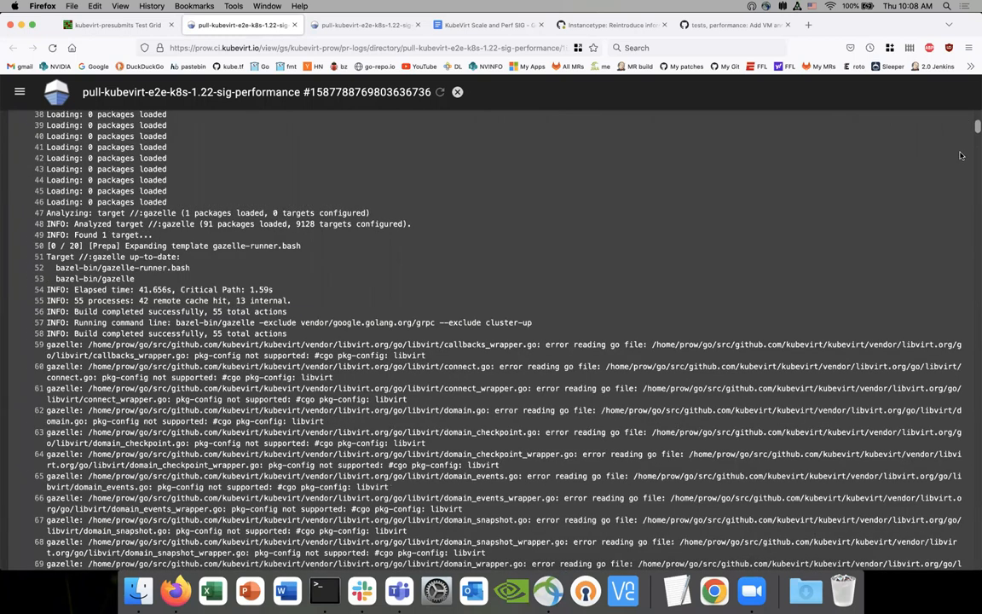
pyautogui.scroll(-3)
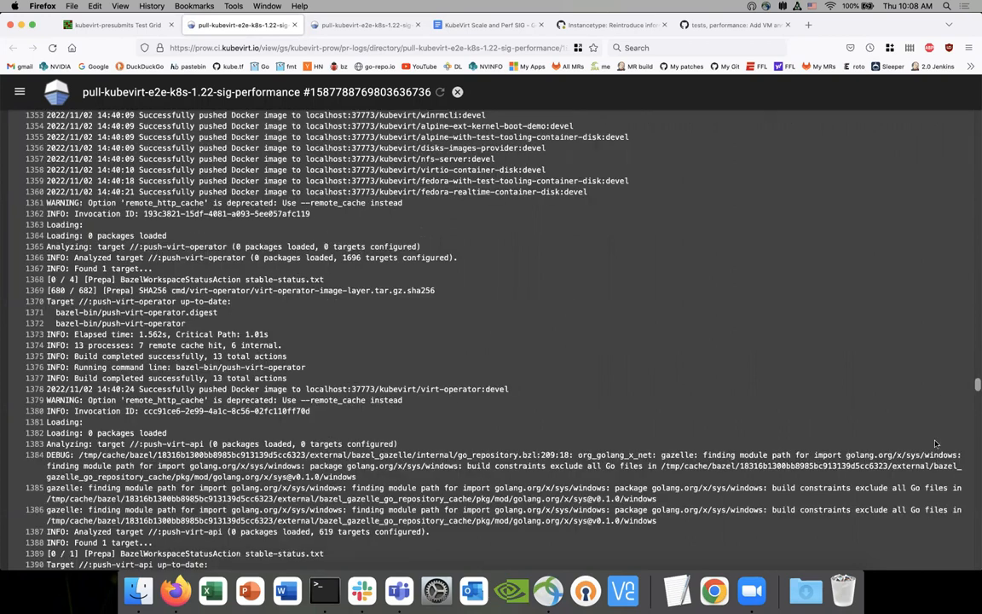
pyautogui.scroll(-3)
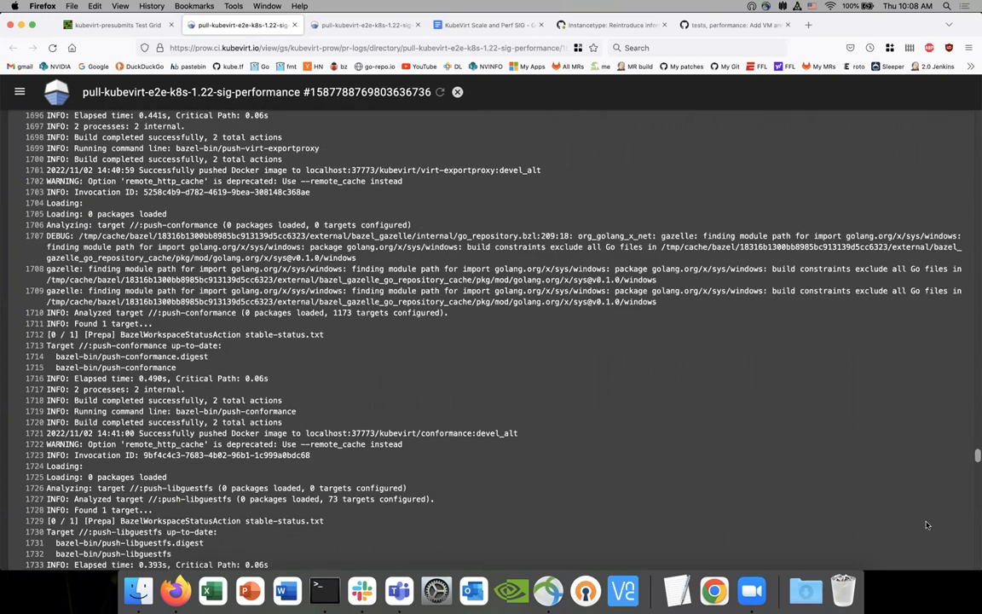
pyautogui.scroll(-3)
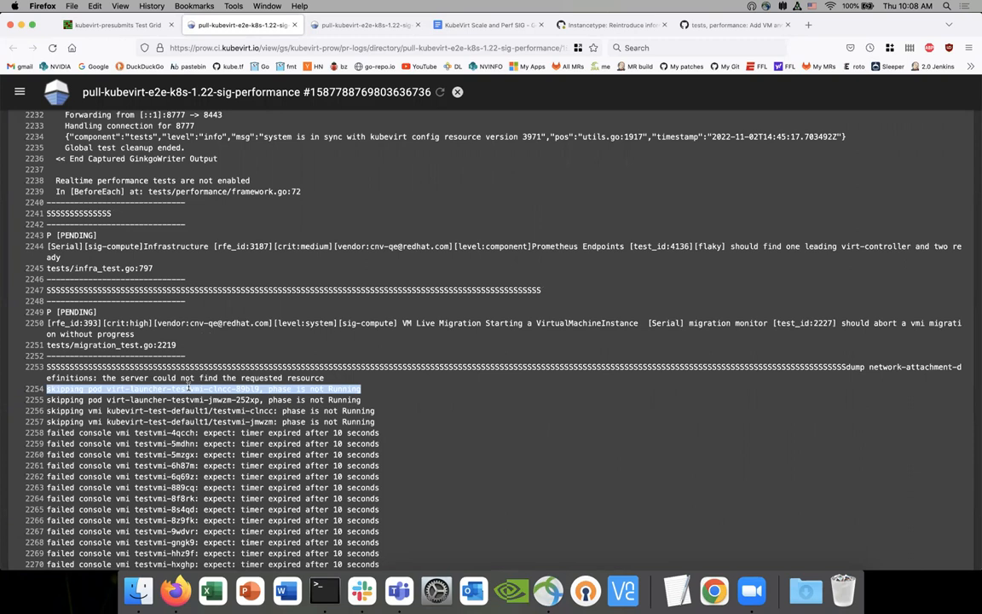
pyautogui.moveTo(127, 352)
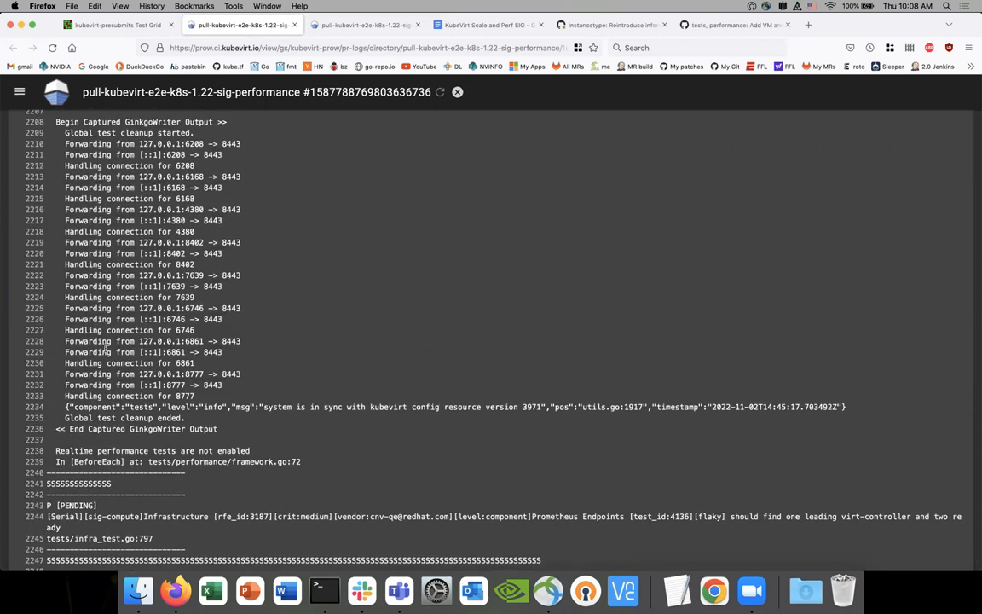
pyautogui.moveTo(129, 433)
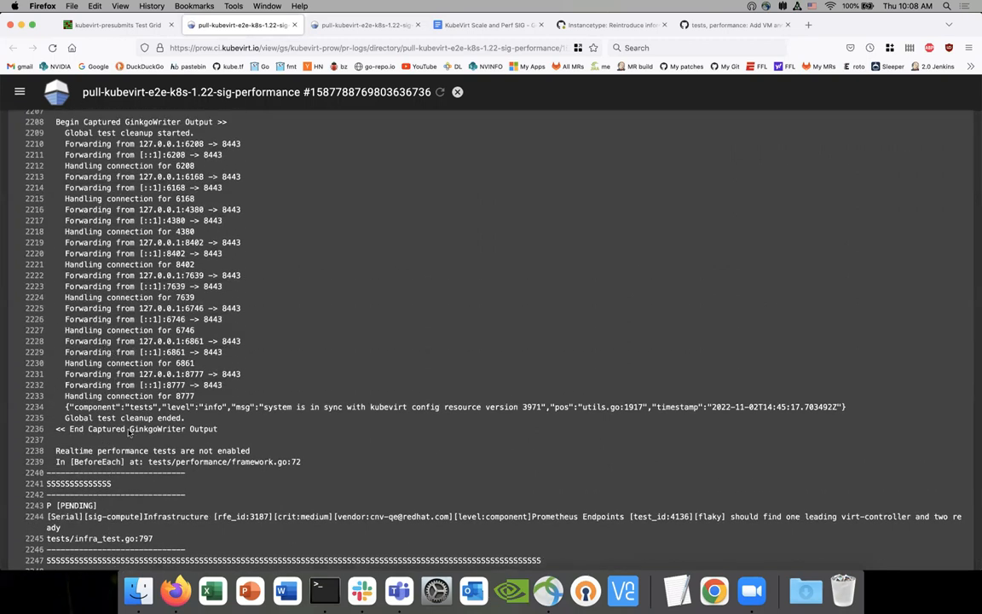
pyautogui.scroll(-3)
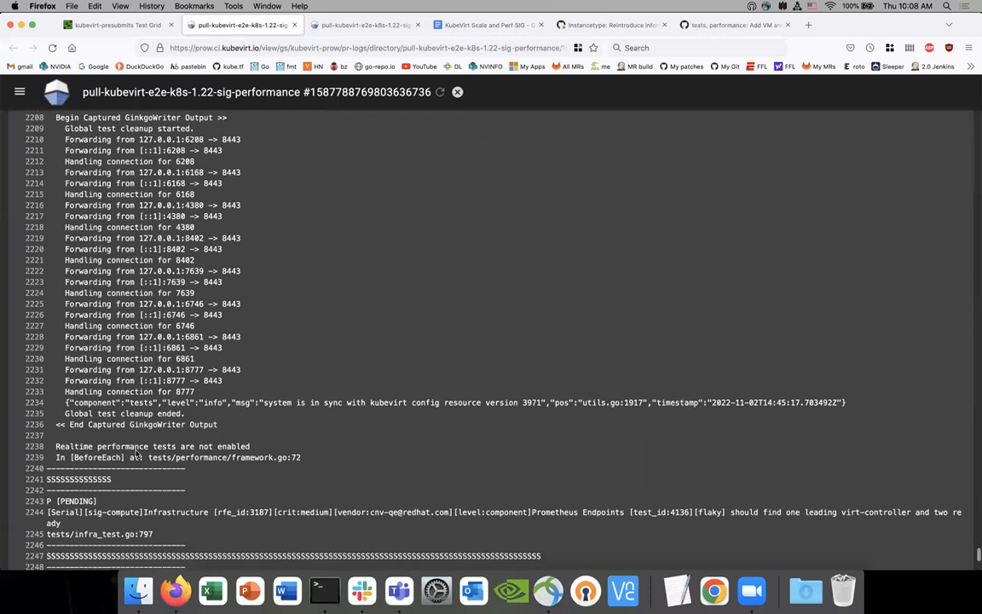
pyautogui.scroll(-3)
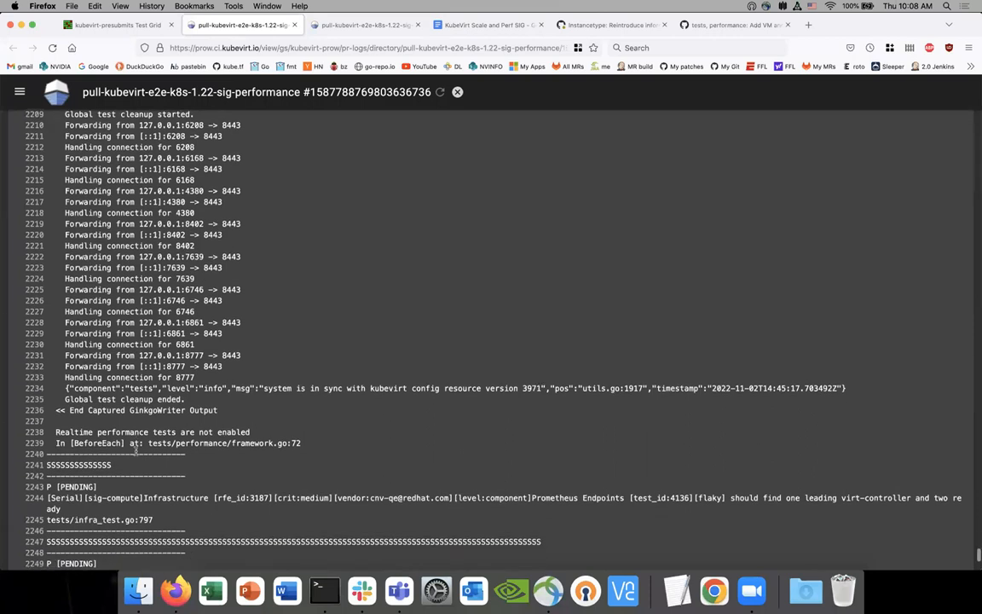
pyautogui.scroll(-3)
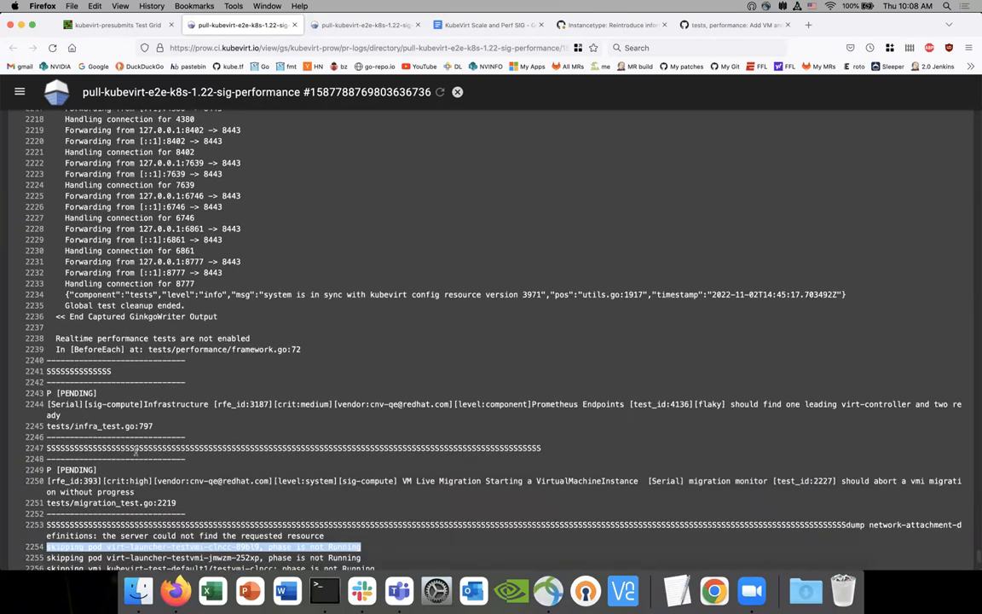
pyautogui.moveTo(404, 481)
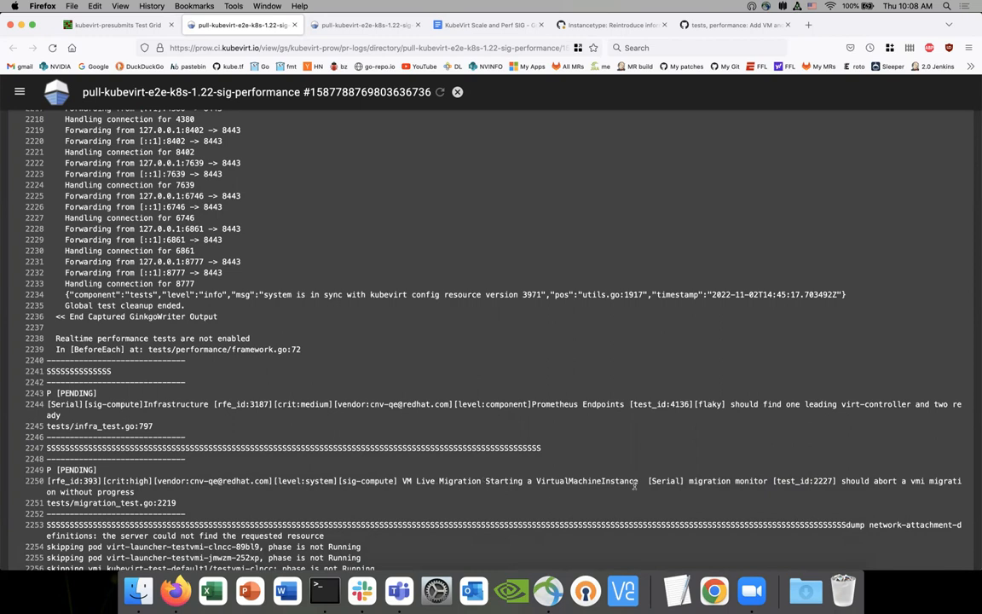
pyautogui.scroll(-3)
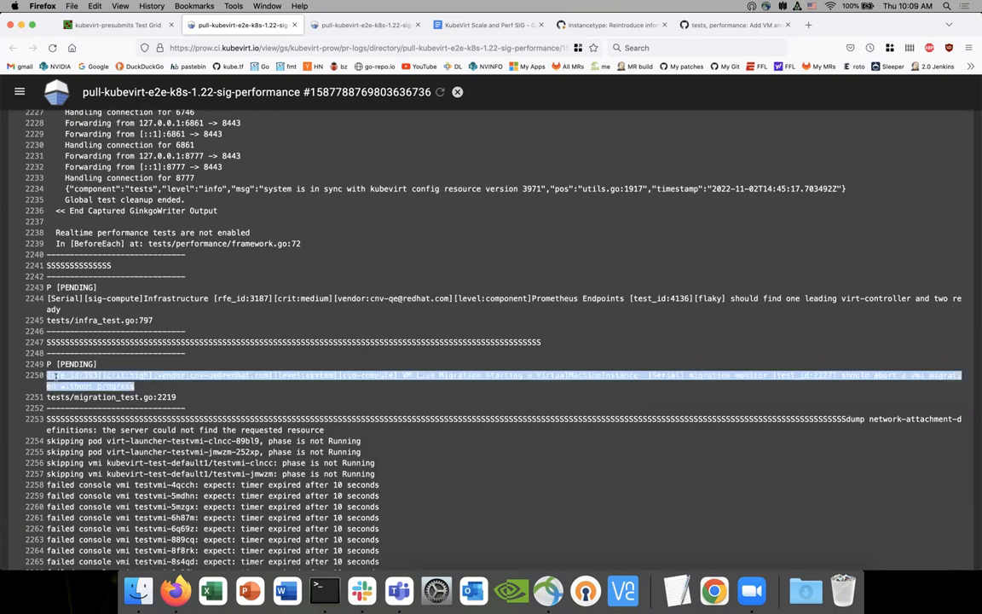
pyautogui.scroll(-3)
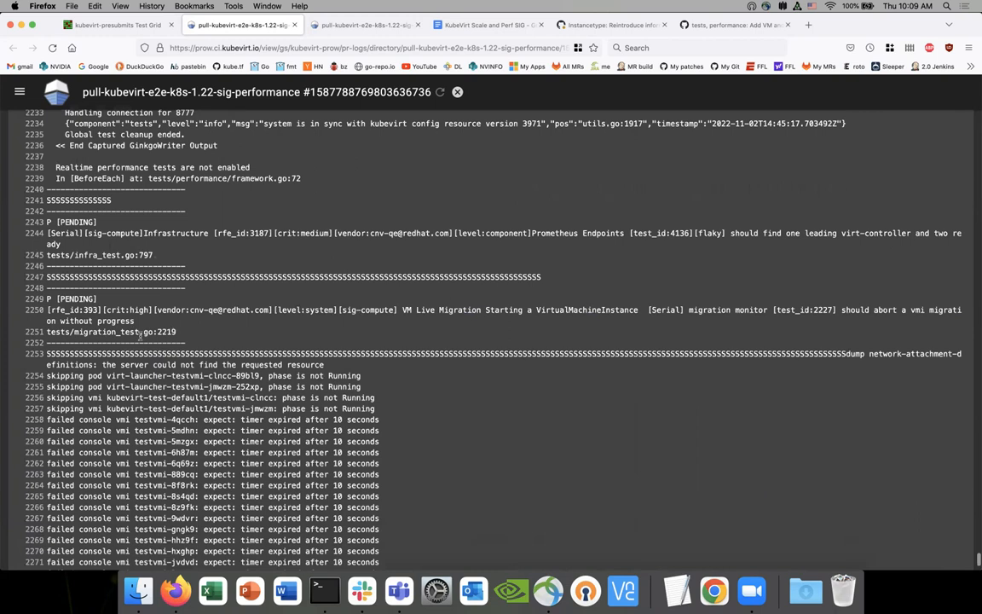
pyautogui.scroll(-3)
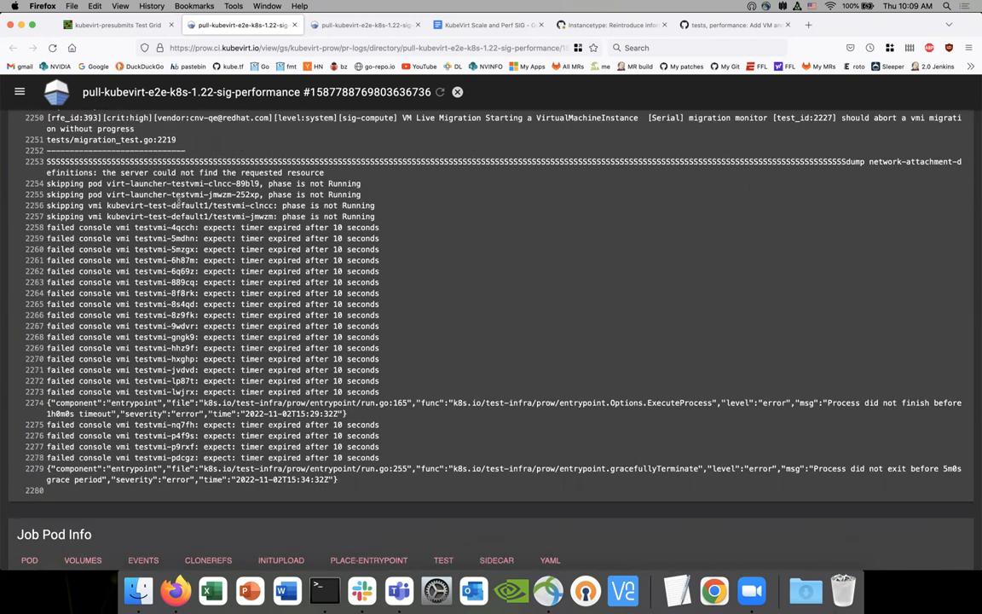
pyautogui.scroll(3)
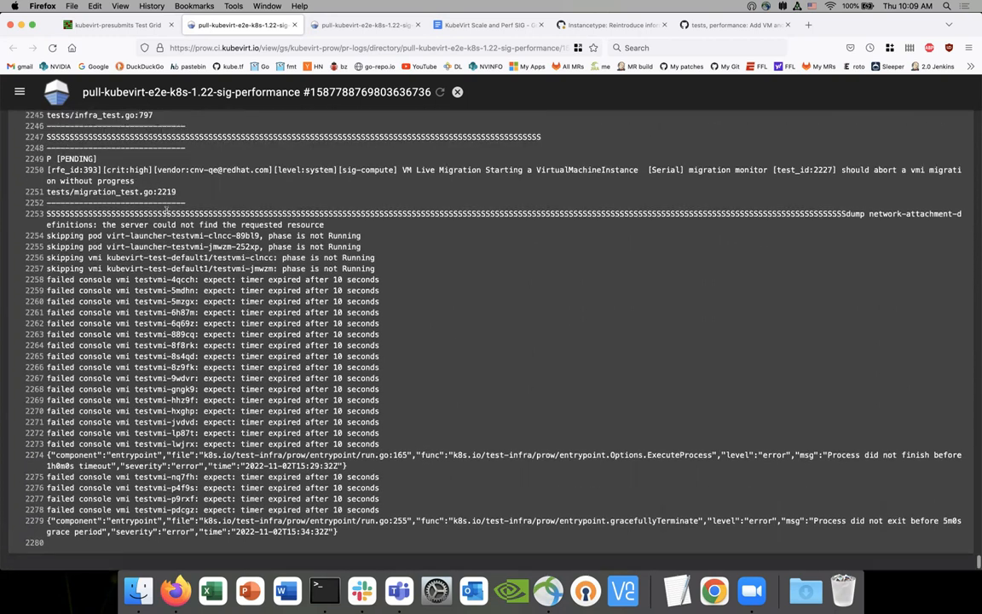
# Open the merged density-tests pull request #8658 from the triggering PR, then check the job log.
pyautogui.click(638, 25)
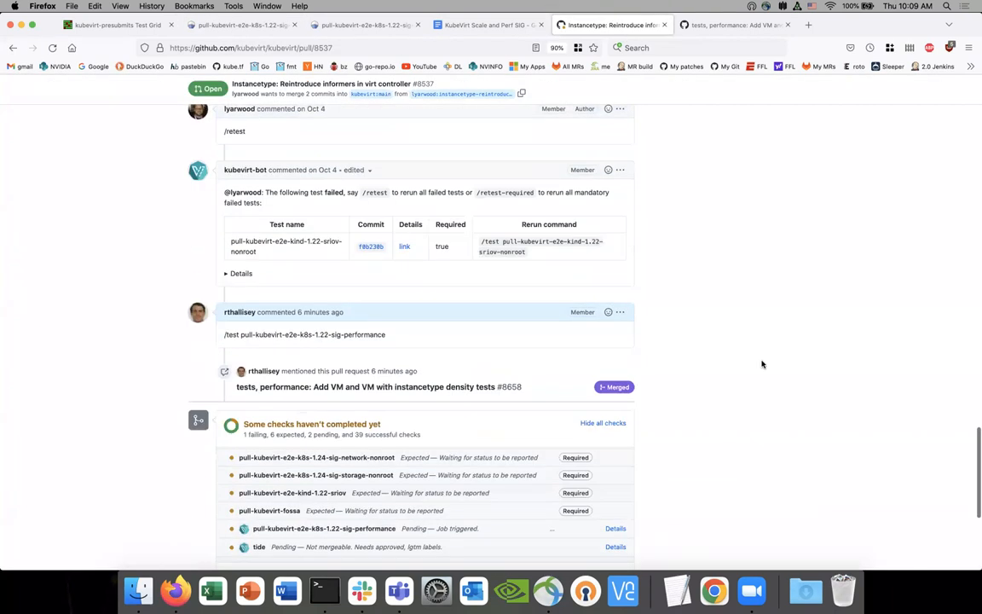
pyautogui.click(380, 387)
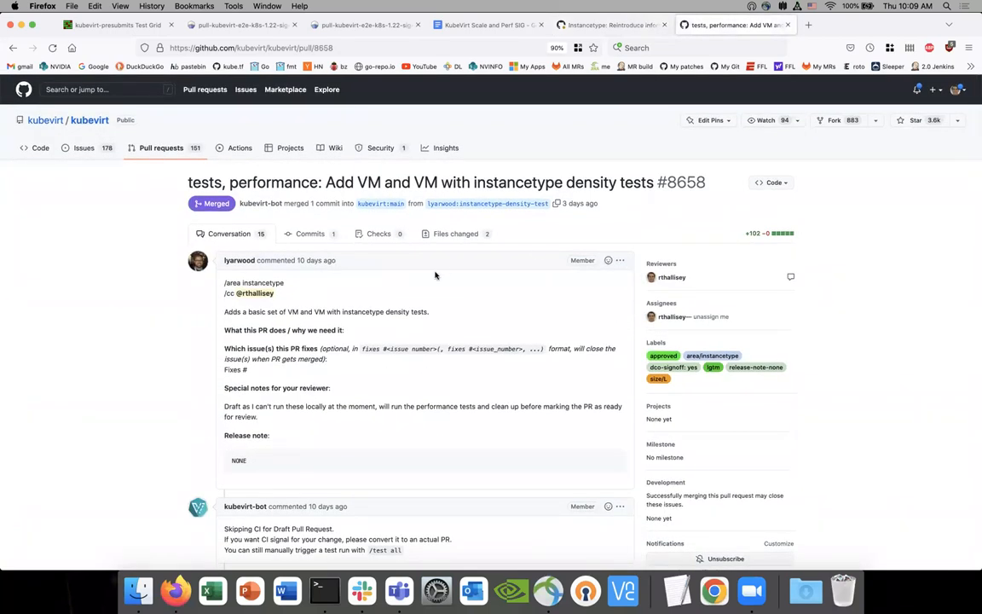
pyautogui.moveTo(191, 289)
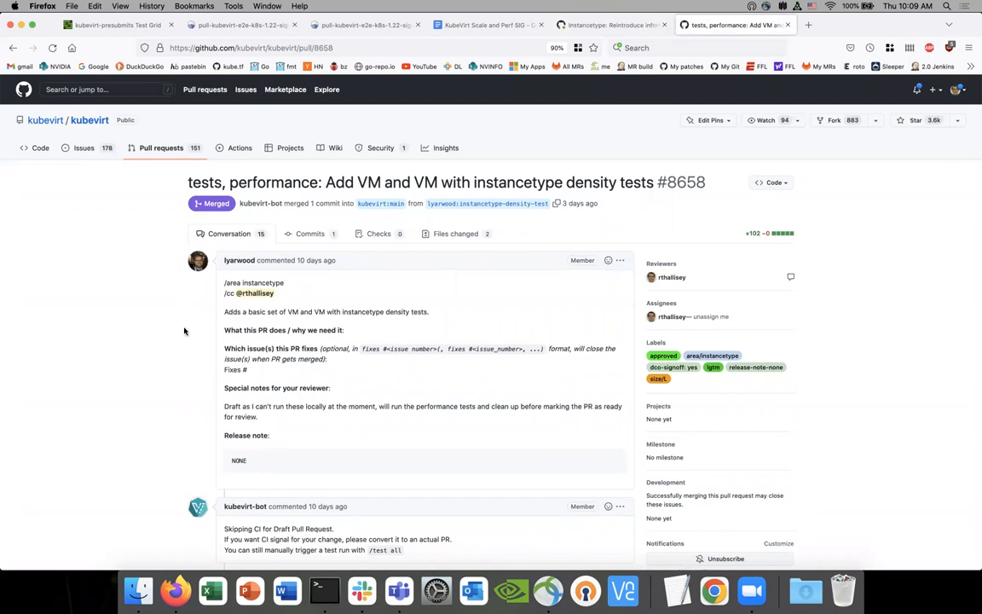
pyautogui.moveTo(153, 324)
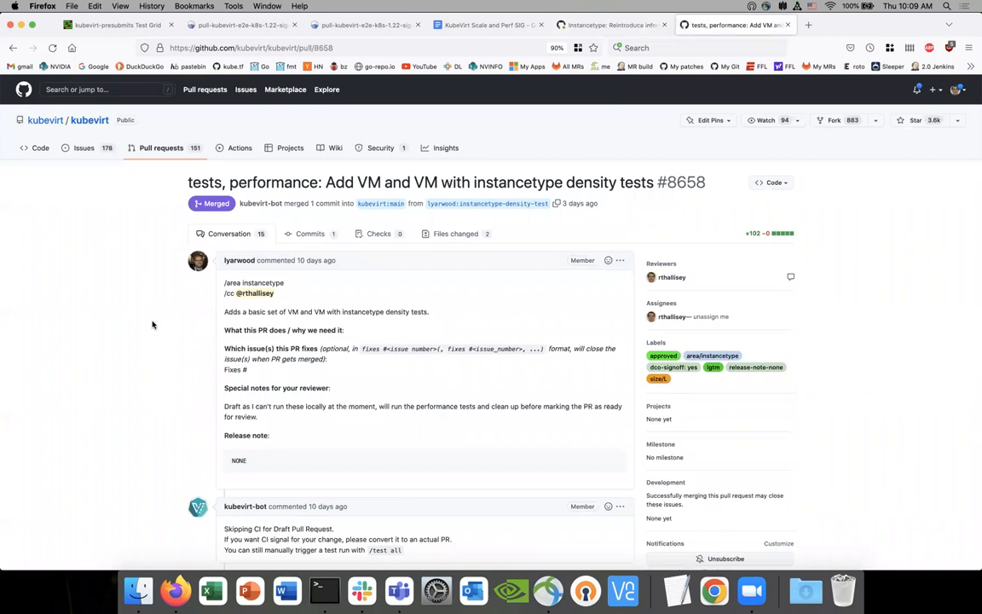
pyautogui.moveTo(143, 242)
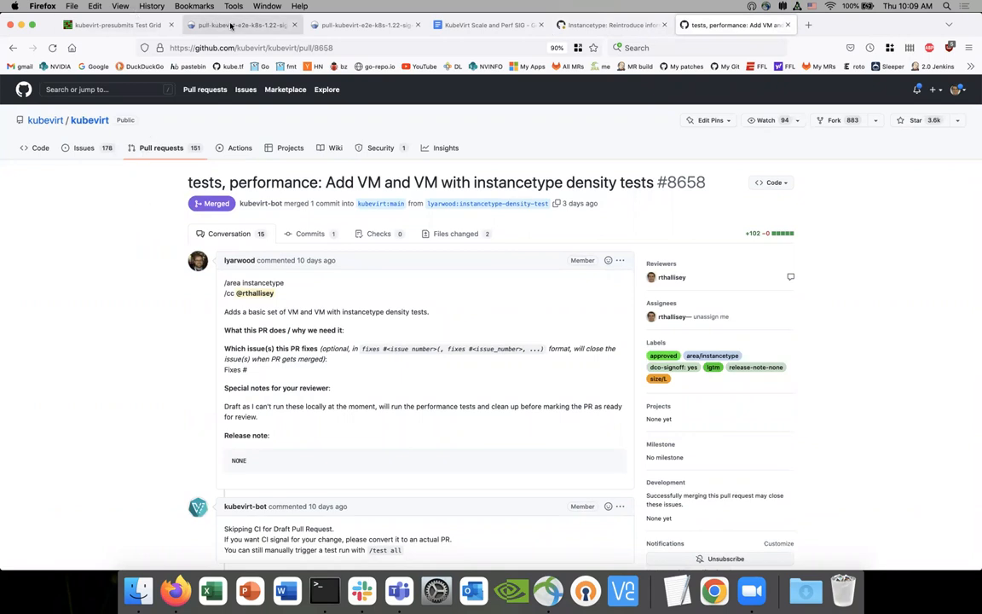
pyautogui.click(242, 27)
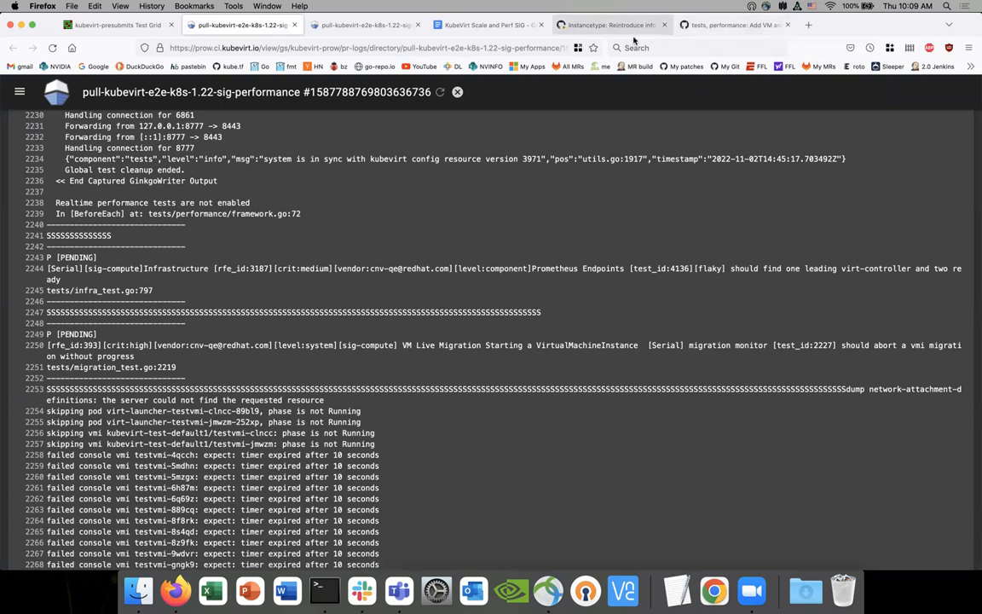
pyautogui.scroll(3)
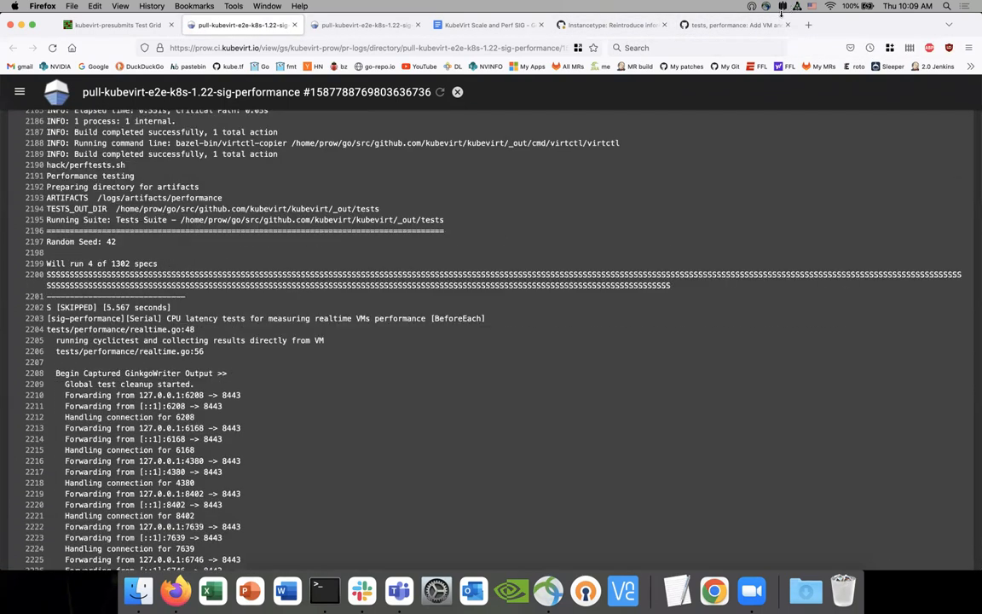
# Review PR #8658's failed sig-performance test report and return to the Bazel build output.
pyautogui.click(742, 24)
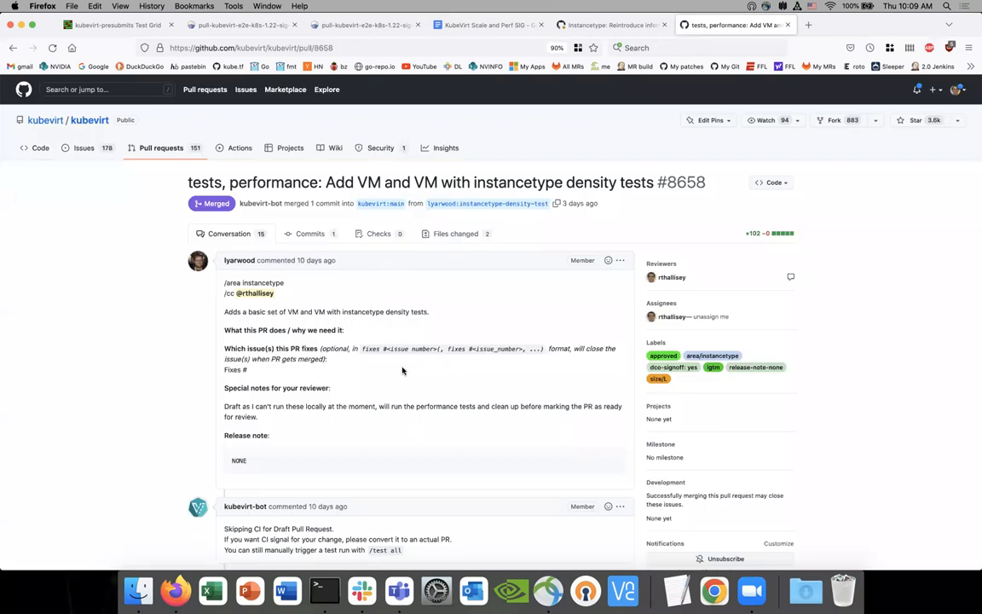
pyautogui.moveTo(184, 239)
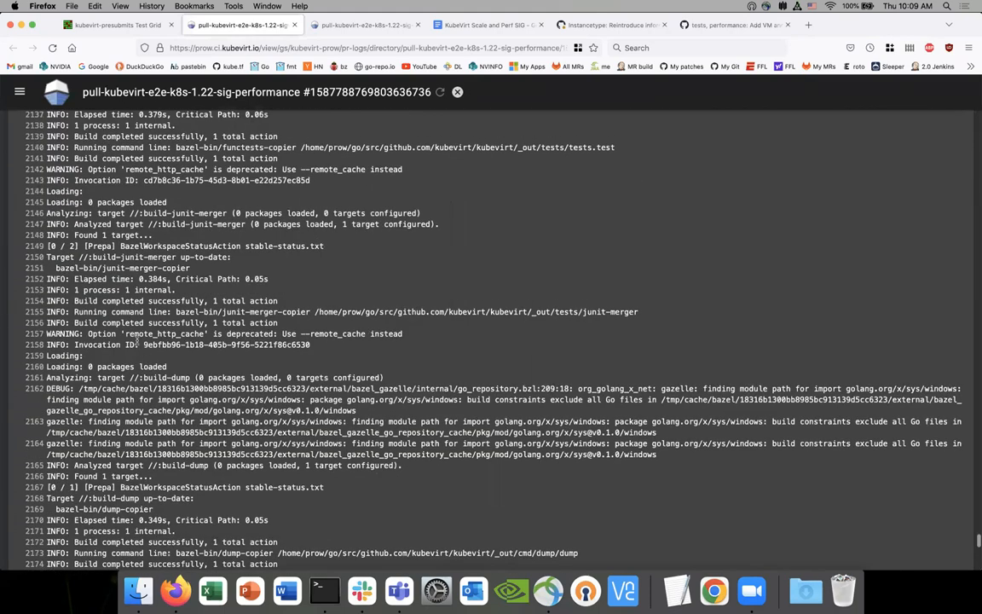
pyautogui.click(733, 24)
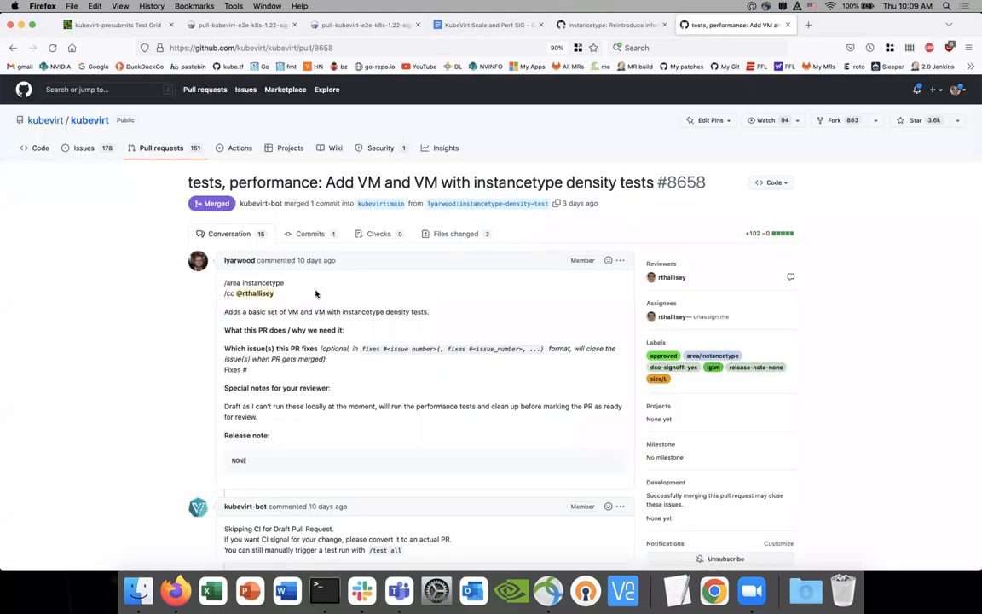
pyautogui.scroll(-3)
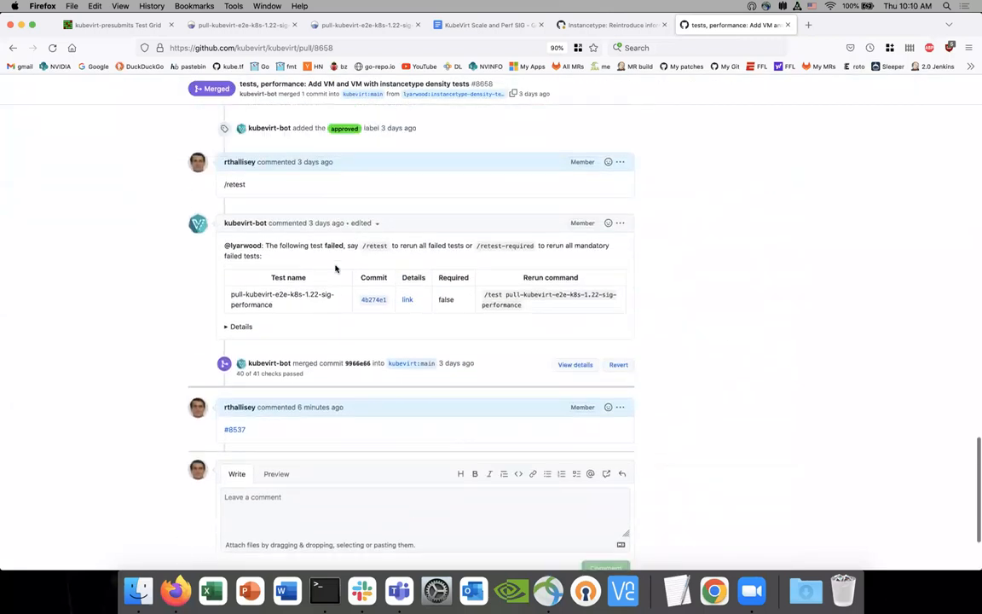
pyautogui.scroll(3)
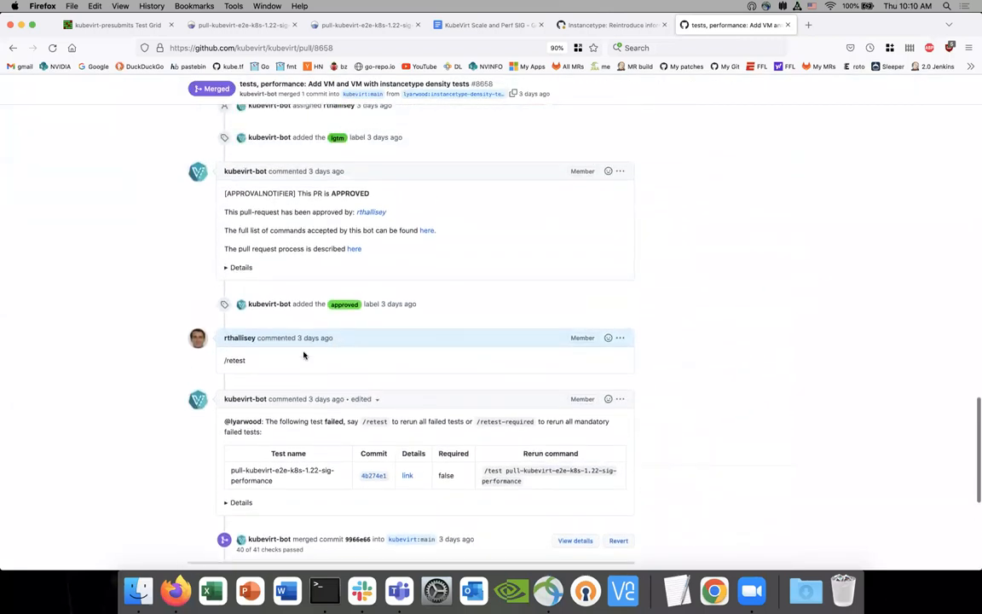
pyautogui.click(128, 26)
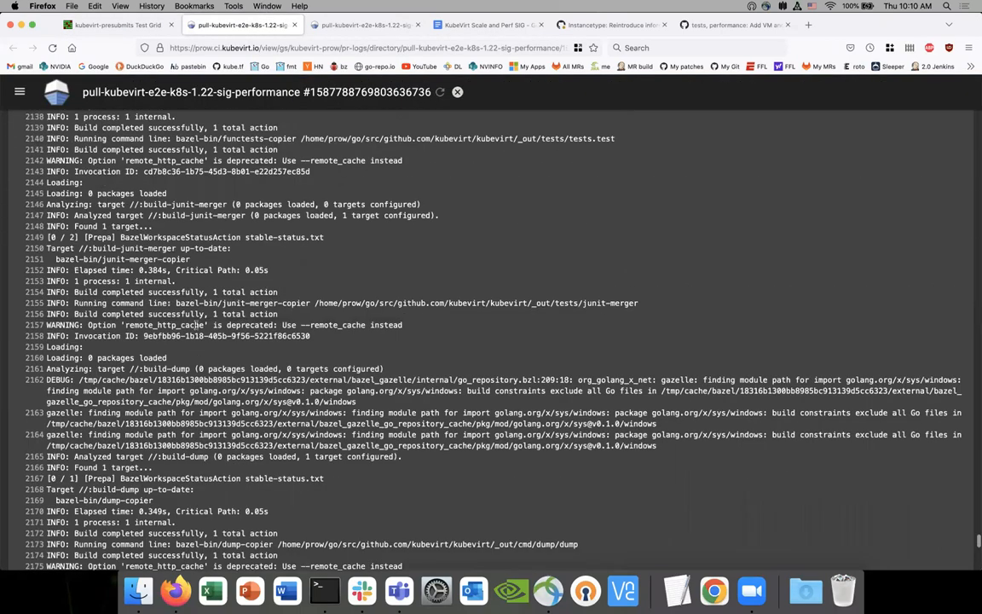
pyautogui.scroll(3)
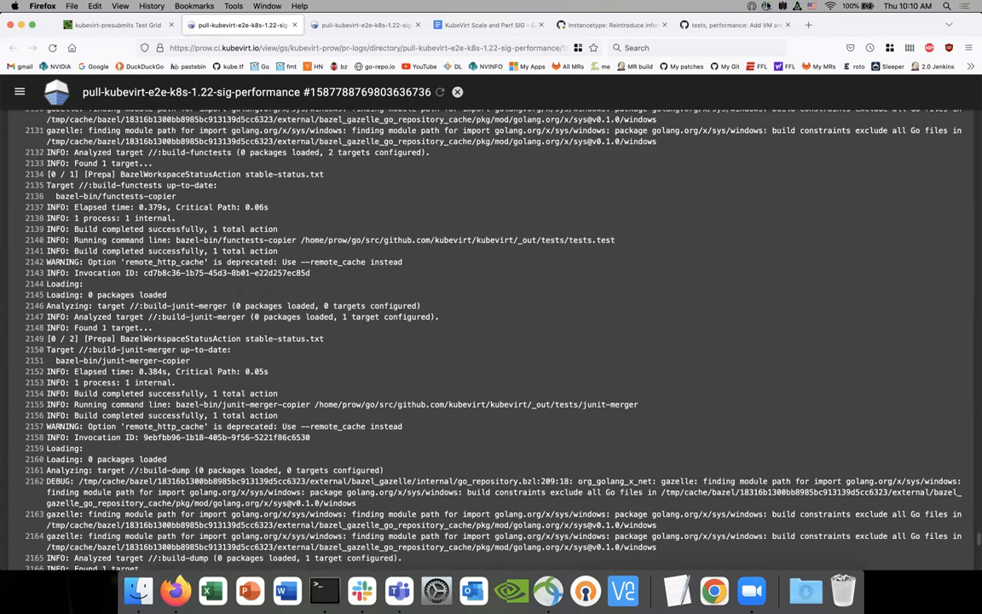
pyautogui.moveTo(488, 24)
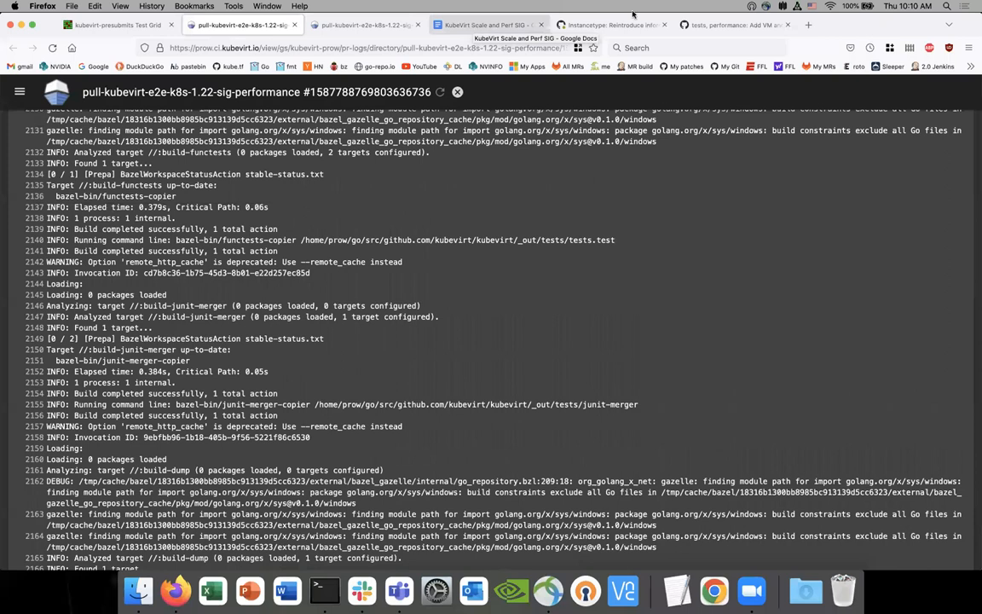
# Review memory-requests PR #8613 via its release-0.58 cherry-pick #8709, then return to the build log.
pyautogui.click(615, 24)
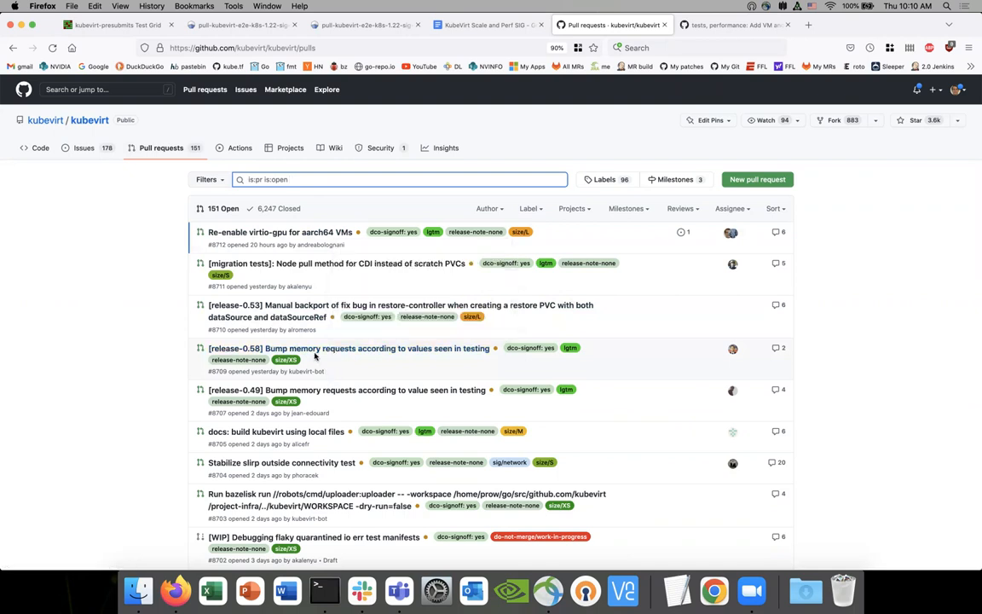
pyautogui.moveTo(312, 351)
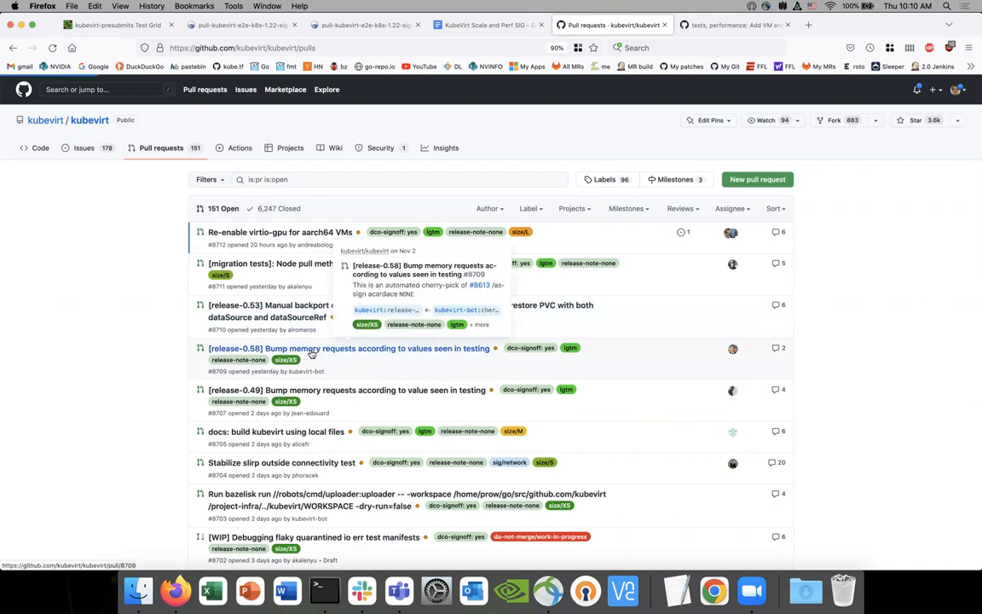
pyautogui.click(348, 348)
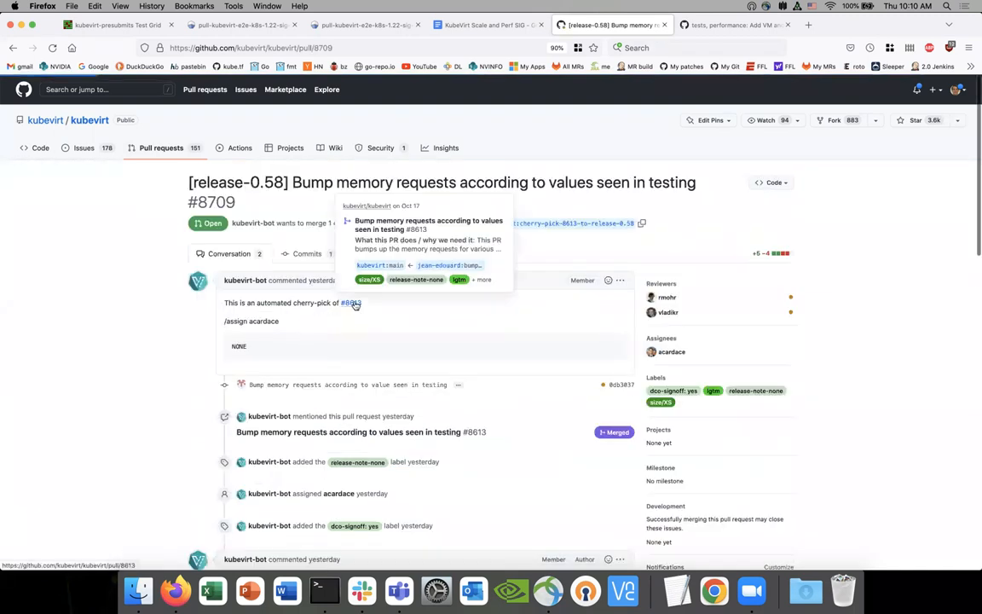
pyautogui.click(350, 304)
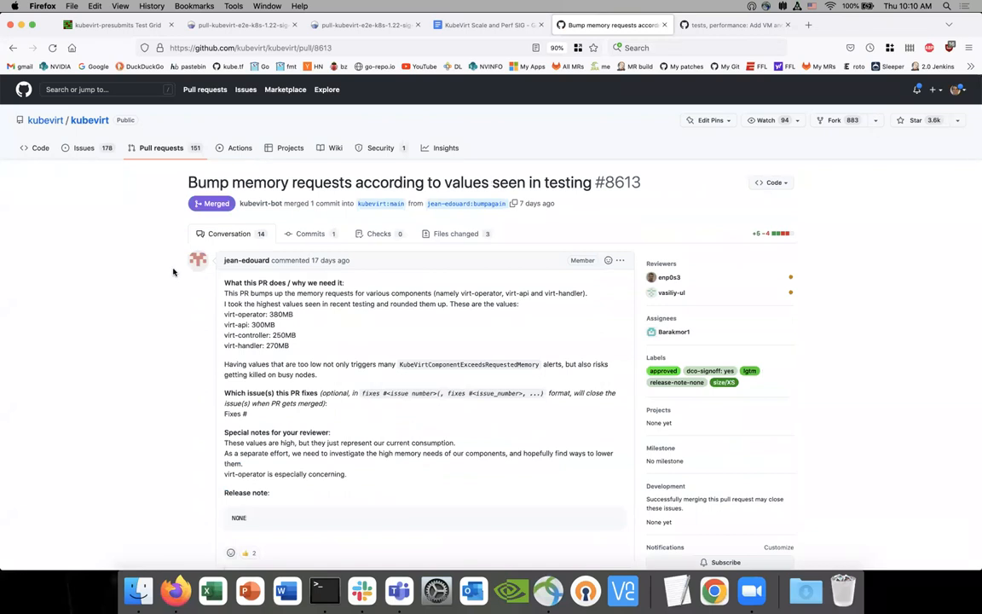
pyautogui.scroll(-3)
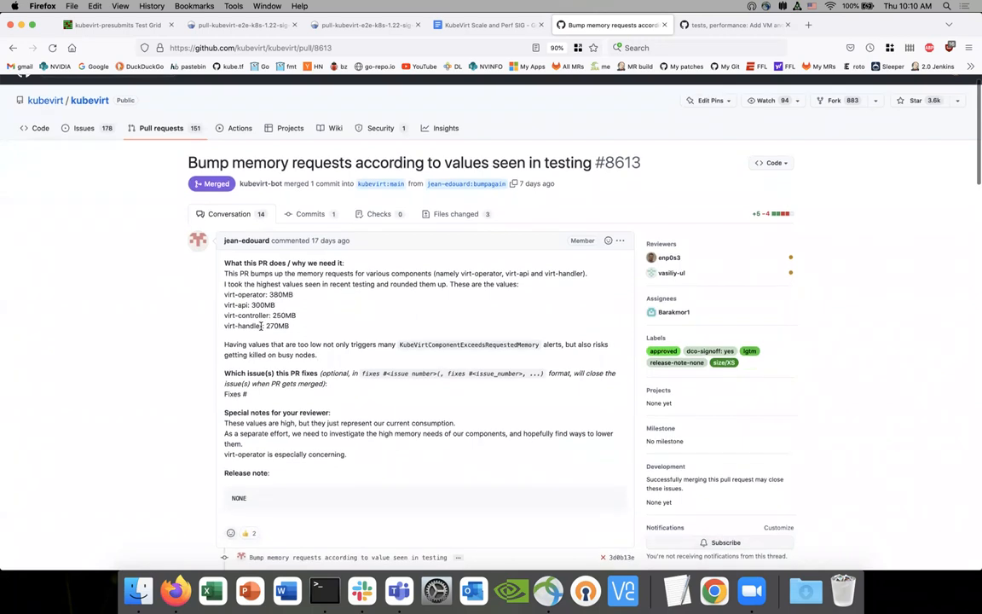
pyautogui.moveTo(249, 285)
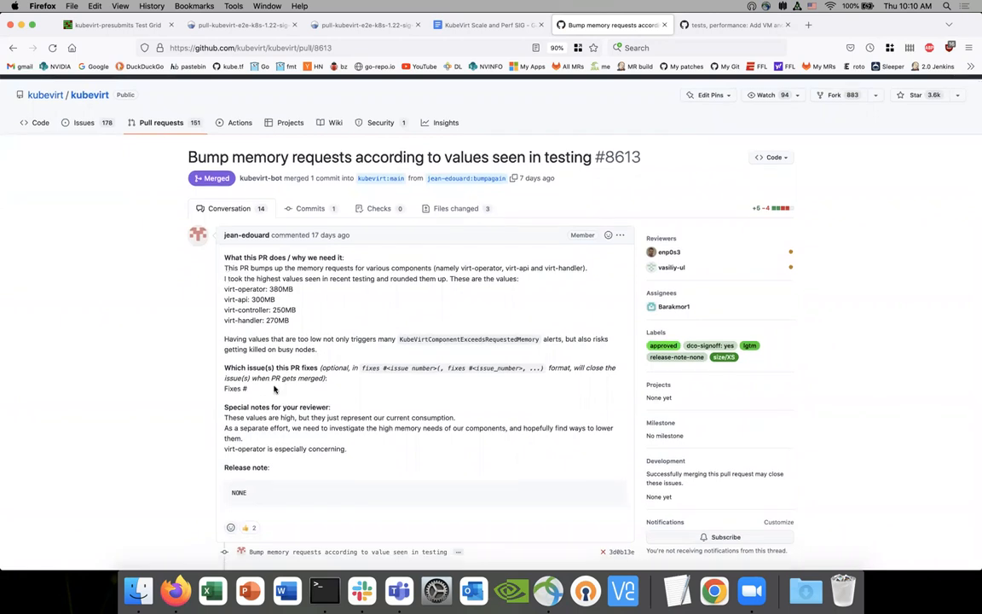
pyautogui.click(239, 46)
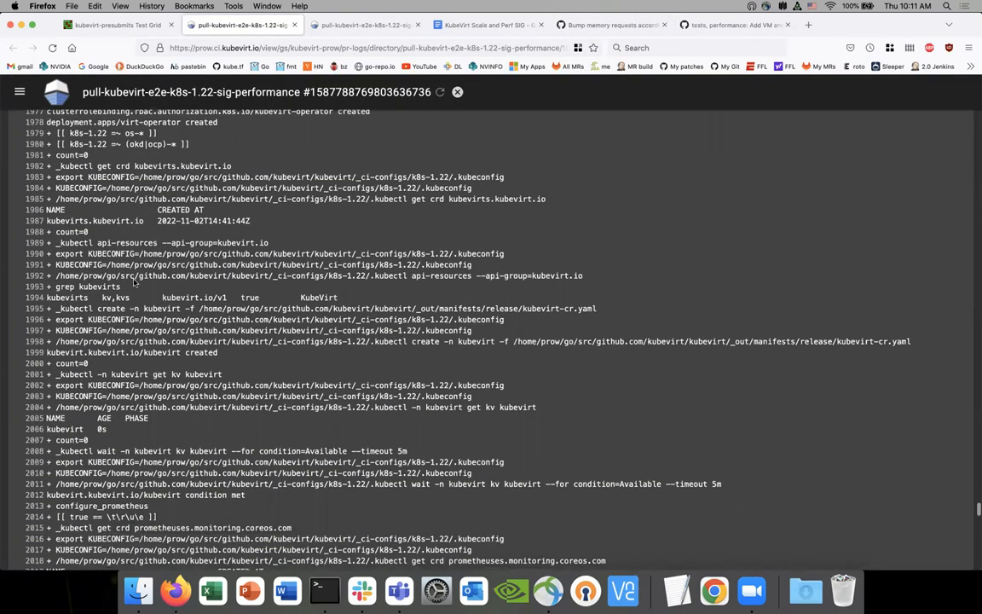
# Read through the 1.22 sig-performance run's log, glancing back at the memory-request PR.
pyautogui.scroll(-3)
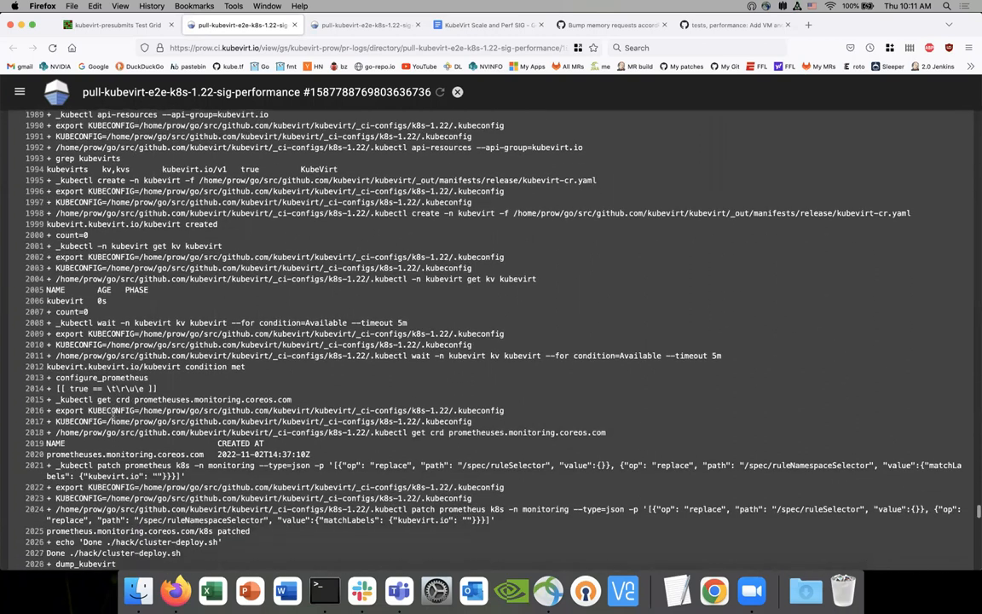
pyautogui.scroll(-3)
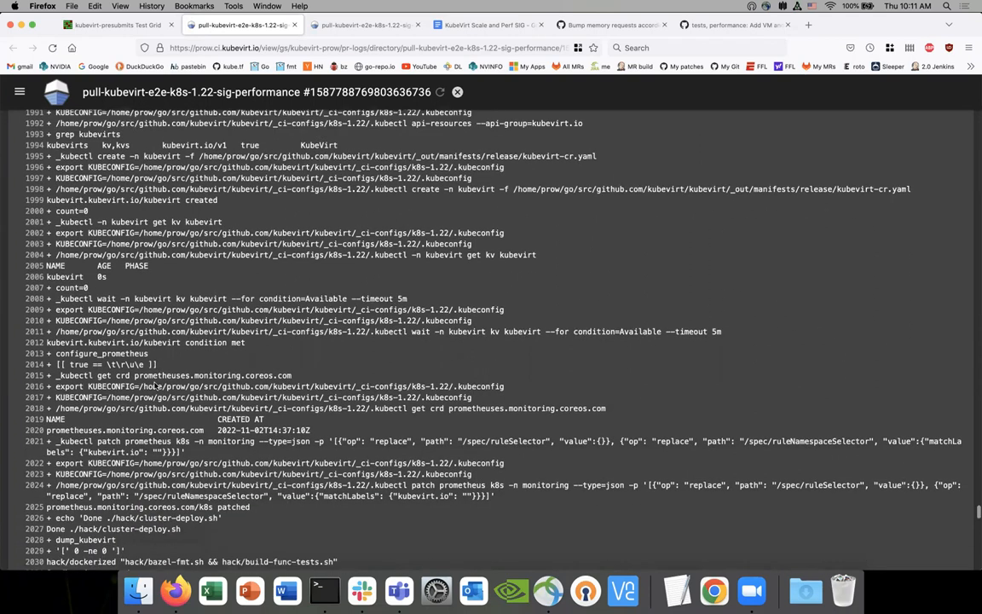
pyautogui.scroll(-3)
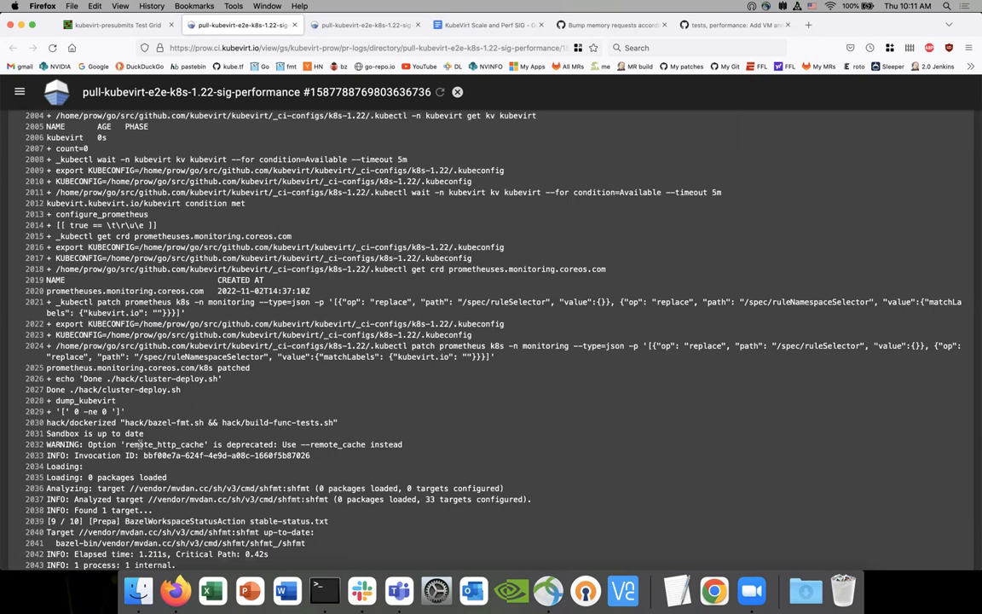
pyautogui.scroll(-3)
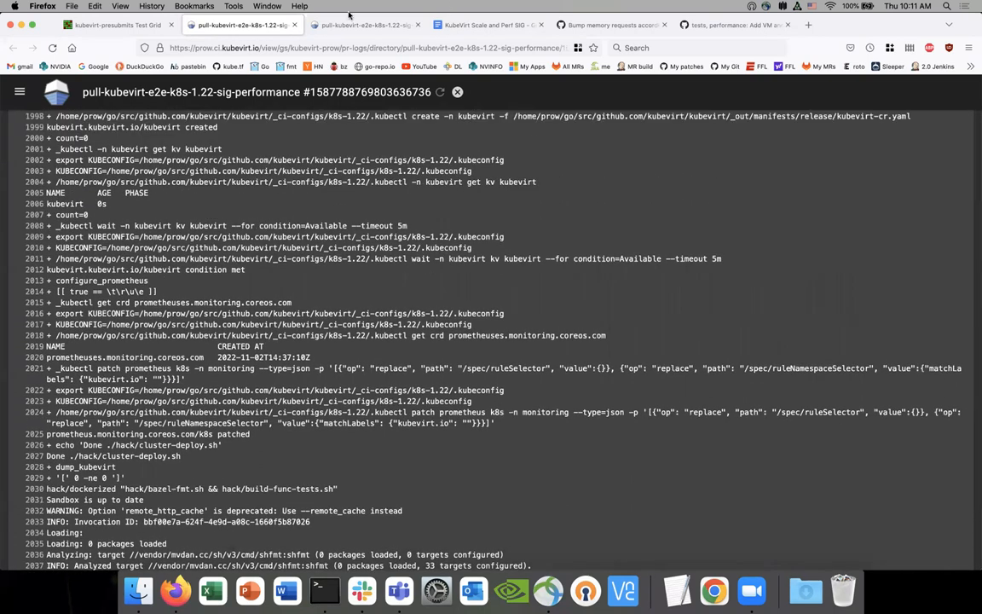
pyautogui.scroll(3)
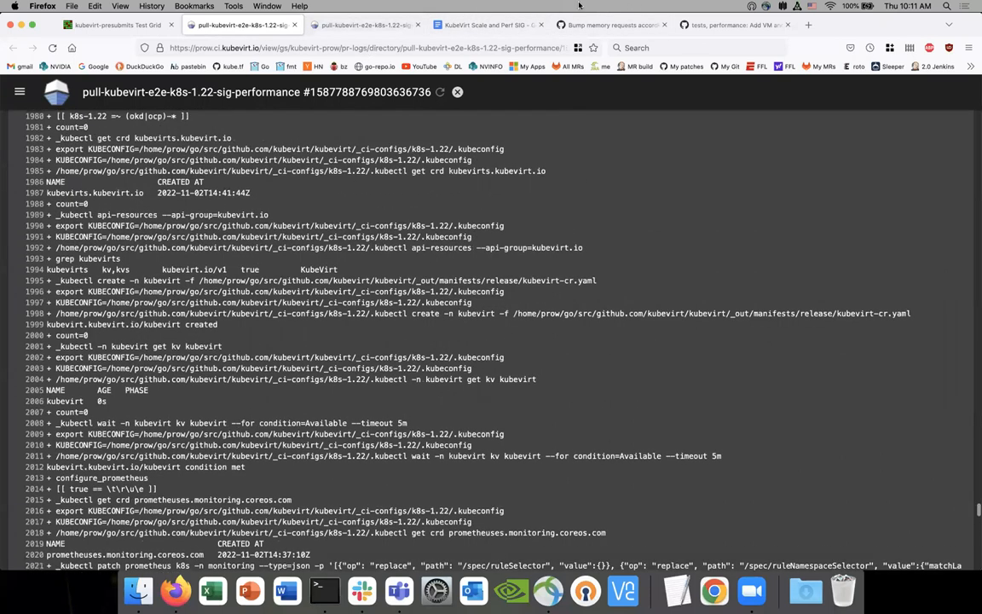
pyautogui.click(612, 24)
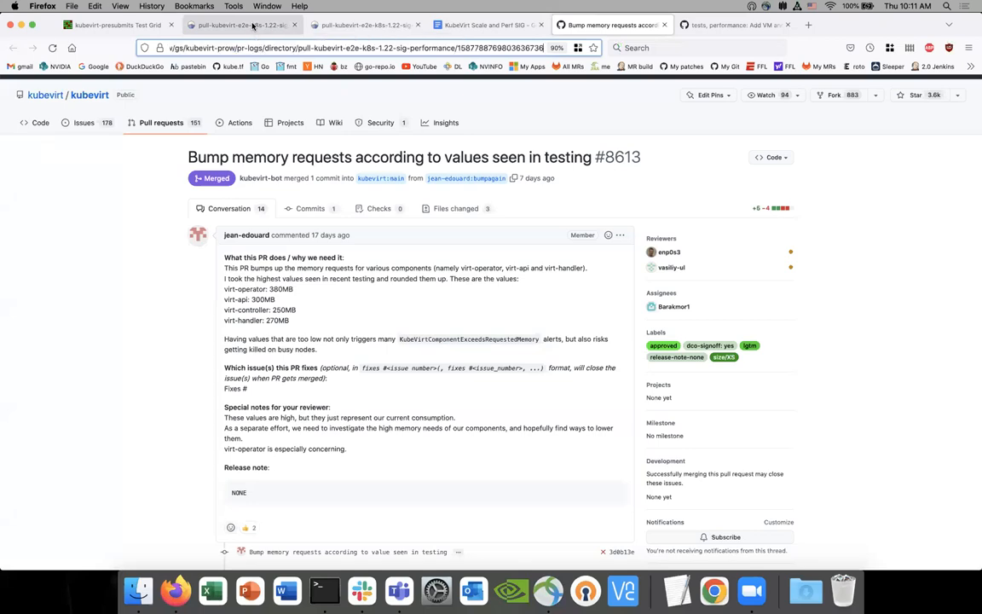
pyautogui.click(248, 24)
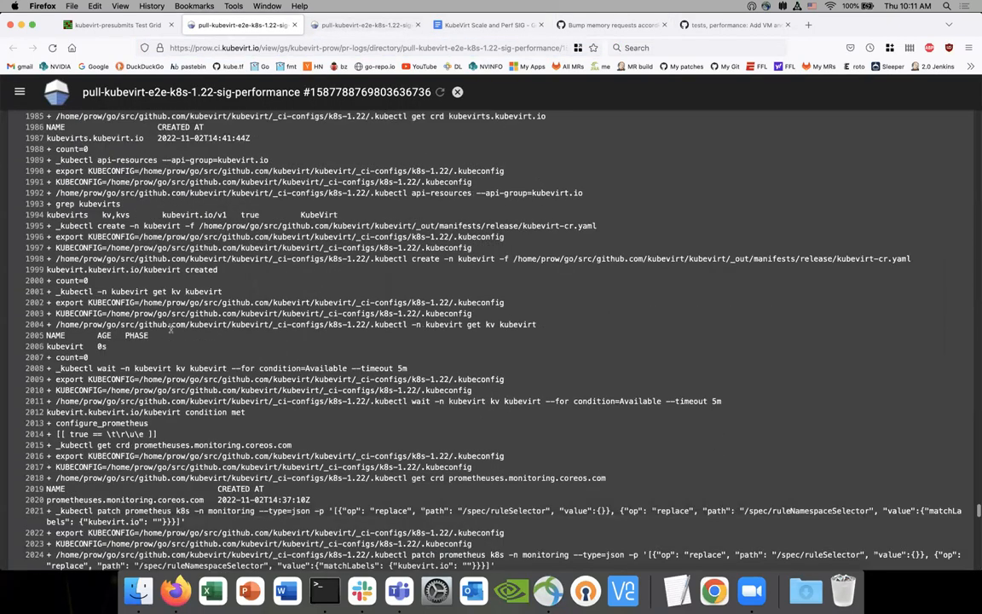
pyautogui.scroll(-3)
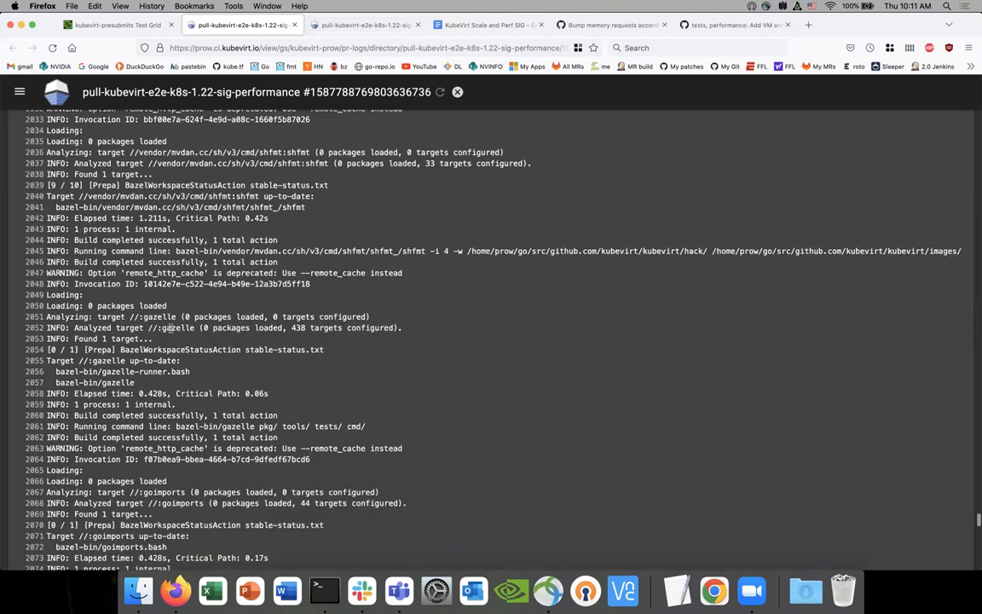
pyautogui.scroll(-3)
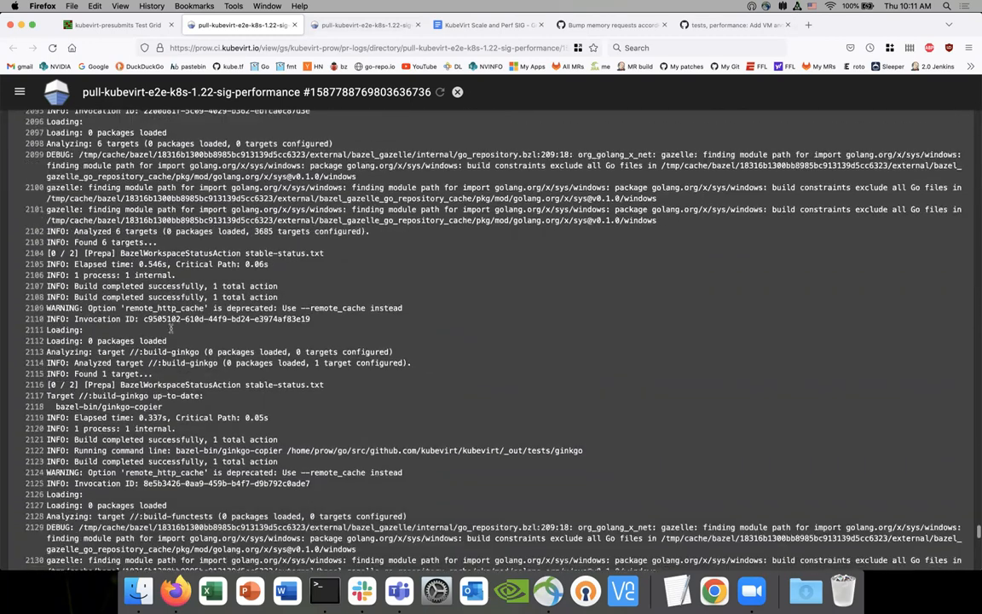
pyautogui.scroll(-3)
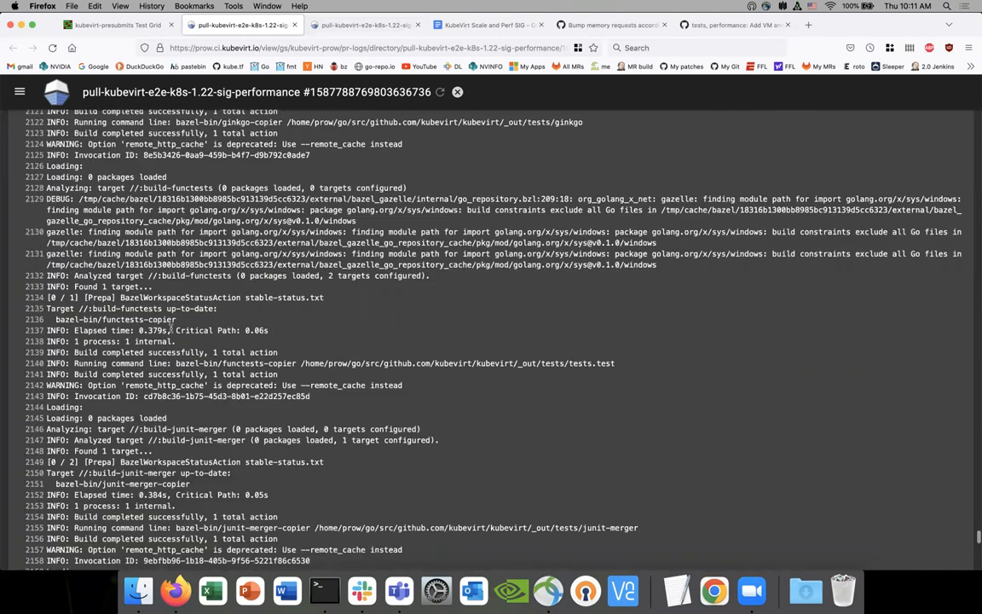
pyautogui.scroll(-3)
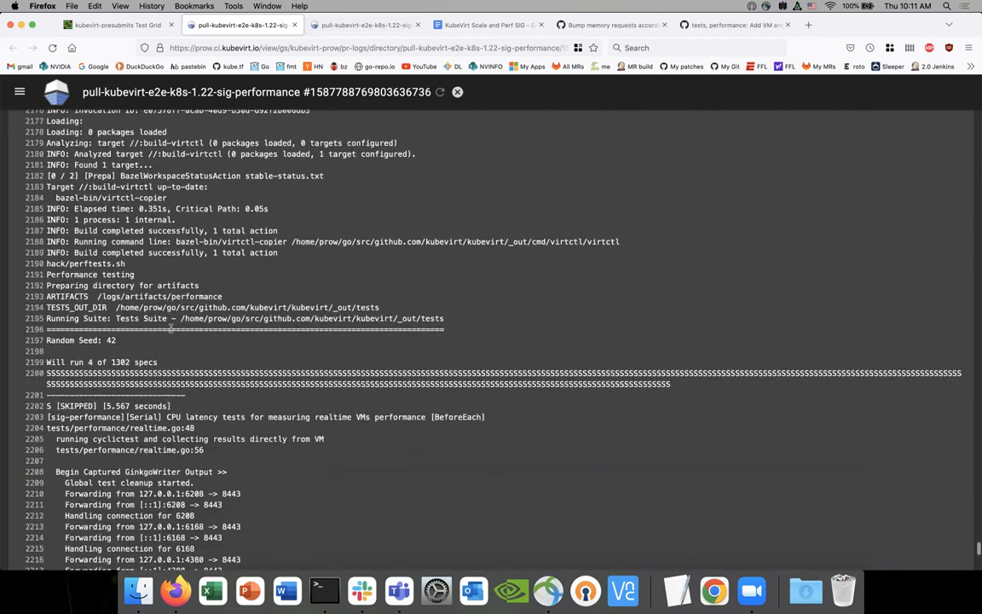
pyautogui.scroll(-3)
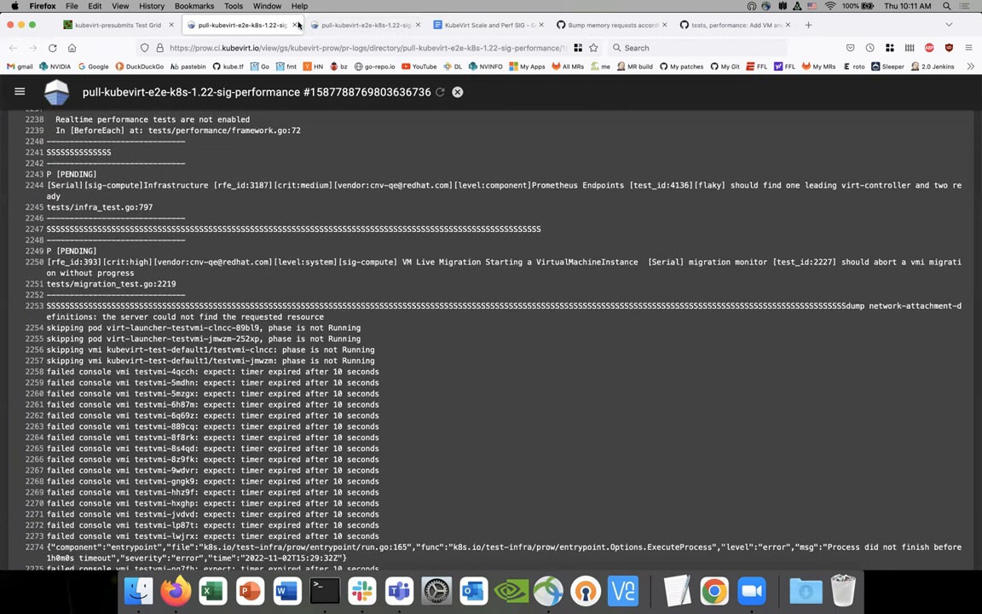
pyautogui.click(128, 27)
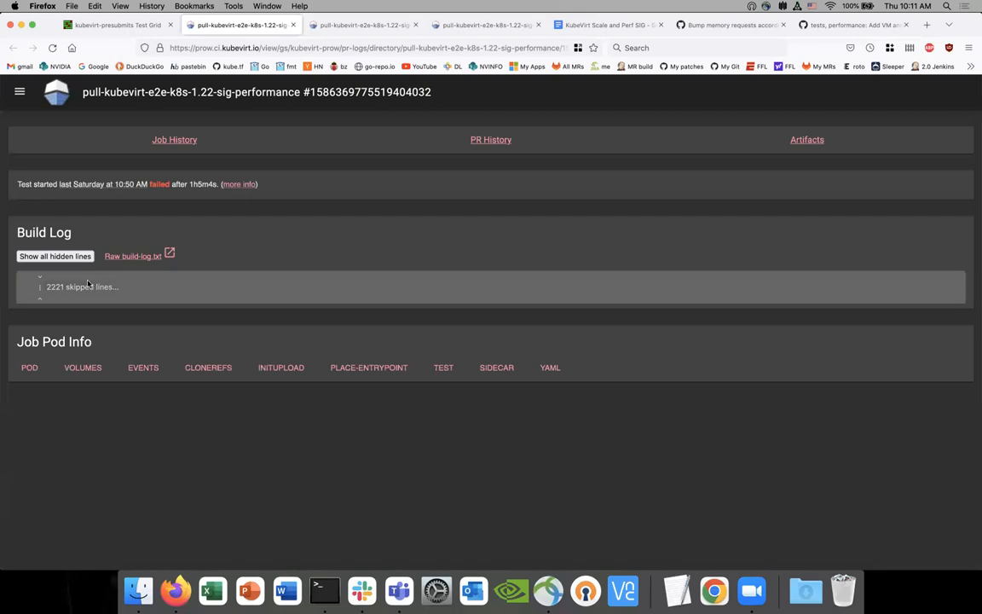
# Expand the whole build log and highlight the pending Prometheus Endpoints test in the Ginkgo results.
pyautogui.click(58, 256)
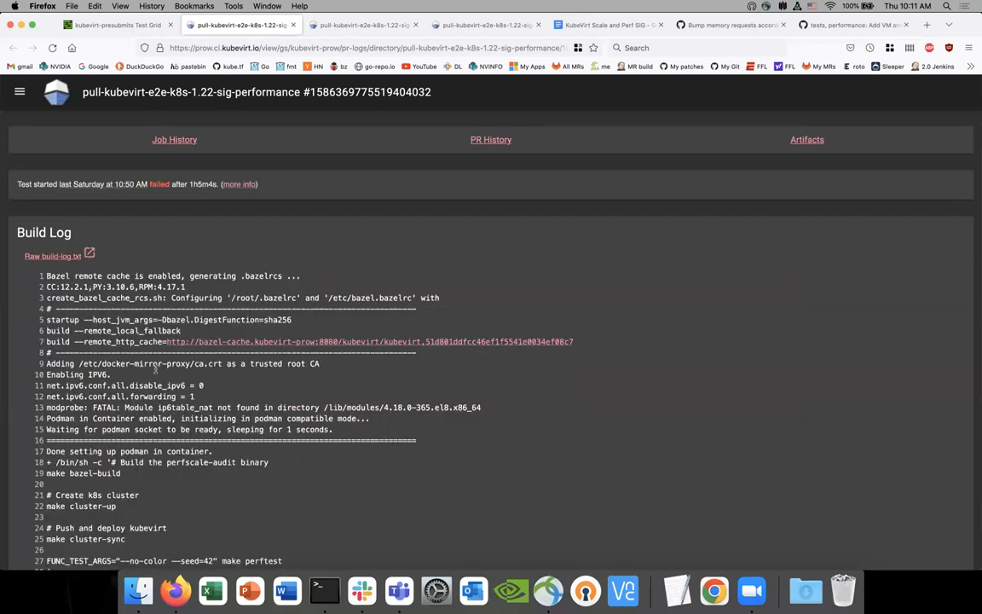
pyautogui.scroll(-3)
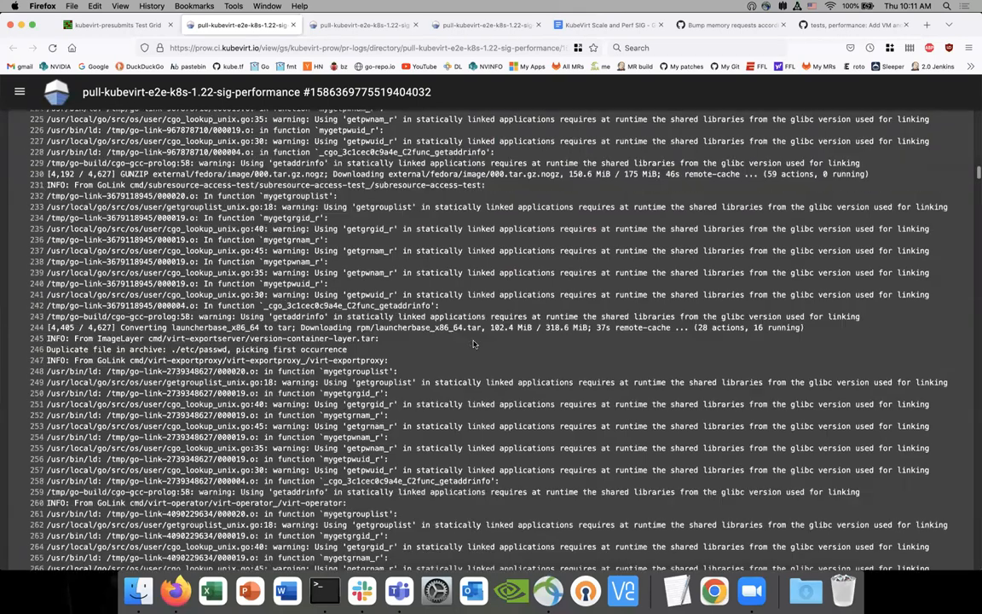
pyautogui.scroll(-3)
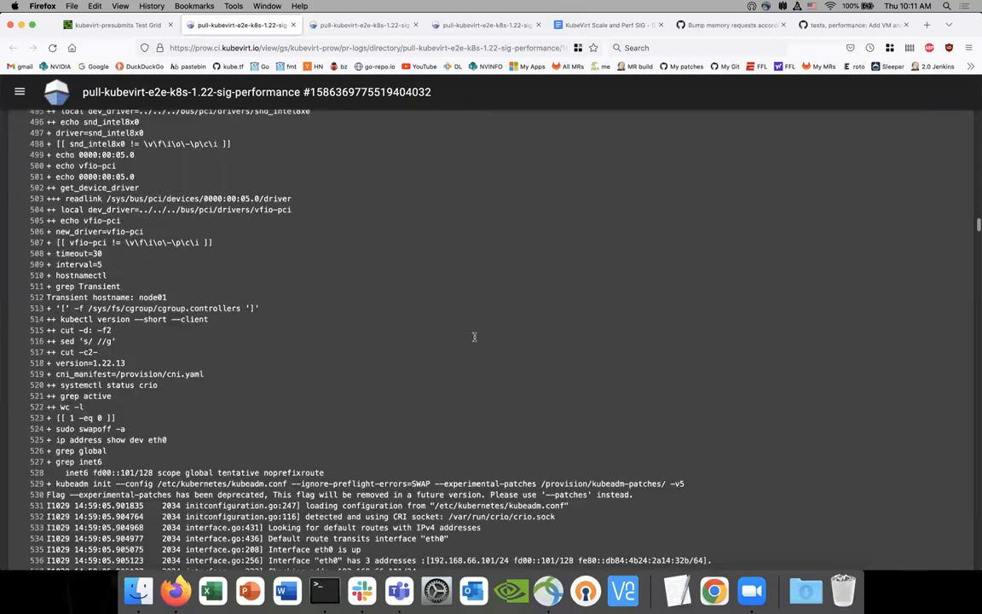
pyautogui.scroll(-3)
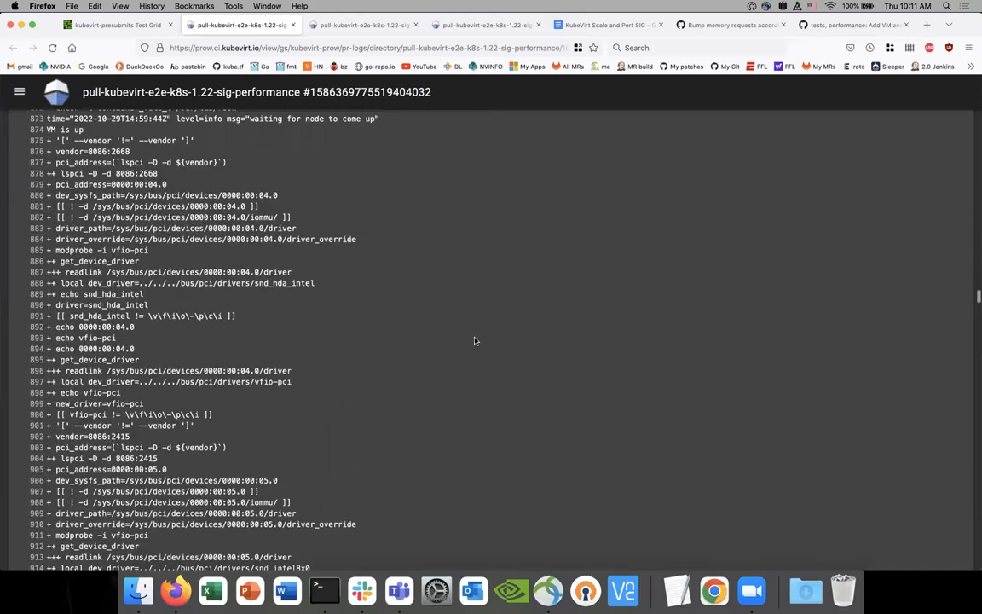
pyautogui.scroll(-3)
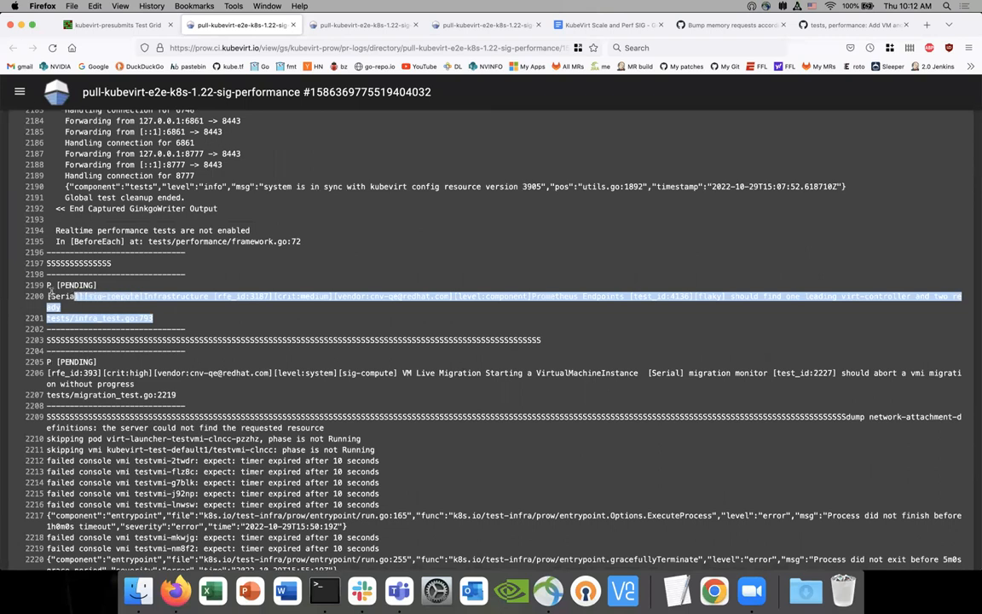
pyautogui.click(218, 297)
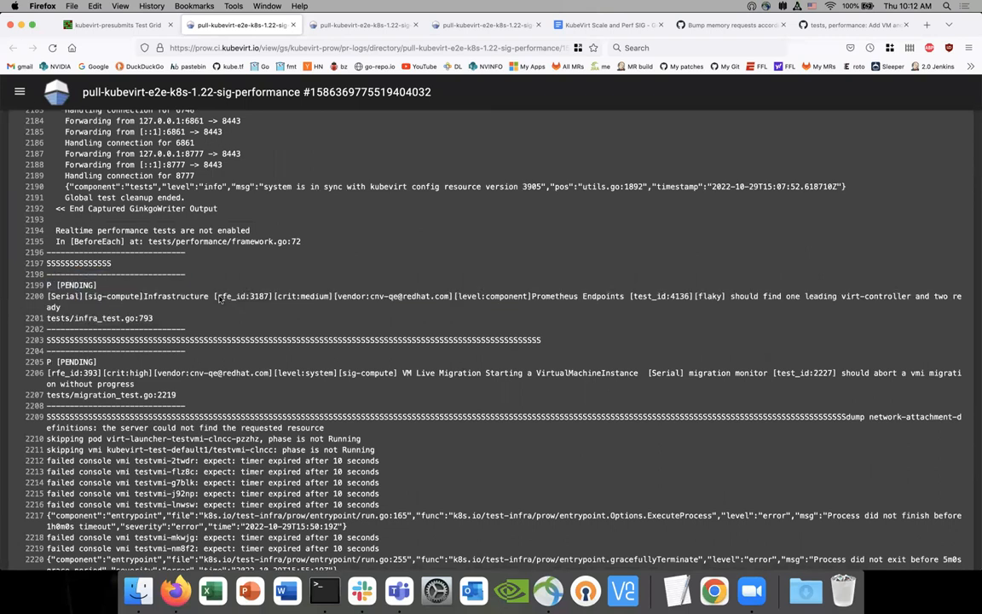
pyautogui.moveTo(610, 287)
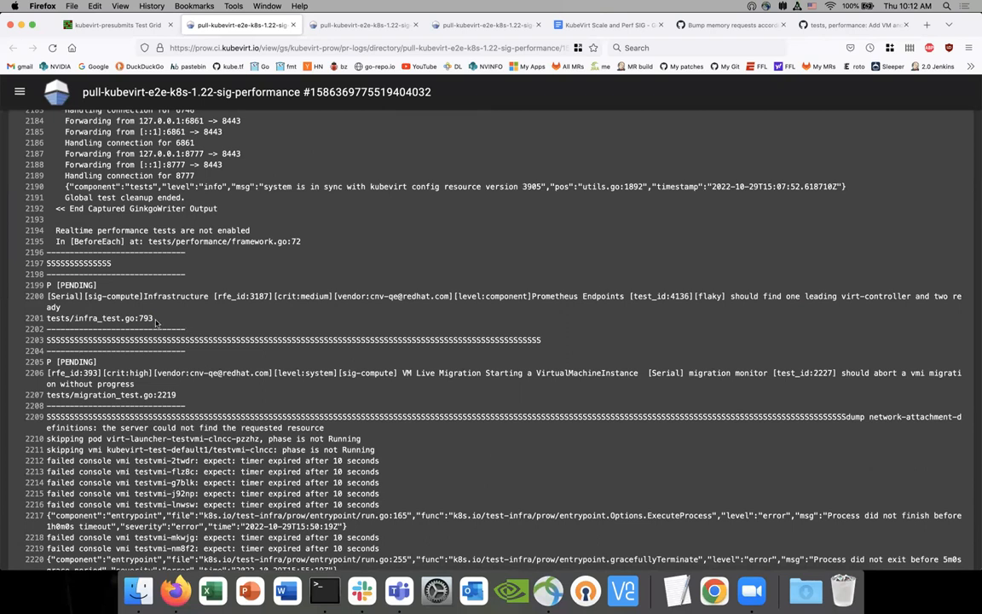
pyautogui.moveTo(47, 284); pyautogui.dragTo(153, 319)
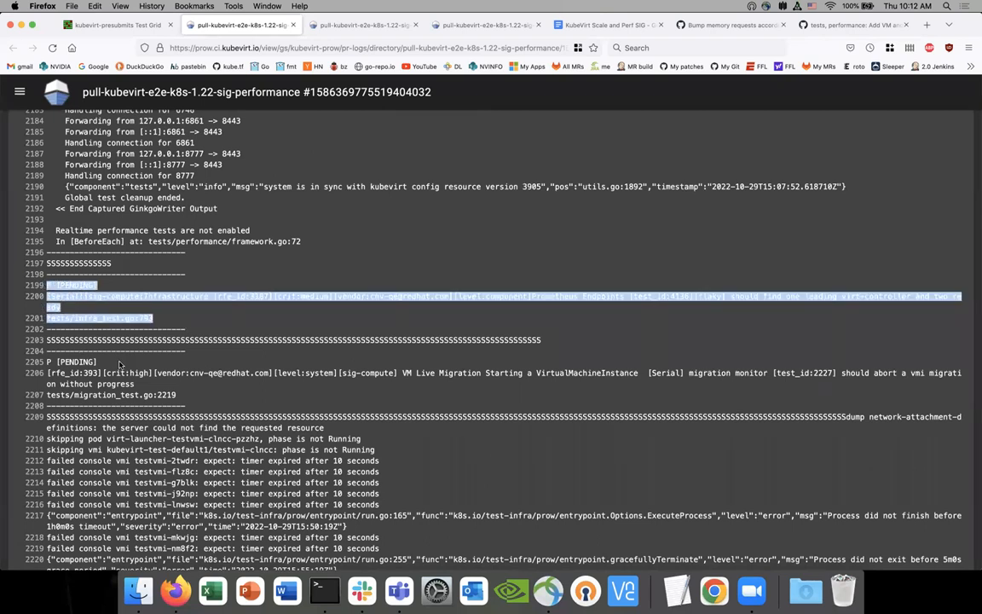
# Read the skipped measuring performance test, then return to the TestGrid presubmits dashboard.
pyautogui.scroll(-3)
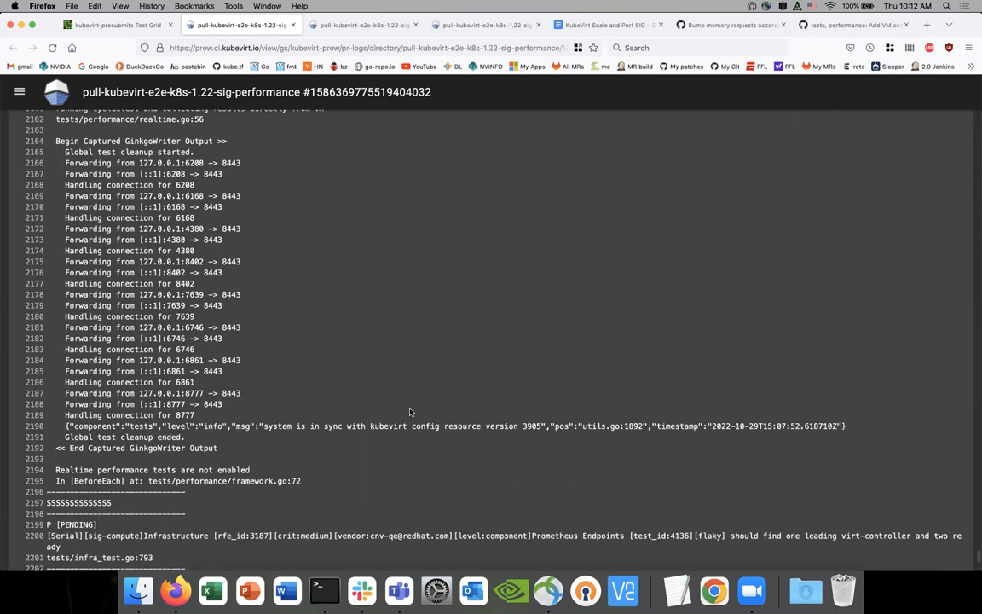
pyautogui.scroll(3)
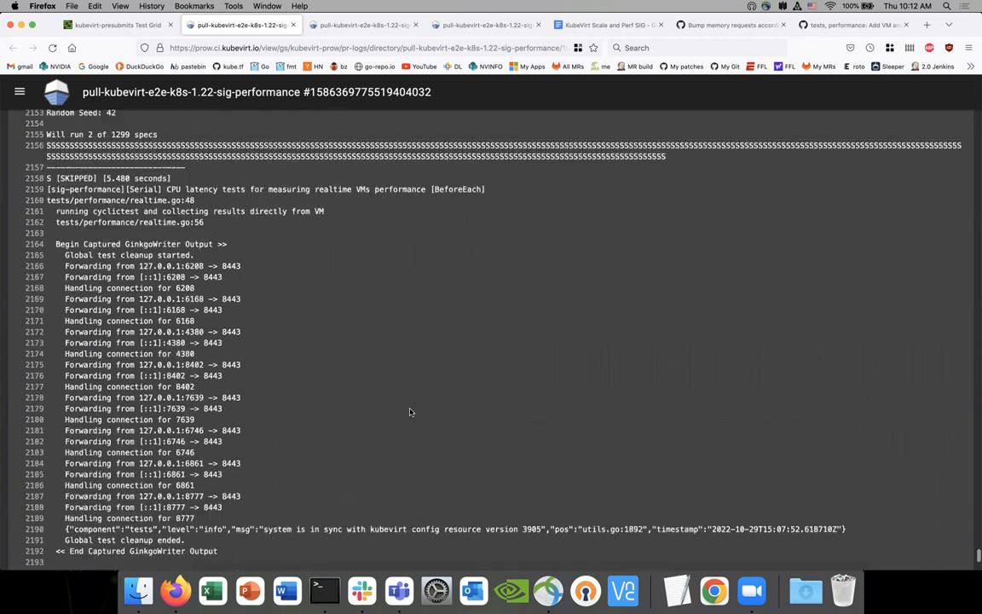
pyautogui.scroll(3)
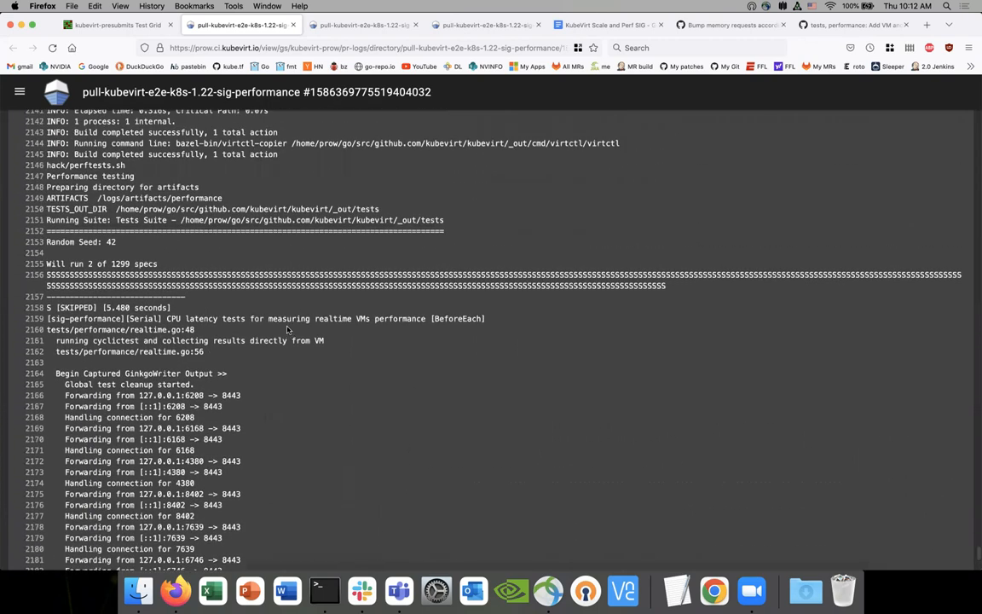
pyautogui.moveTo(290, 322)
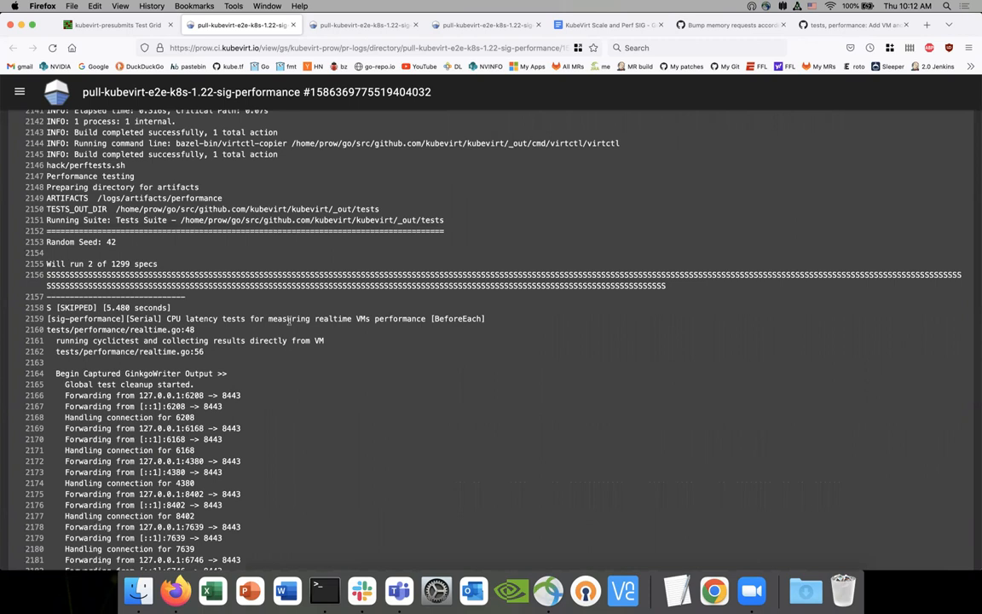
pyautogui.doubleClick(290, 319)
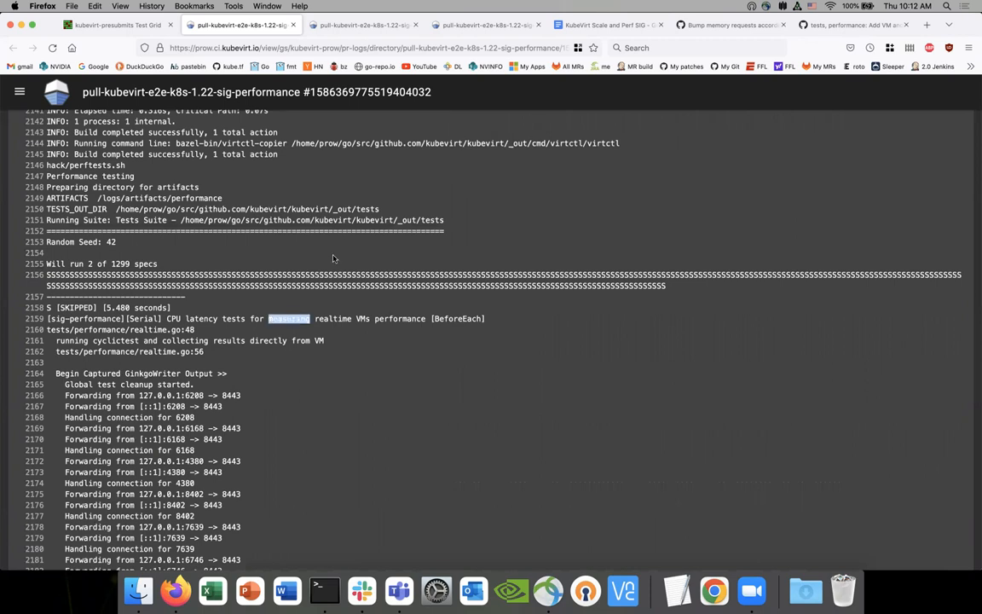
pyautogui.click(126, 34)
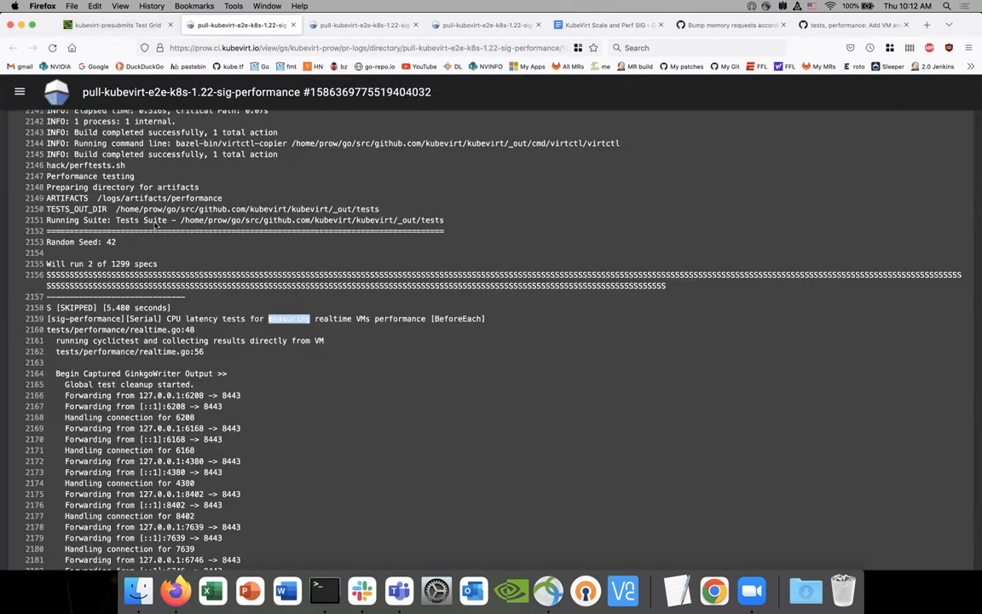
pyautogui.scroll(-3)
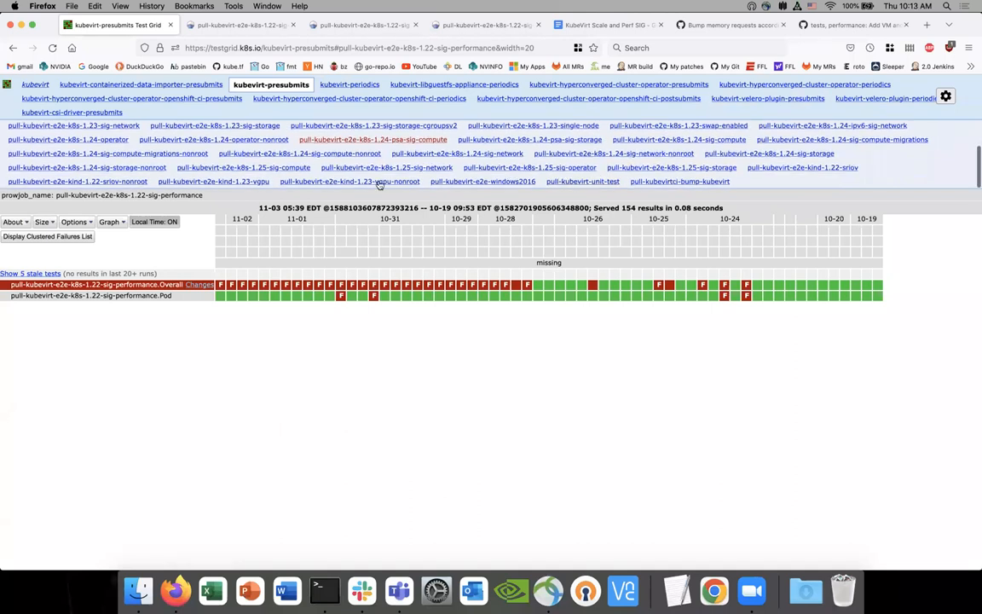
pyautogui.moveTo(454, 157)
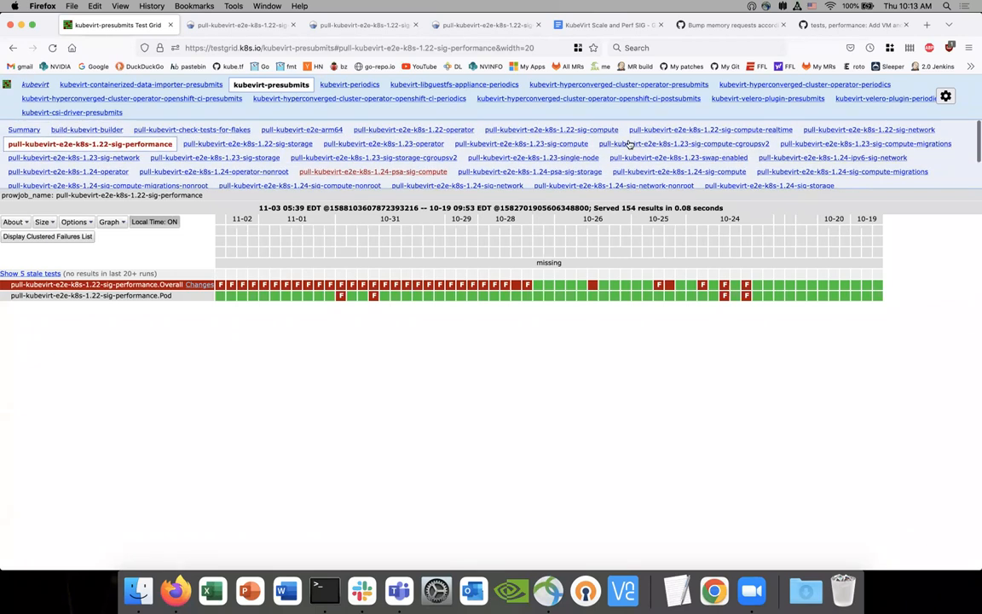
pyautogui.moveTo(710, 358)
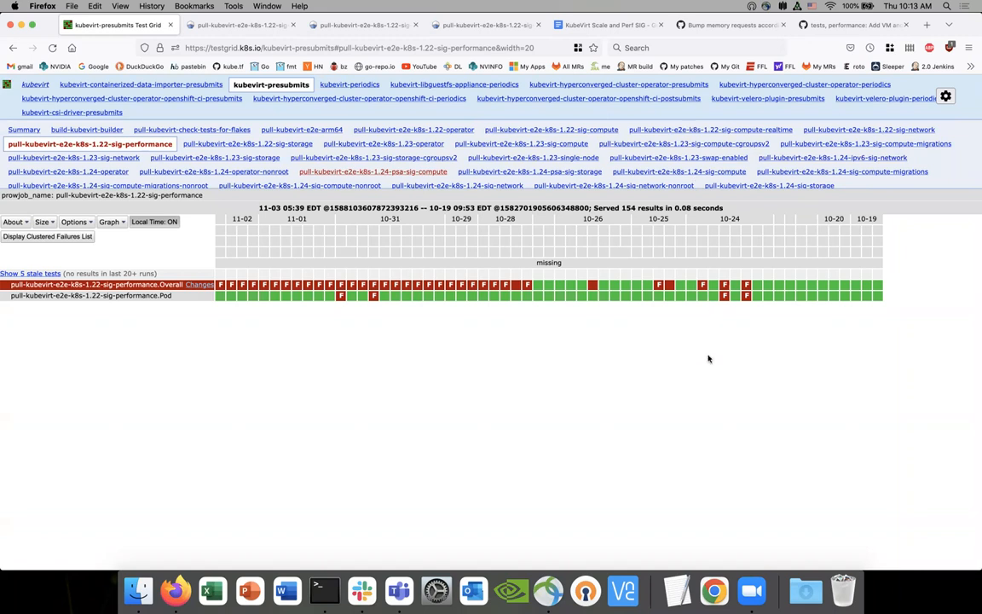
pyautogui.moveTo(421, 137)
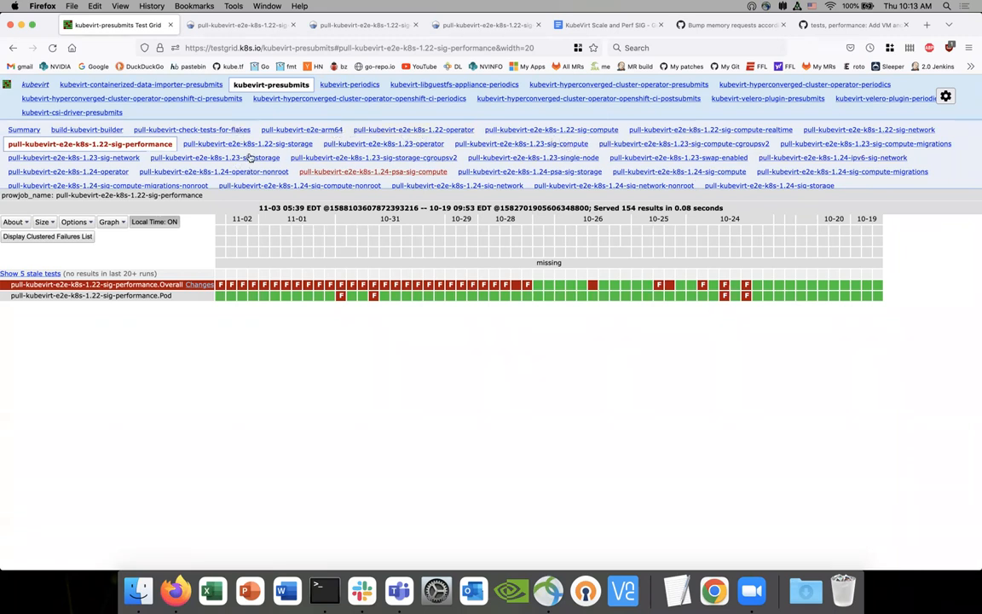
pyautogui.moveTo(481, 135)
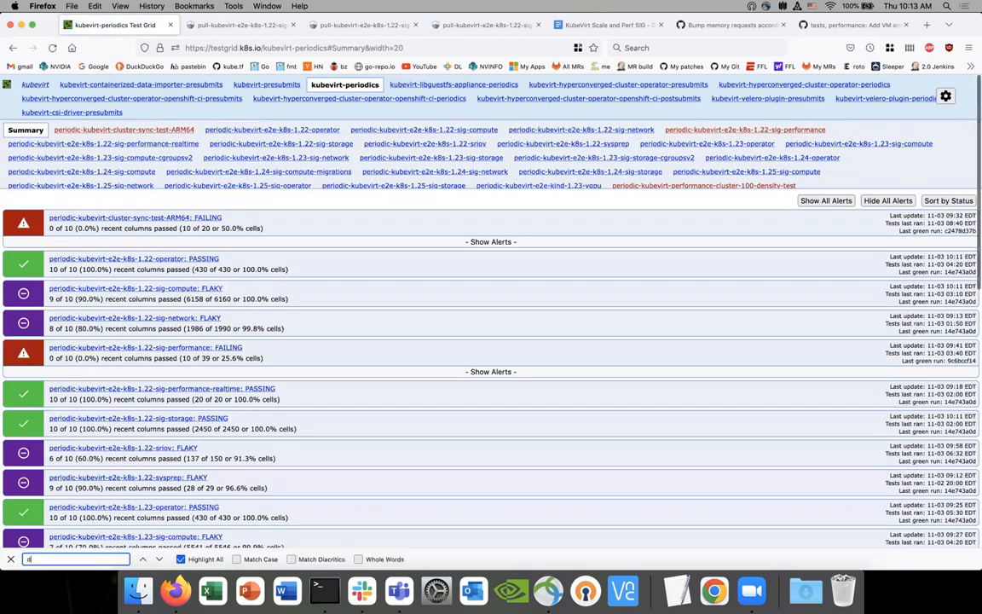
# Search the TestGrid page for 'density' to locate the periodic cluster-100 density job.
pyautogui.write('eni')
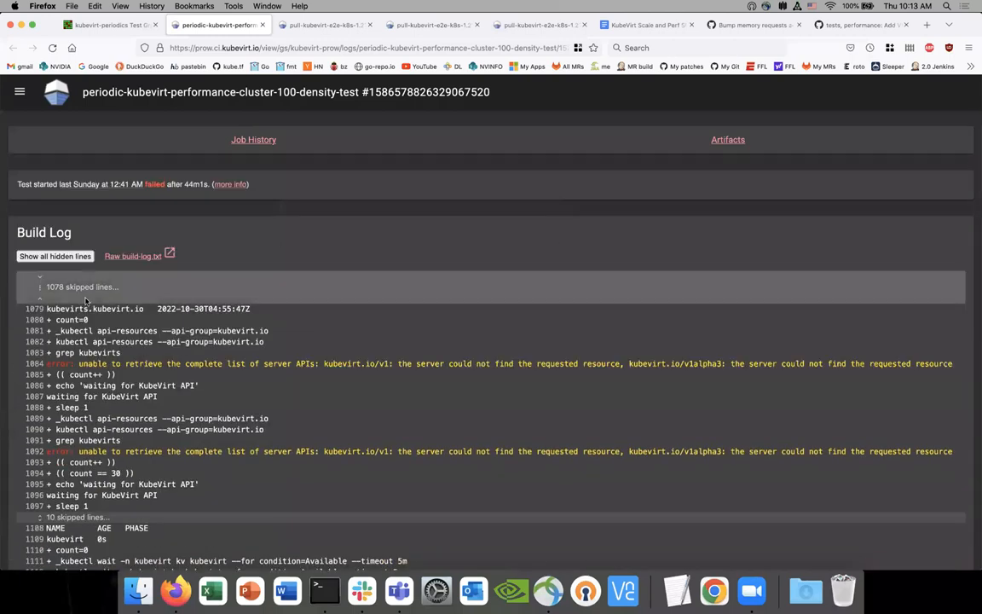
# Read through the cluster-100 density run's build log with its KubeVirt API lookup errors.
pyautogui.scroll(-3)
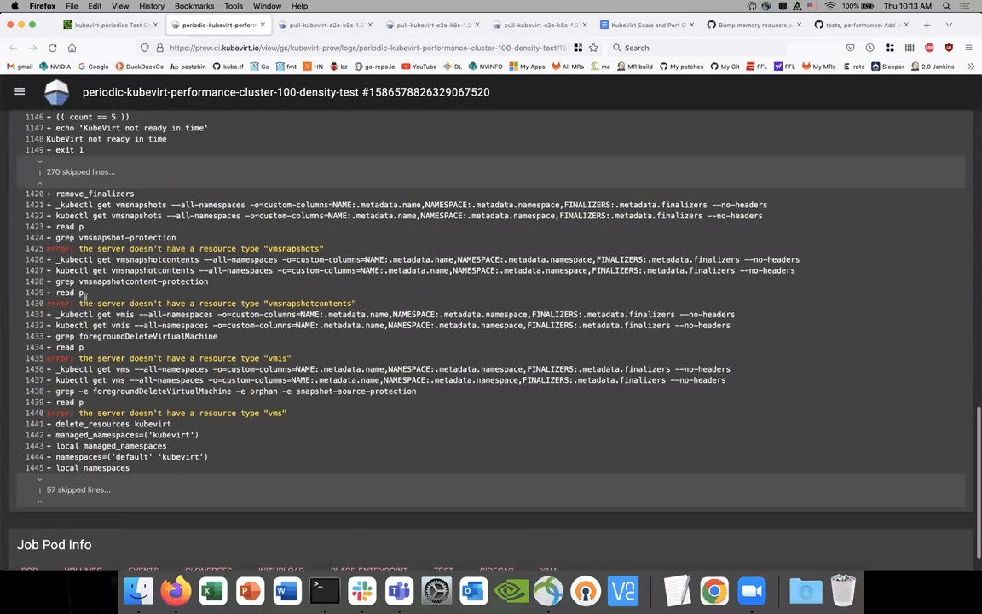
pyautogui.scroll(3)
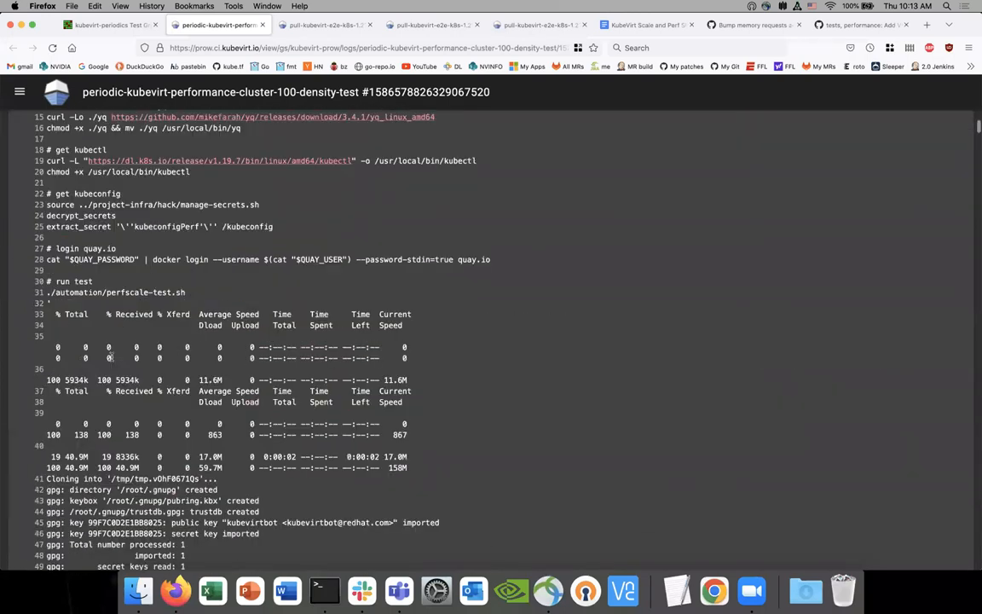
pyautogui.scroll(-3)
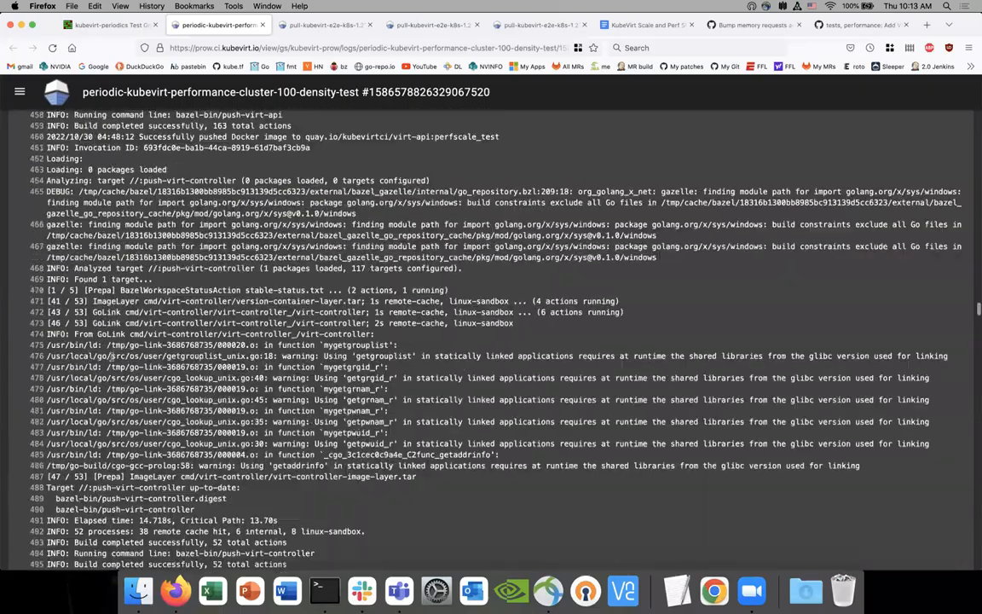
pyautogui.scroll(-3)
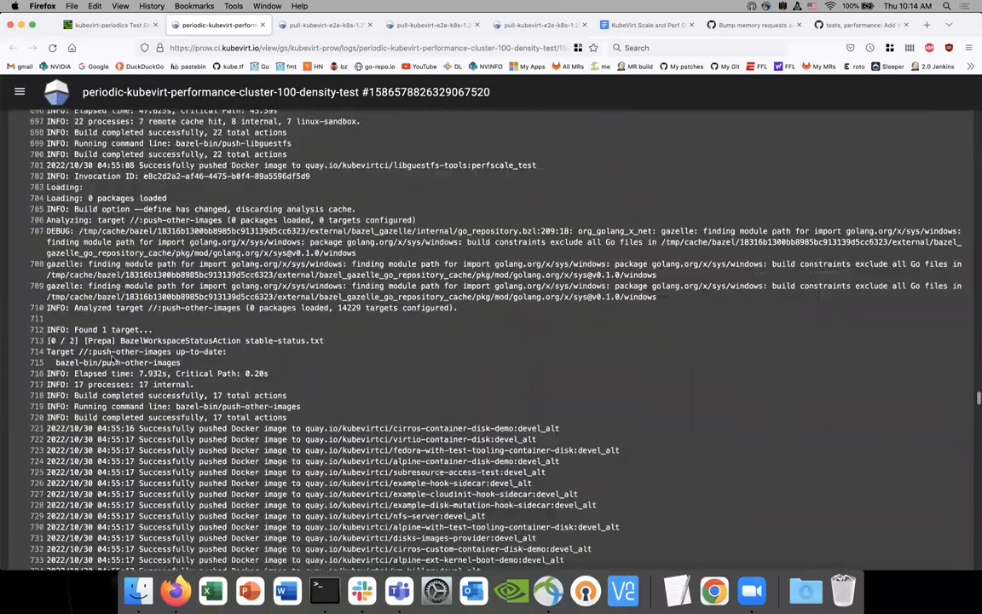
pyautogui.scroll(-3)
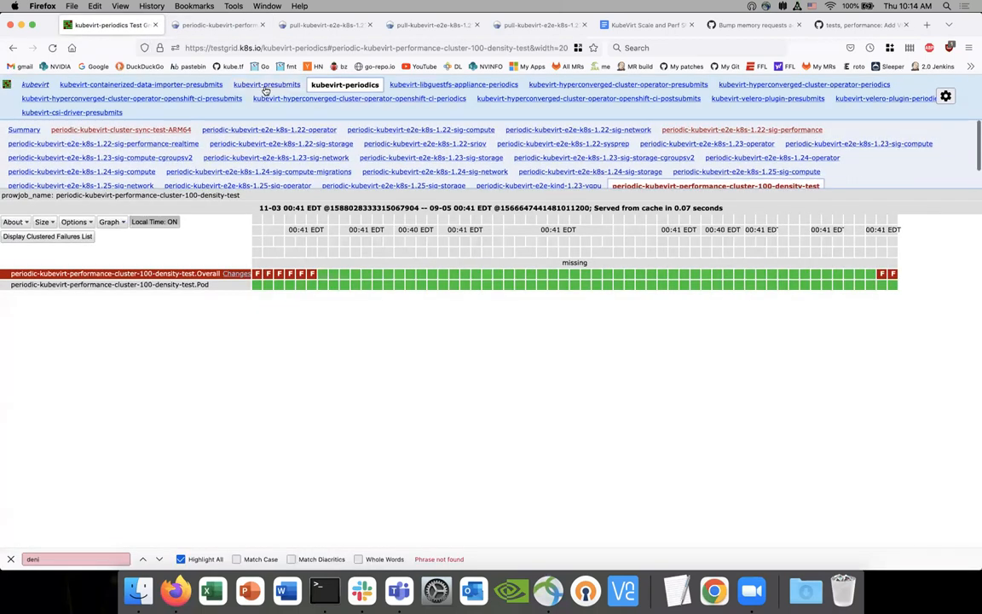
# Switch TestGrid to the kubevirt-presubmits dashboard of passing, flaky and failing jobs.
pyautogui.click(270, 85)
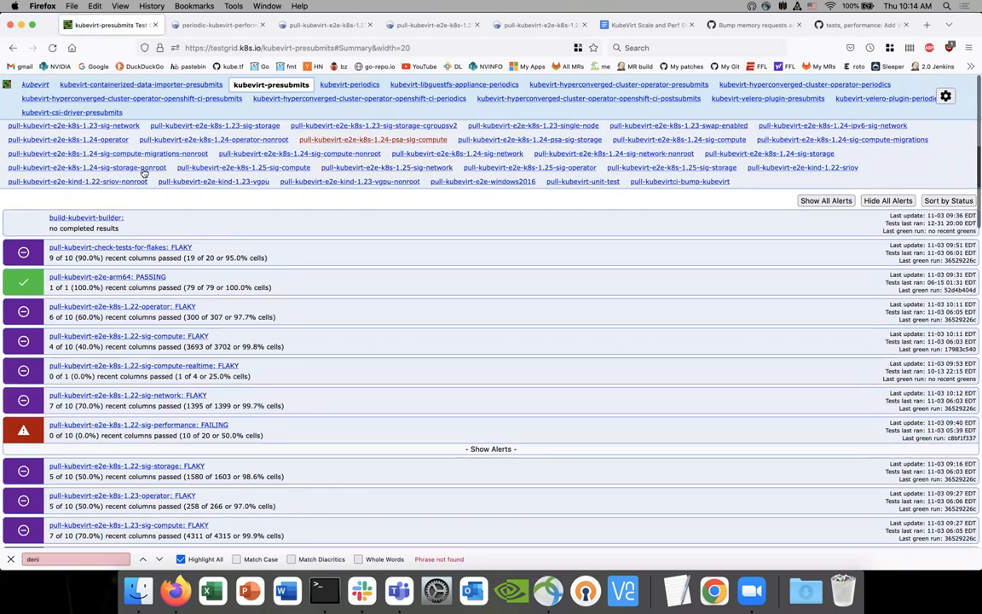
pyautogui.moveTo(618, 191)
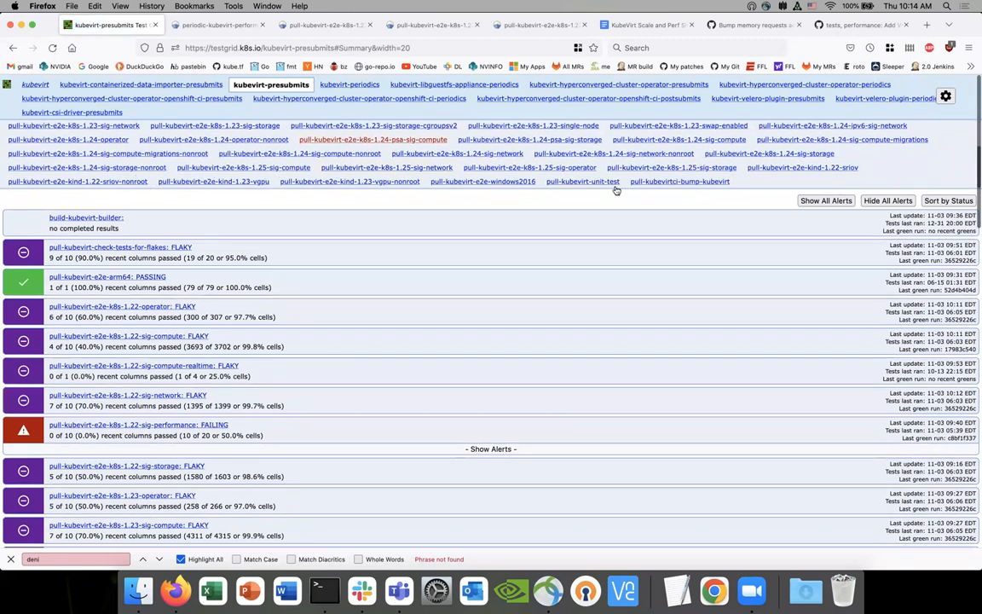
pyautogui.moveTo(805, 140)
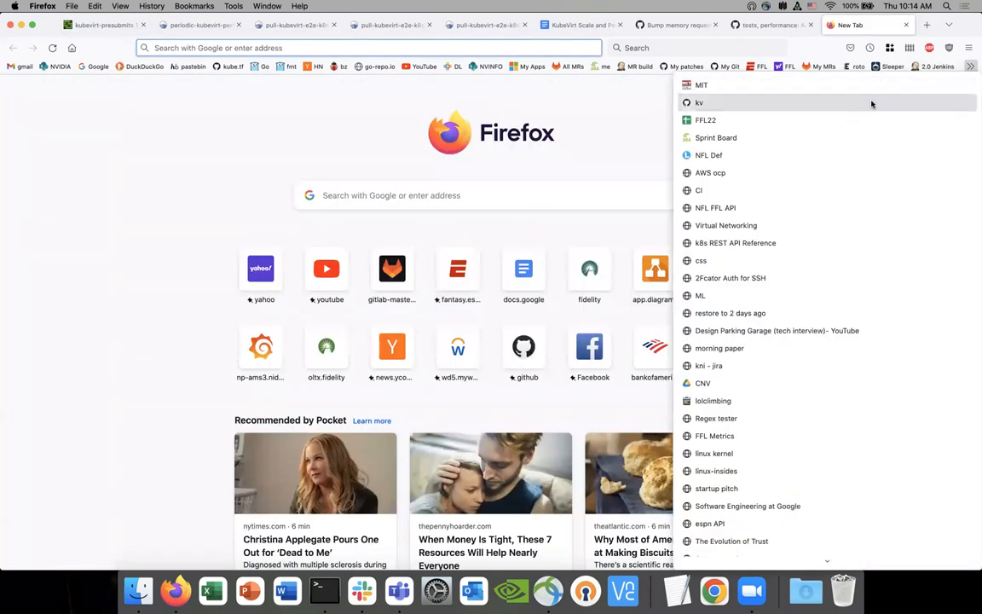
# Go from the kubevirt bookmark to the project-infra repository's pull request list.
pyautogui.click(700, 103)
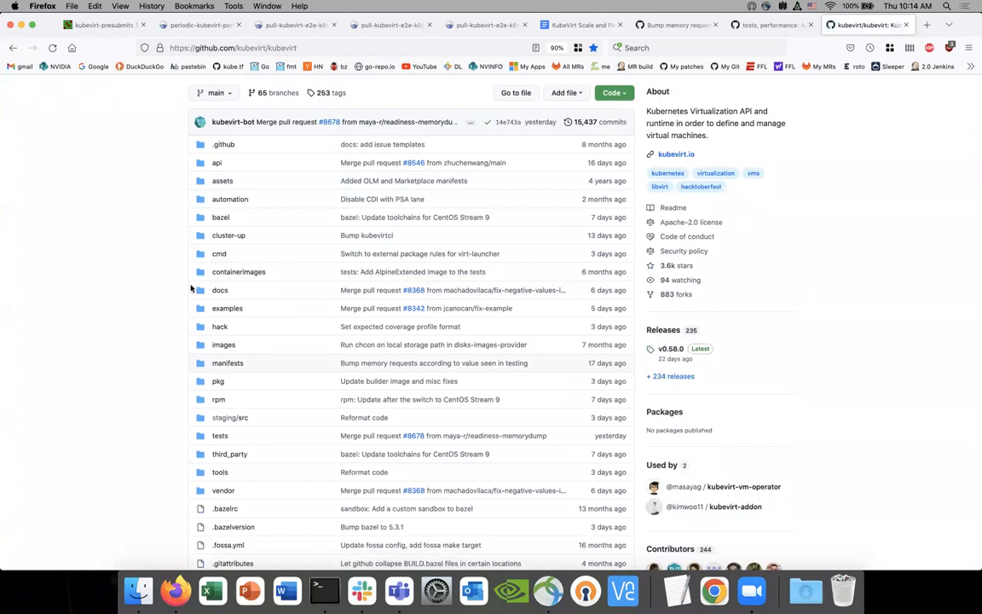
pyautogui.moveTo(230, 198)
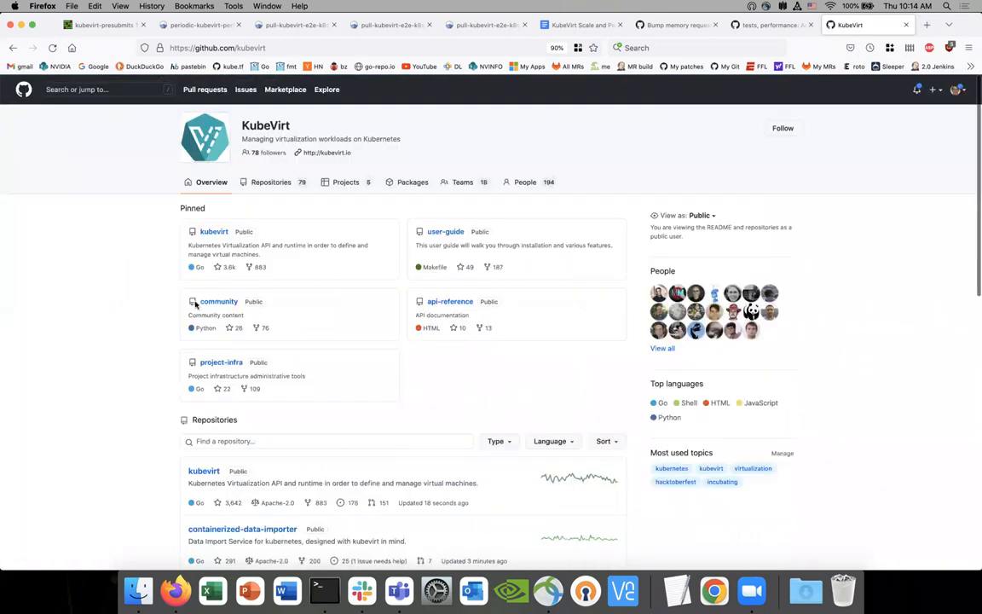
pyautogui.click(220, 362)
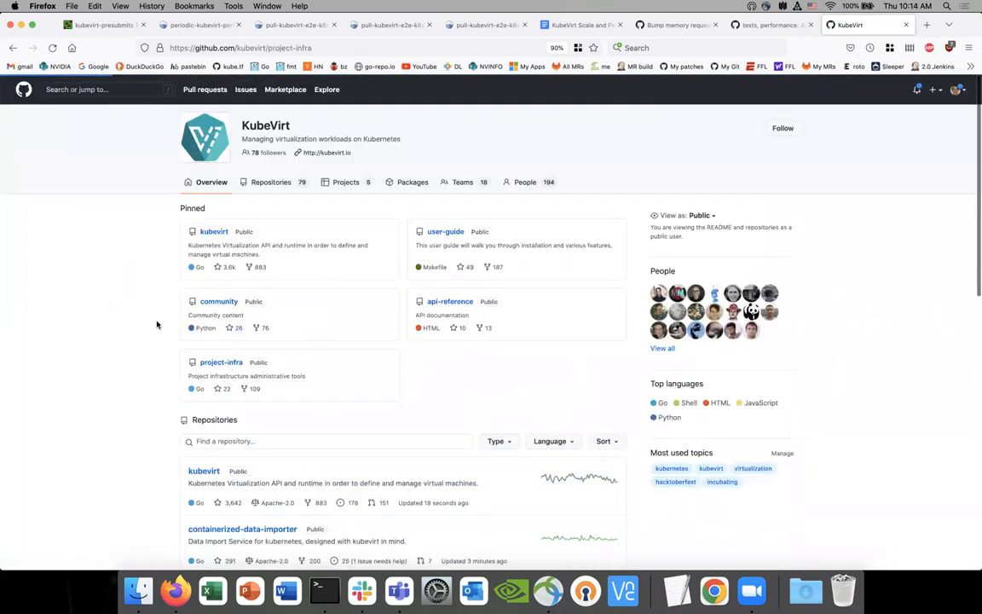
pyautogui.click(220, 362)
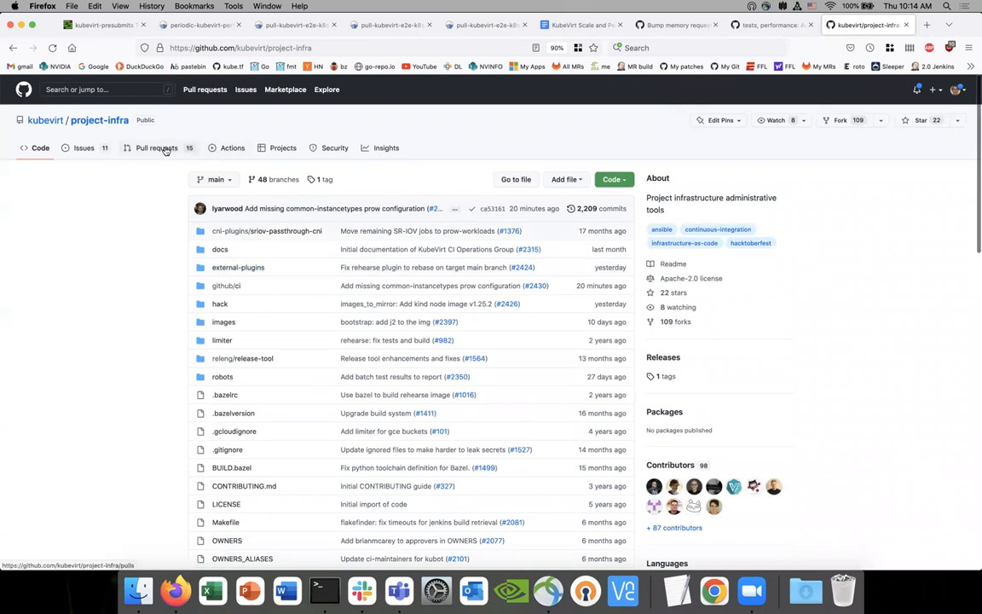
pyautogui.click(157, 146)
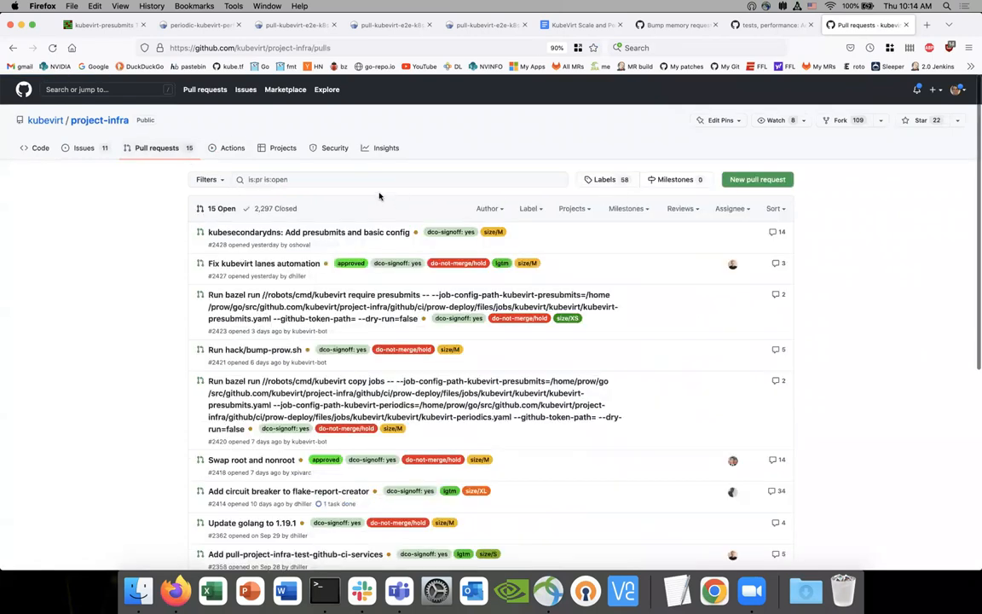
pyautogui.click(488, 208)
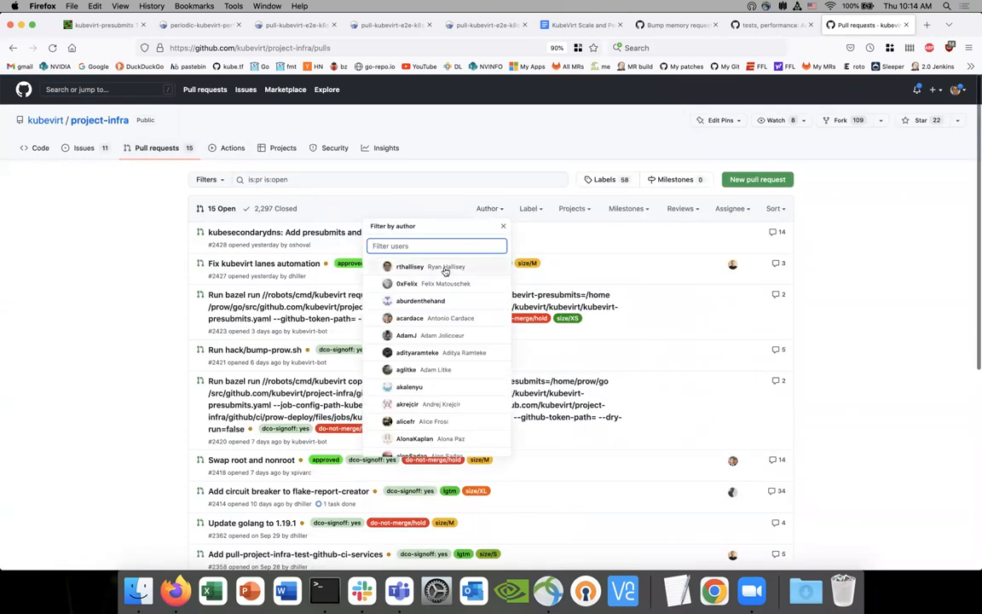
pyautogui.click(409, 266)
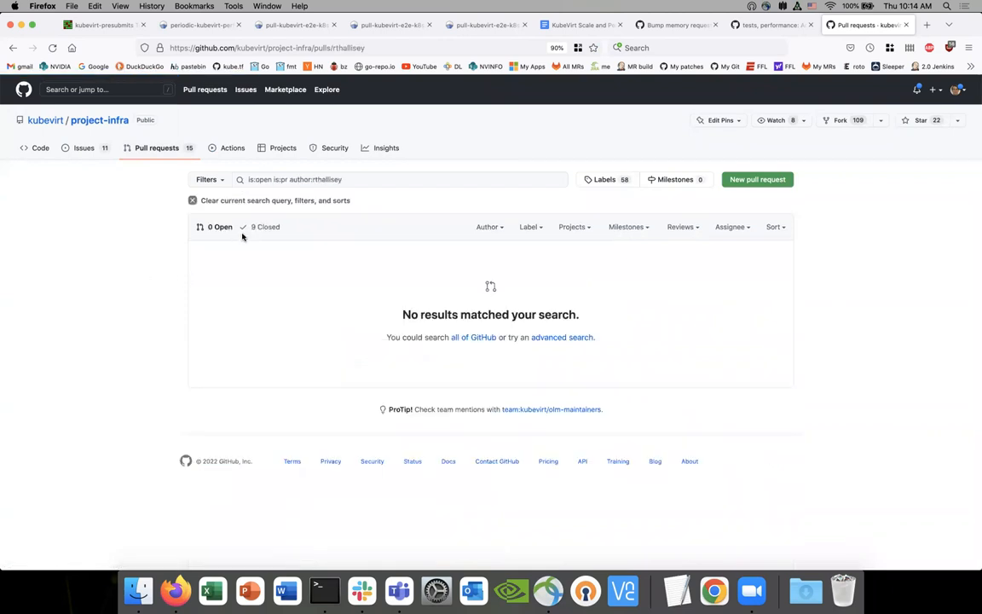
pyautogui.click(264, 227)
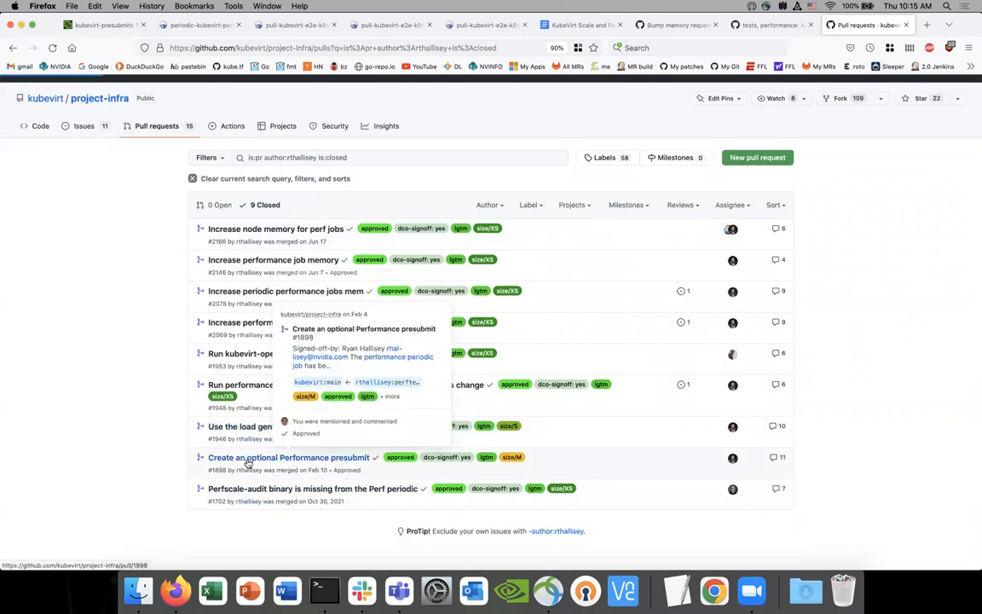
# Open PR #1898 'Create an optional Performance presubmit' and view its presubmits.yaml diff.
pyautogui.click(289, 457)
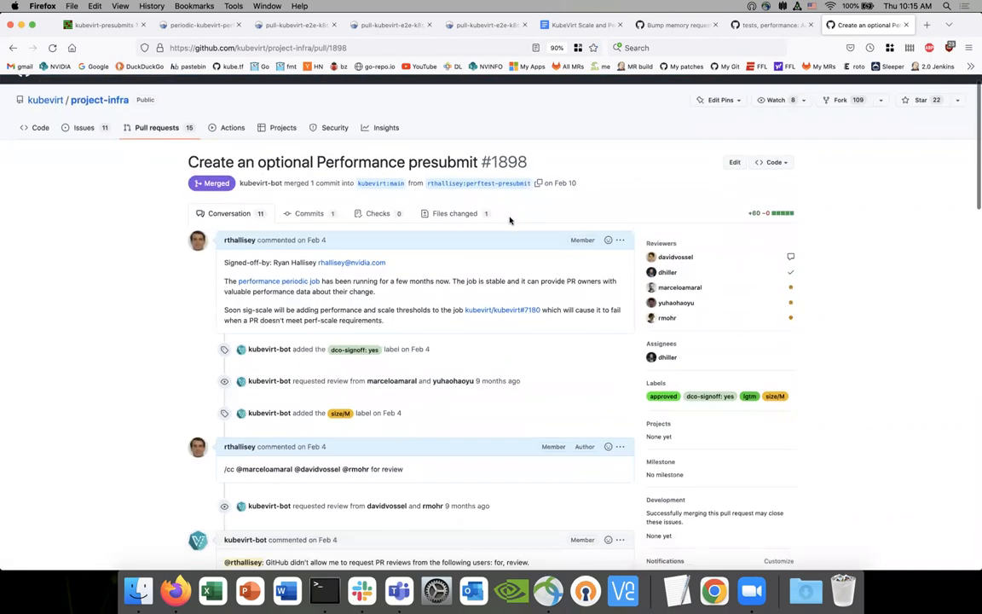
pyautogui.click(454, 213)
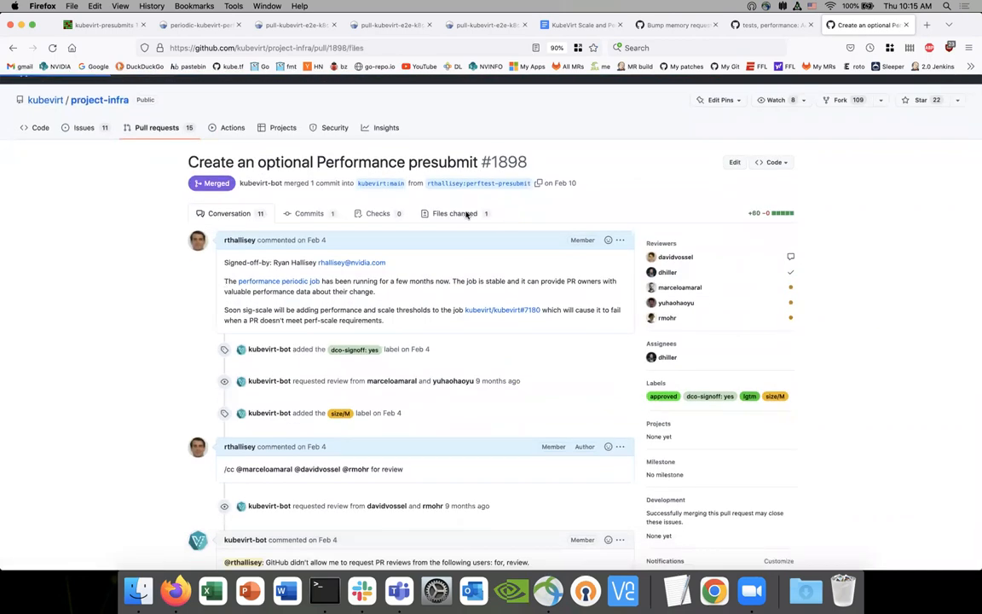
pyautogui.click(445, 213)
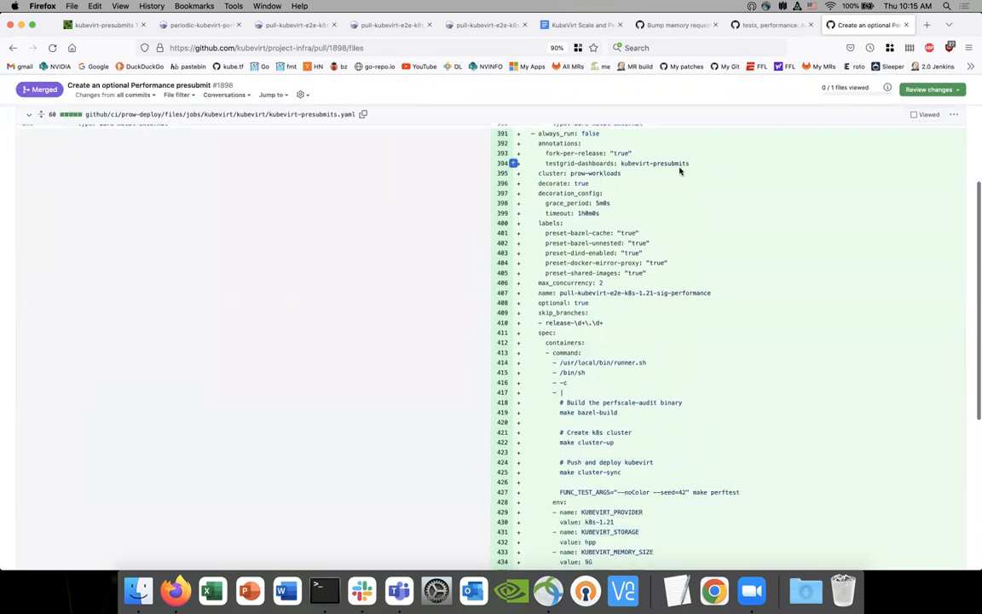
pyautogui.scroll(-3)
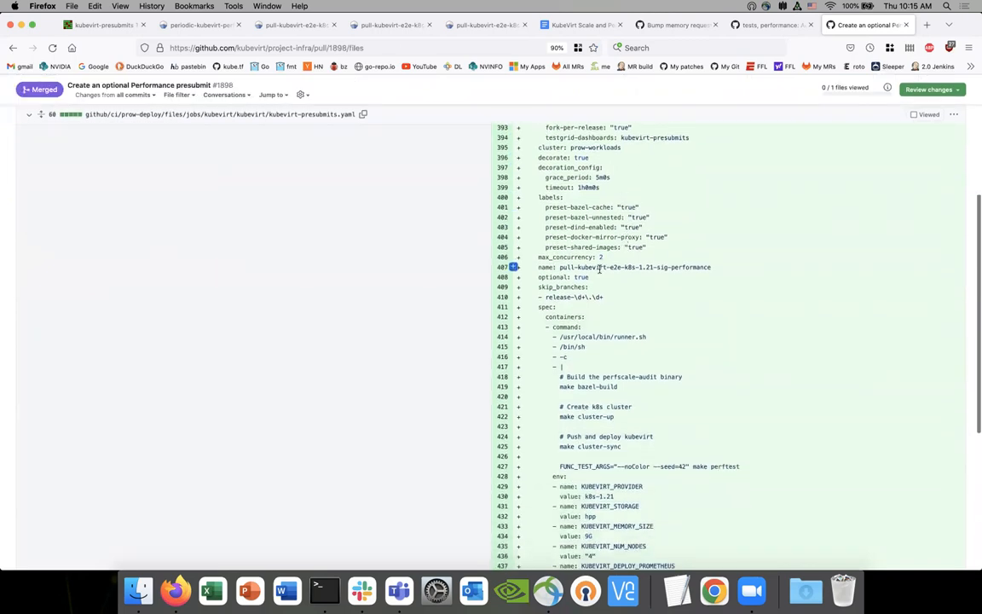
# Highlight the sig-performance job name and bring up options for the changed file's path link.
pyautogui.moveTo(600, 266); pyautogui.dragTo(711, 266)
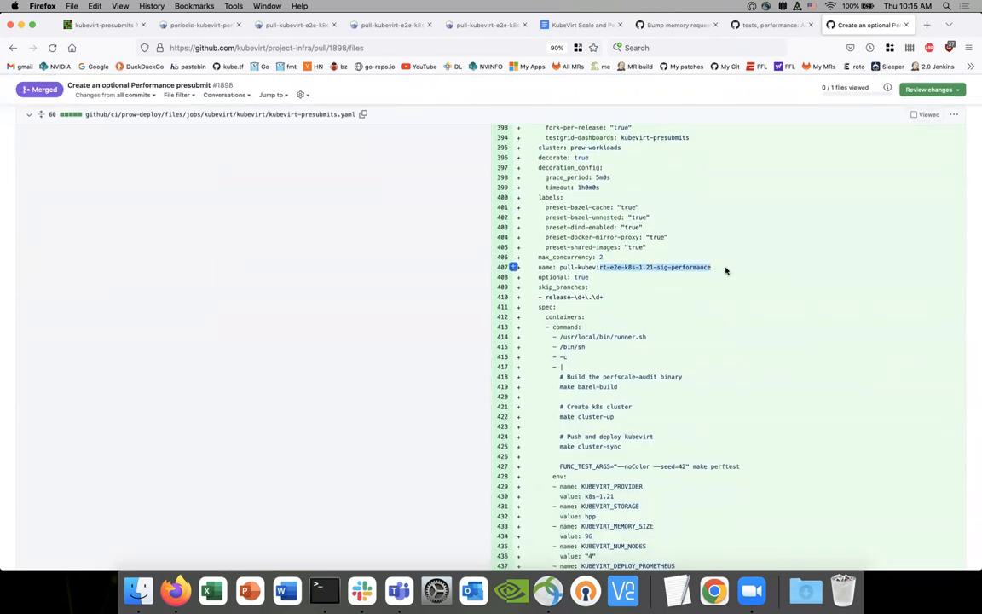
pyautogui.scroll(-3)
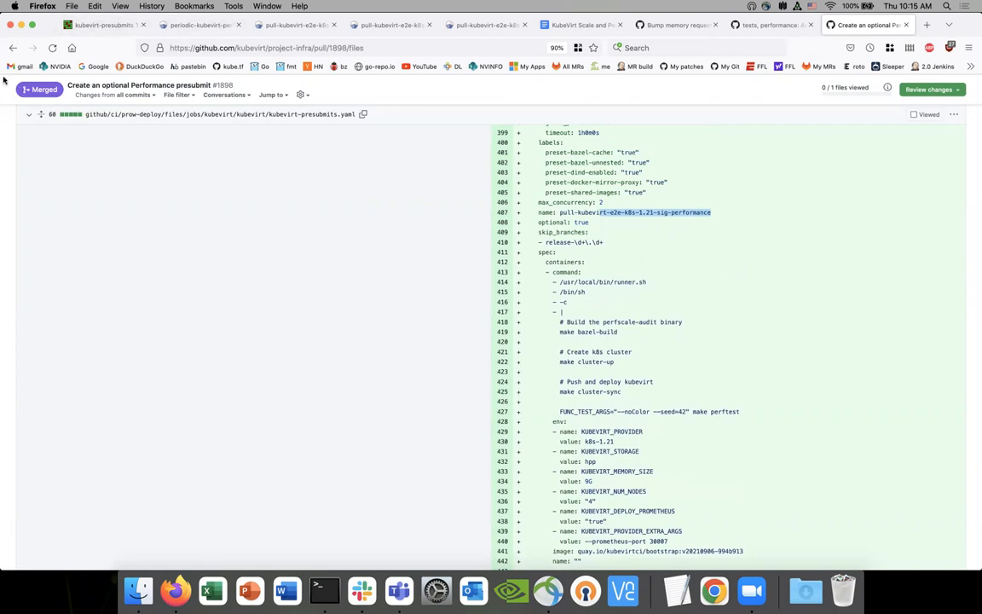
pyautogui.moveTo(15, 48)
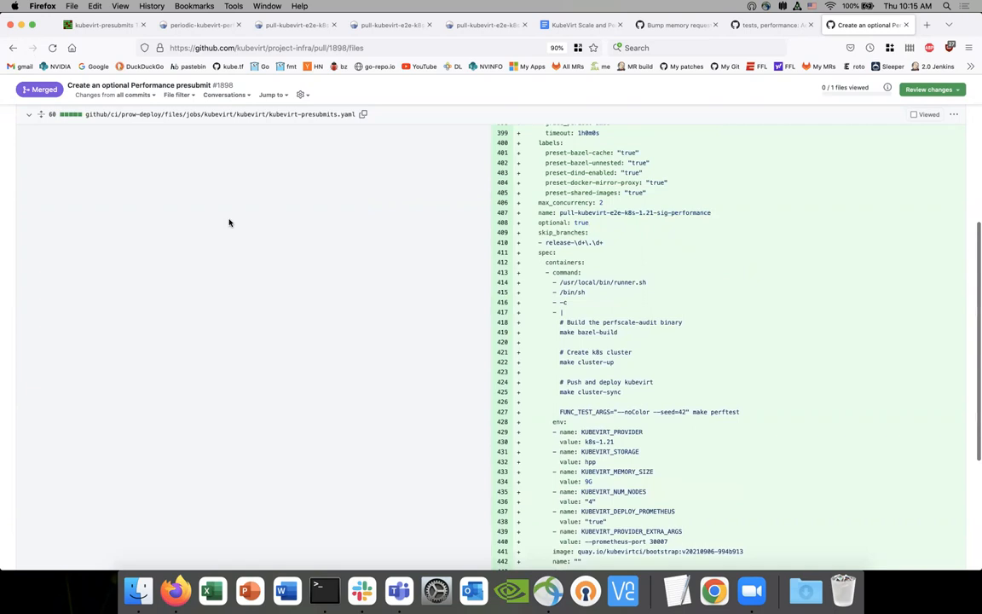
pyautogui.rightClick(239, 208)
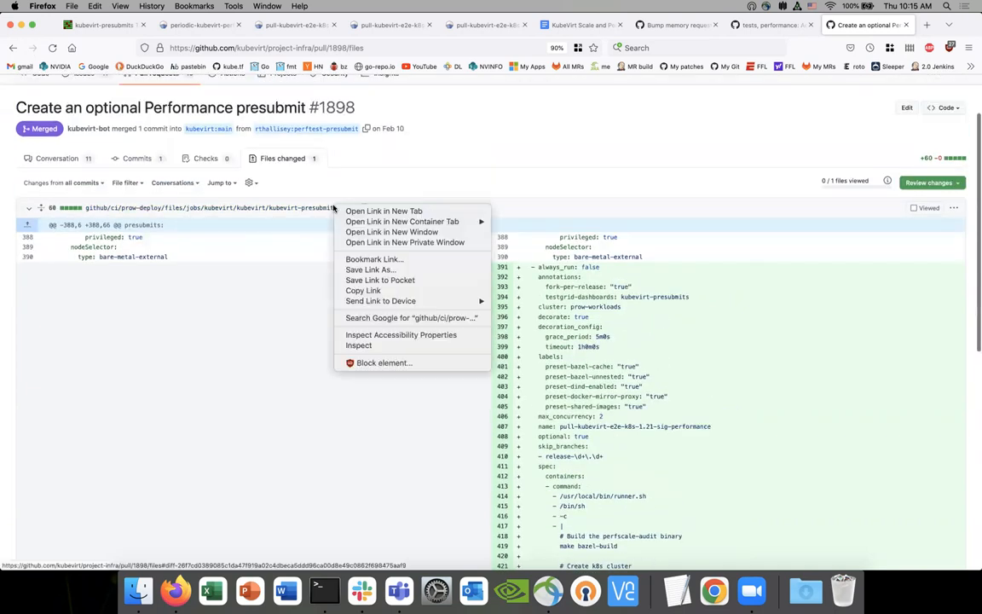
# View the fork's kubevirt-presubmits.yaml on the main branch and search it for 'perform'.
pyautogui.click(382, 212)
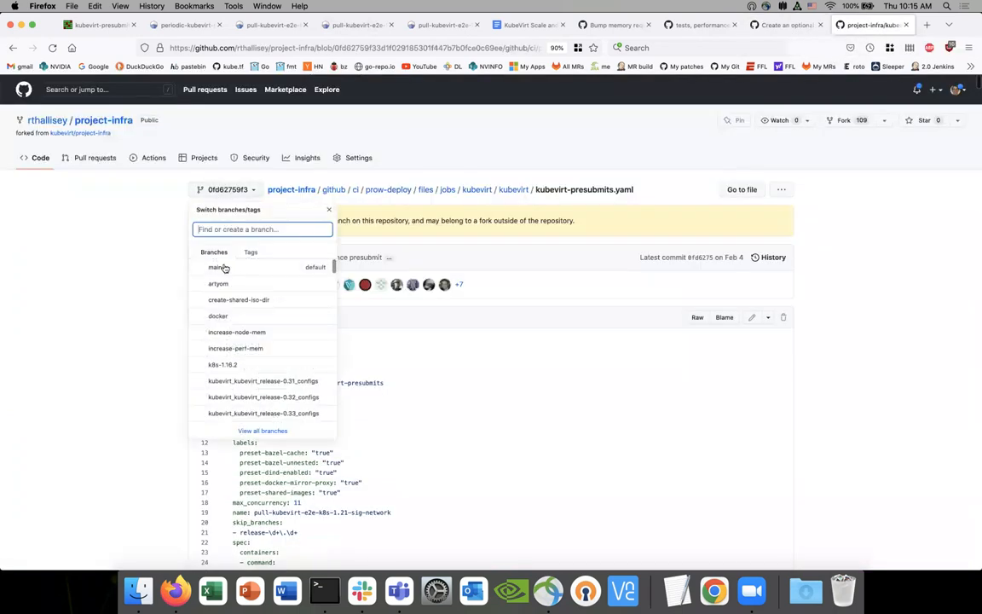
pyautogui.click(878, 24)
pyautogui.write('sig-per')
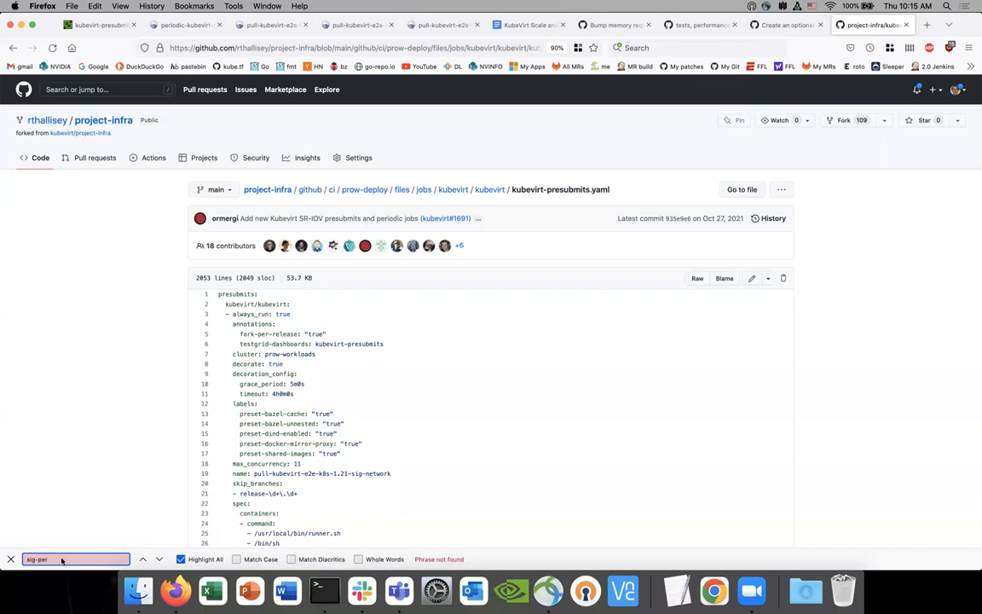
pyautogui.moveTo(69, 436)
pyautogui.write('perfor')
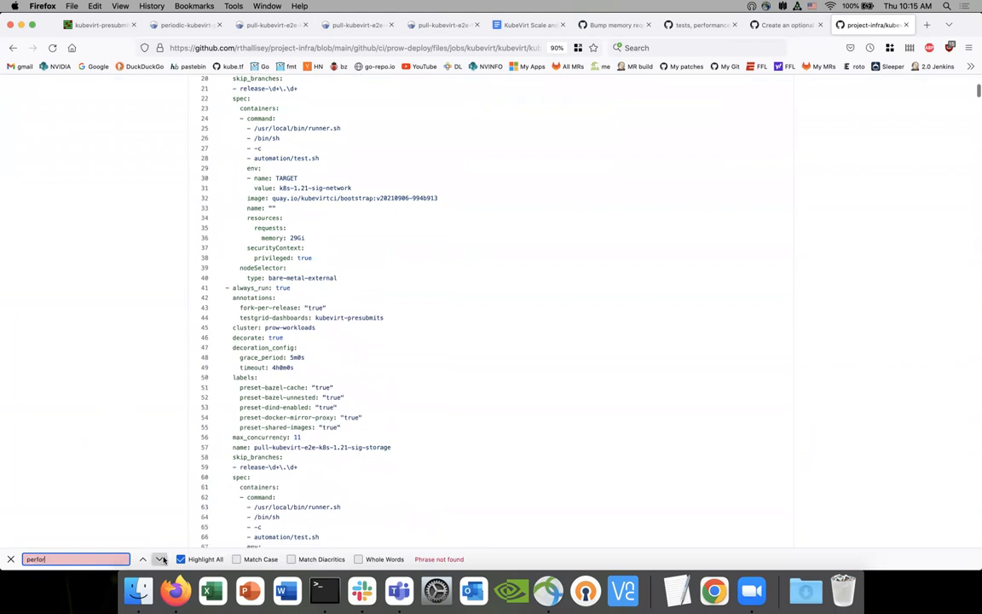
pyautogui.click(111, 28)
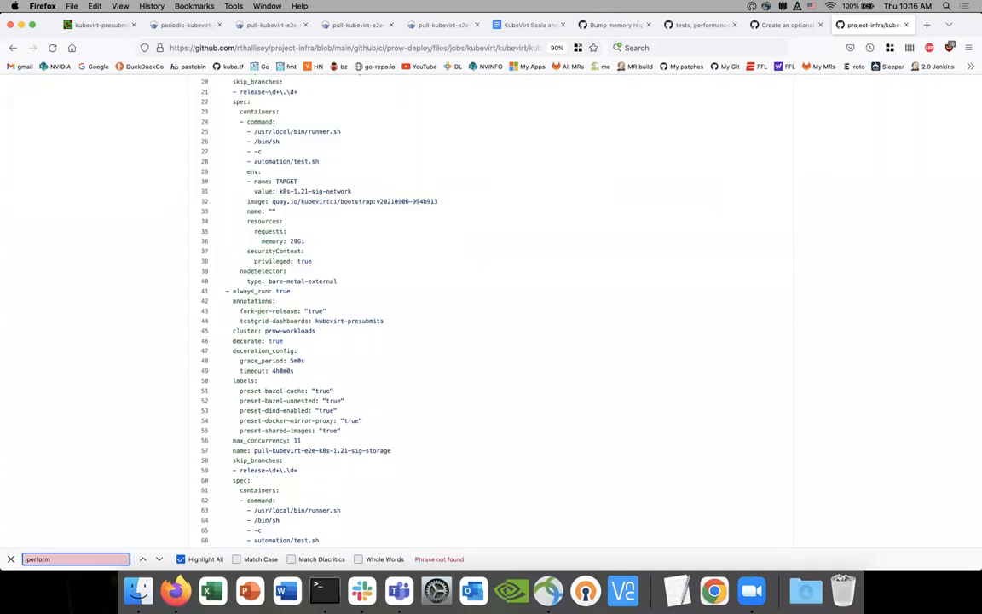
pyautogui.moveTo(210, 445)
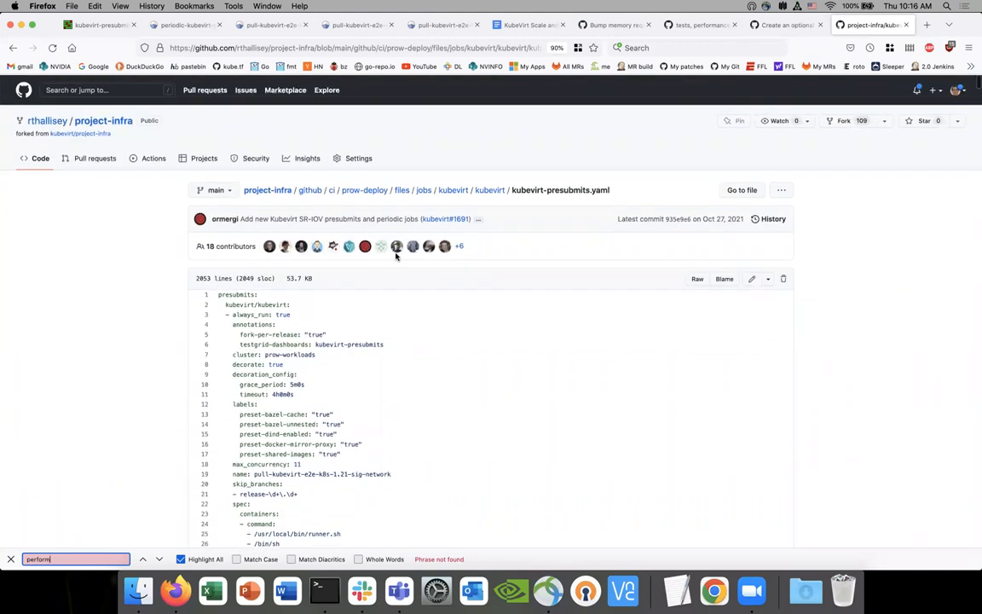
pyautogui.moveTo(488, 189)
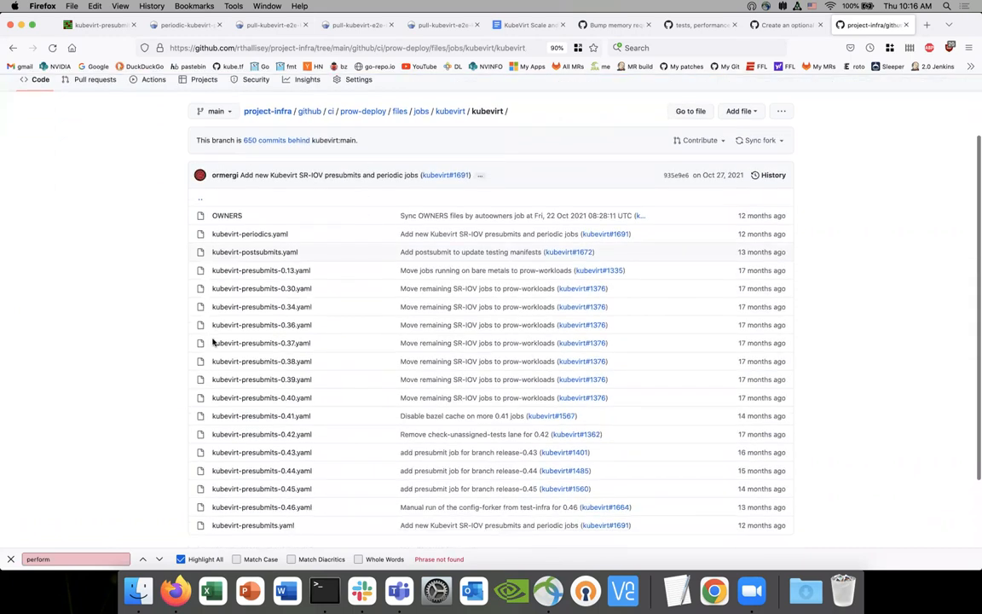
# Browse the kubevirt jobs folder, then go to the upstream kubevirt/project-infra repository.
pyautogui.scroll(-3)
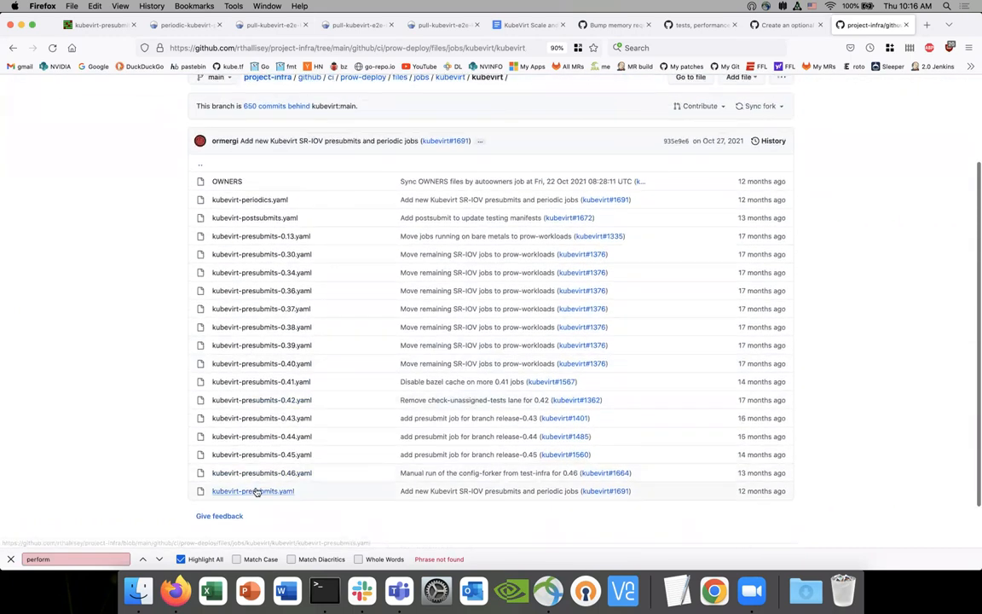
pyautogui.click(252, 491)
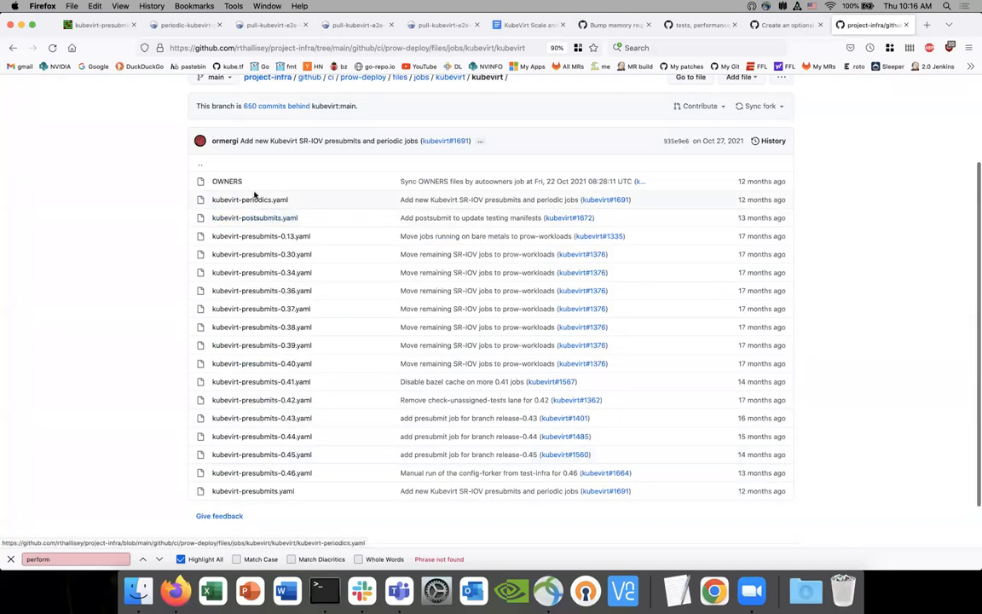
pyautogui.moveTo(269, 481)
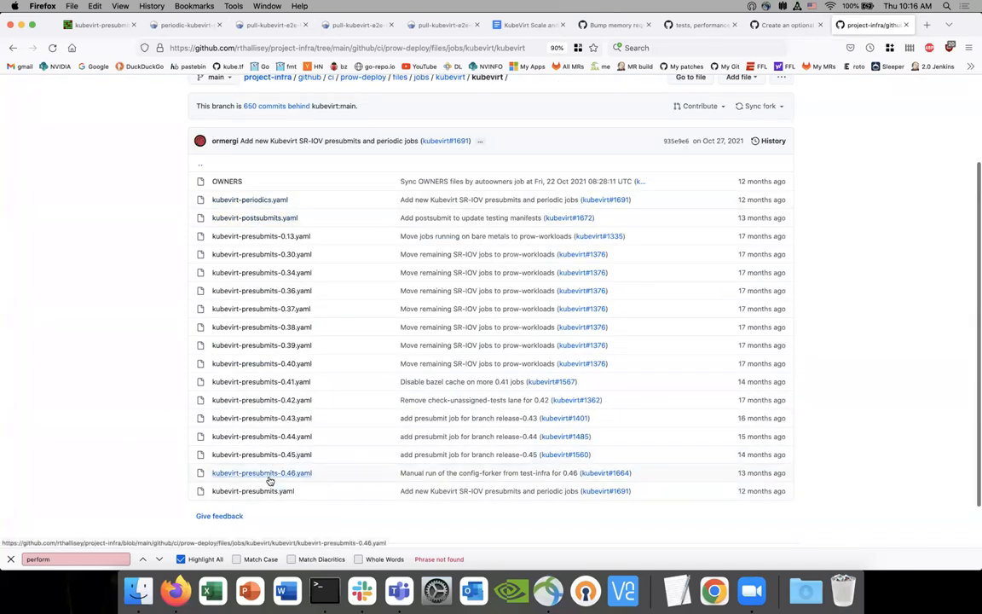
pyautogui.moveTo(254, 474)
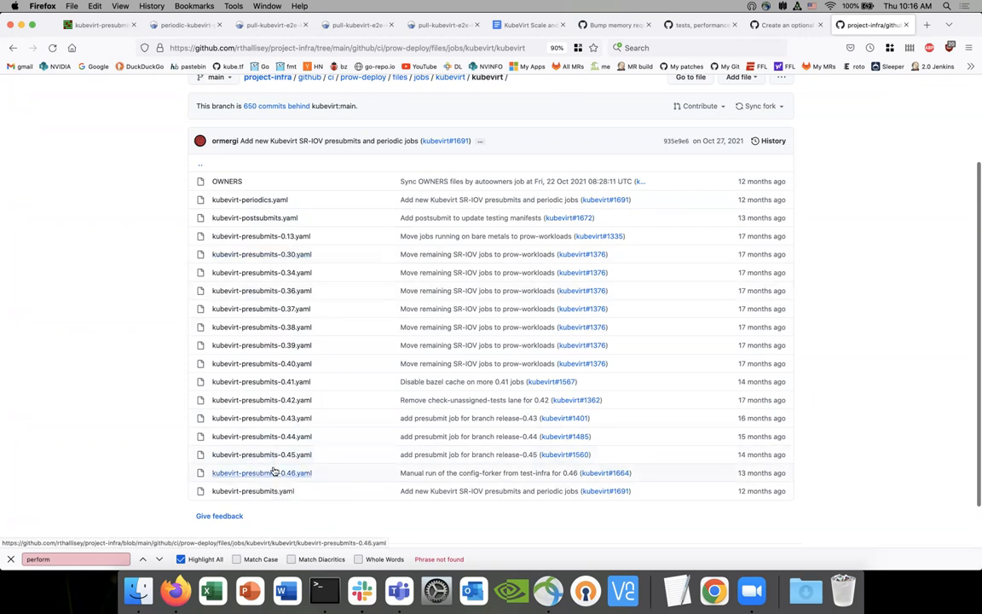
pyautogui.click(261, 472)
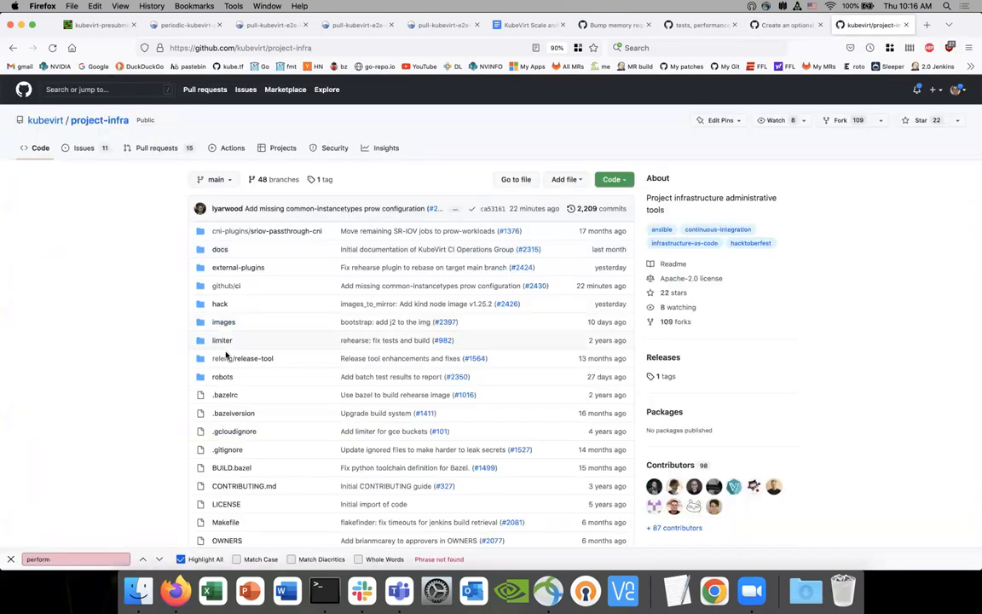
# Navigate github/ci/prow-deploy/files/jobs/kubevirt and open kubevirt-presubmits.yaml.
pyautogui.click(227, 286)
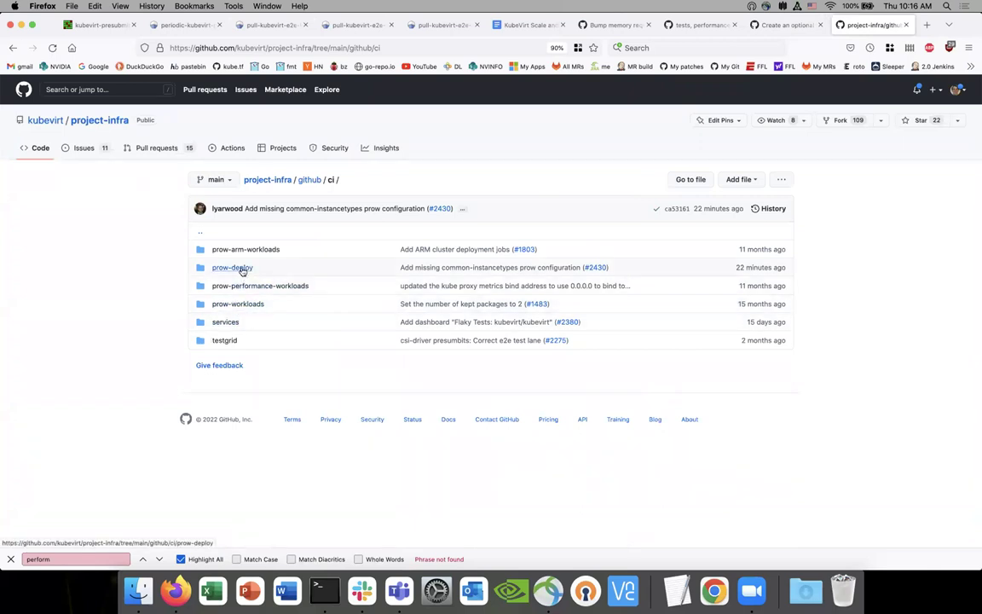
pyautogui.click(232, 266)
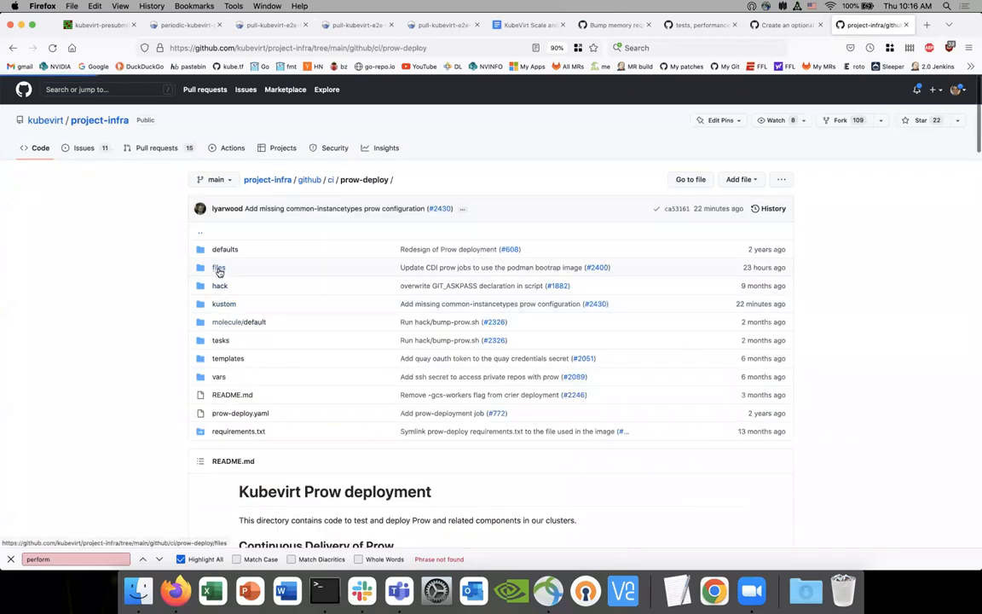
pyautogui.click(218, 266)
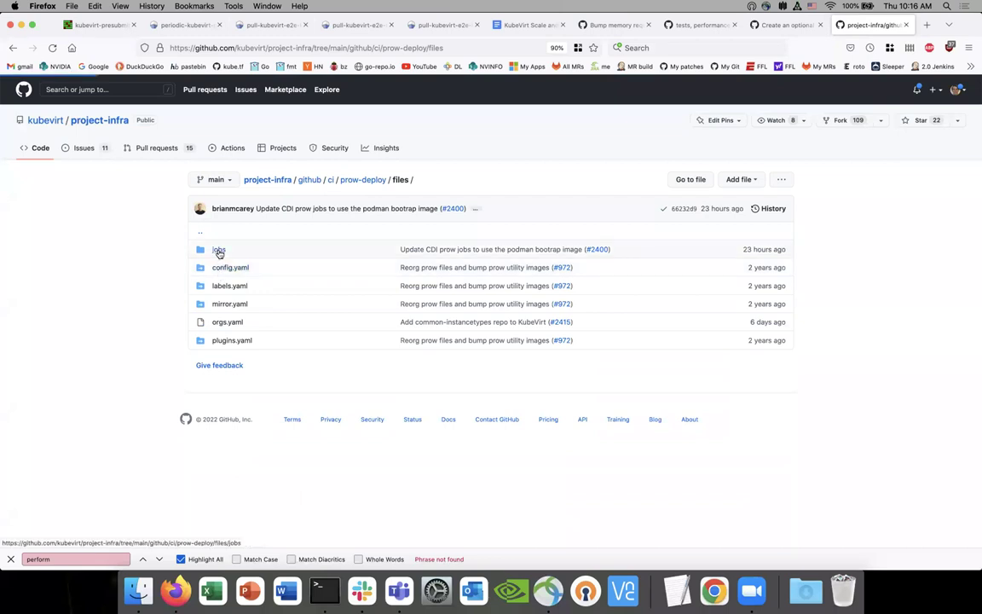
pyautogui.click(218, 249)
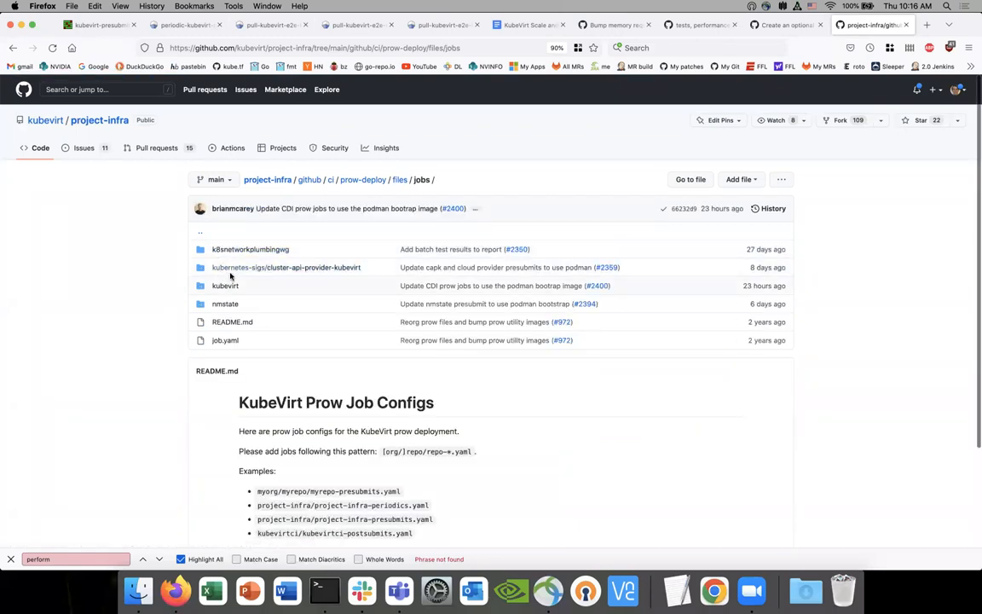
pyautogui.click(226, 286)
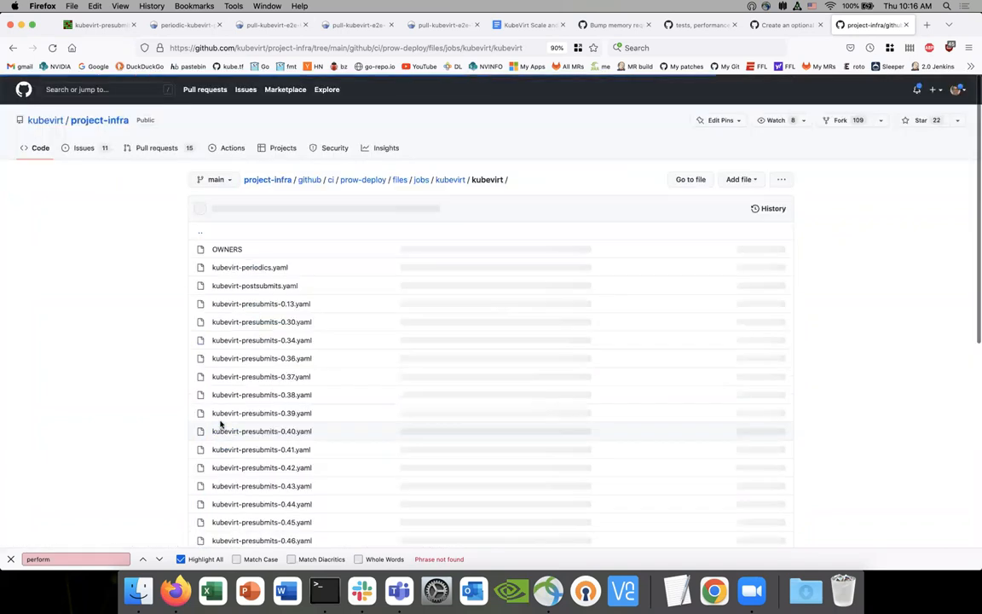
pyautogui.scroll(-3)
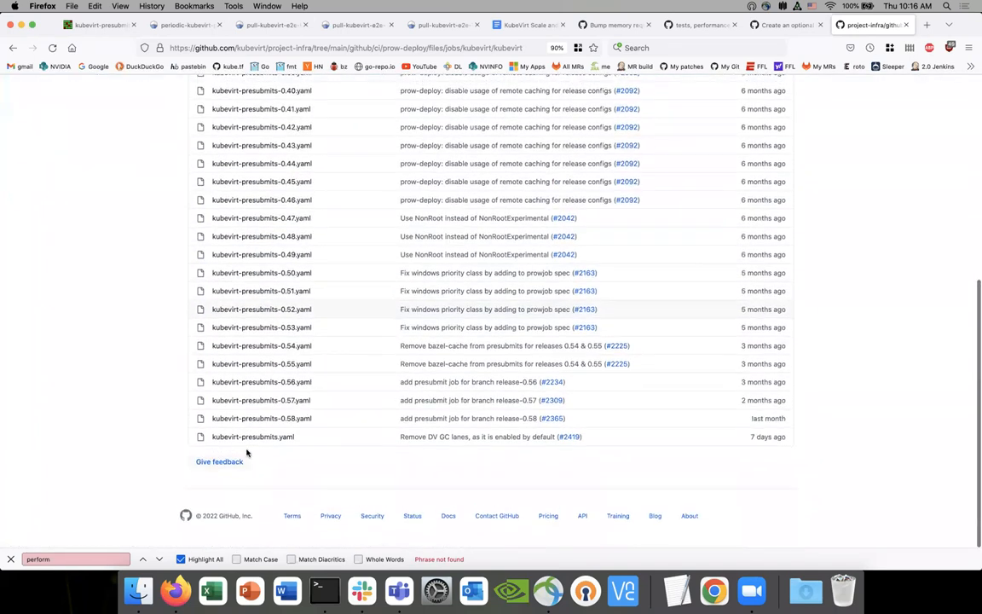
pyautogui.click(252, 437)
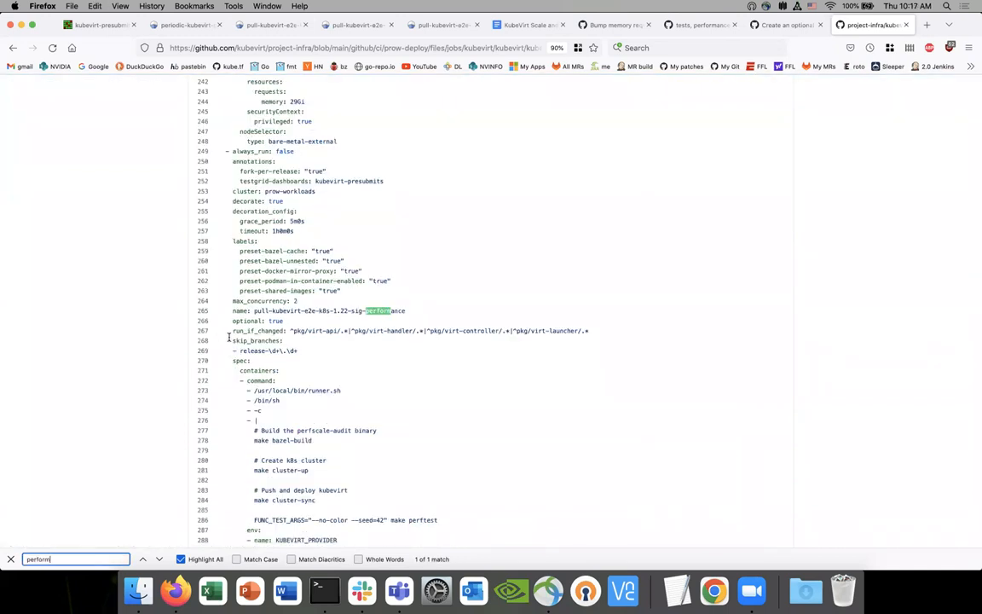
# Scroll to the 1.22 sig-performance job's make perftest command in the YAML.
pyautogui.scroll(-3)
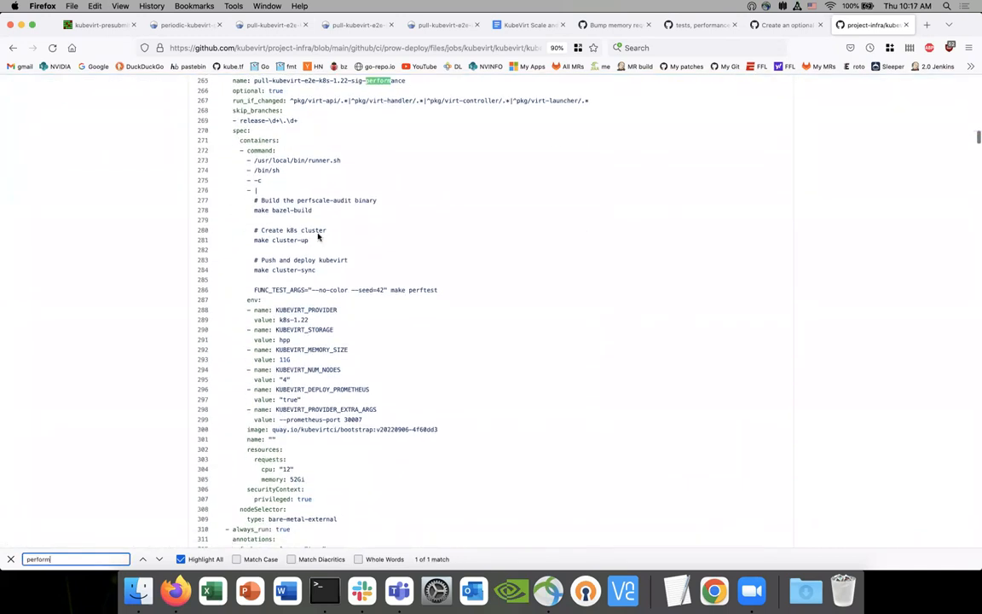
pyautogui.scroll(-3)
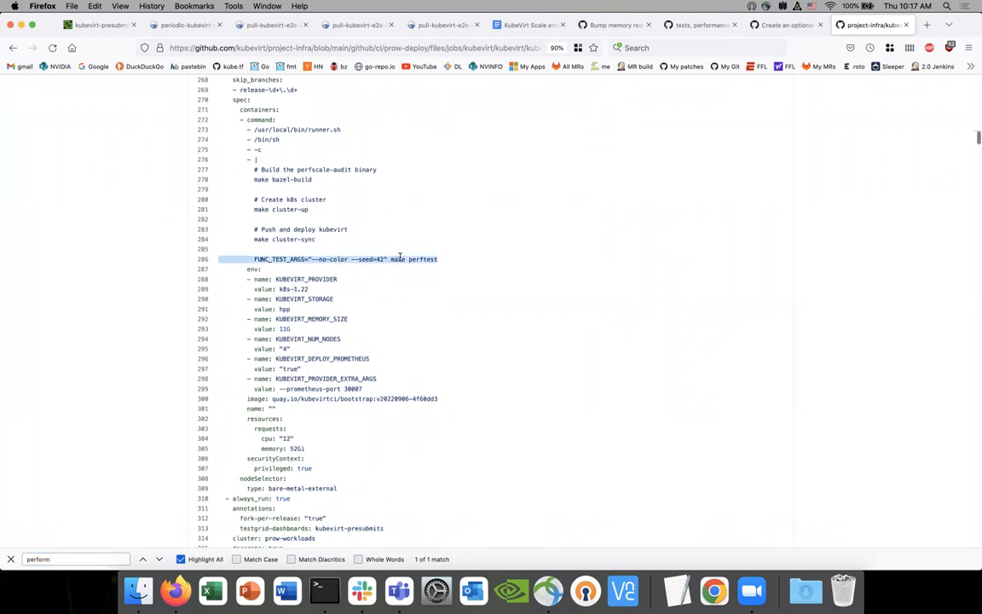
pyautogui.scroll(-3)
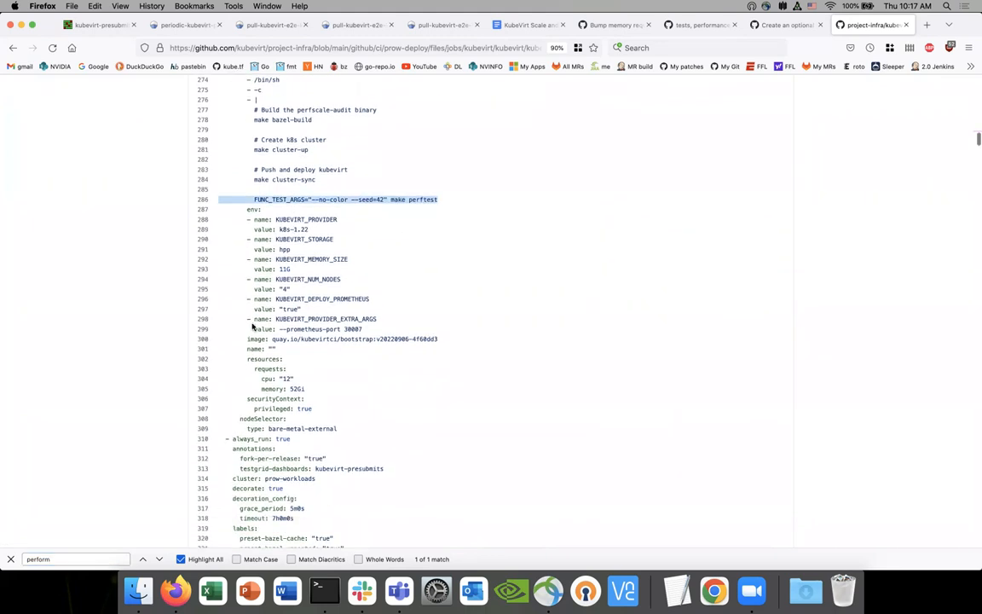
pyautogui.scroll(-3)
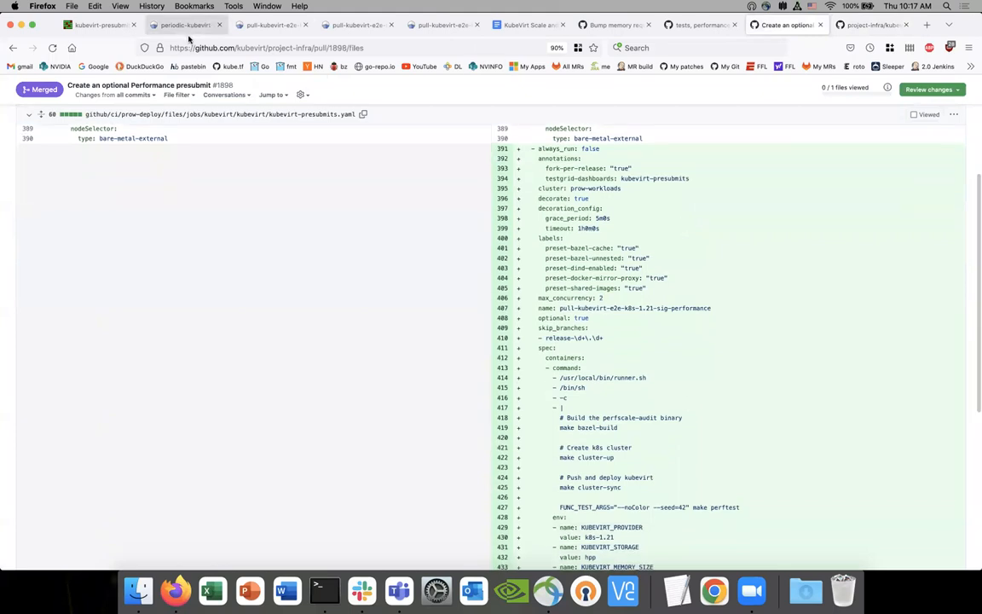
# Reread the sig-performance run log, marking the skipped realtime performance test line.
pyautogui.click(277, 25)
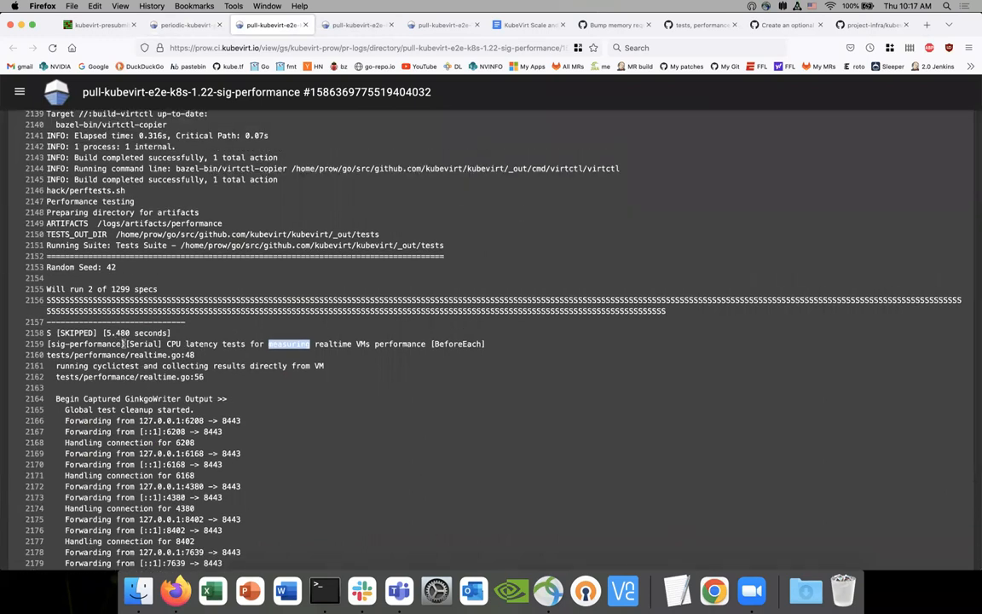
pyautogui.doubleClick(71, 344)
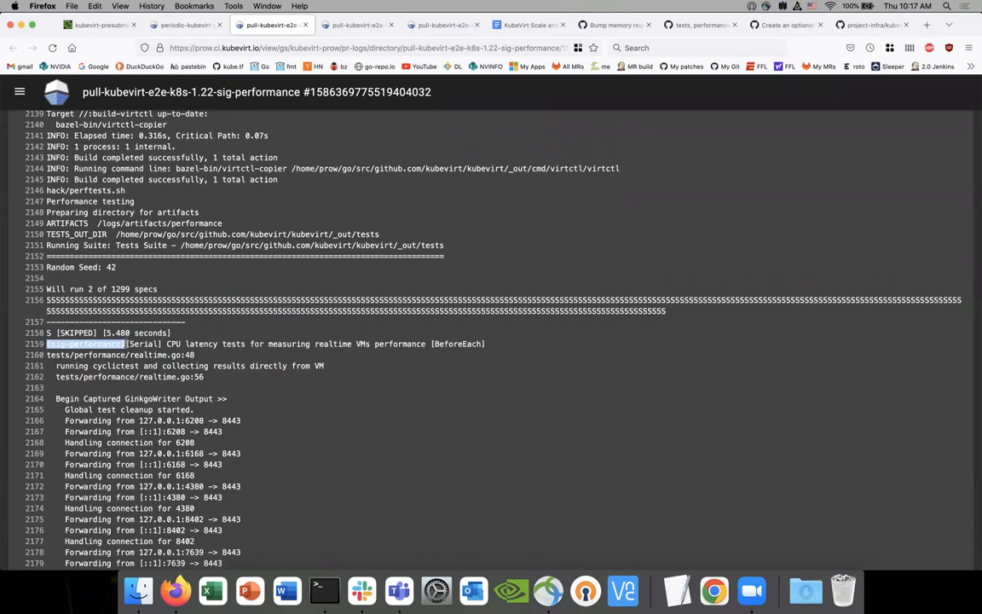
pyautogui.scroll(-3)
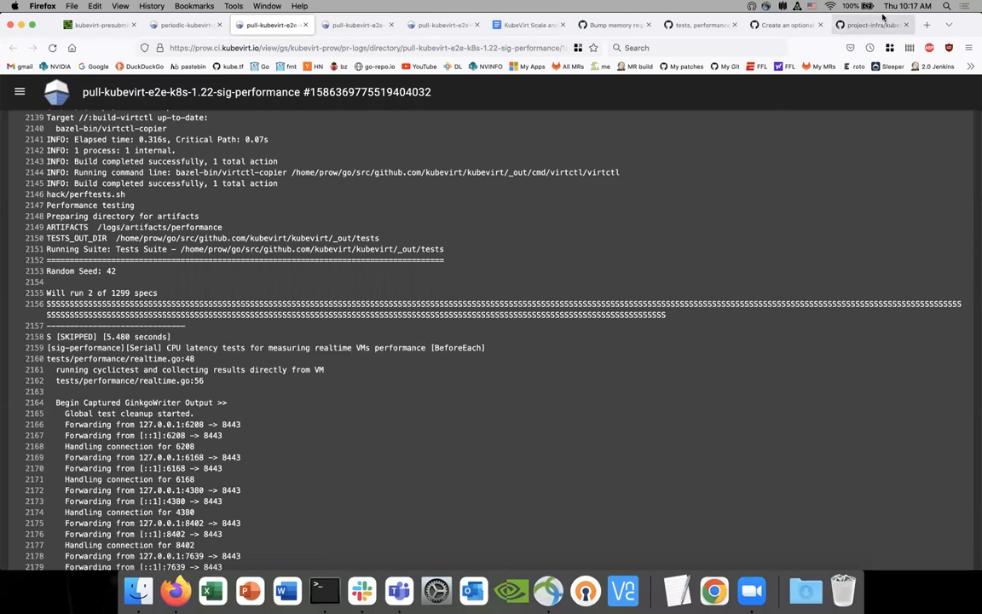
pyautogui.moveTo(457, 259)
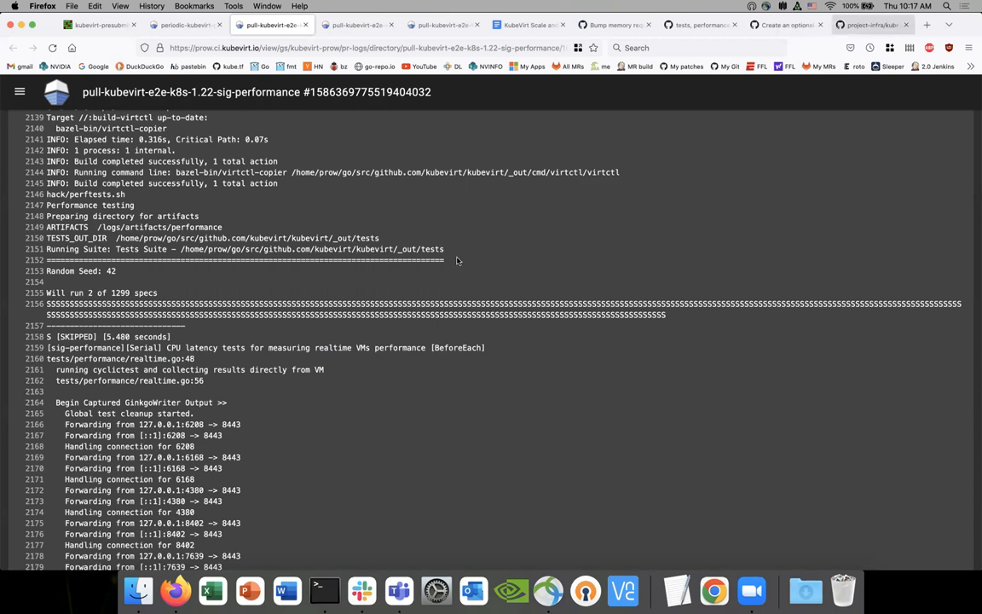
pyautogui.scroll(-3)
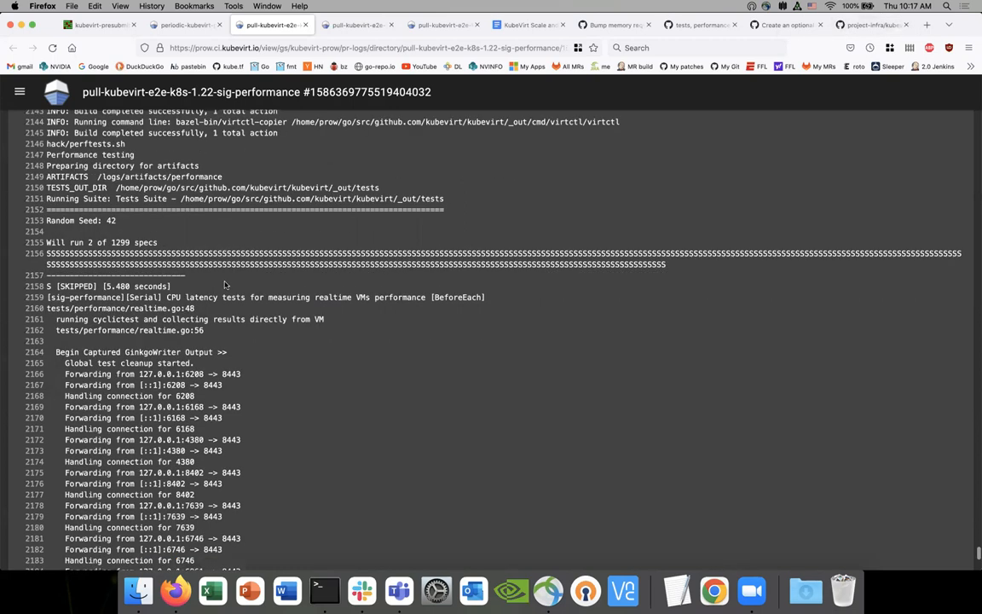
pyautogui.scroll(-3)
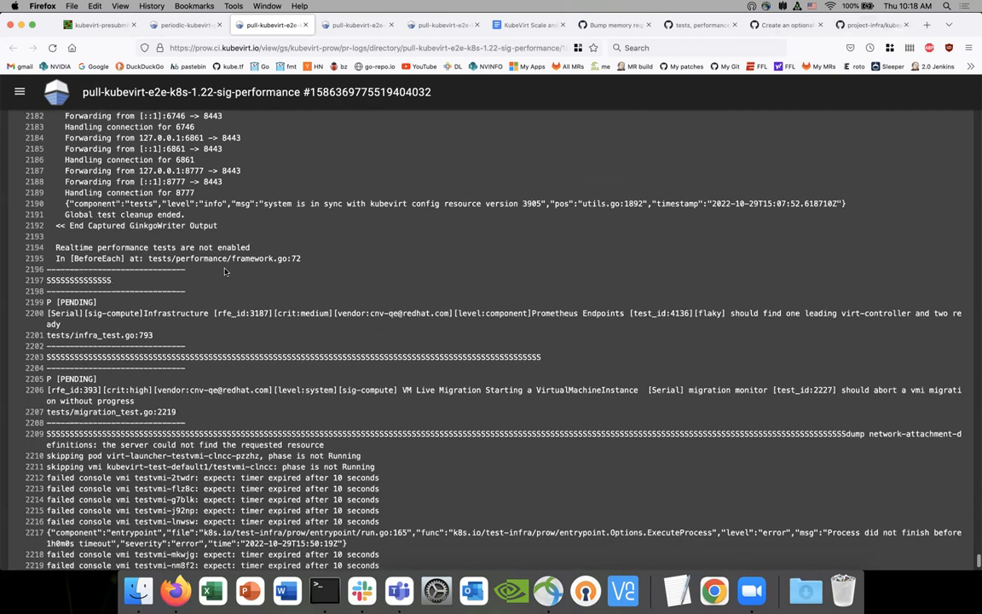
pyautogui.scroll(-3)
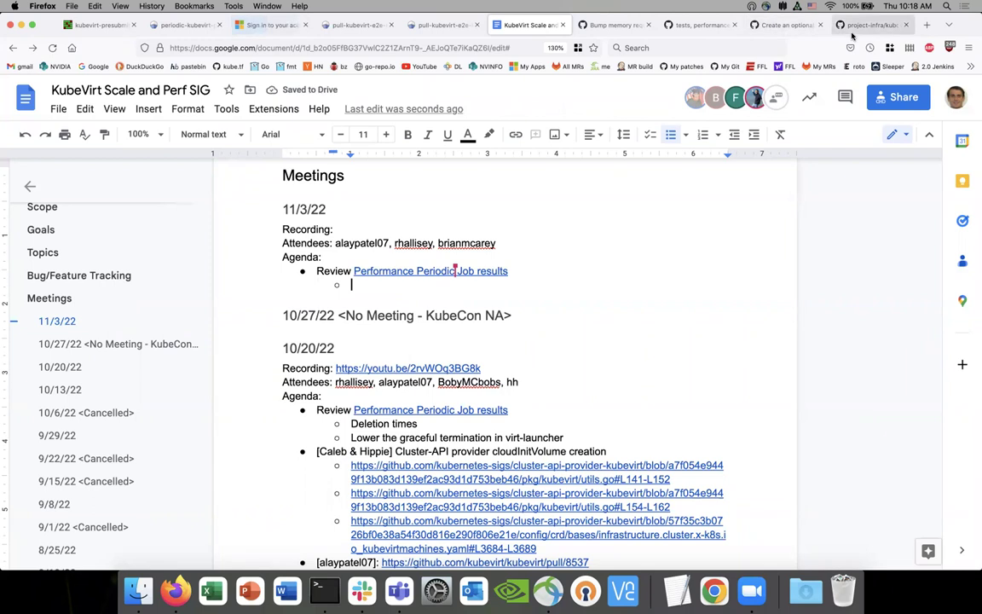
# Add 'Density presubmit' and 'Fix performance presubmit' sub-bullets under the performance job review item.
pyautogui.click(873, 25)
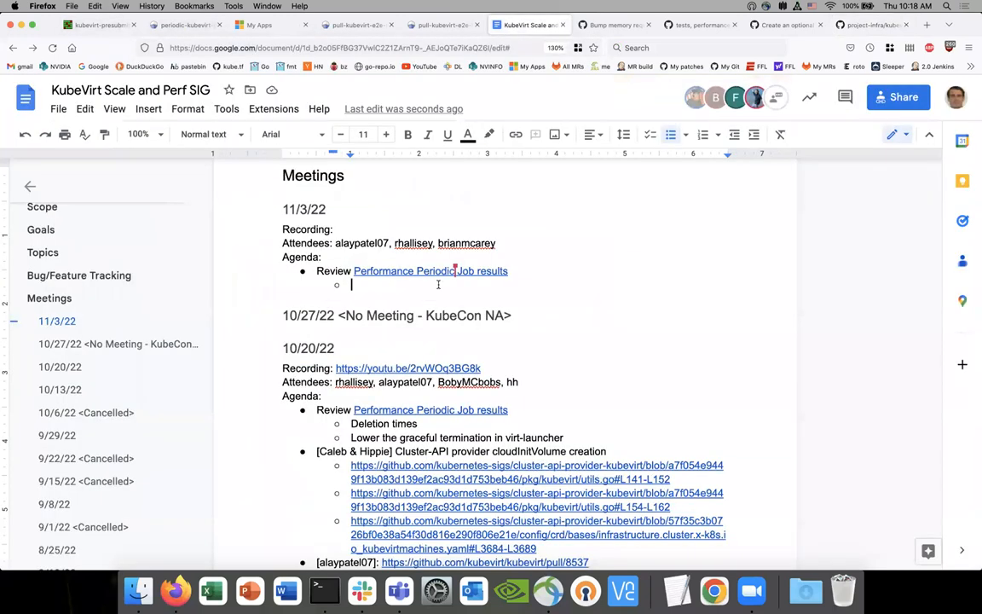
pyautogui.write('Density')
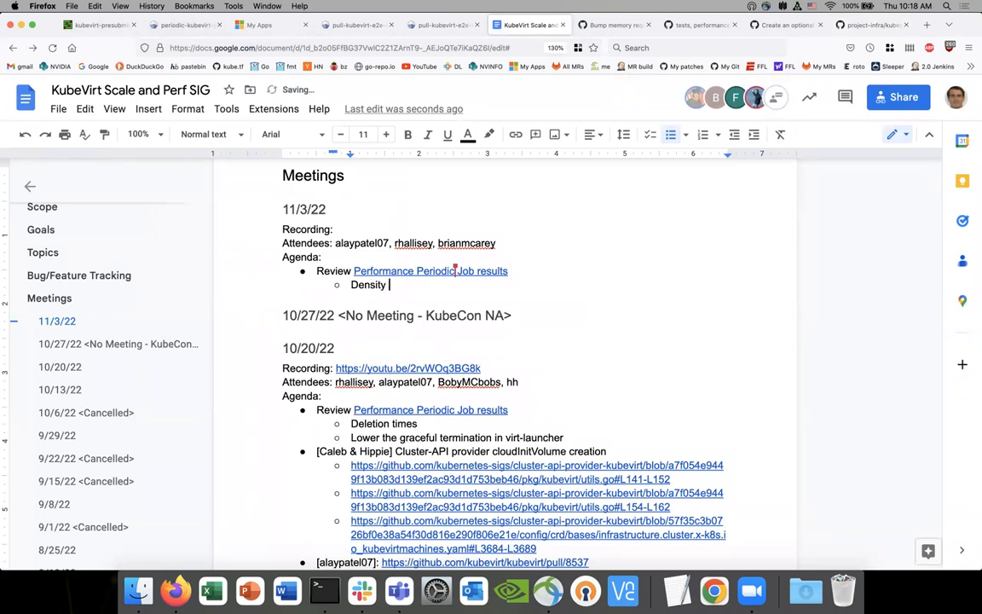
pyautogui.write('presu')
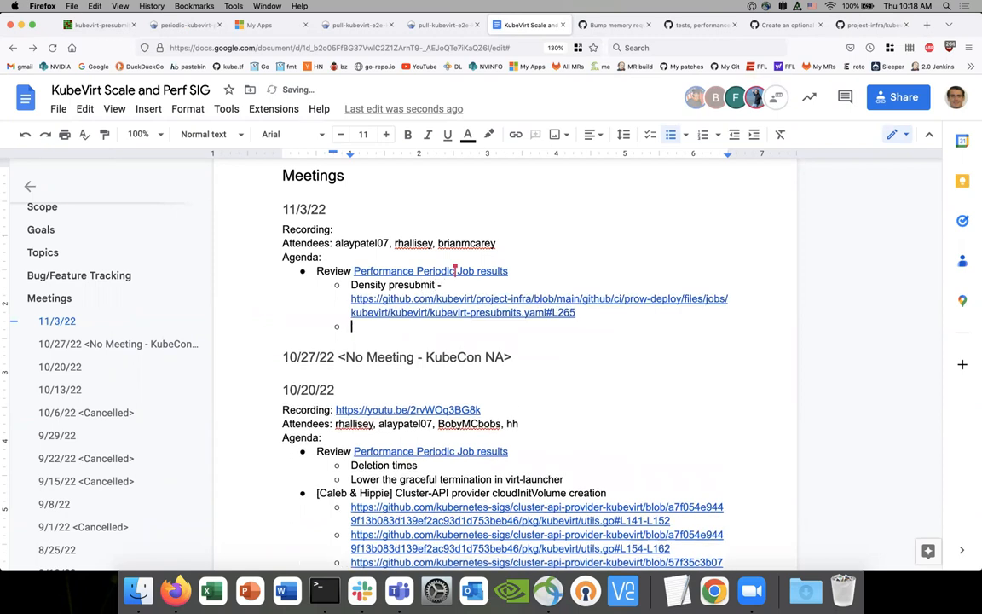
pyautogui.write('Fix performance pr')
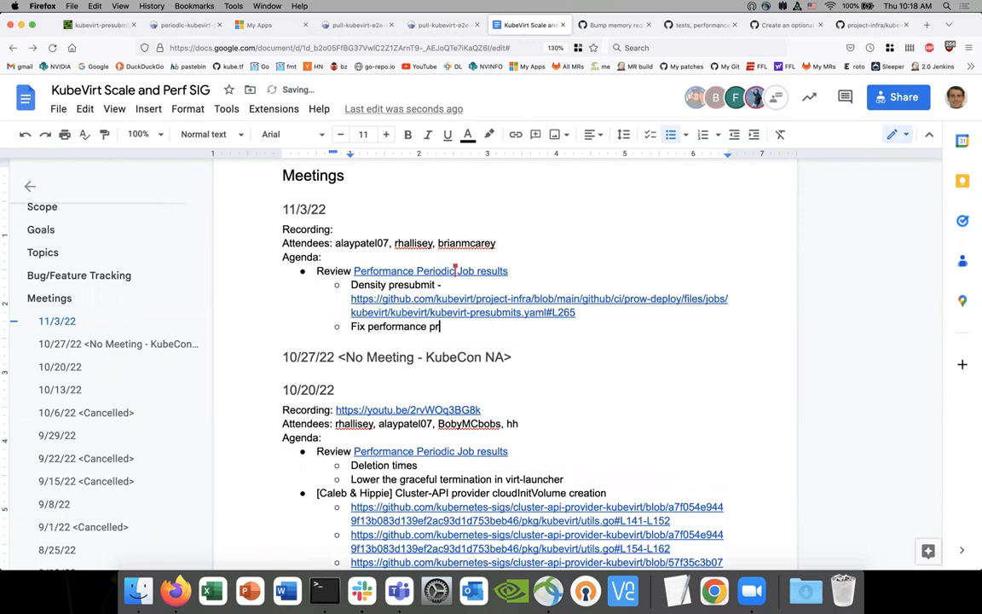
pyautogui.write('esubmit')
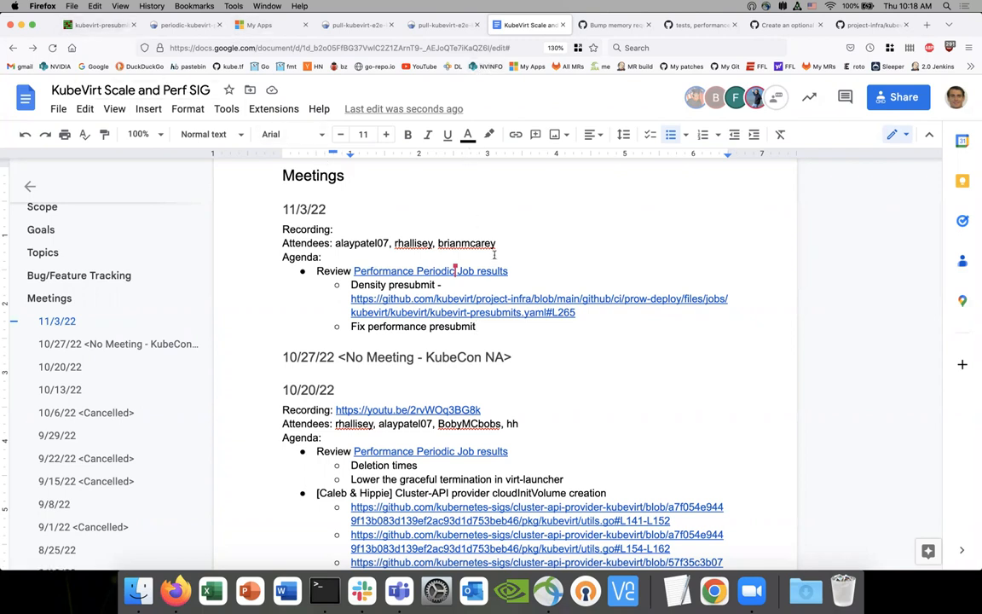
# Return to the kubevirt-presubmits.yaml sig-performance job definition in GitHub.
pyautogui.click(875, 24)
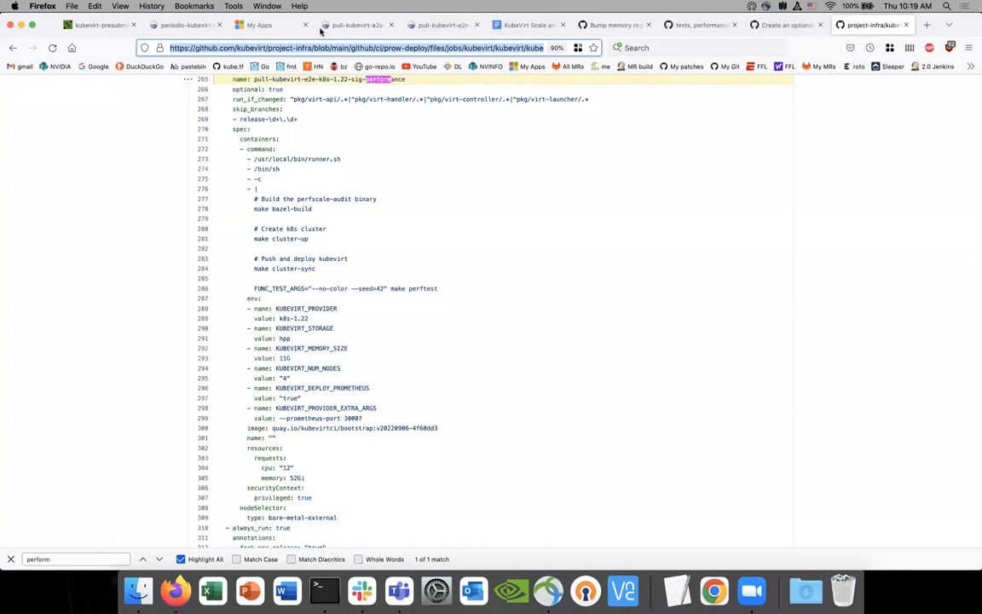
# Pass through the meeting notes and density build log to the kubevirt-periodics TestGrid summary.
pyautogui.click(358, 25)
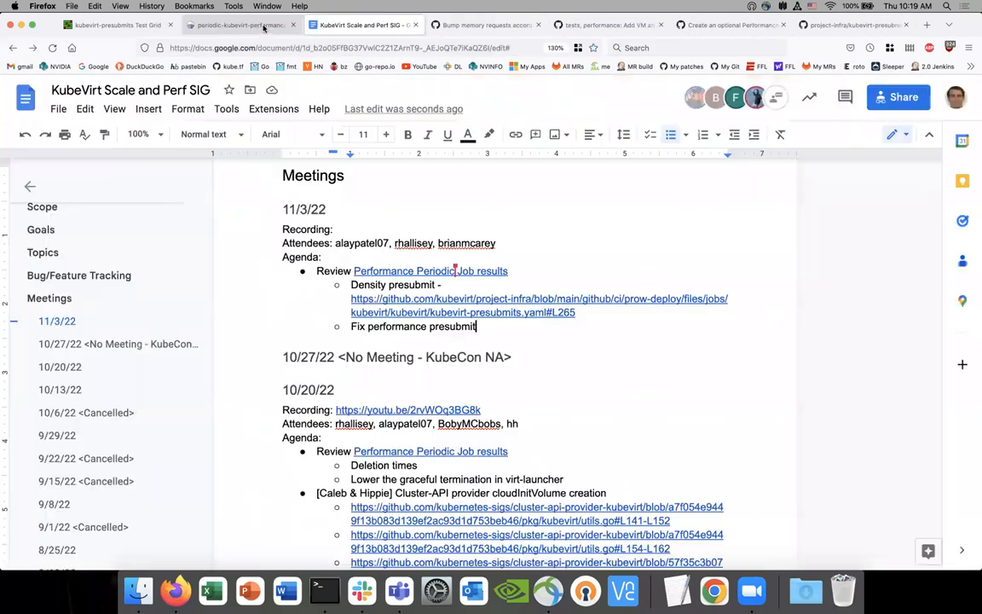
pyautogui.click(242, 24)
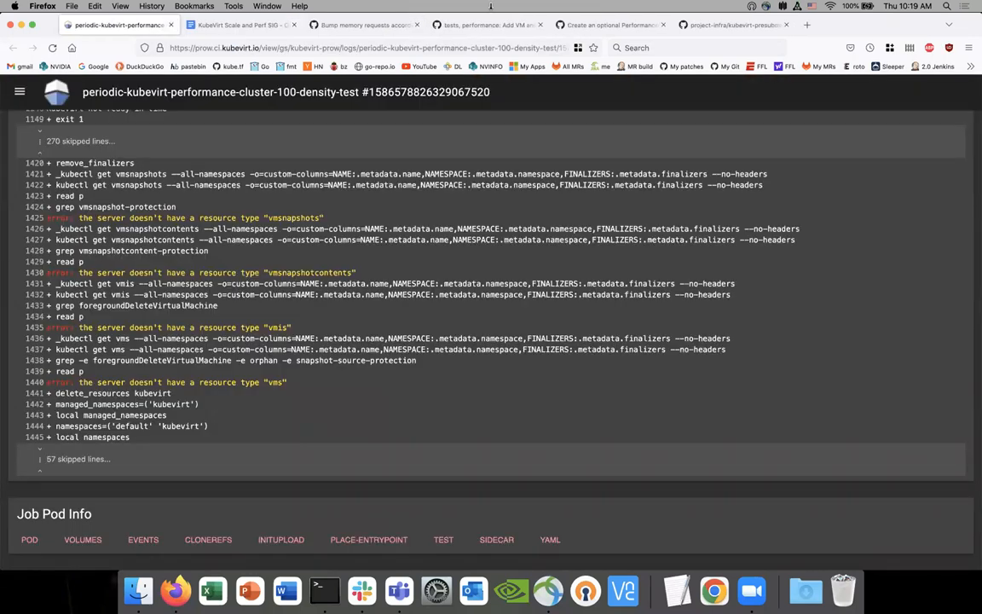
pyautogui.click(259, 17)
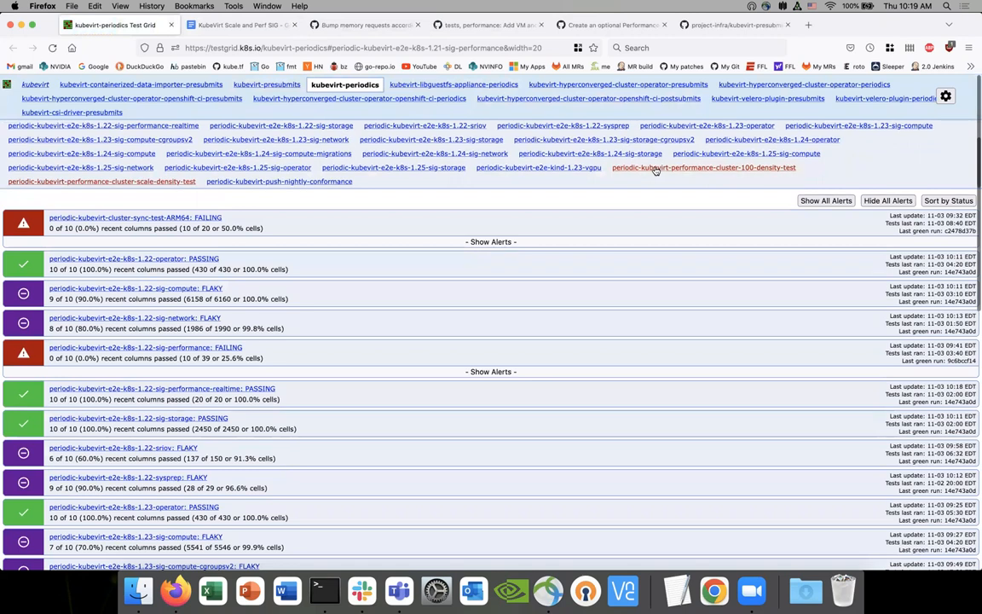
# Open yesterday's failed density test run in Prow and scroll through its build log.
pyautogui.click(703, 168)
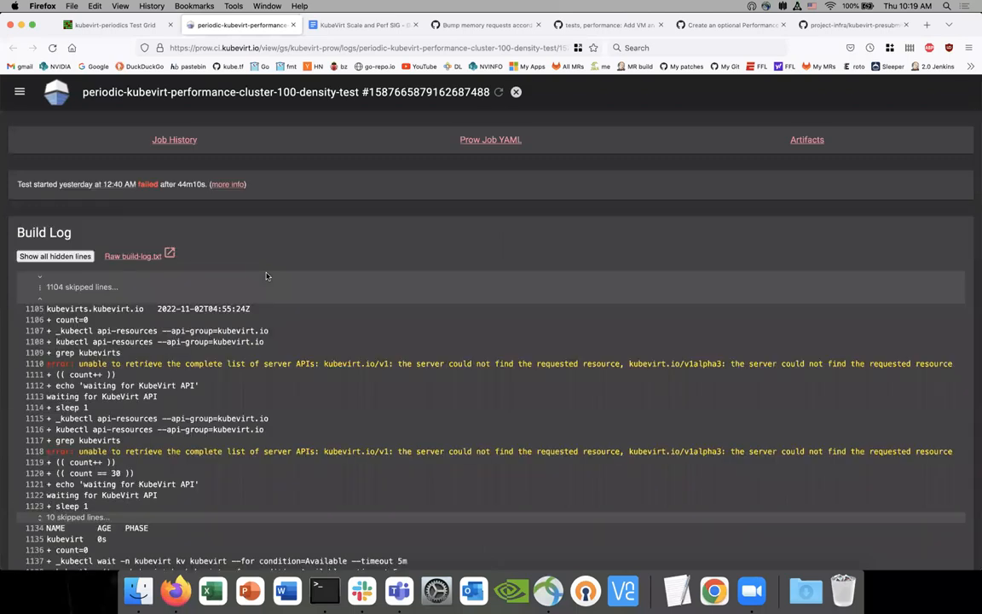
pyautogui.scroll(-3)
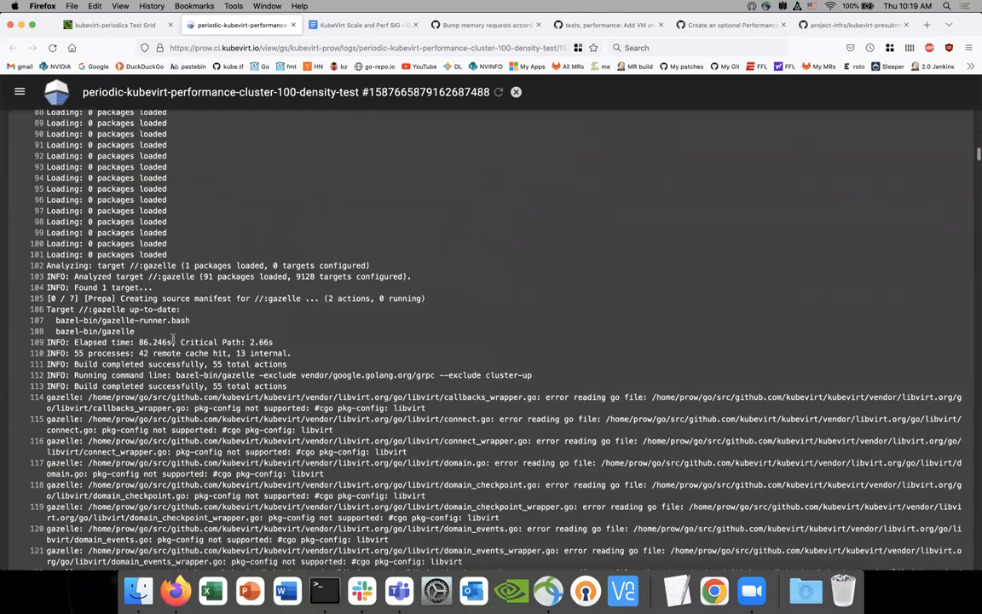
pyautogui.scroll(-3)
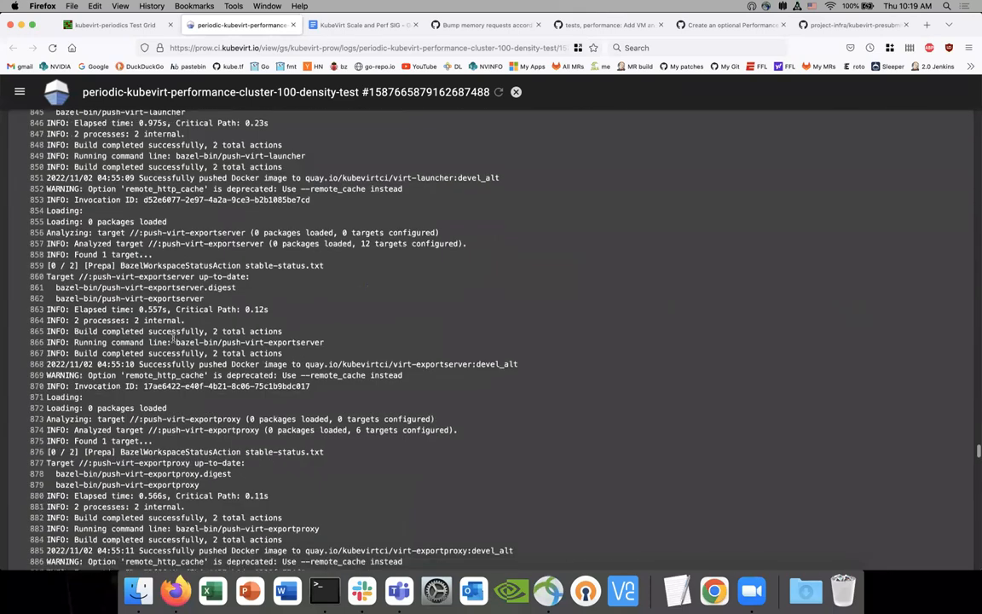
pyautogui.scroll(-3)
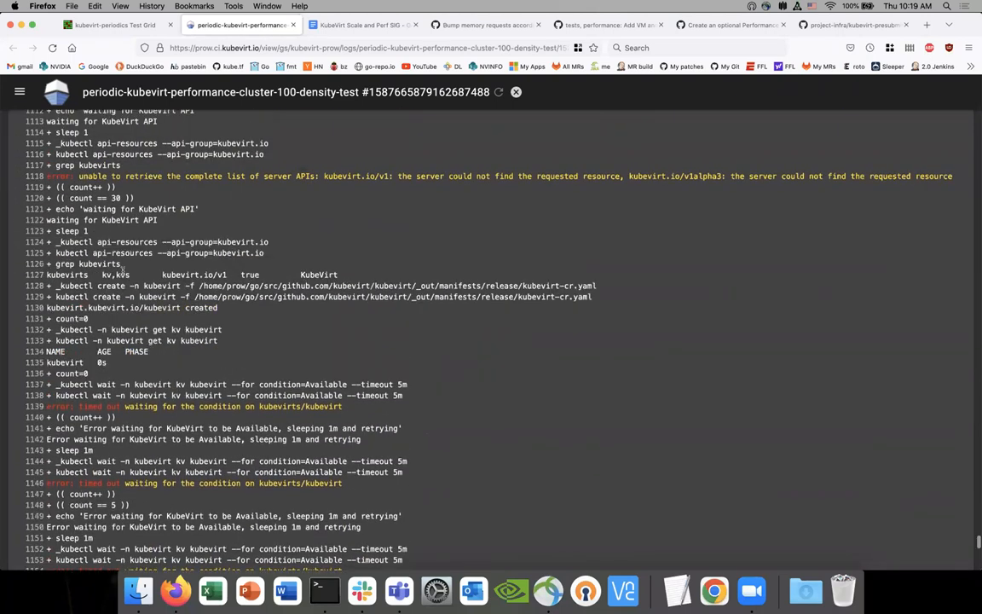
pyautogui.scroll(-3)
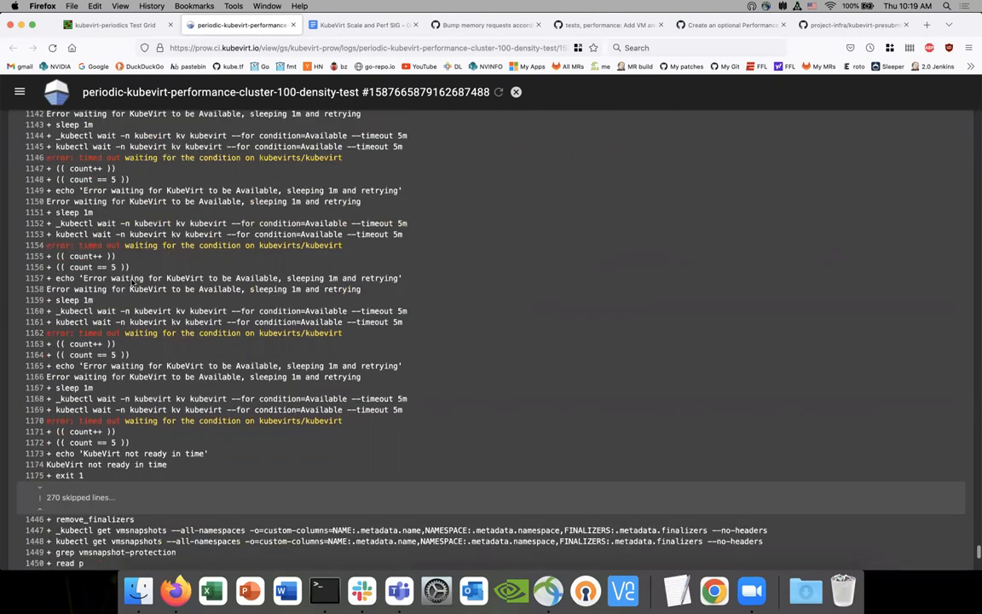
pyautogui.scroll(-3)
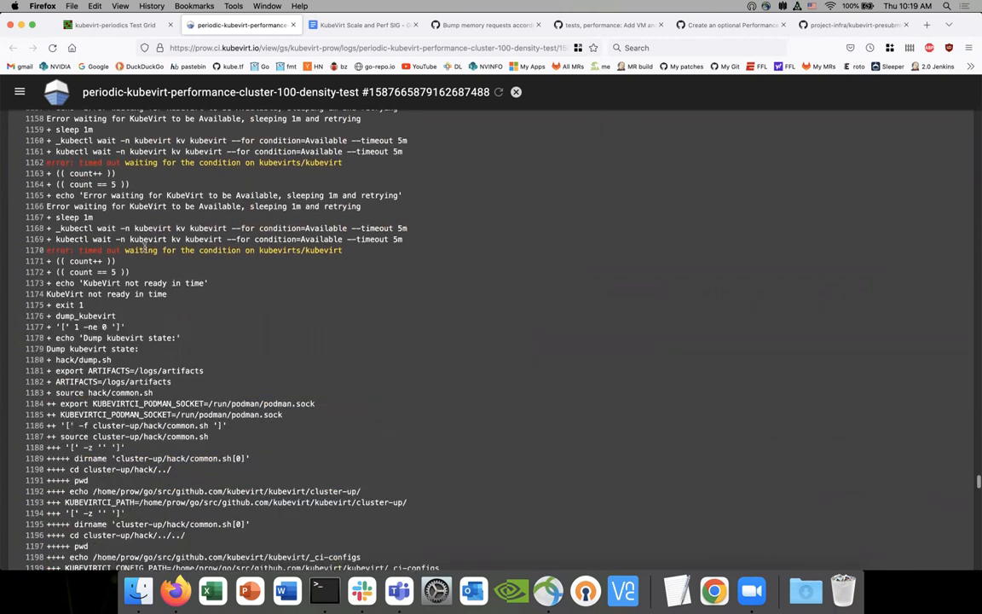
pyautogui.scroll(-3)
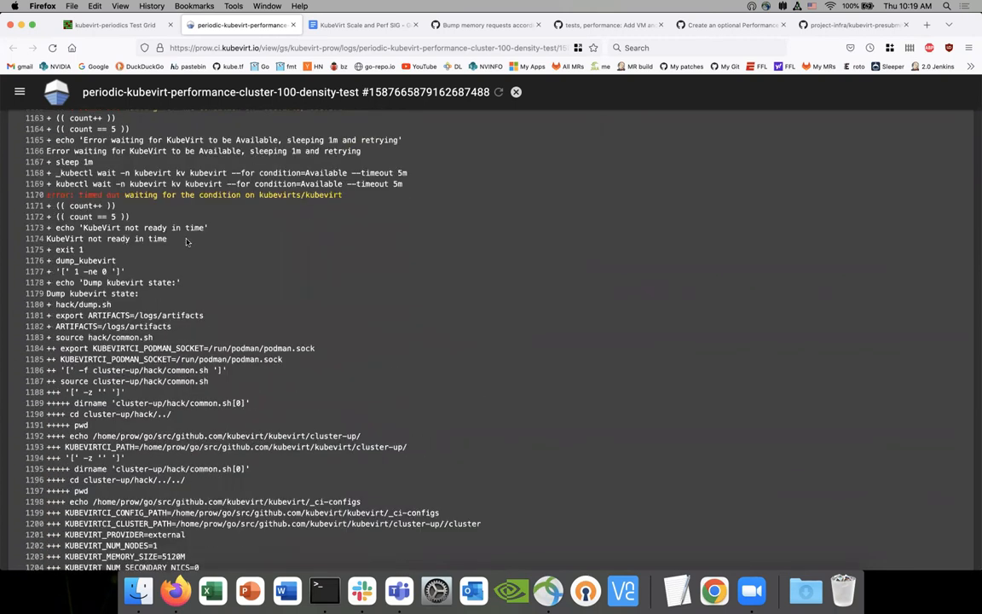
# Mark the 'KubeVirt not ready in time' message and read the rest of the log.
pyautogui.doubleClick(94, 239)
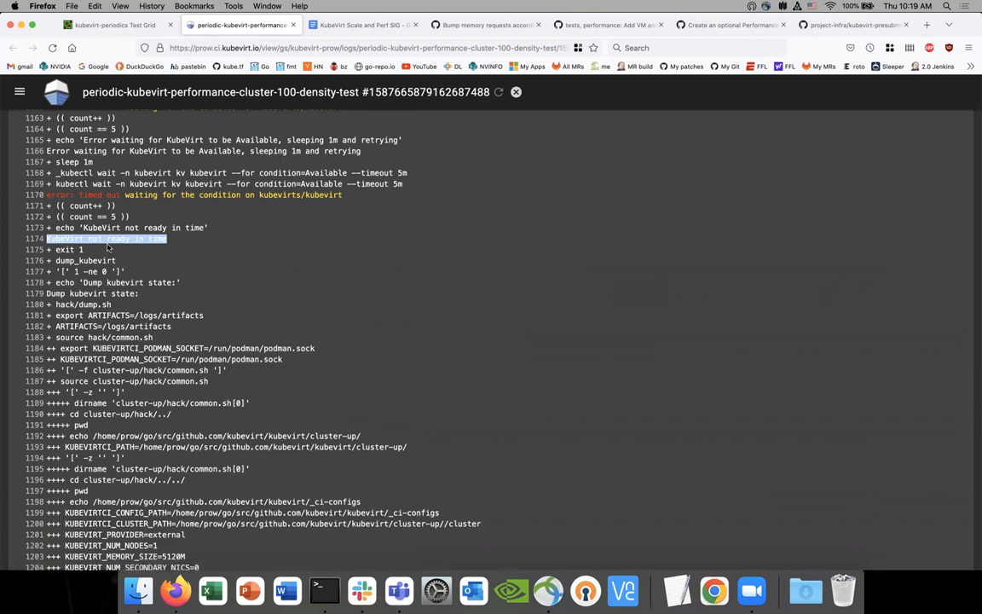
pyautogui.scroll(-3)
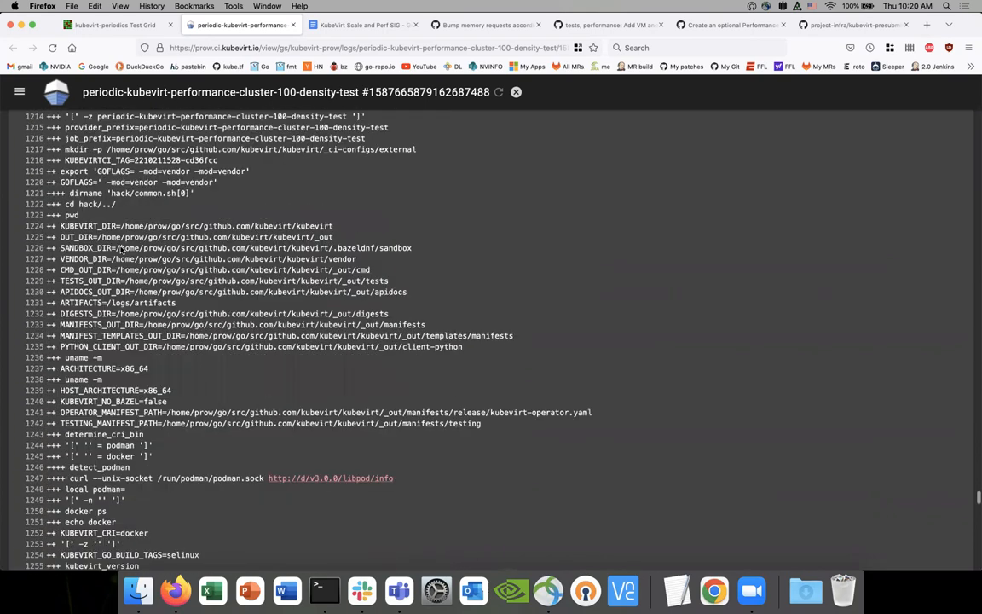
pyautogui.scroll(-3)
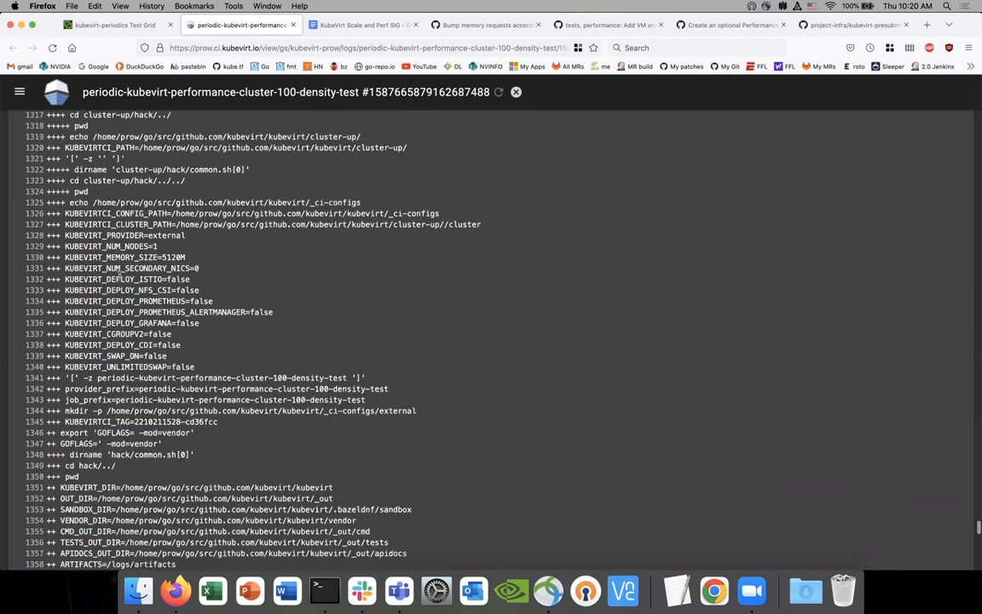
pyautogui.scroll(-3)
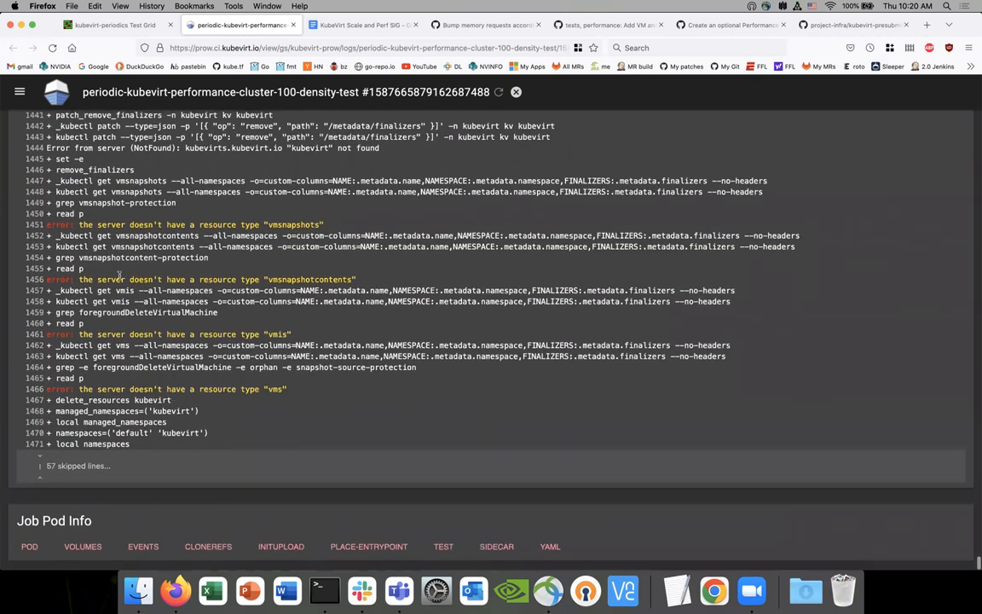
pyautogui.scroll(-3)
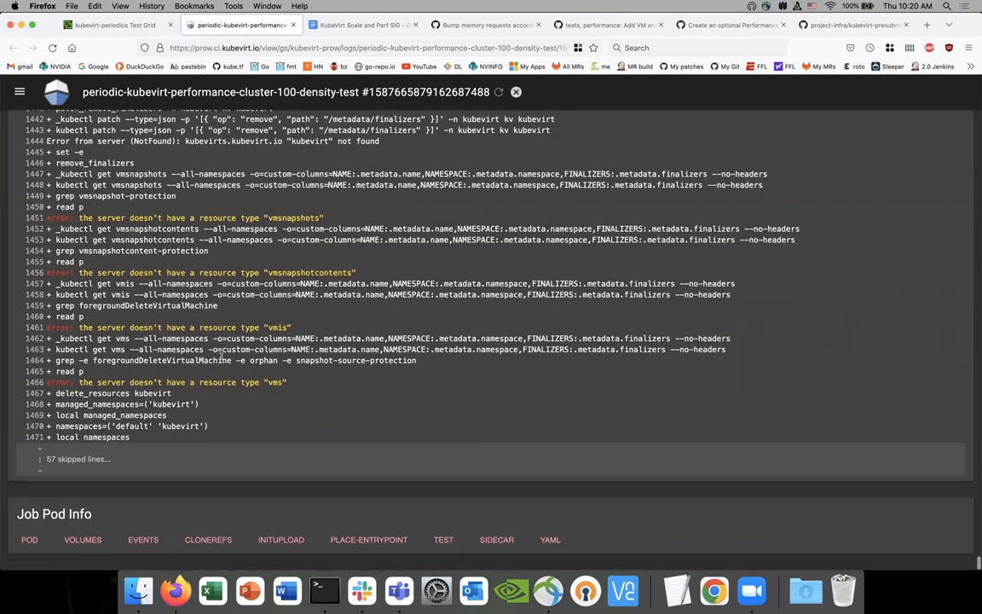
pyautogui.scroll(-3)
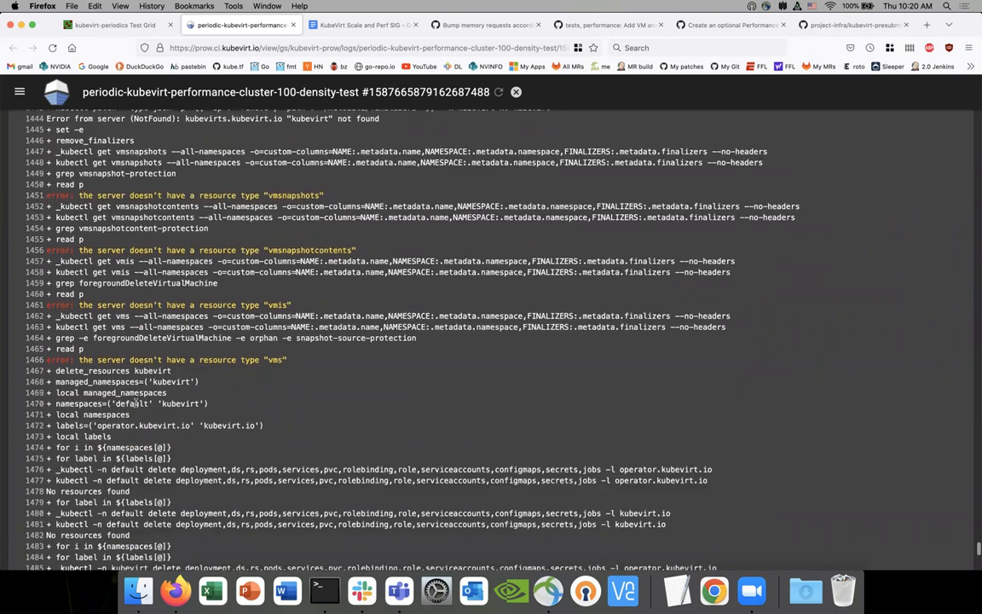
pyautogui.scroll(-3)
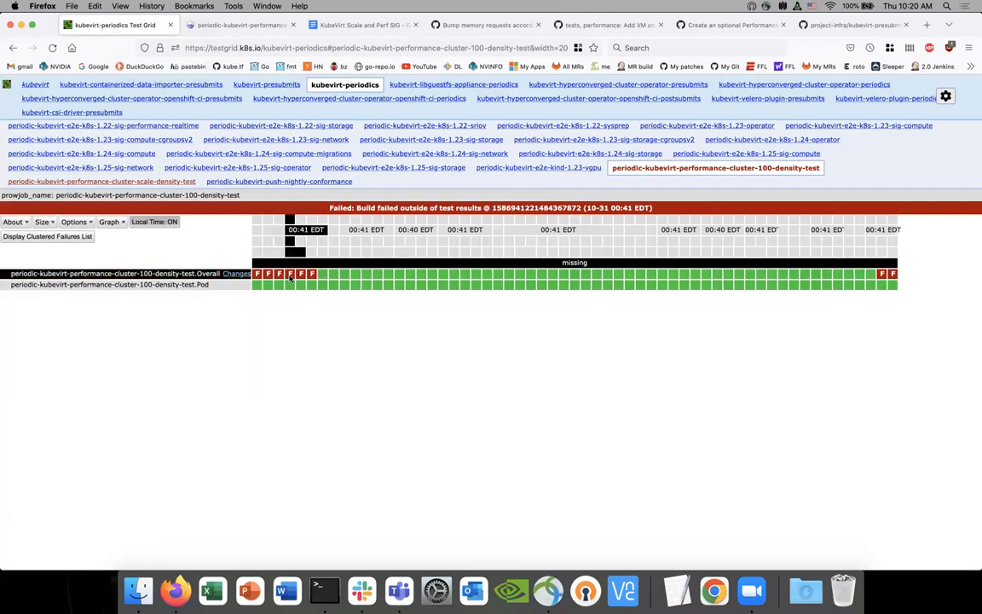
# Look over memory requests PR #8613, then return to PR #8659 adding VM and instancetype density tests.
pyautogui.click(290, 273)
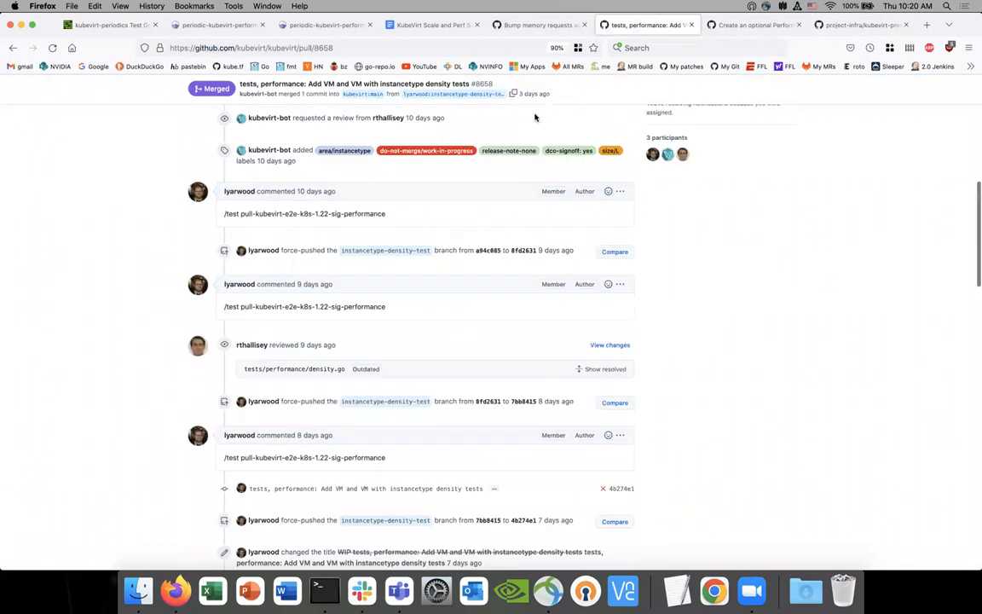
pyautogui.click(542, 24)
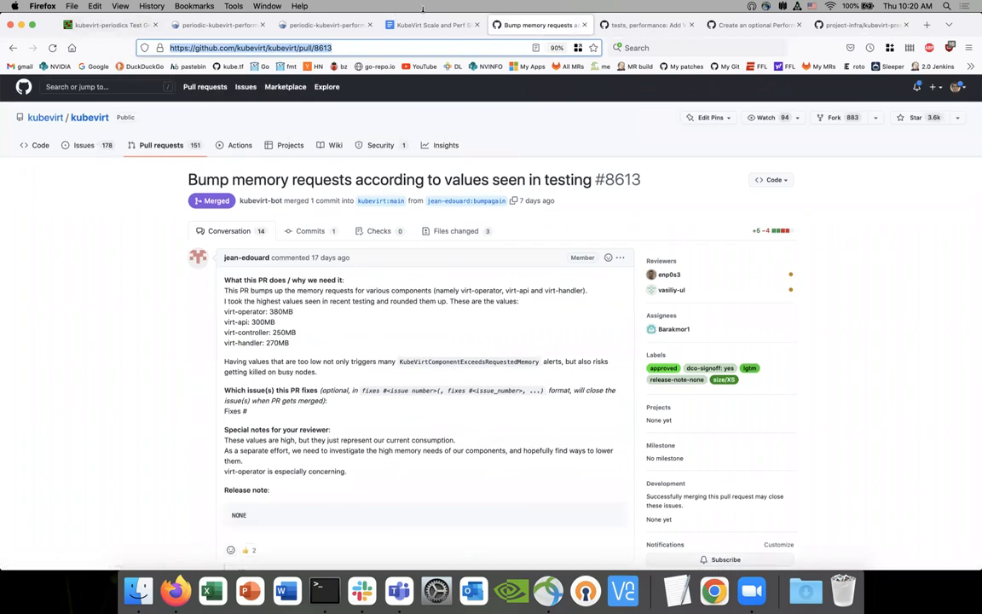
pyautogui.click(645, 23)
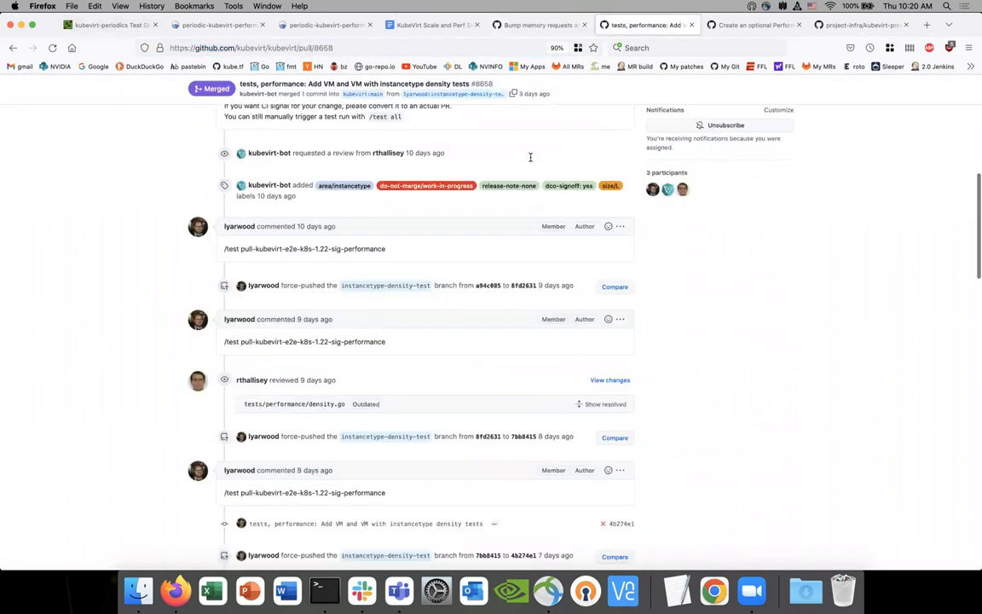
pyautogui.scroll(-3)
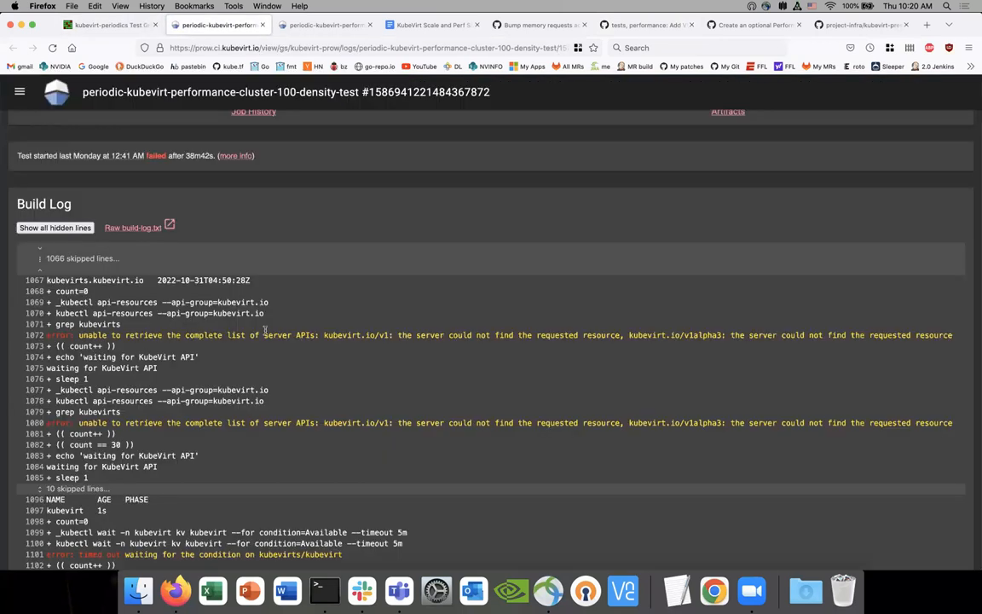
# Scroll the build log down to the repeated 'Error waiting for KubeVirt to be Available' retry lines.
pyautogui.scroll(-3)
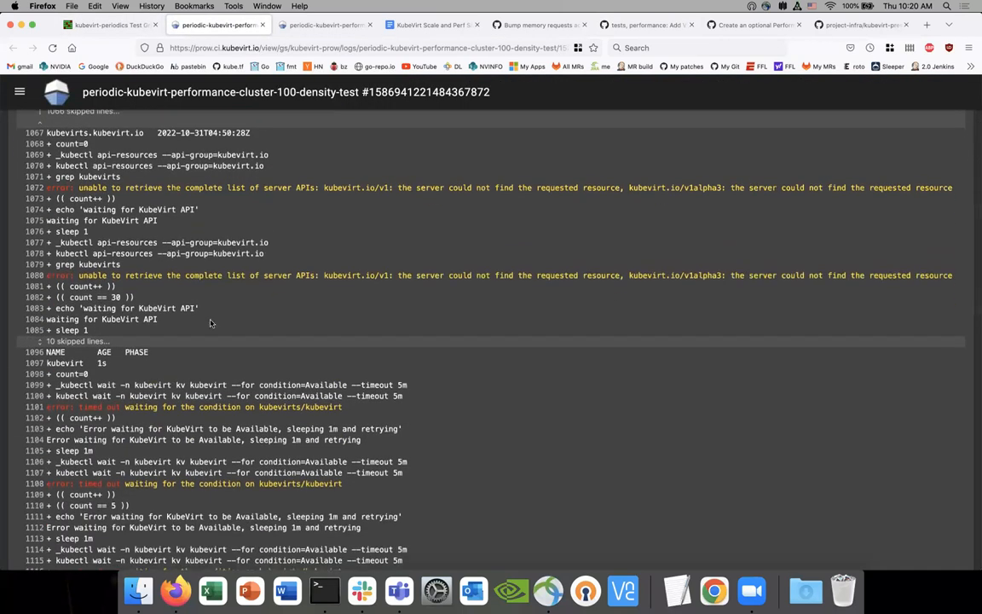
pyautogui.scroll(-3)
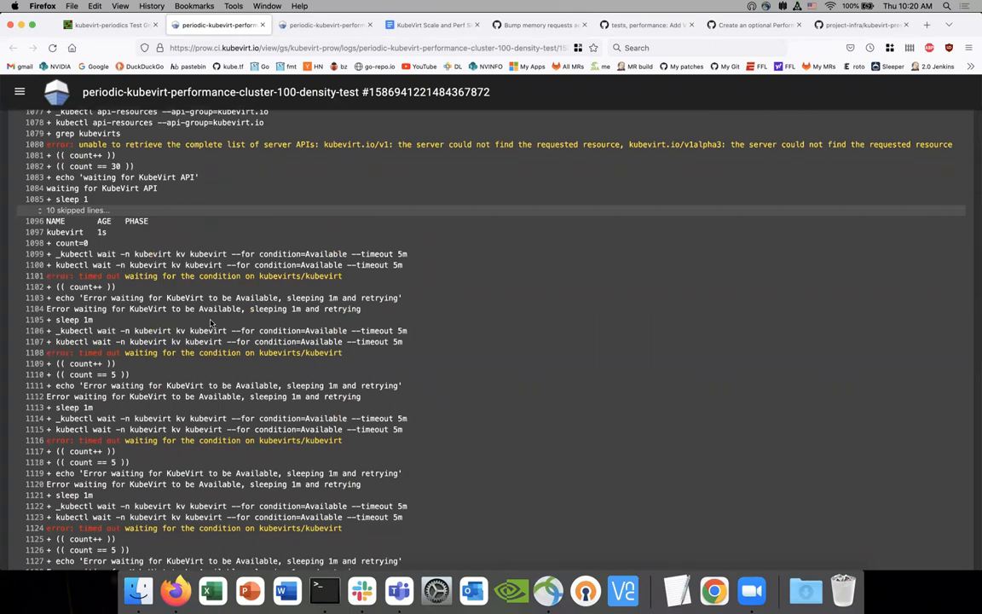
pyautogui.scroll(-3)
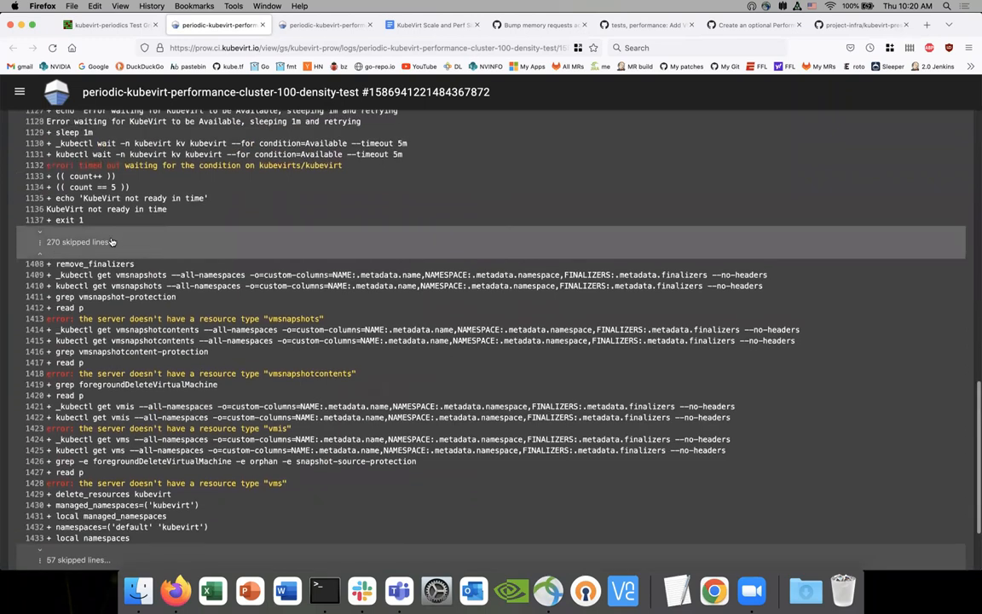
pyautogui.scroll(-3)
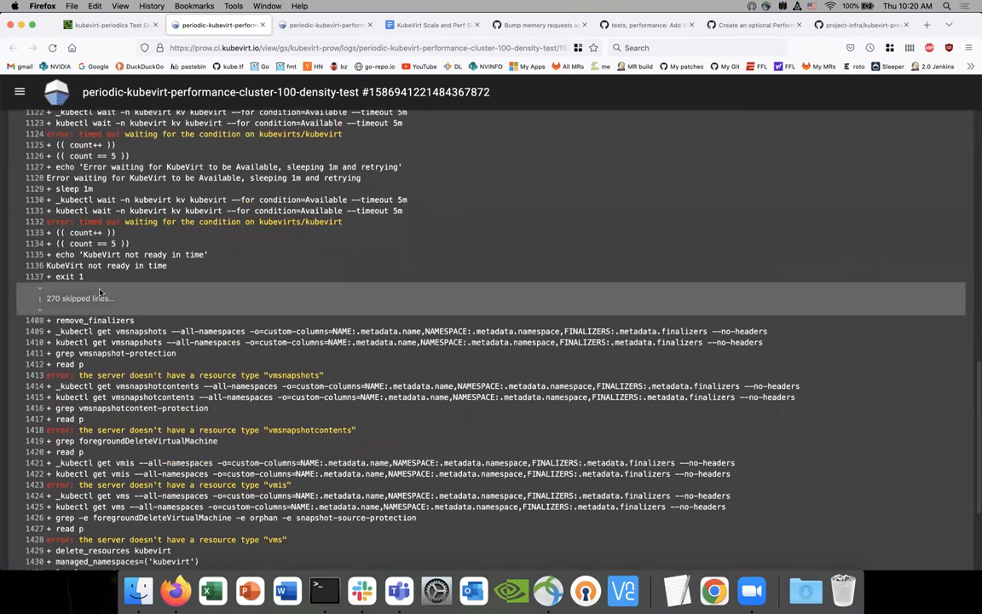
pyautogui.scroll(-3)
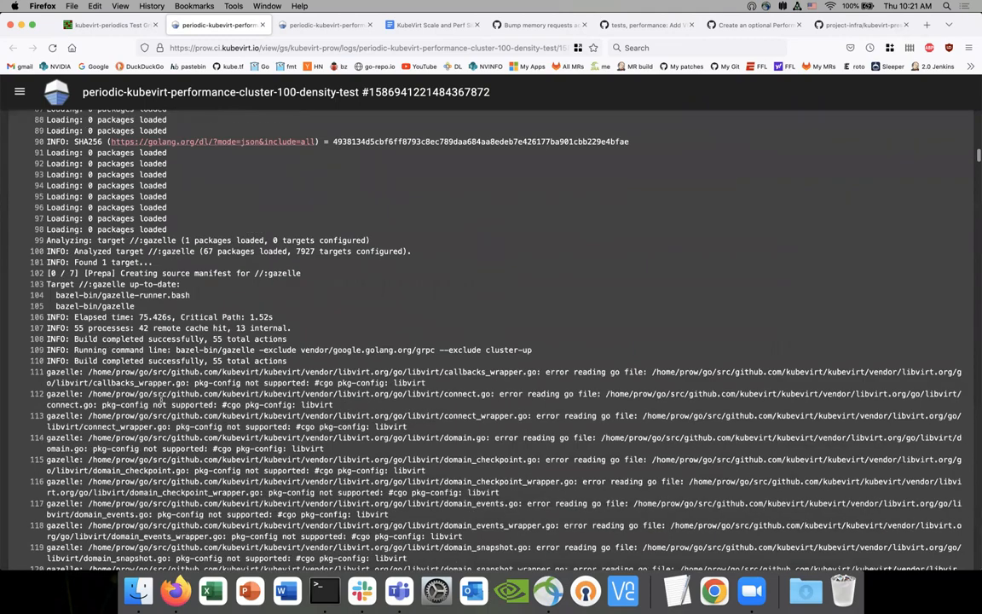
pyautogui.scroll(-3)
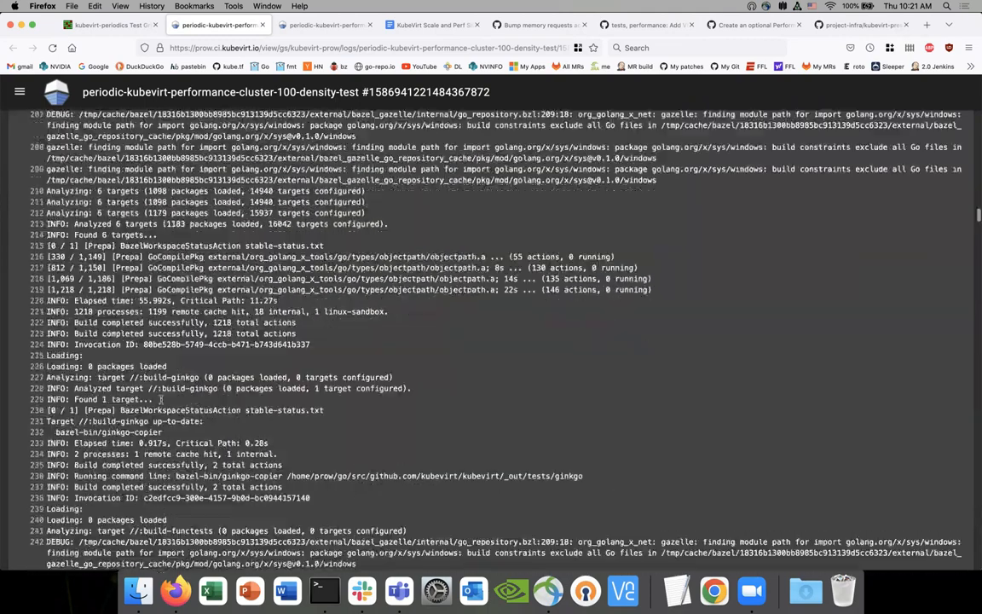
pyautogui.scroll(-3)
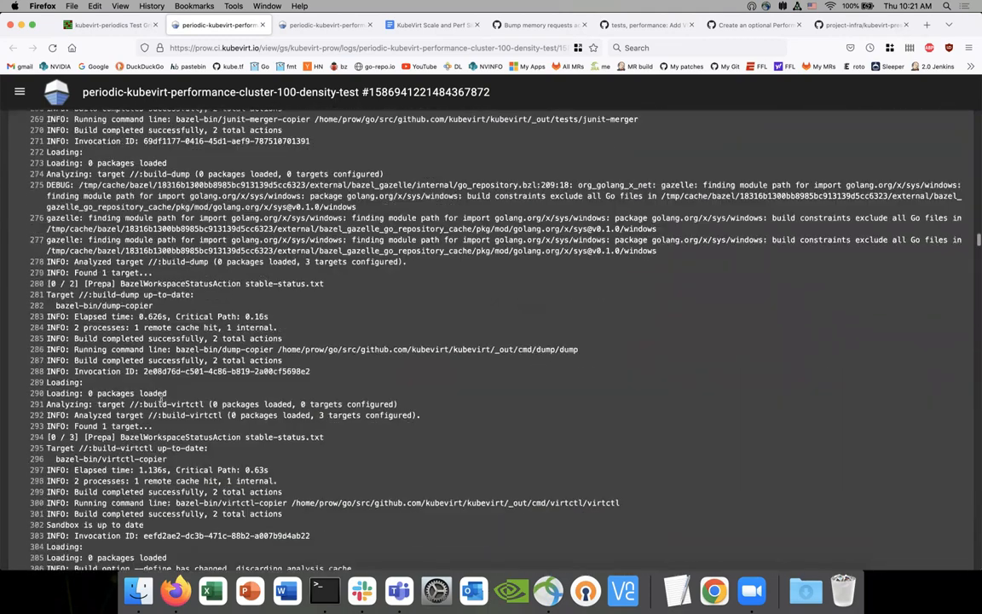
pyautogui.scroll(-3)
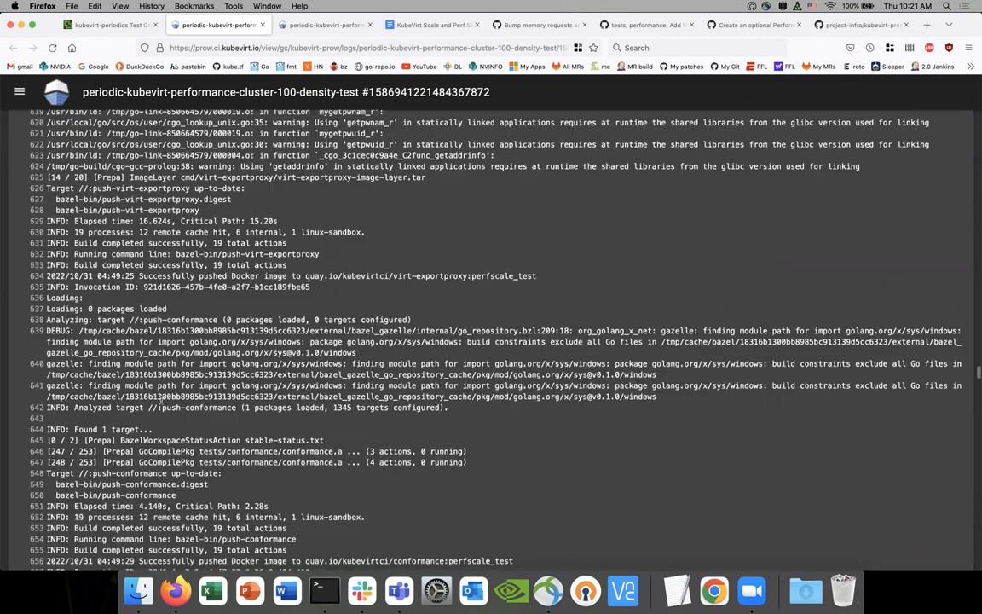
pyautogui.scroll(-3)
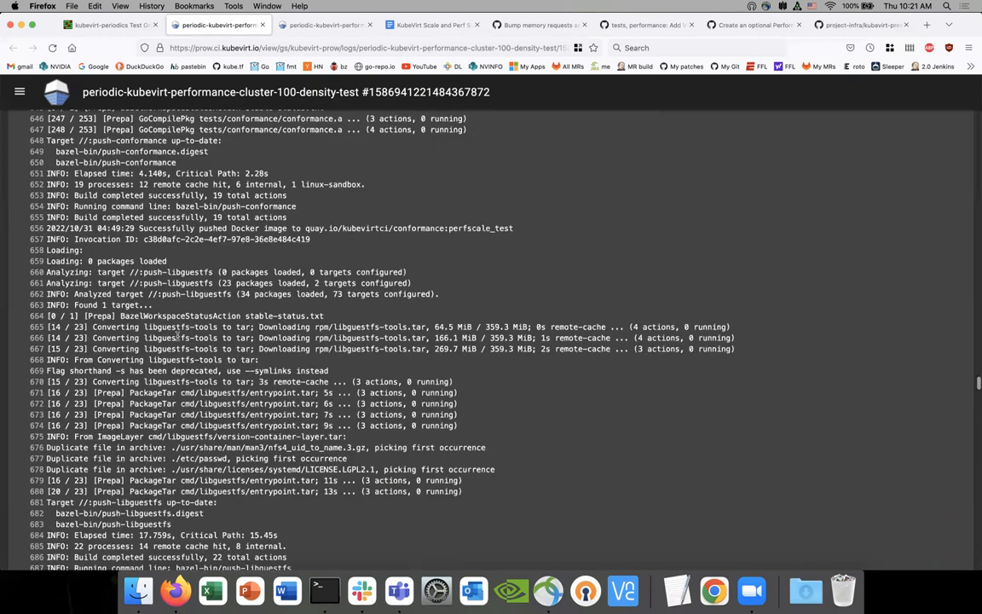
pyautogui.scroll(-3)
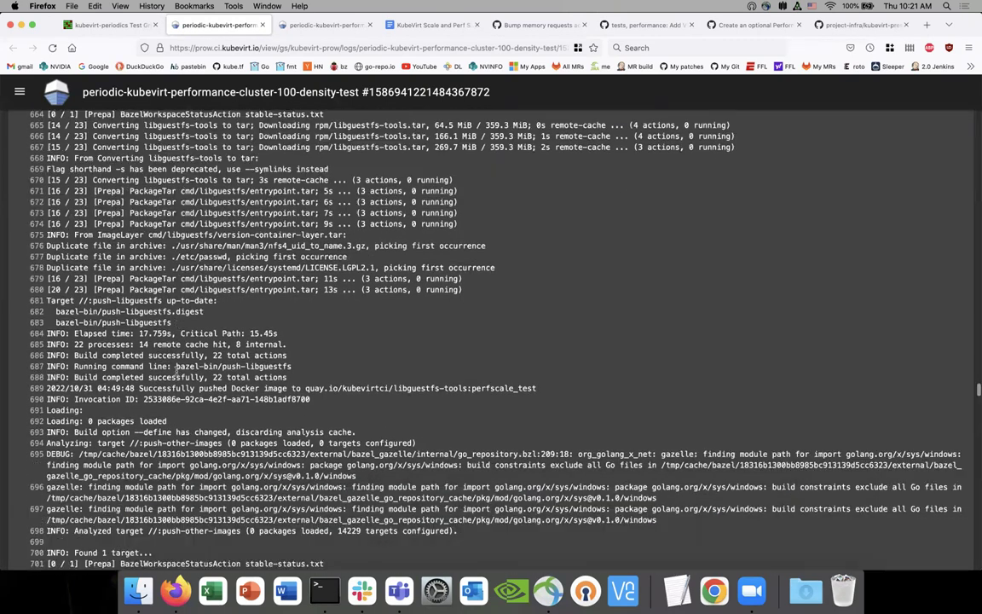
pyautogui.scroll(-3)
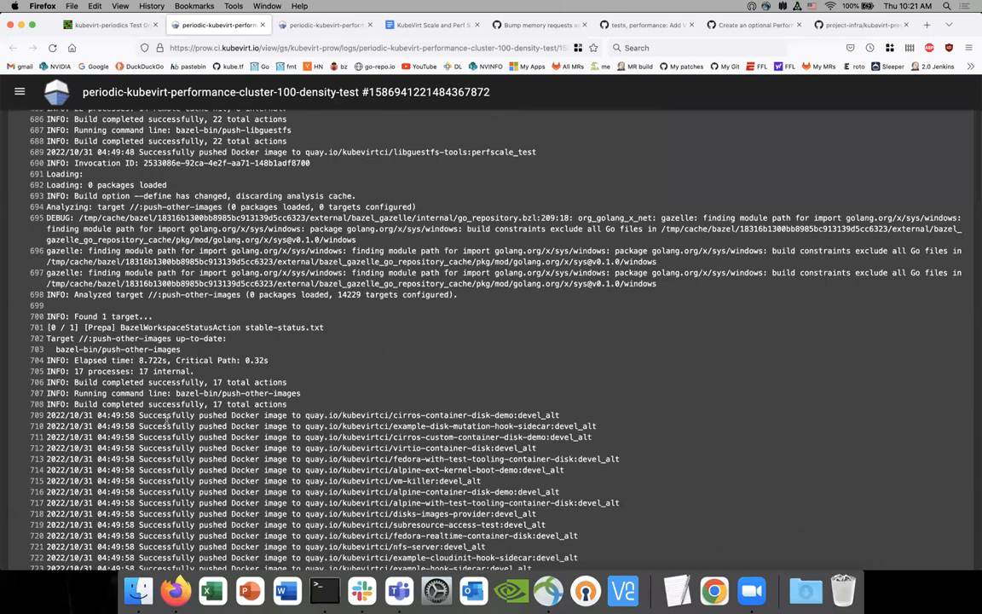
pyautogui.scroll(-3)
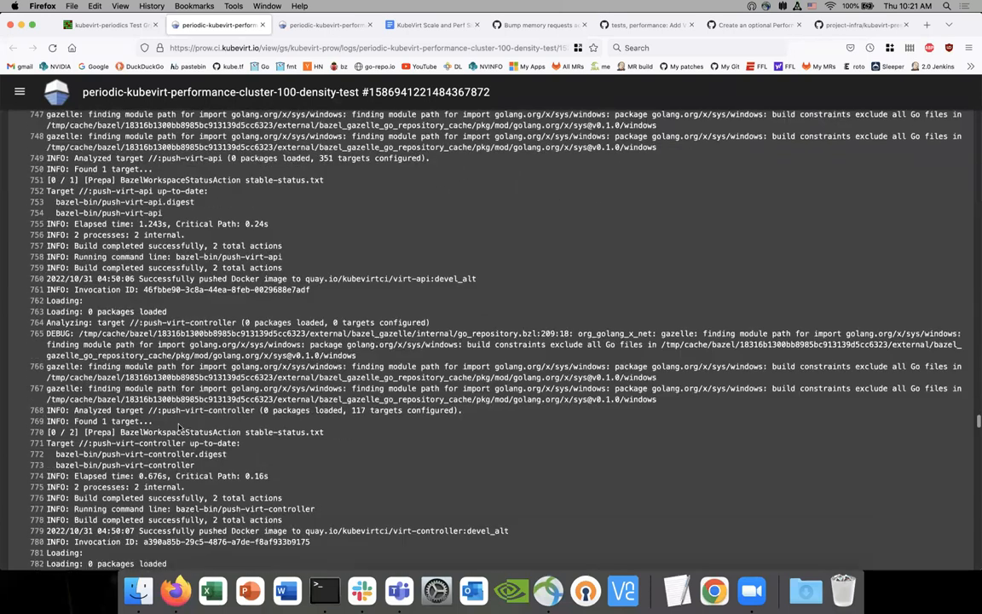
pyautogui.scroll(-3)
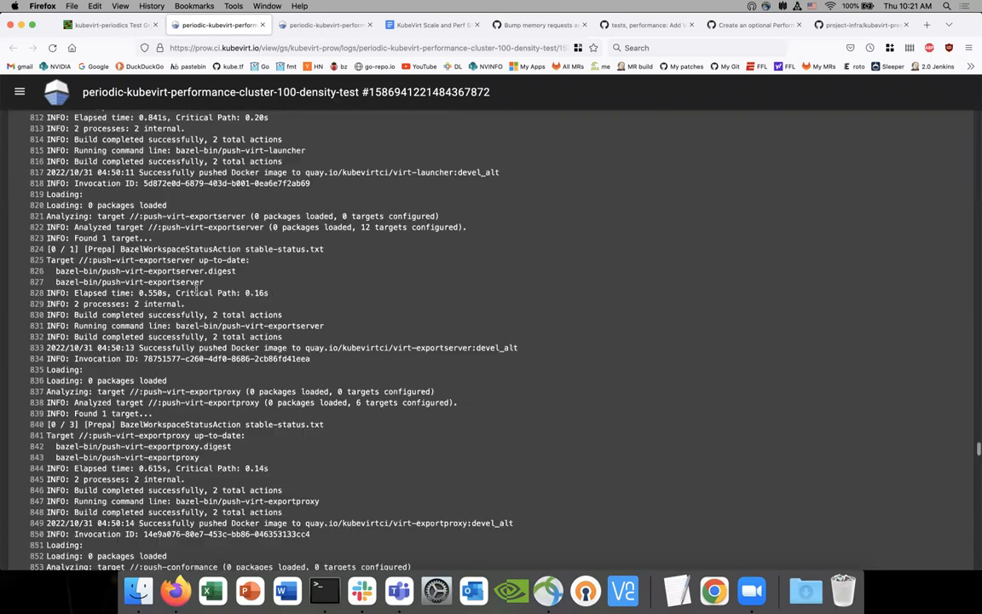
pyautogui.scroll(-3)
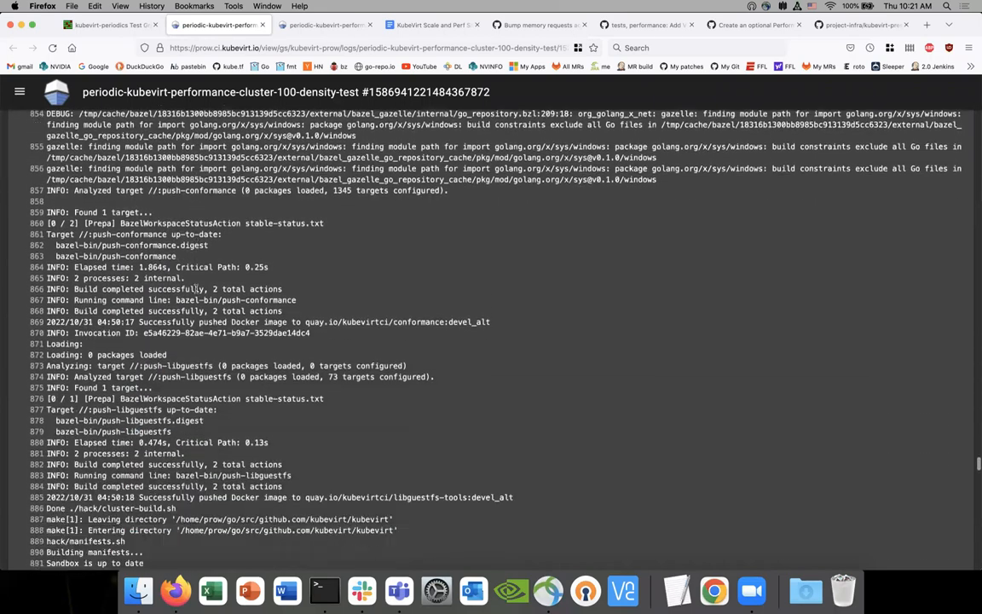
pyautogui.scroll(-3)
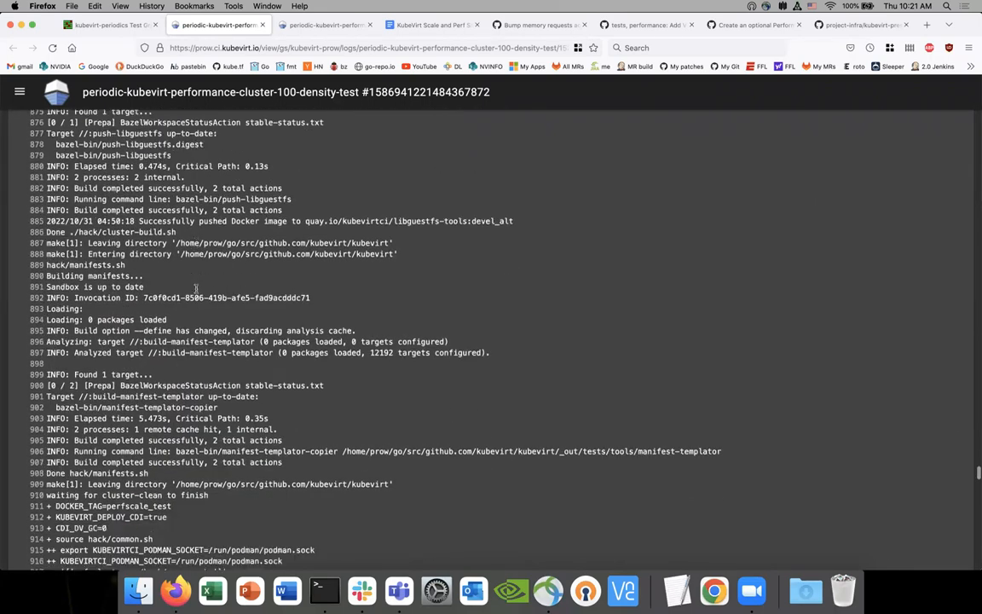
pyautogui.scroll(-3)
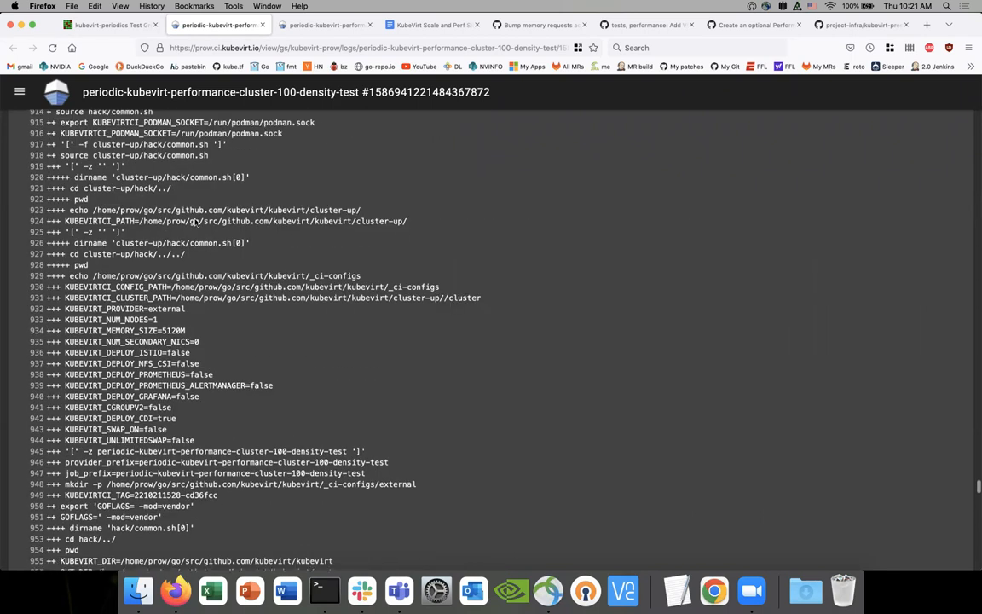
pyautogui.scroll(-3)
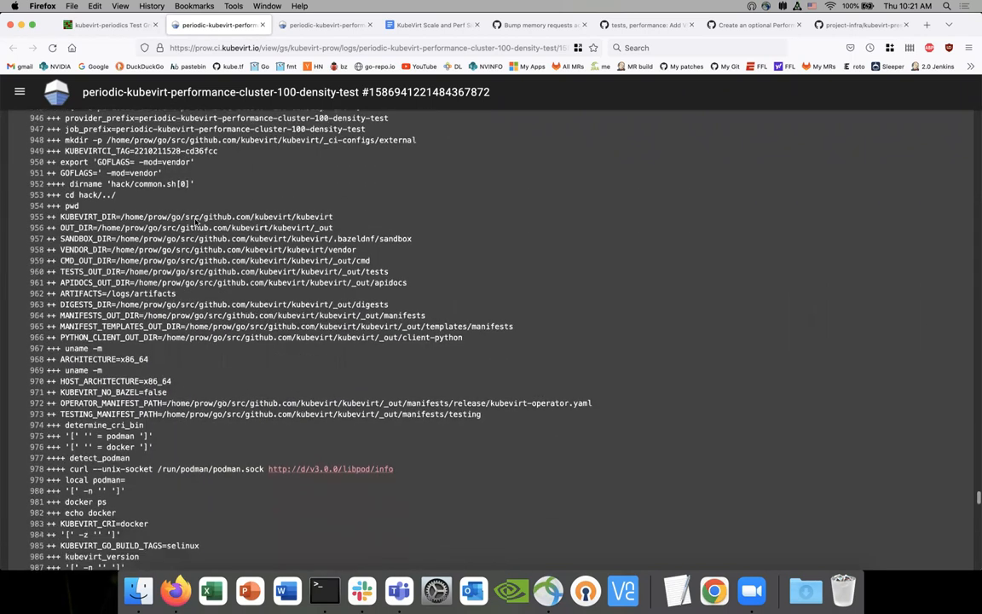
pyautogui.scroll(-3)
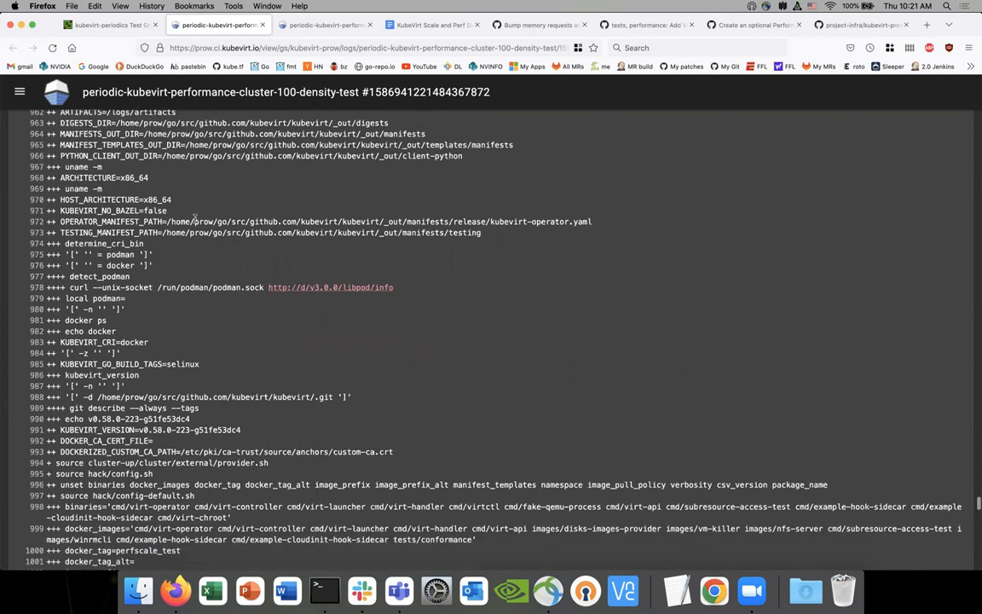
pyautogui.scroll(-3)
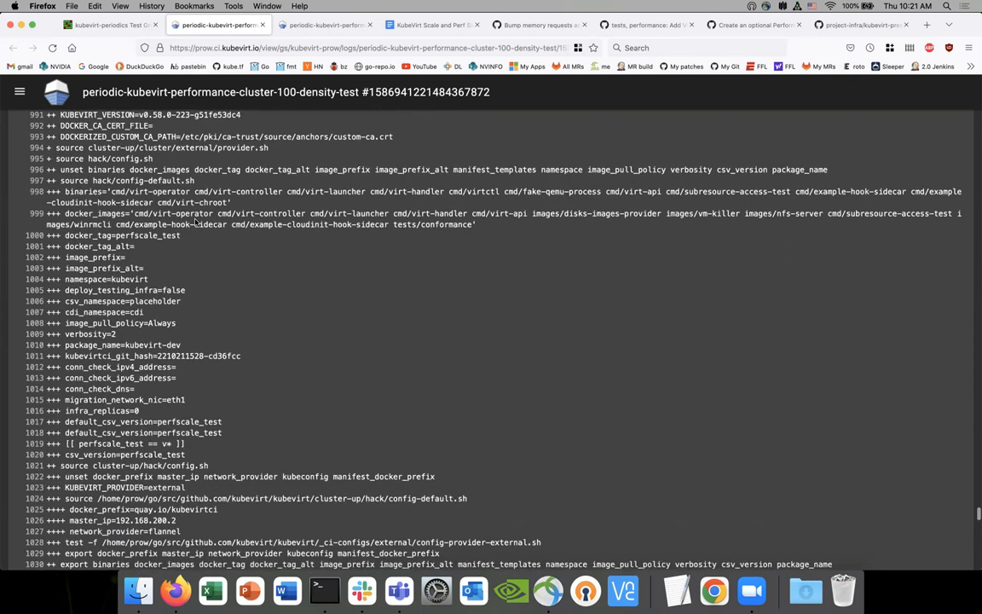
pyautogui.scroll(-3)
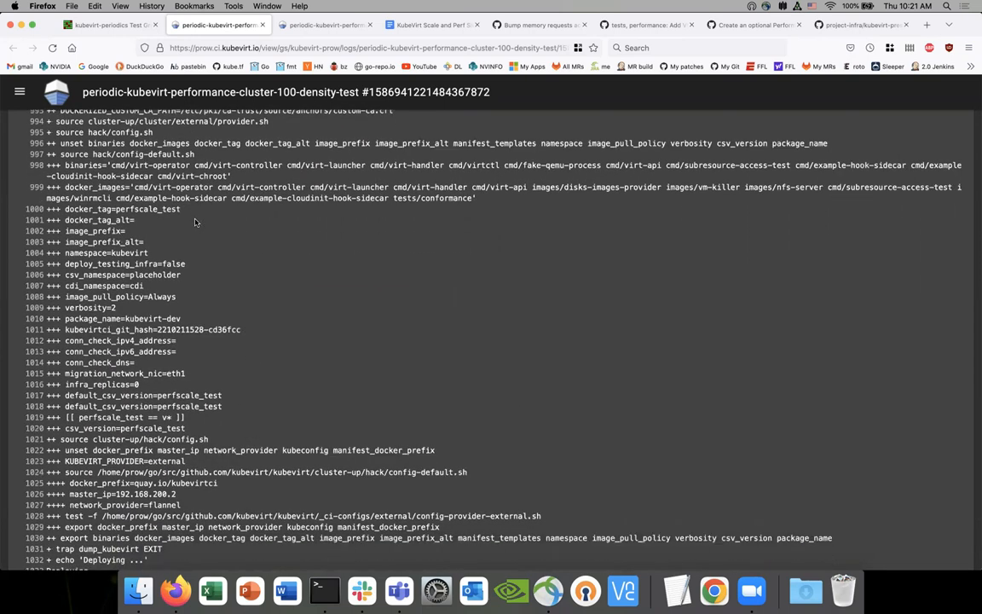
pyautogui.scroll(-3)
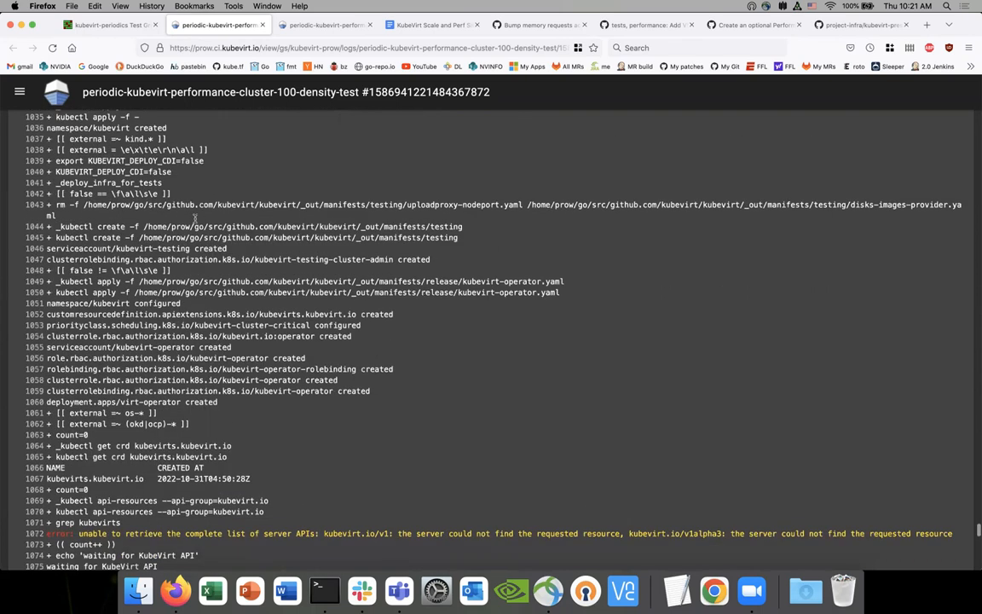
pyautogui.scroll(-3)
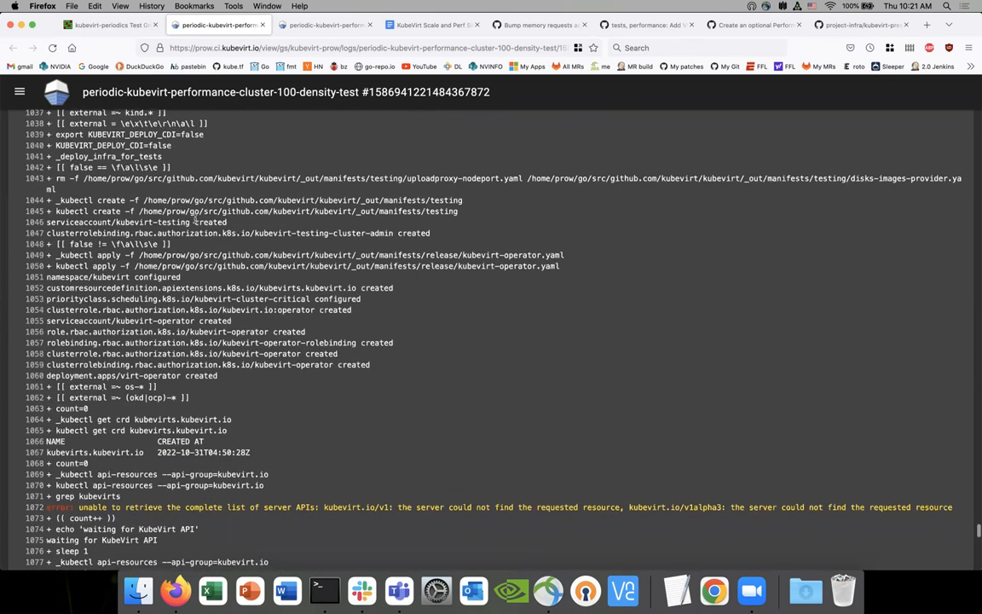
pyautogui.scroll(-3)
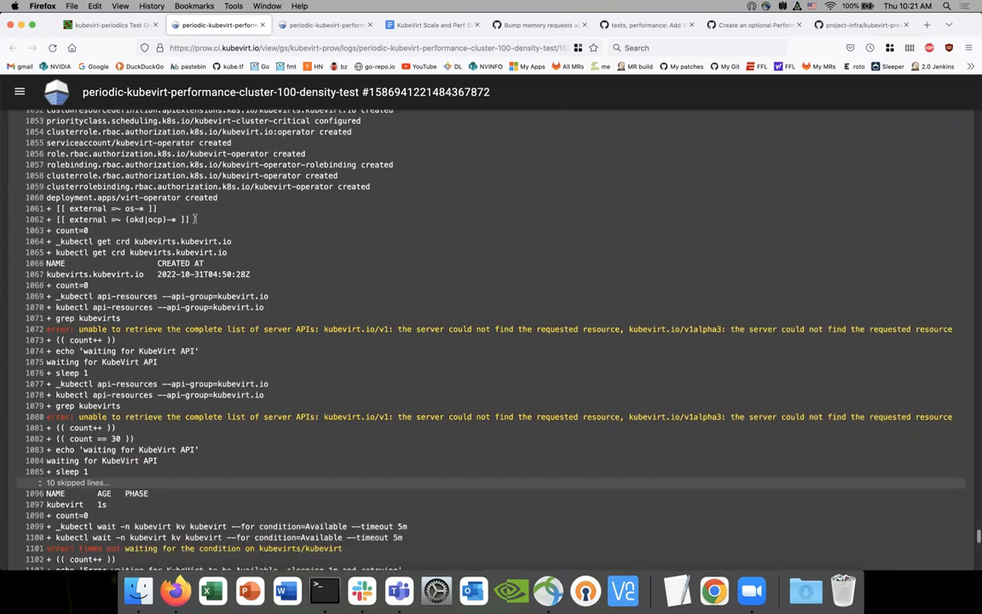
pyautogui.scroll(-3)
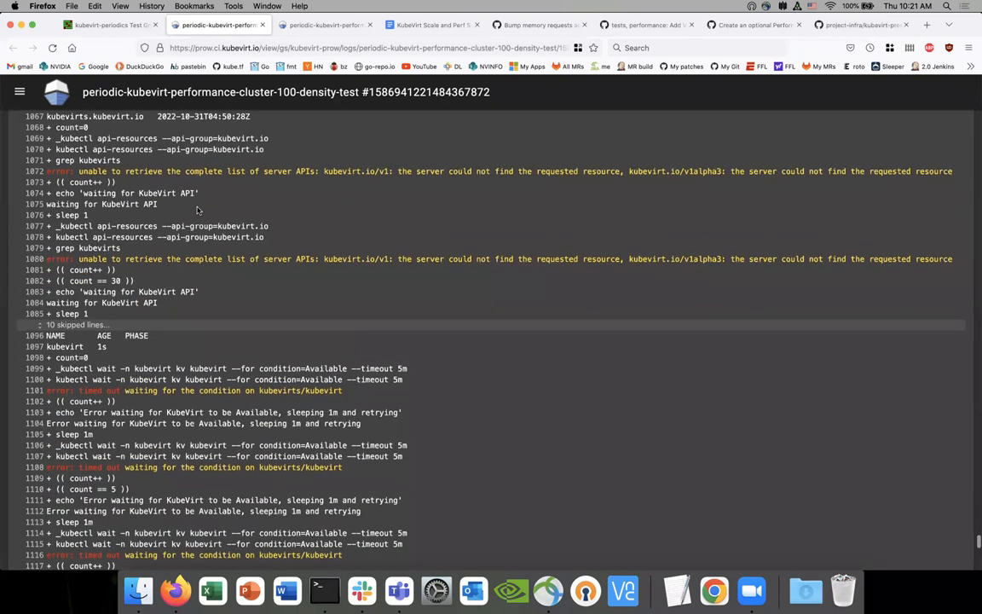
pyautogui.scroll(-3)
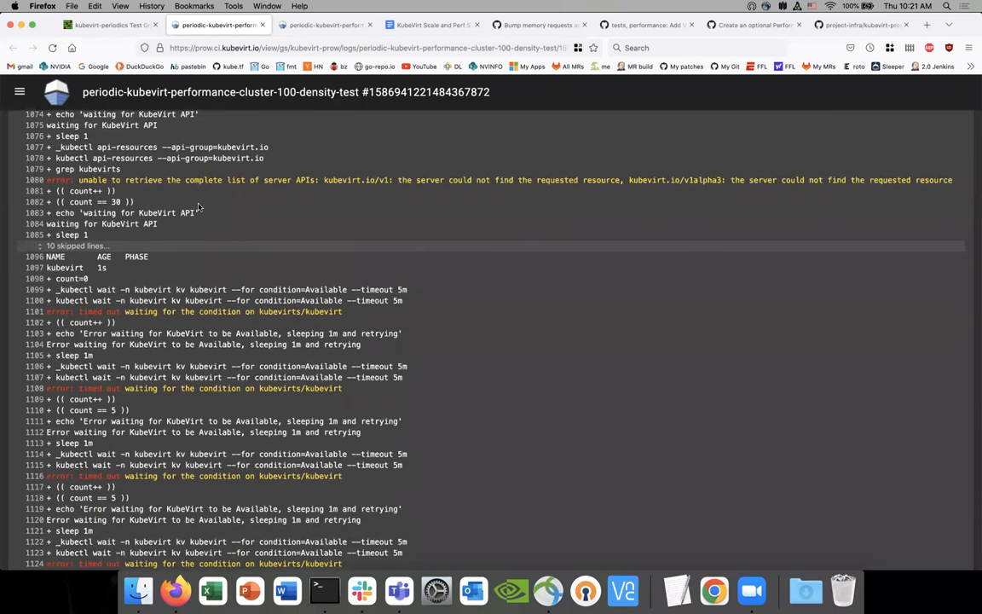
pyautogui.moveTo(616, 189)
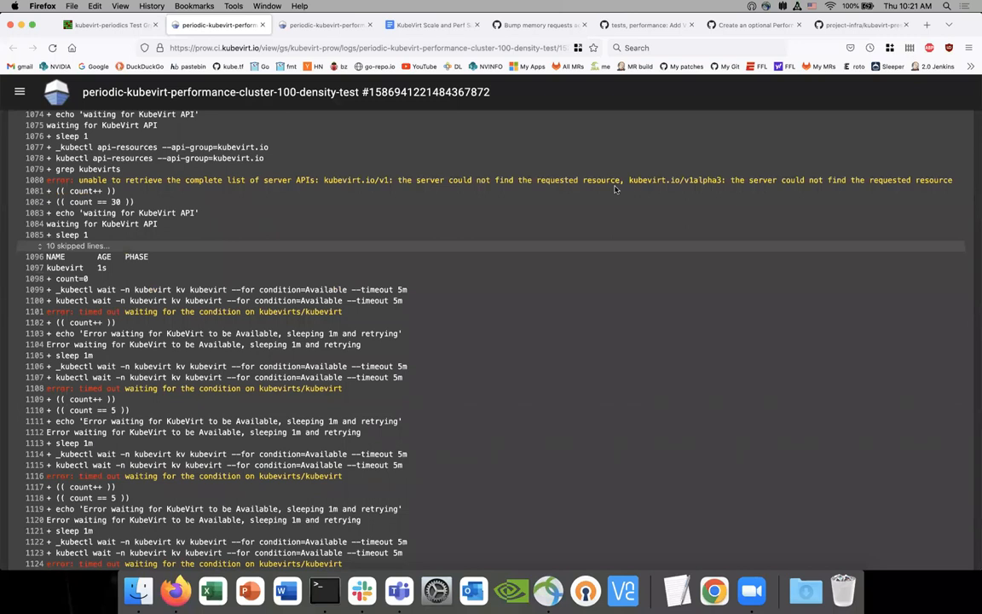
pyautogui.moveTo(367, 205)
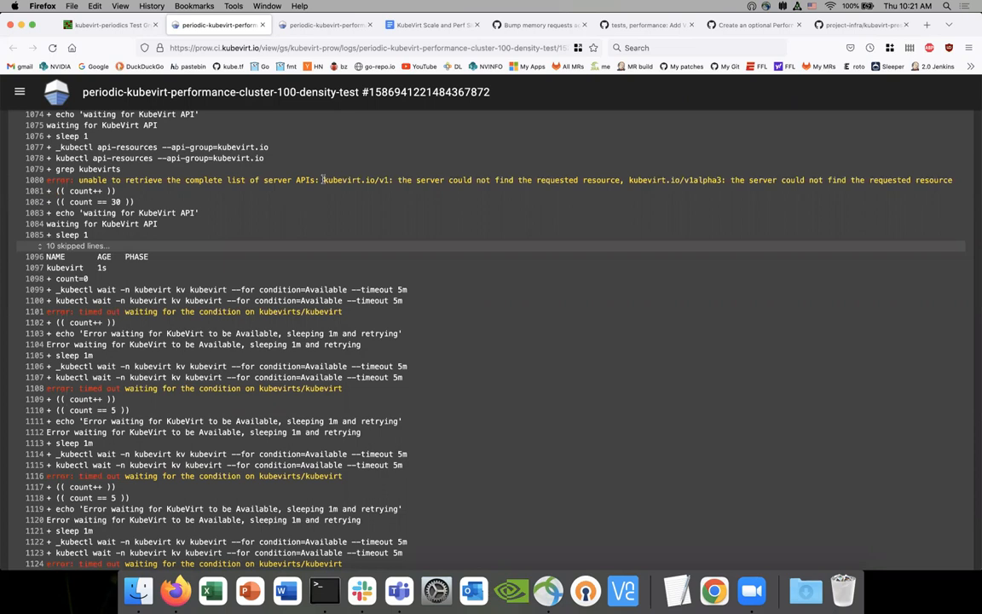
pyautogui.scroll(-3)
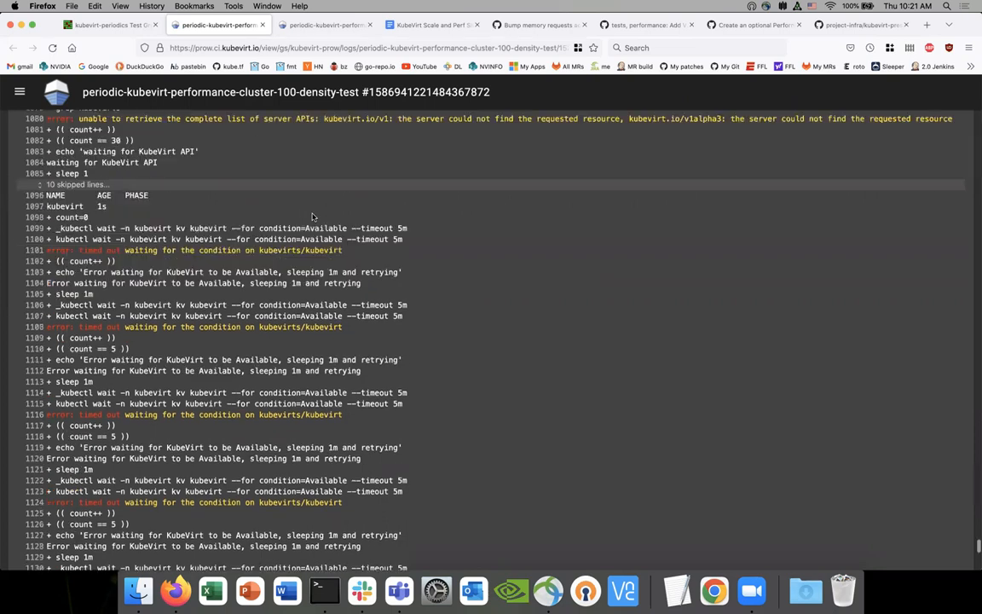
pyautogui.scroll(-3)
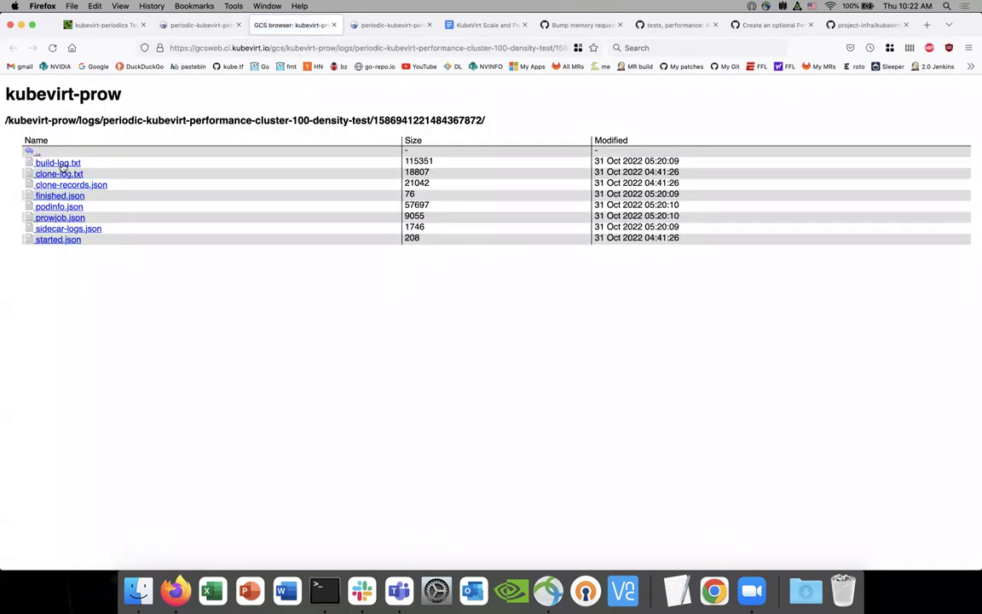
pyautogui.moveTo(68, 228)
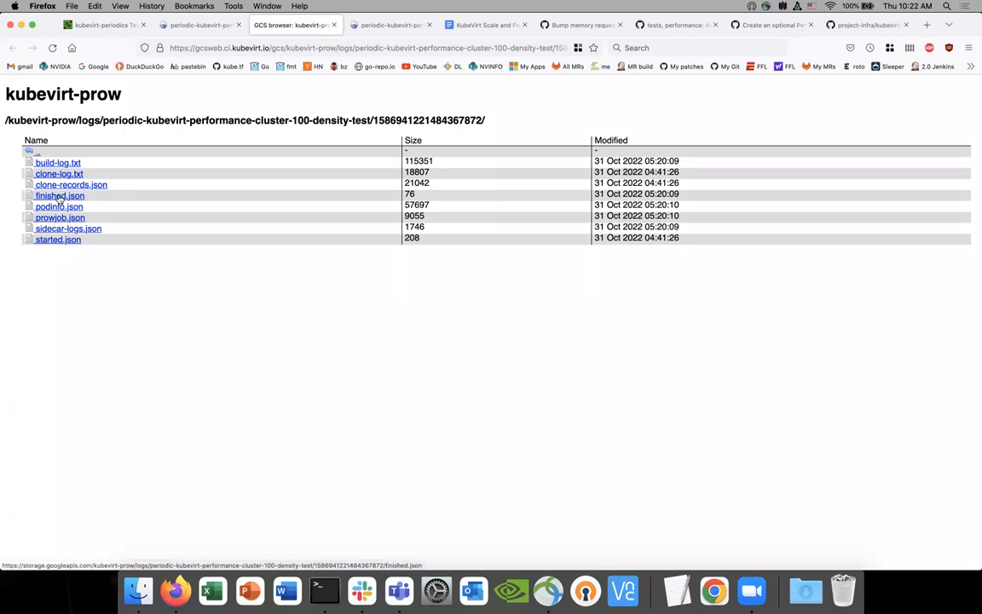
# Open the run's gcsweb artifacts listing with build-log.txt, finished.json and podinfo.json.
pyautogui.click(54, 163)
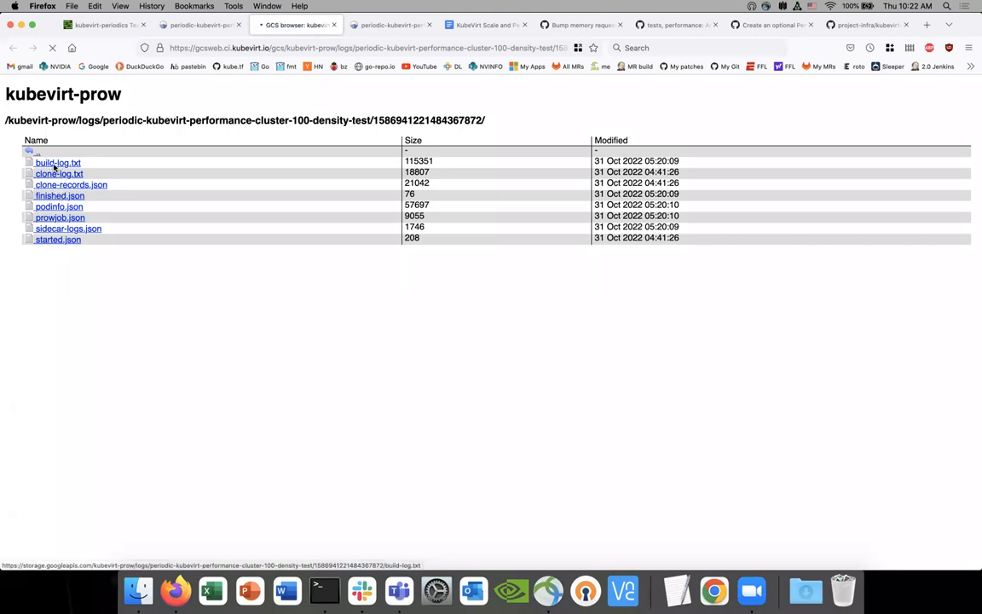
pyautogui.click(58, 164)
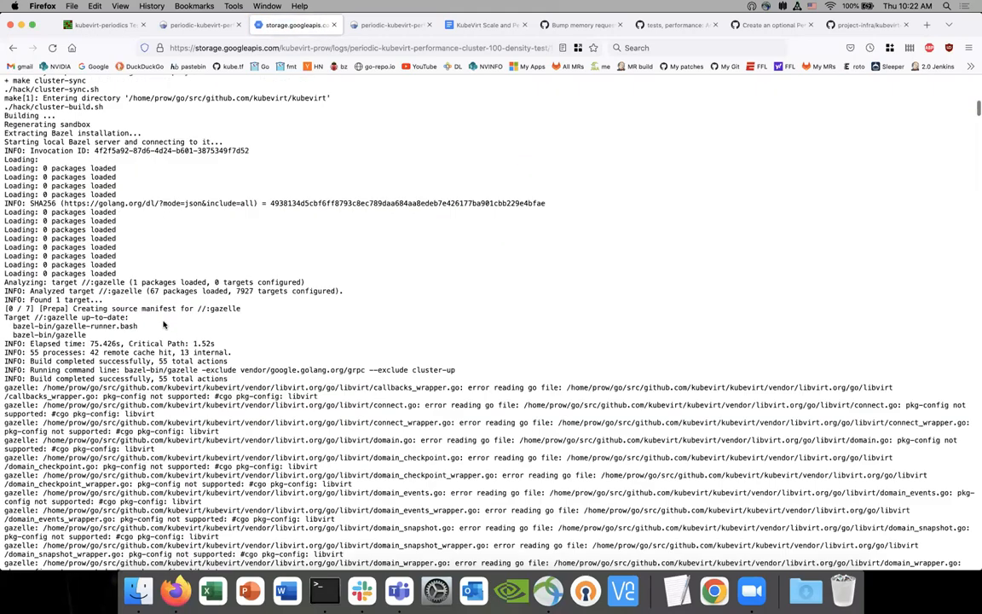
pyautogui.scroll(-3)
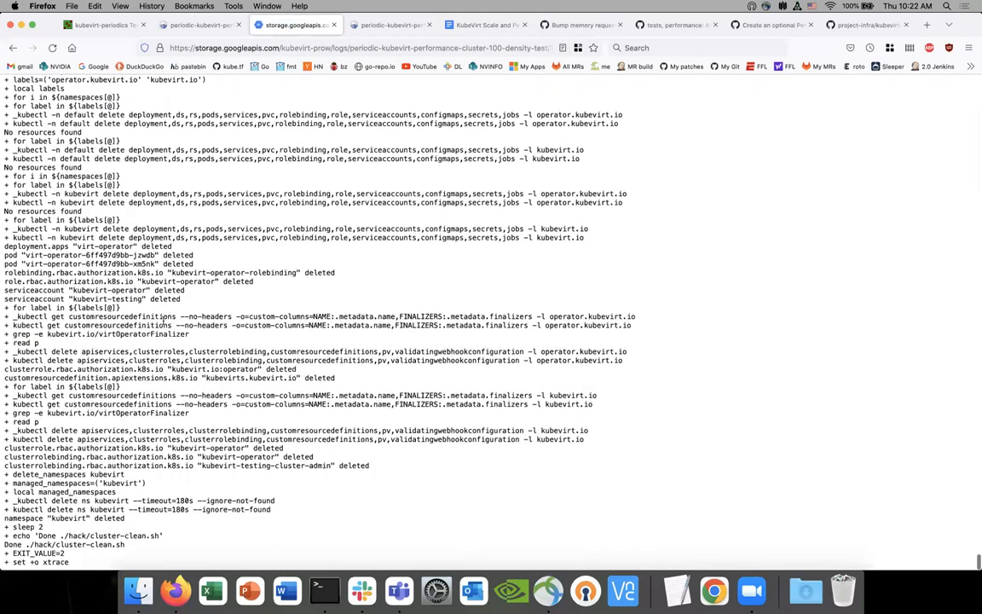
pyautogui.scroll(3)
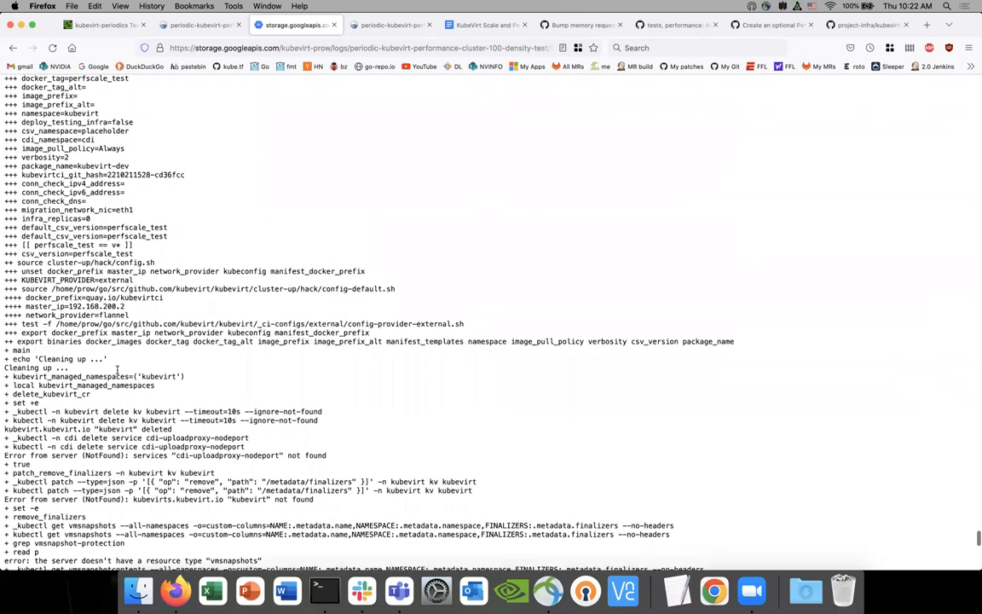
pyautogui.scroll(3)
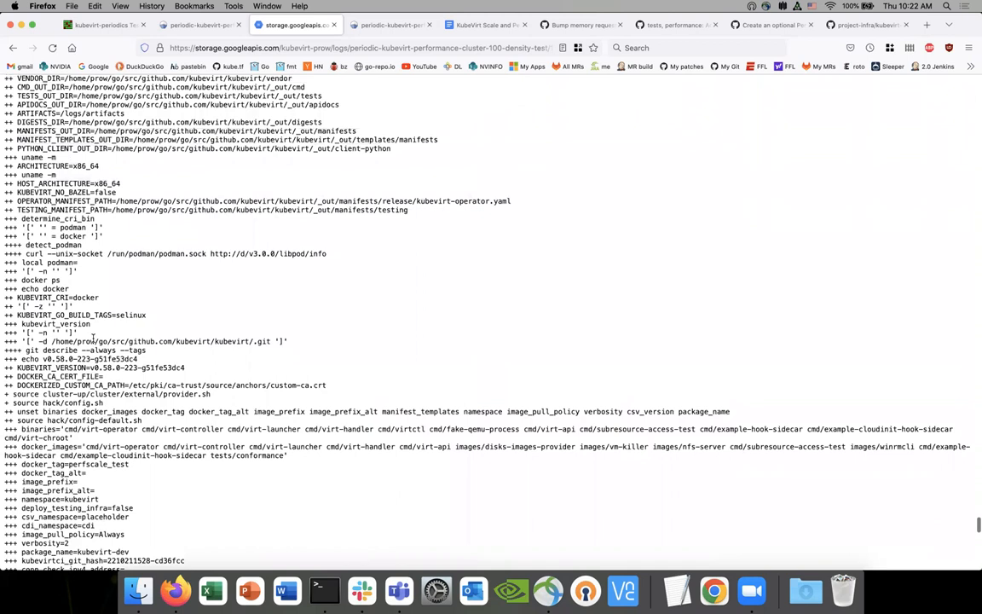
pyautogui.scroll(-3)
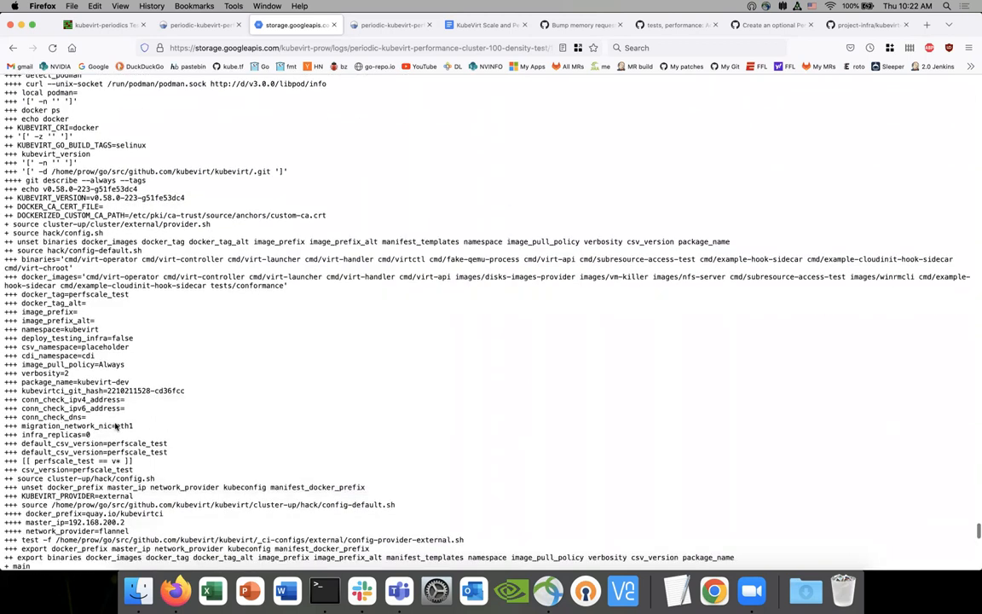
pyautogui.scroll(-3)
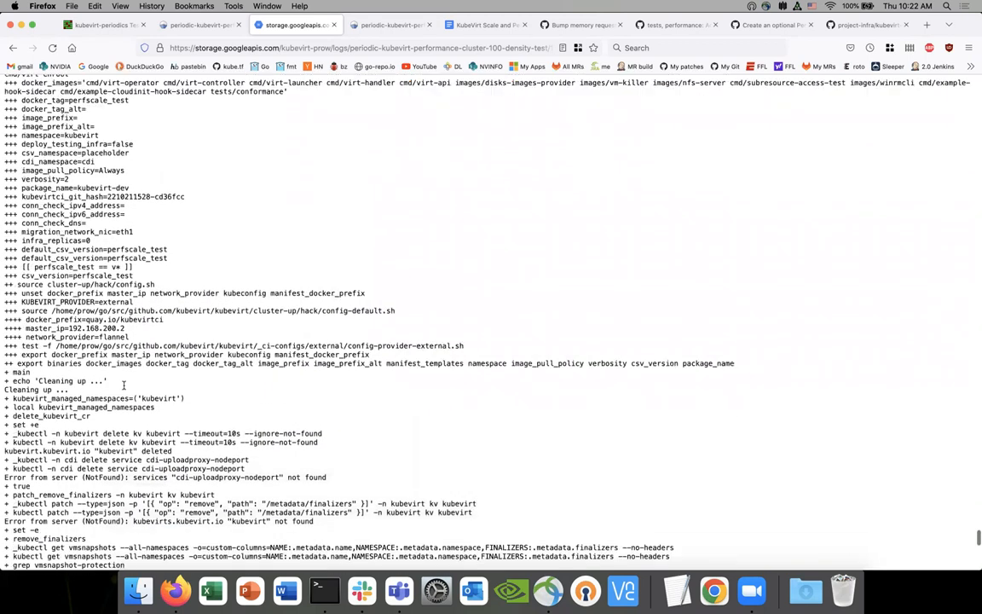
pyautogui.scroll(-3)
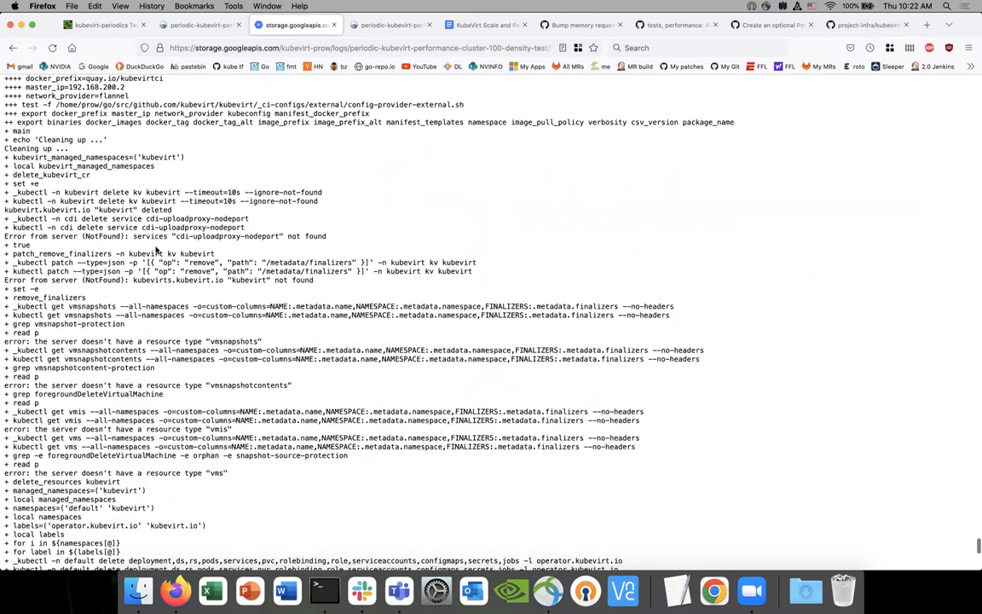
pyautogui.scroll(-3)
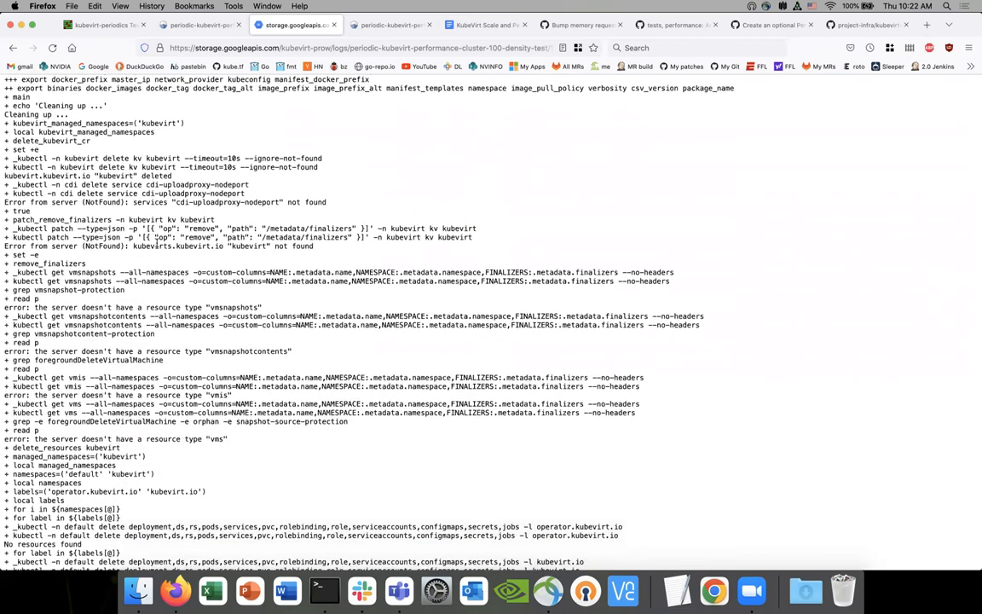
pyautogui.scroll(-3)
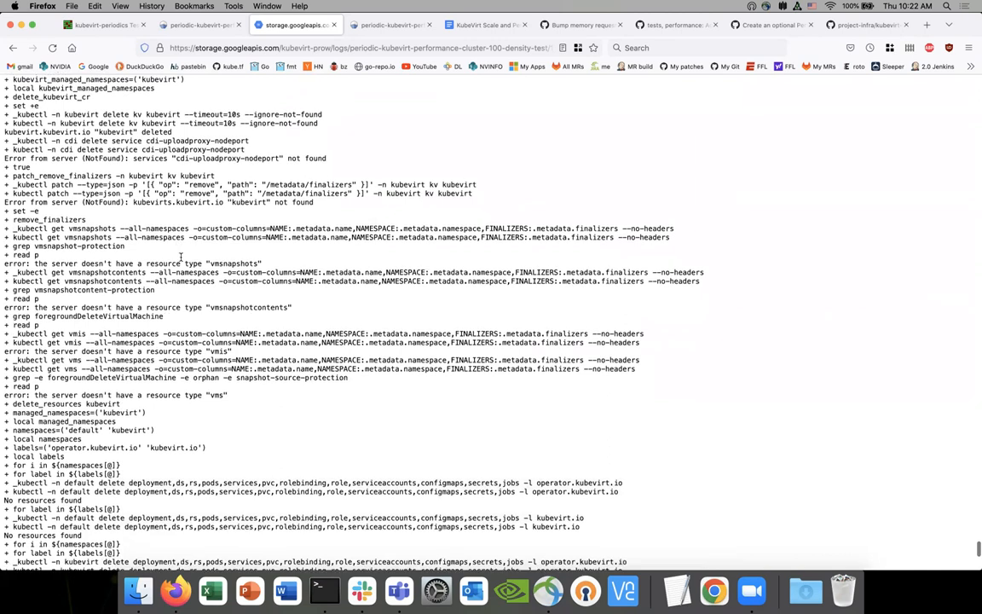
pyautogui.scroll(-3)
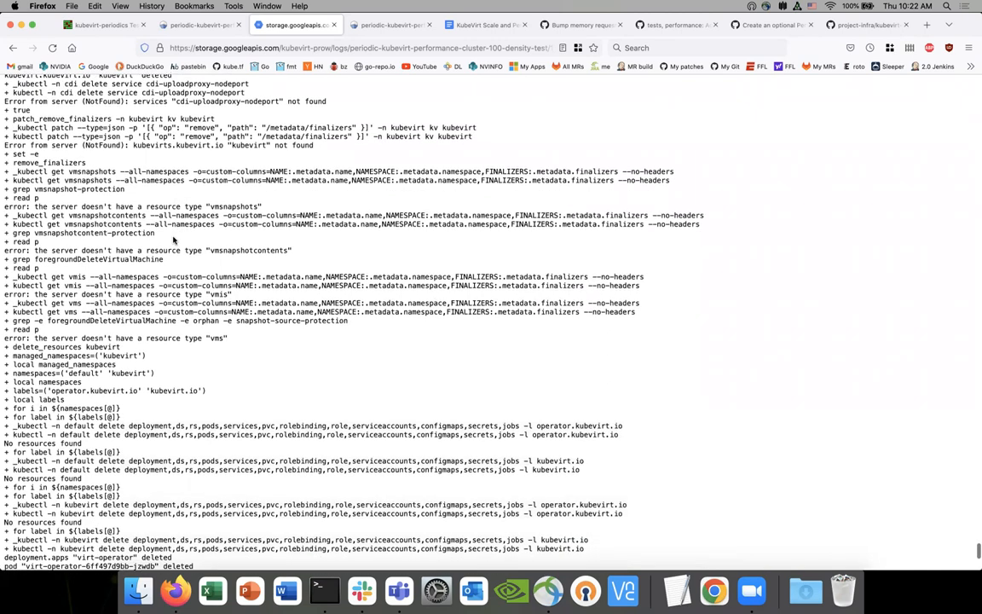
pyautogui.scroll(3)
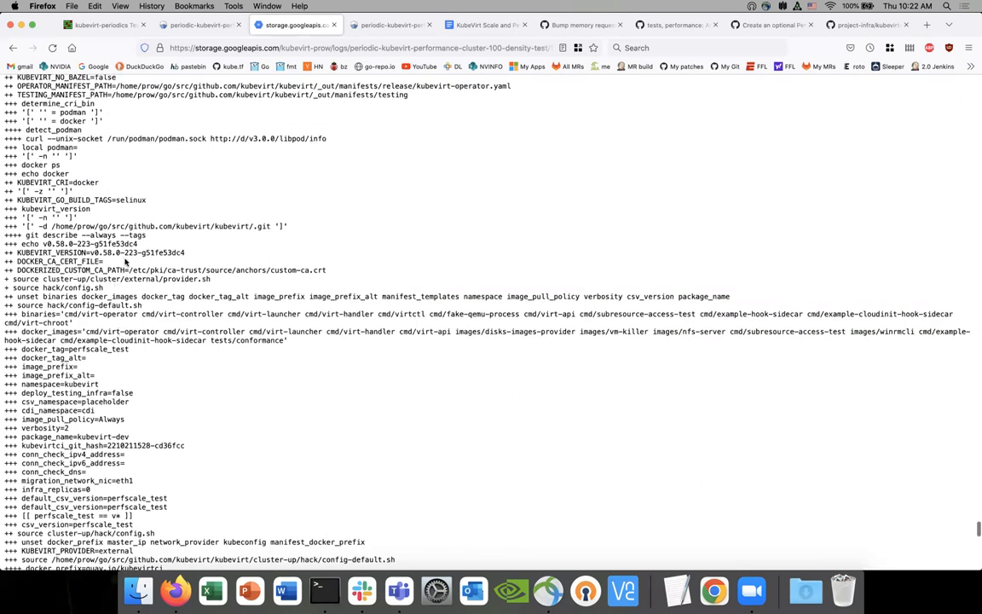
pyautogui.scroll(3)
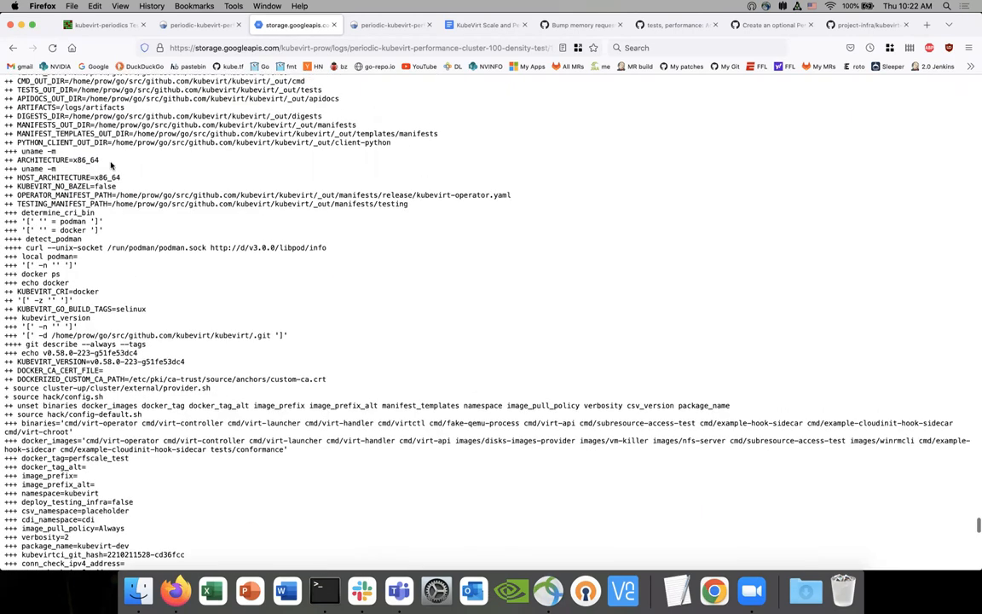
pyautogui.scroll(3)
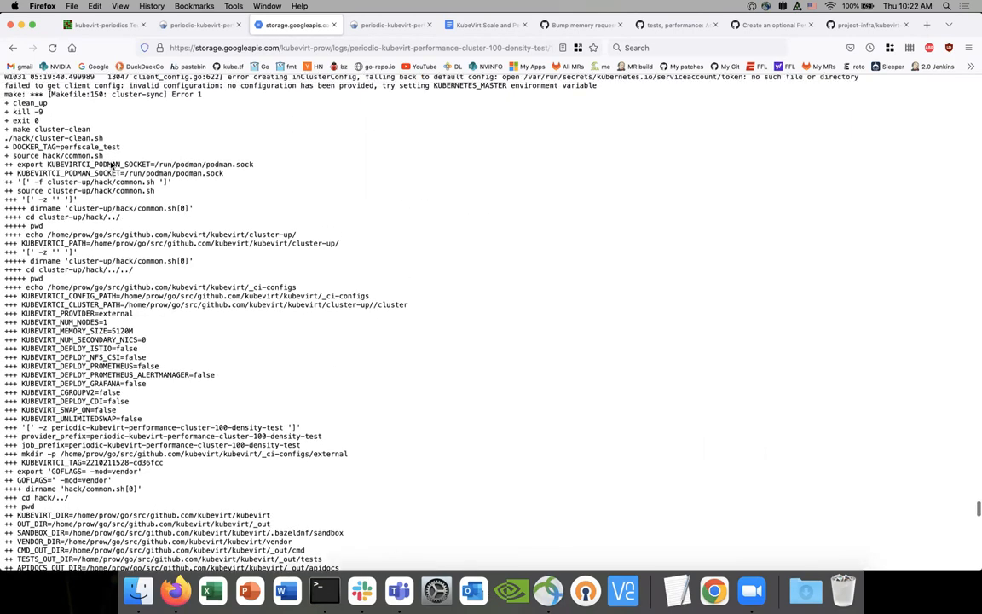
pyautogui.scroll(3)
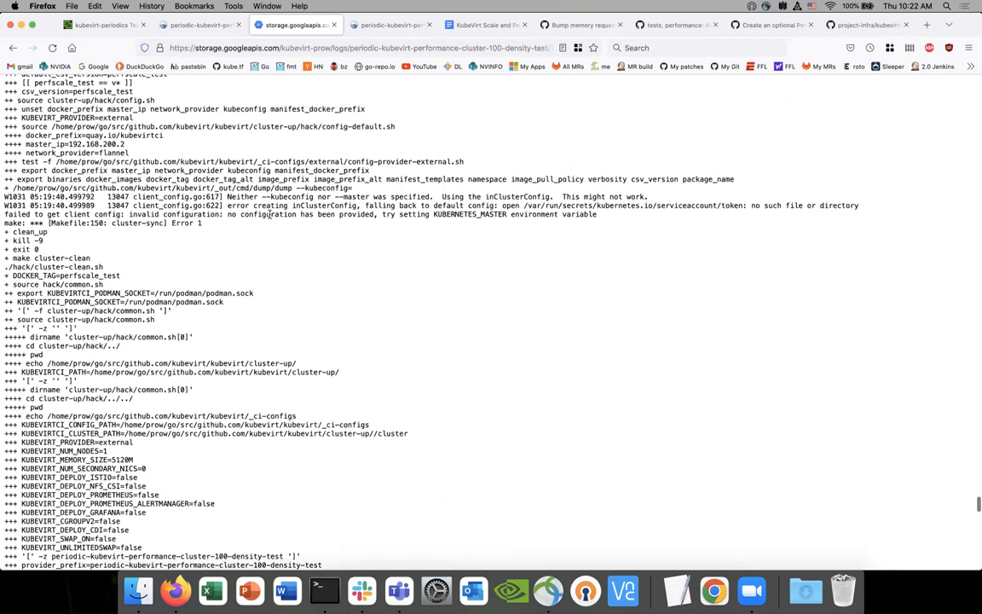
pyautogui.doubleClick(271, 215)
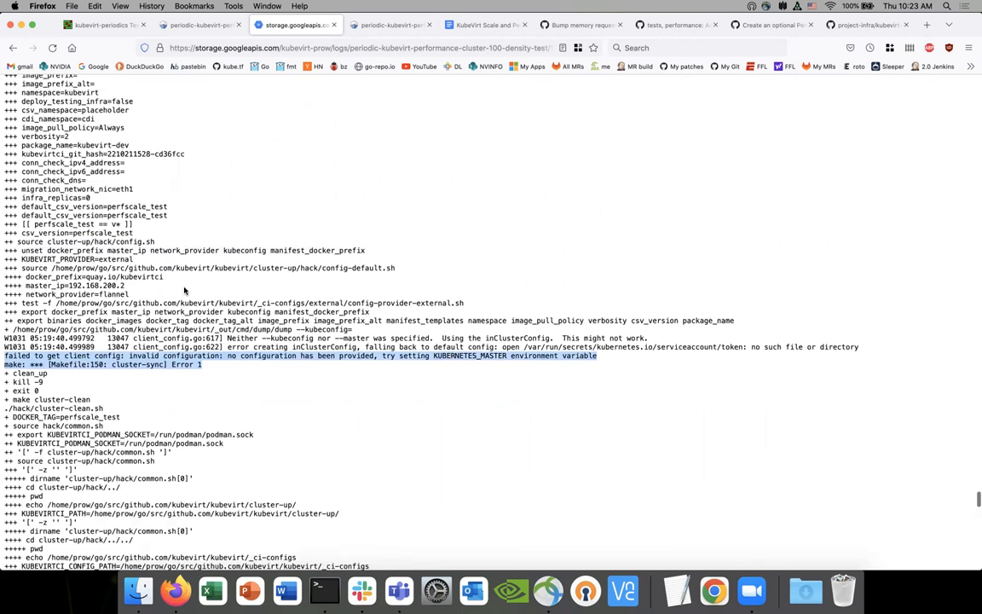
pyautogui.moveTo(440, 364)
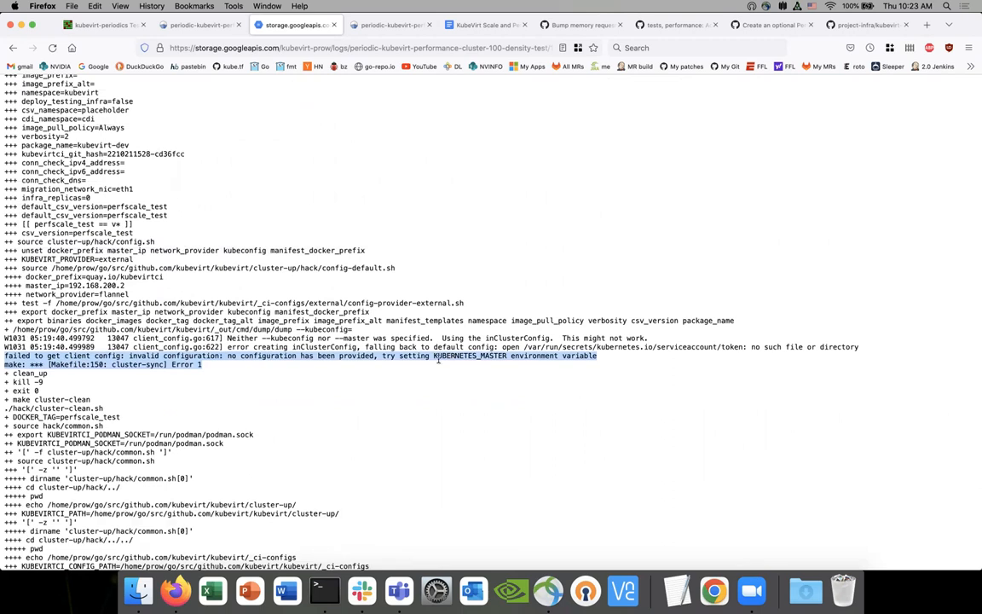
pyautogui.scroll(3)
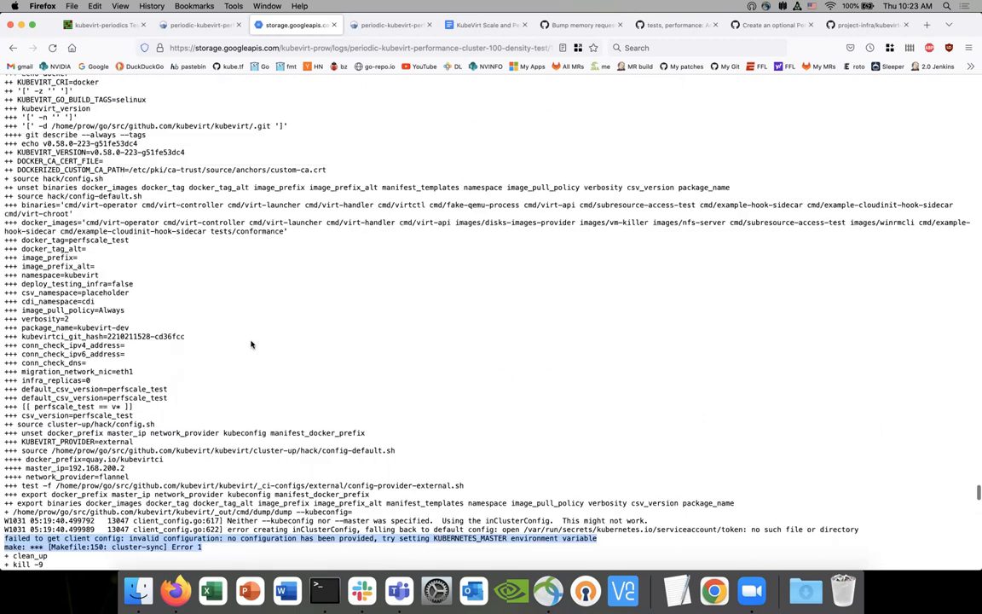
pyautogui.scroll(-3)
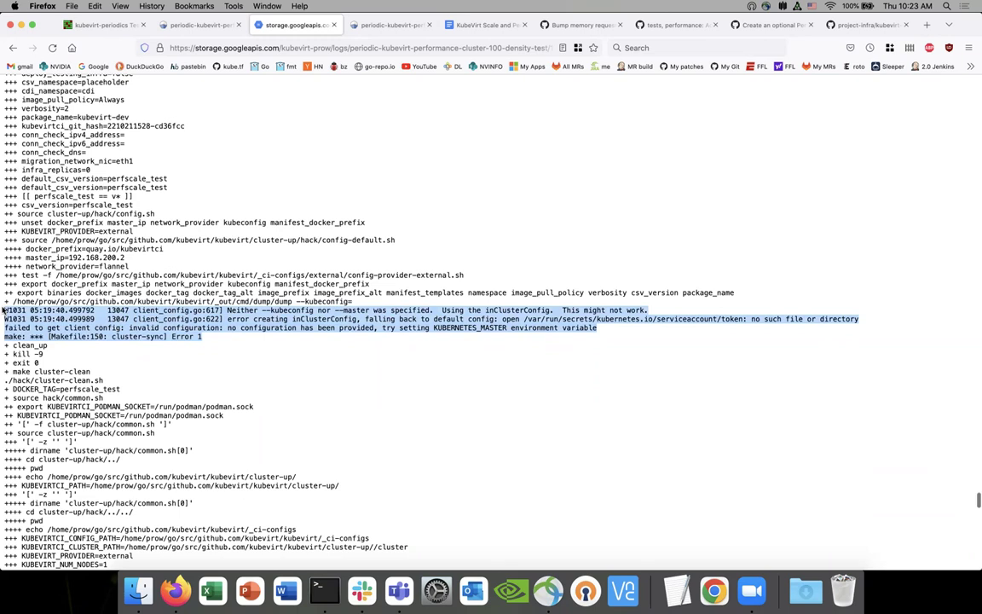
pyautogui.scroll(3)
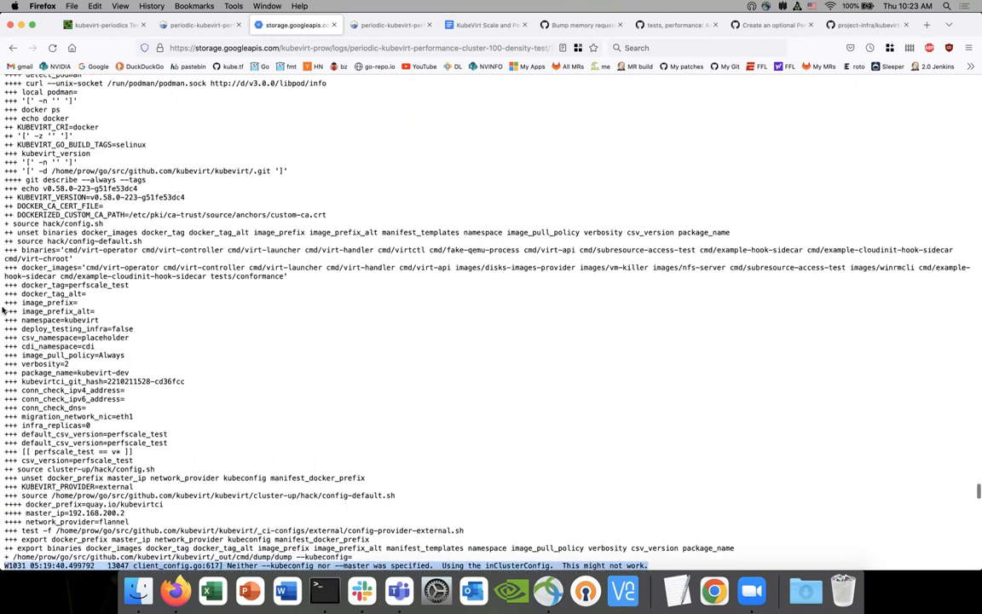
pyautogui.scroll(3)
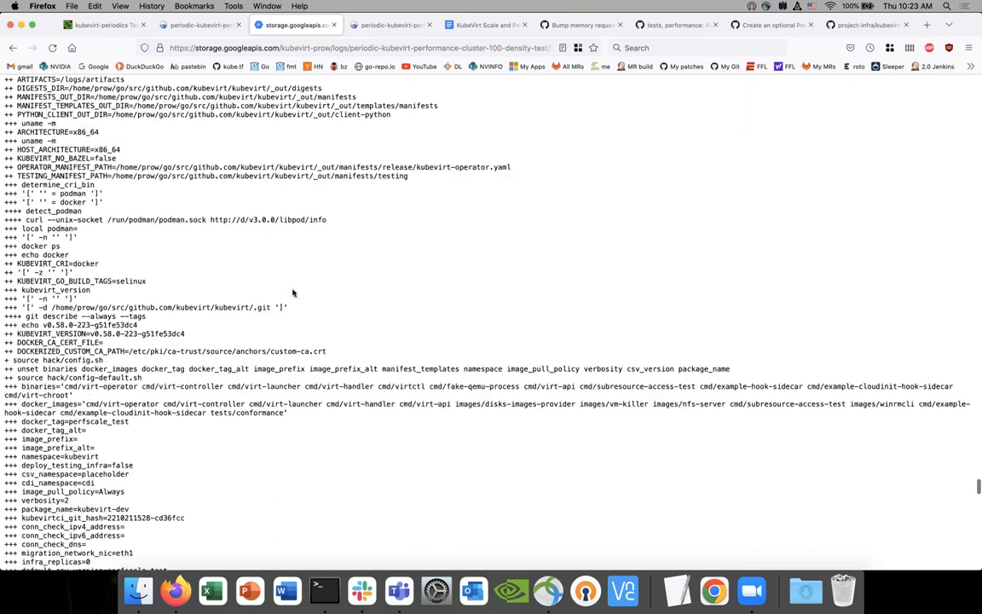
pyautogui.scroll(-3)
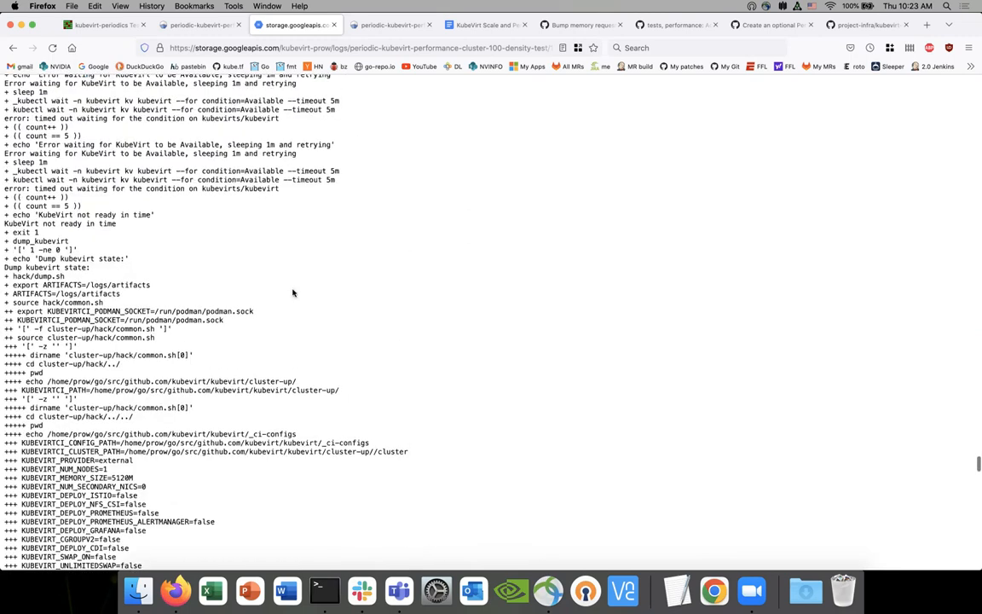
pyautogui.scroll(3)
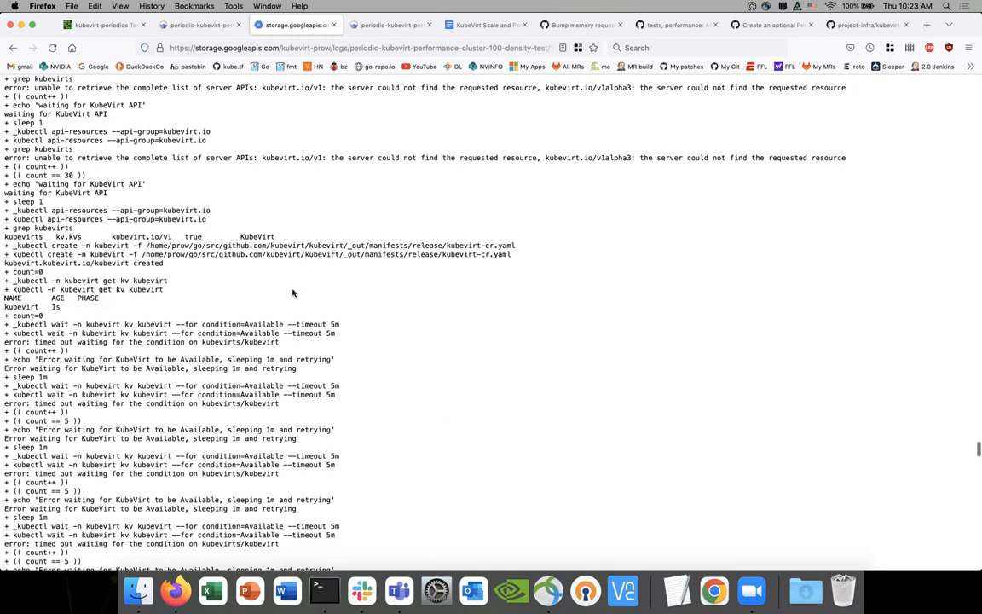
pyautogui.scroll(-3)
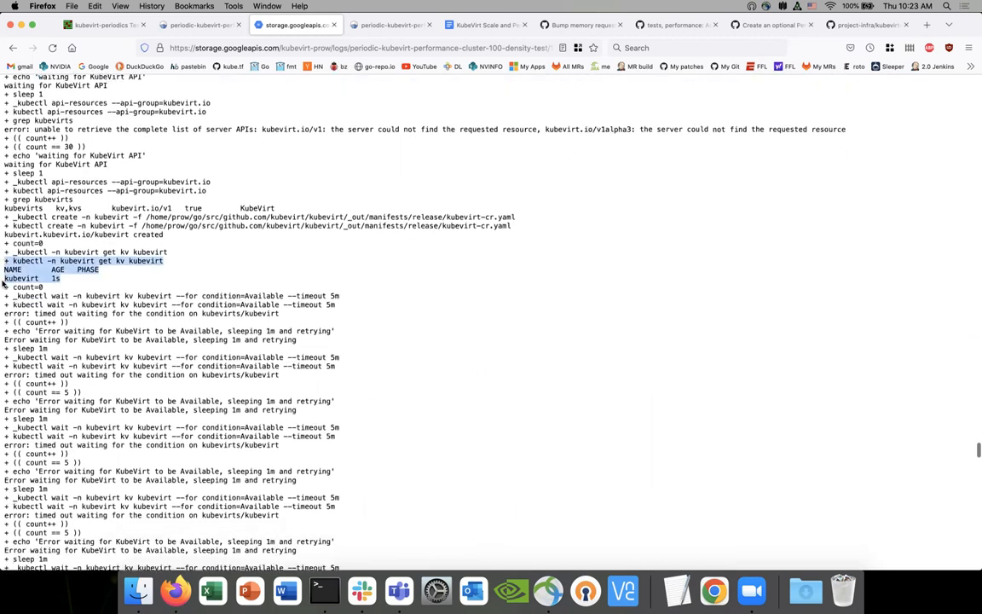
pyautogui.scroll(-3)
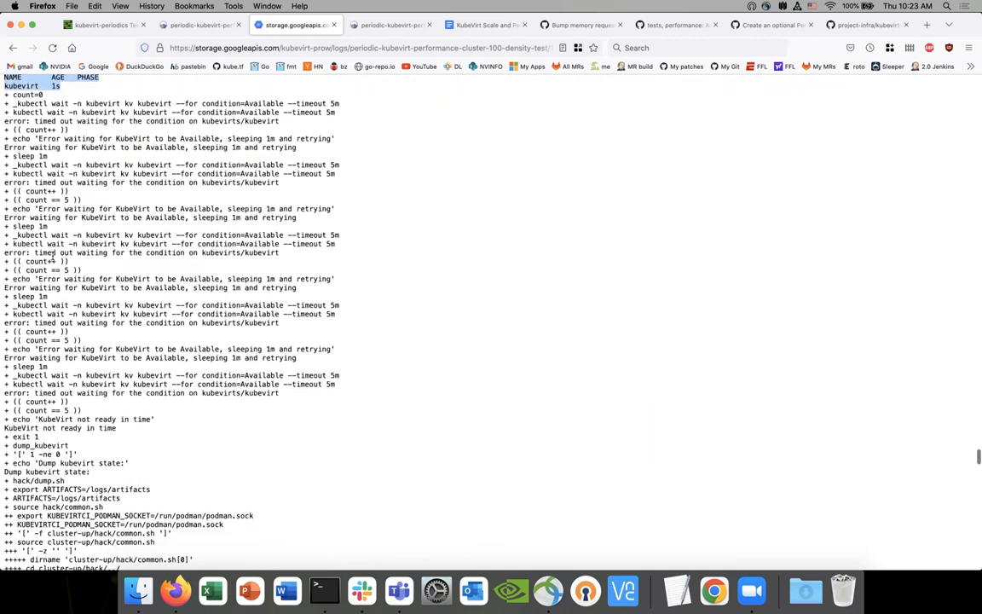
pyautogui.scroll(-3)
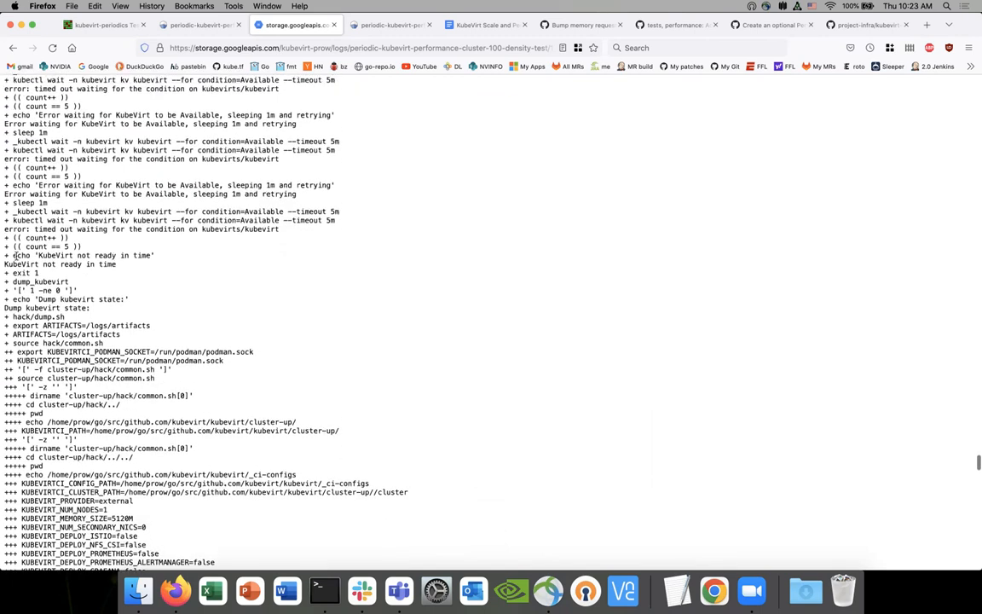
pyautogui.doubleClick(51, 263)
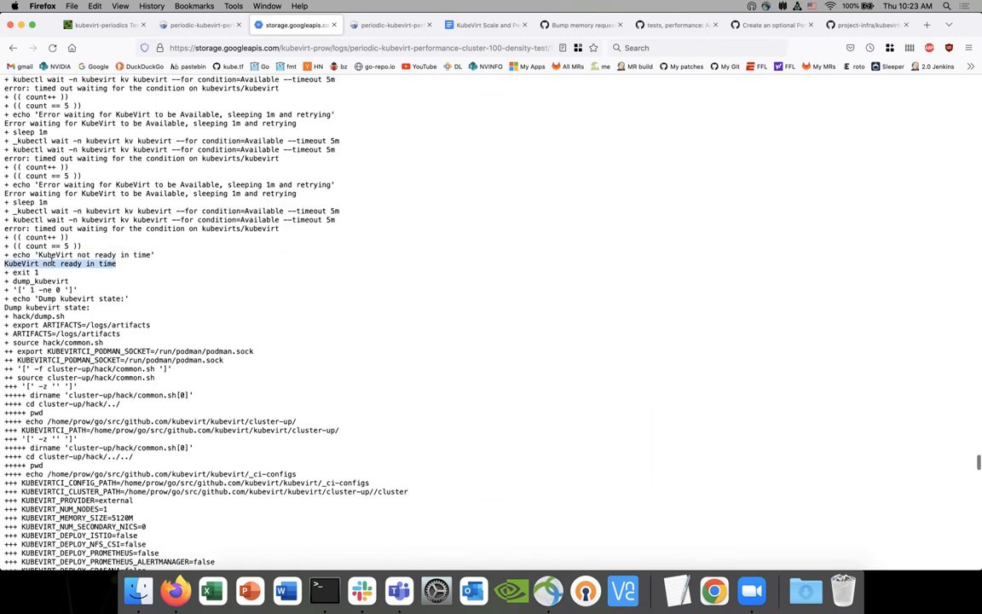
pyautogui.scroll(3)
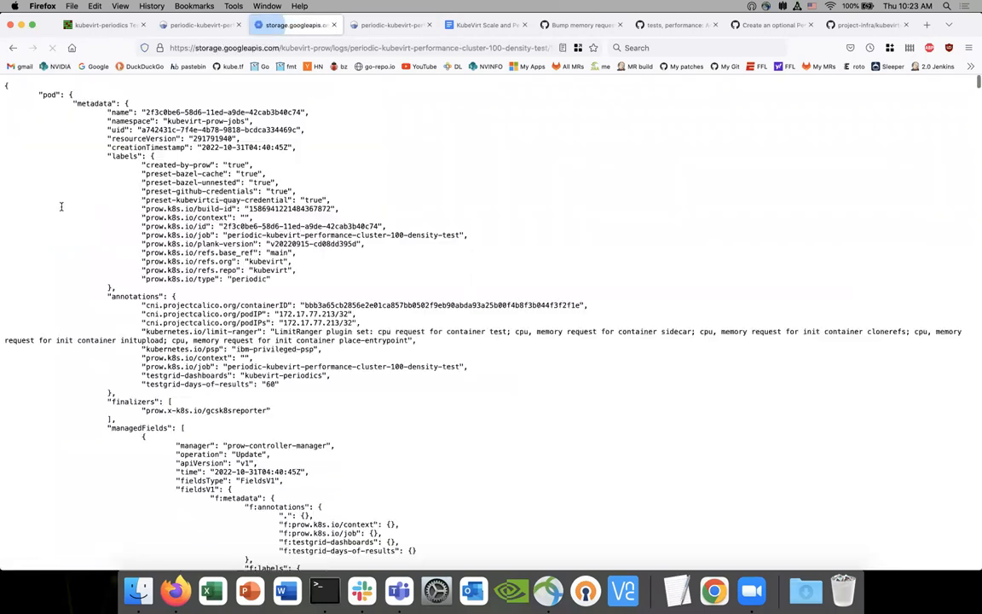
pyautogui.scroll(-3)
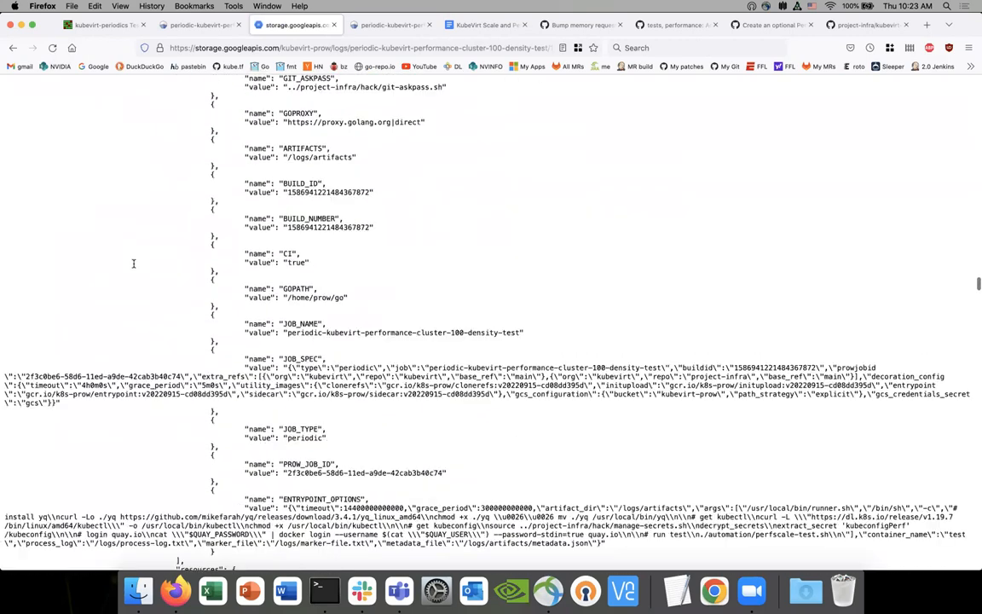
pyautogui.scroll(-3)
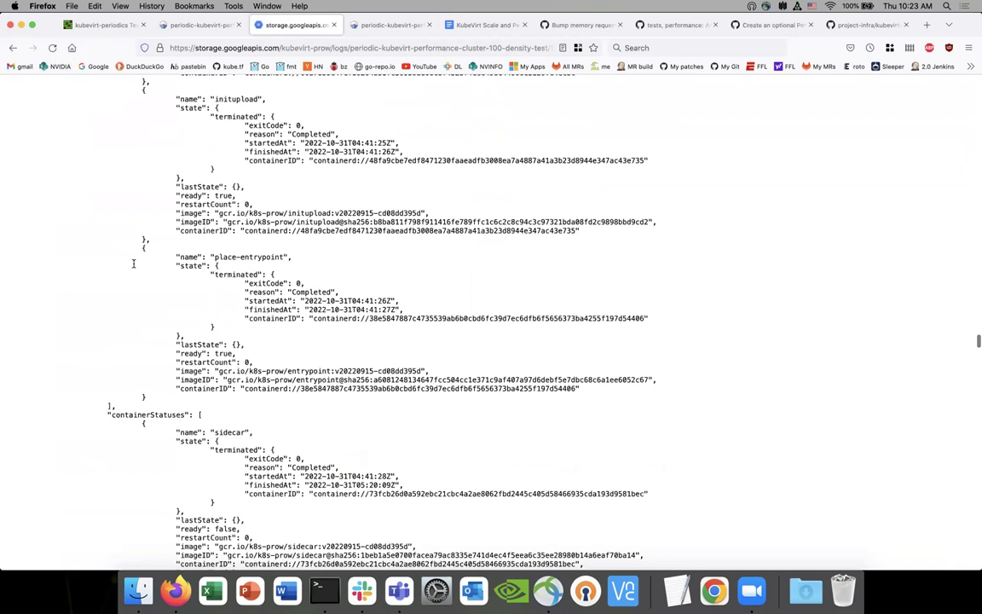
pyautogui.scroll(-3)
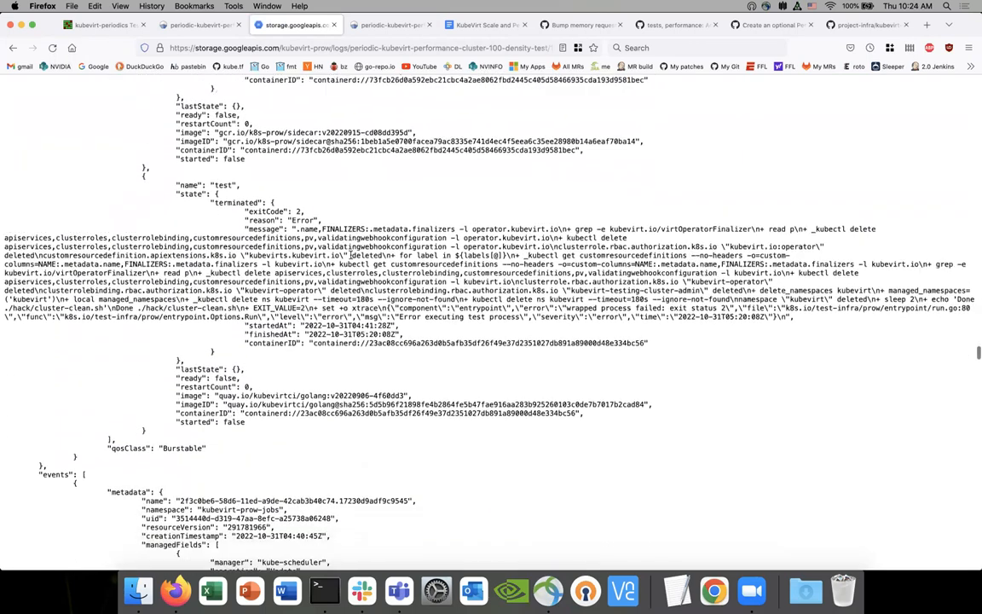
pyautogui.doubleClick(384, 229)
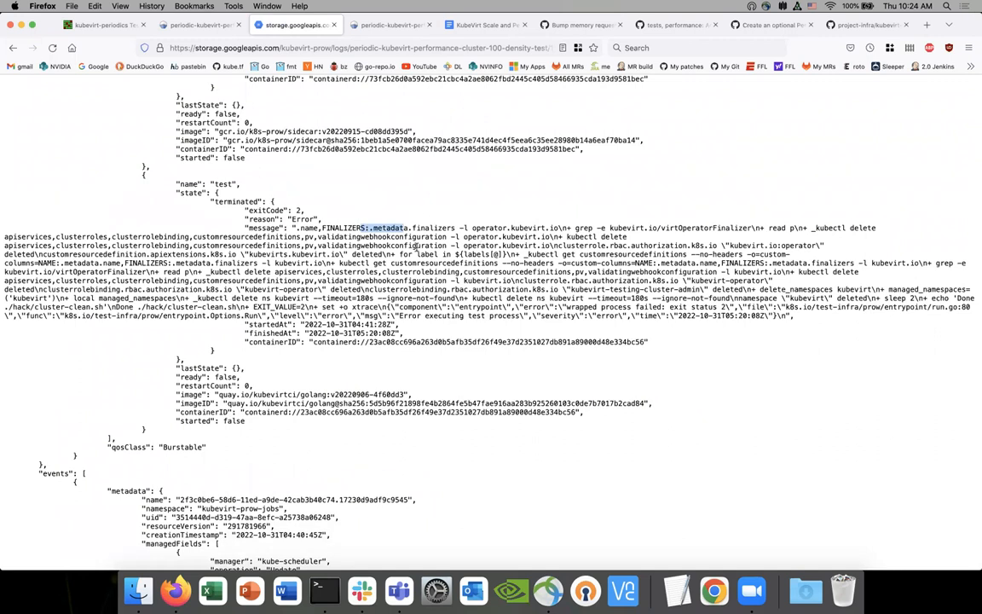
pyautogui.moveTo(413, 333)
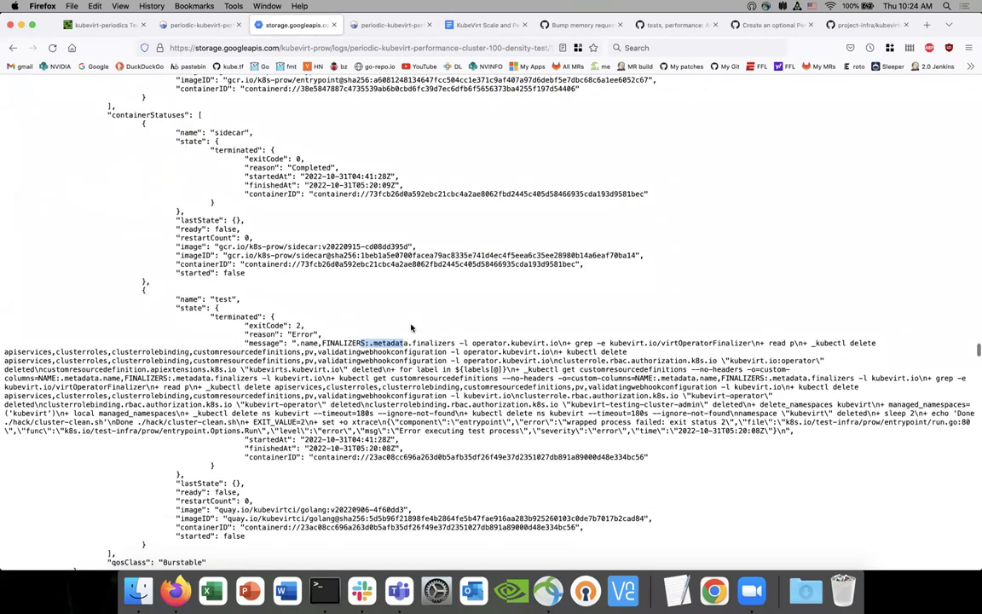
pyautogui.scroll(-3)
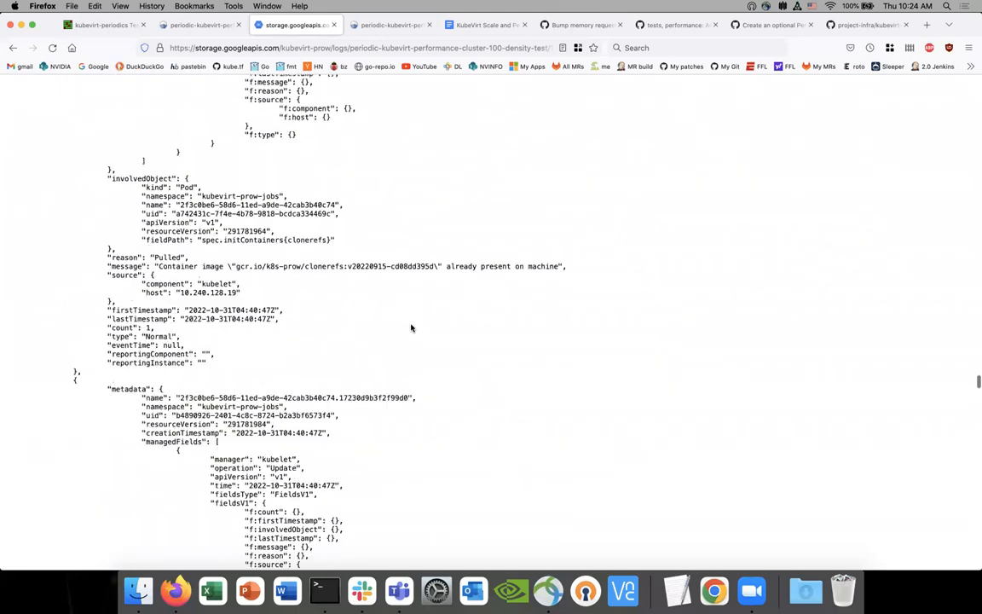
pyautogui.scroll(-3)
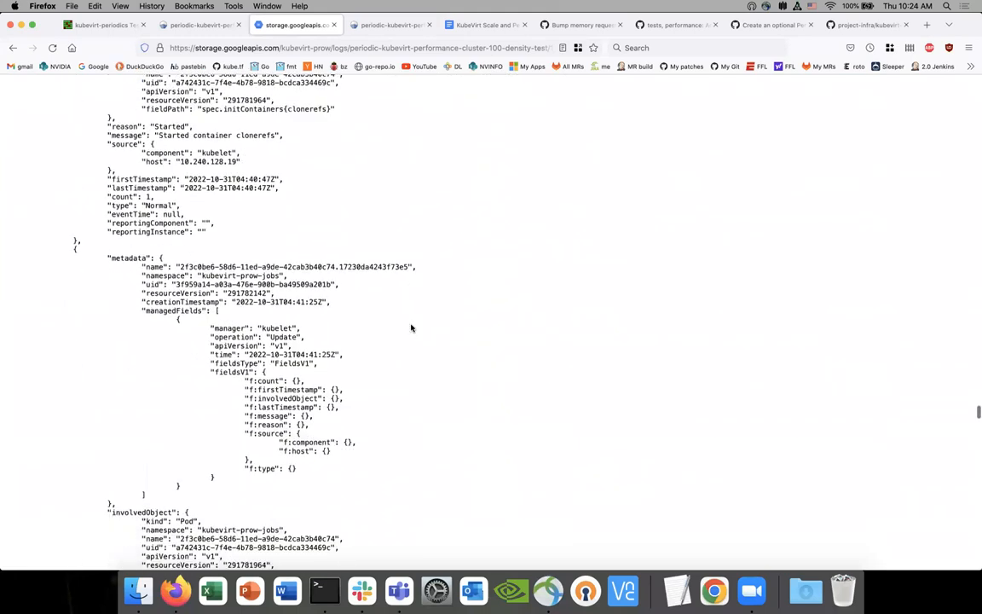
pyautogui.scroll(-3)
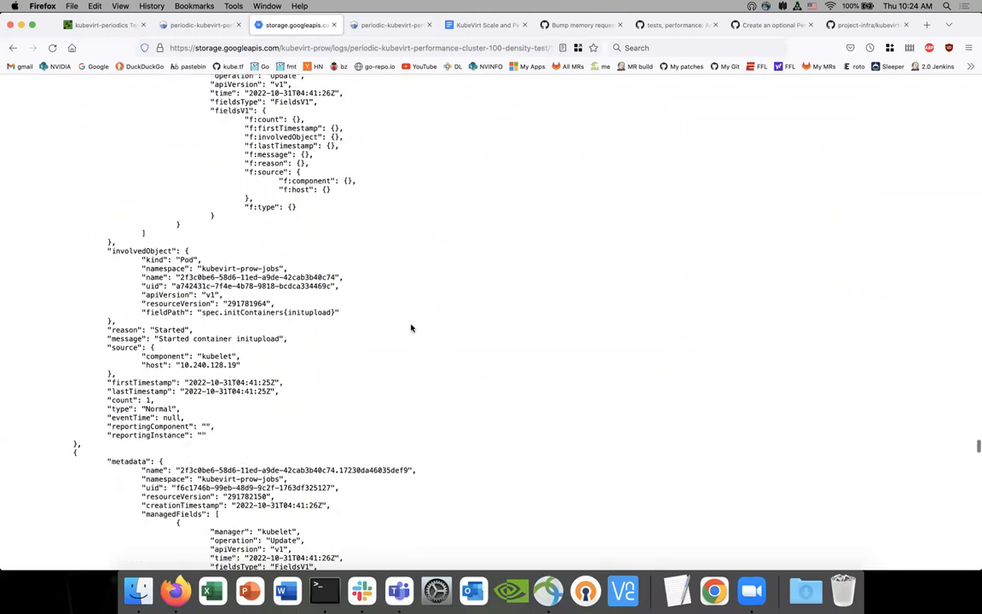
pyautogui.scroll(-3)
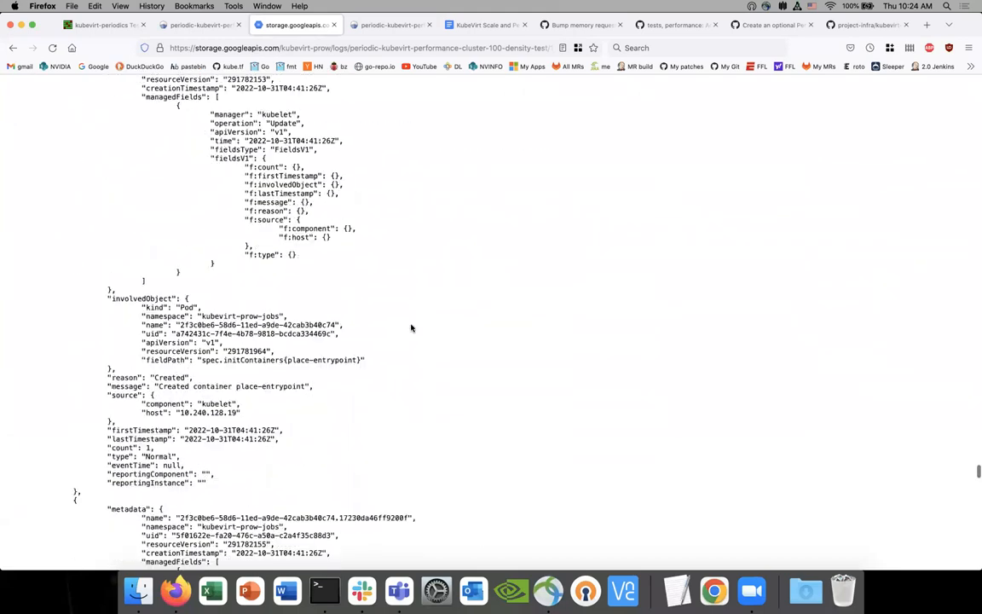
pyautogui.scroll(-3)
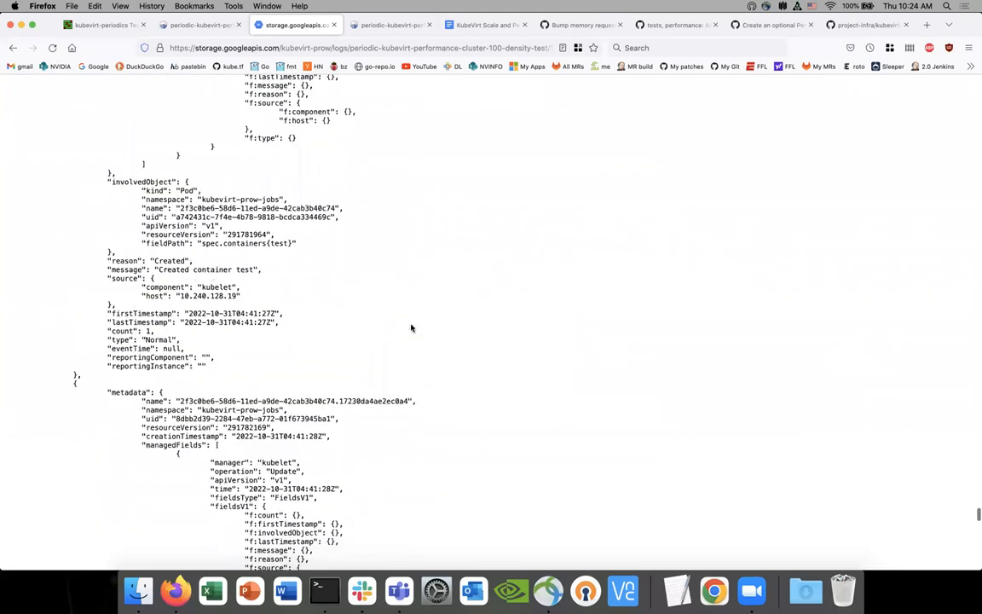
pyautogui.scroll(-3)
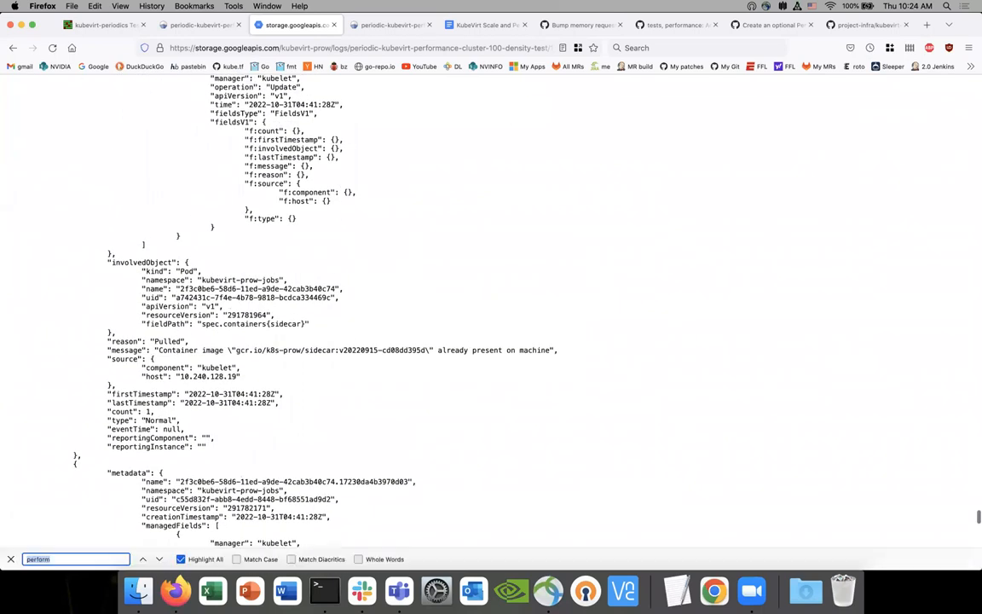
# Find 'error' in the pod JSON and step to its next match.
pyautogui.write('error')
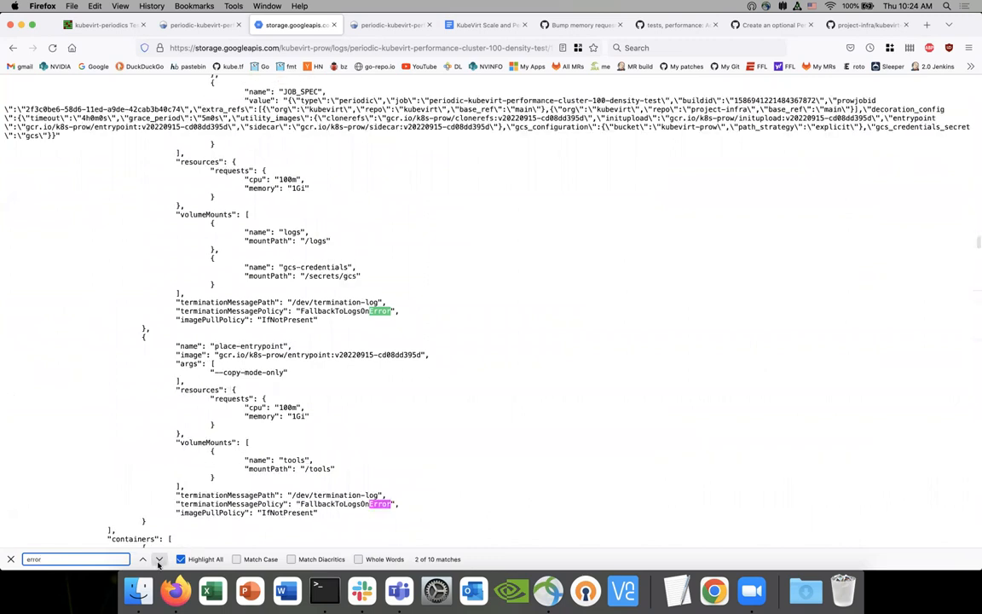
pyautogui.click(157, 560)
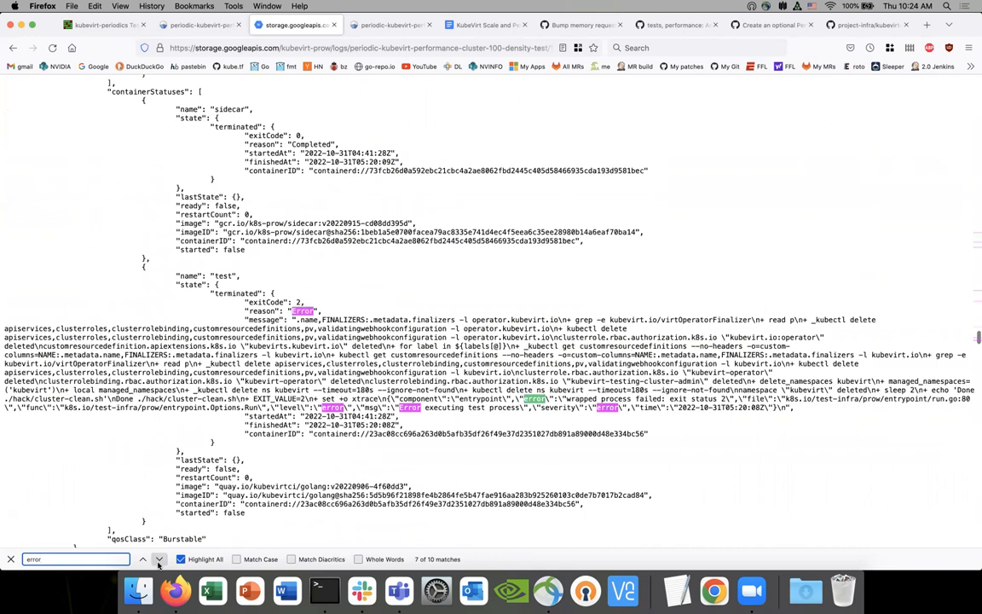
pyautogui.scroll(-3)
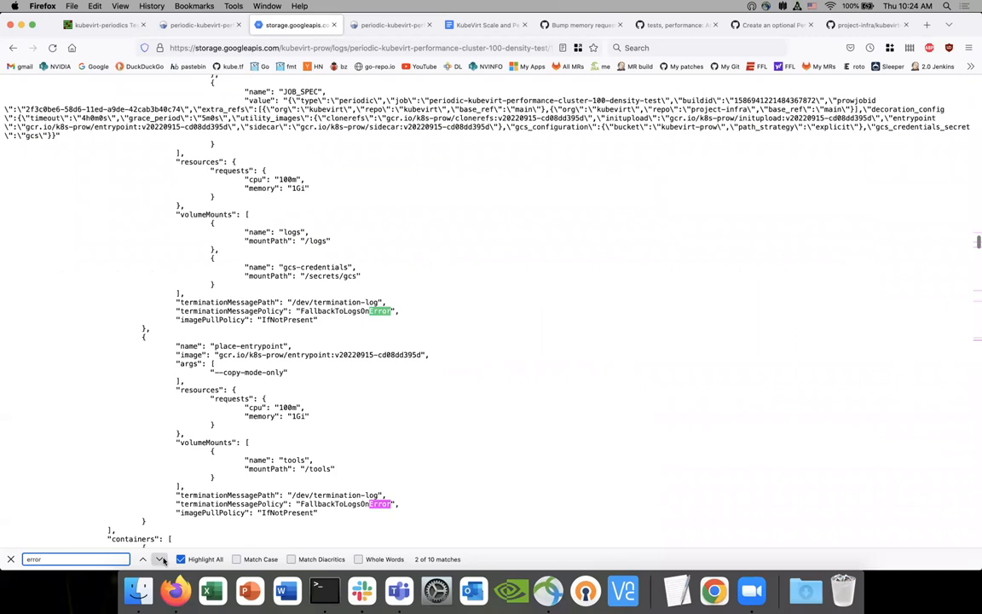
# Find 'fai' and read the status section to the Failed phase, then search 'test'.
pyautogui.write('failed')
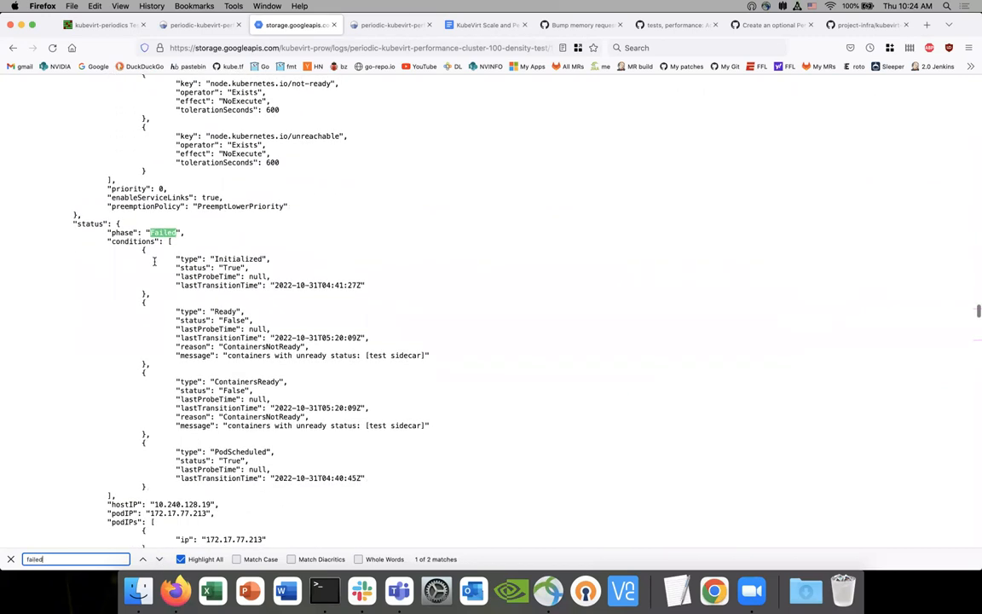
pyautogui.scroll(-3)
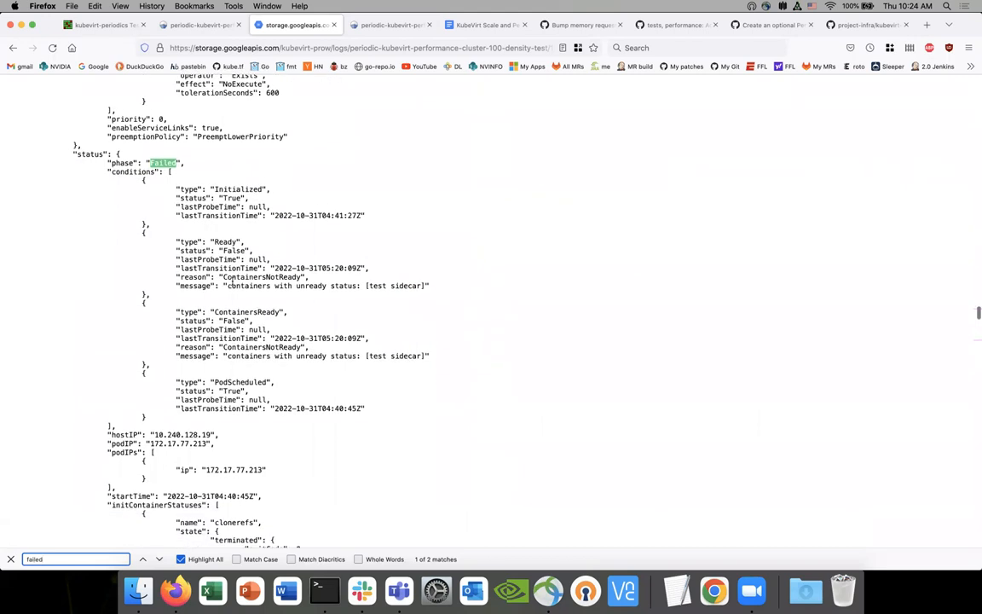
pyautogui.scroll(-3)
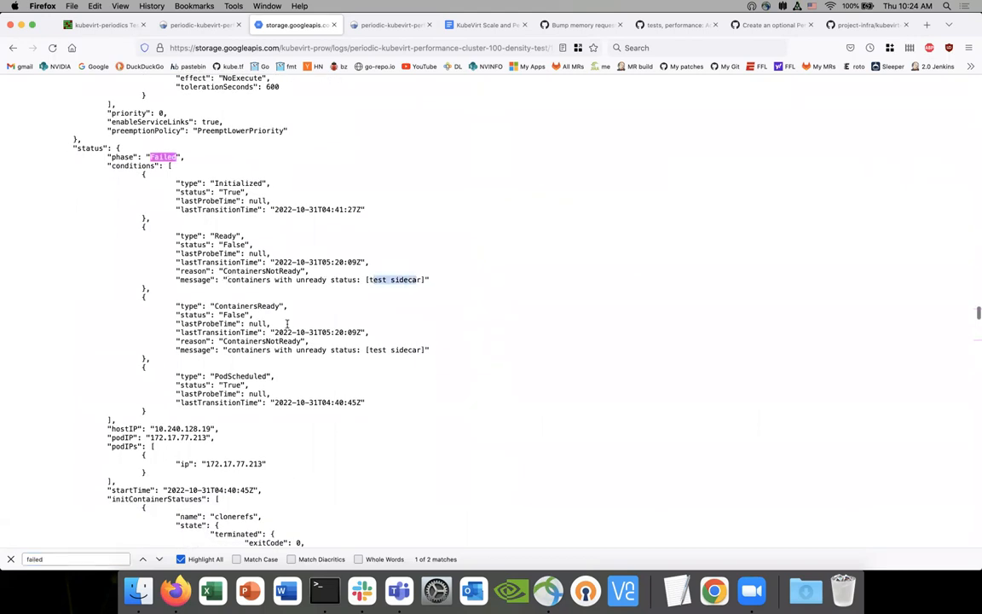
pyautogui.scroll(-3)
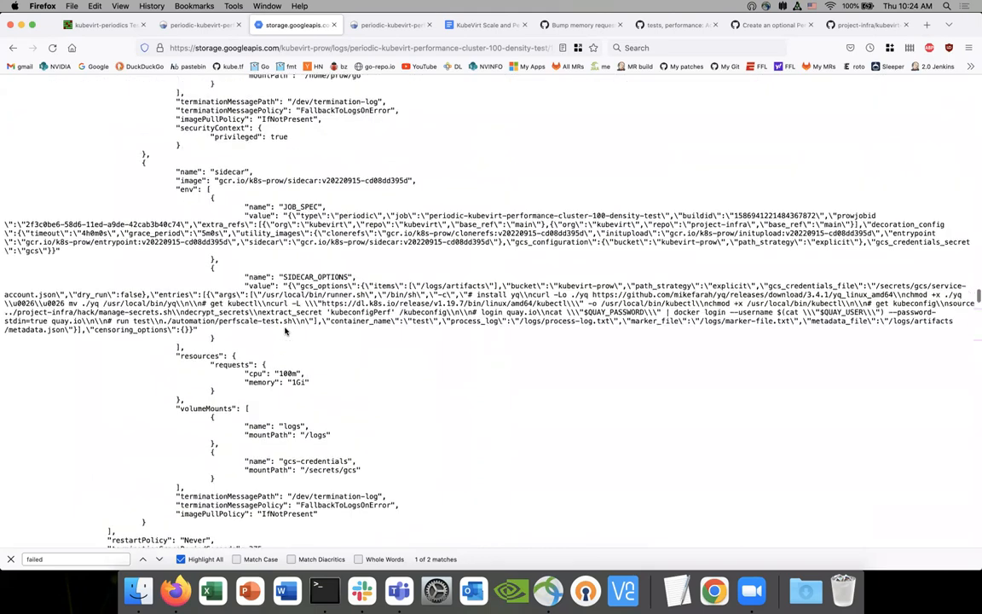
pyautogui.scroll(3)
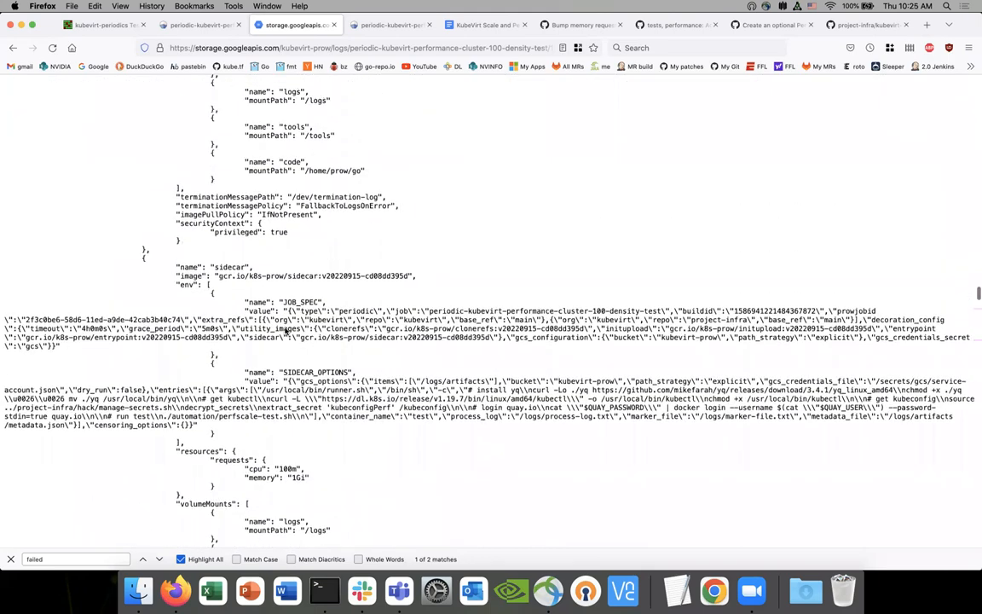
pyautogui.scroll(-3)
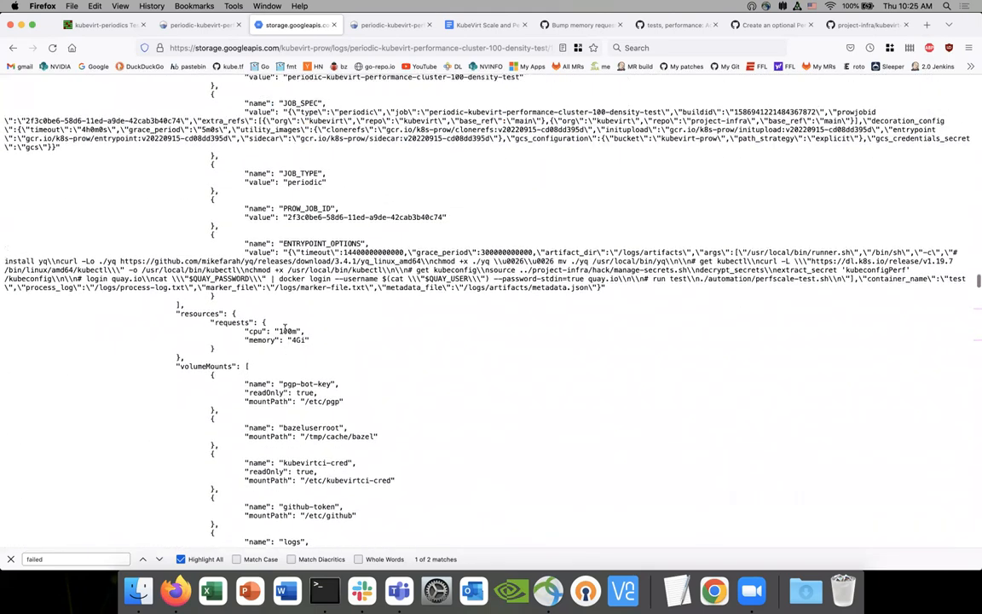
pyautogui.scroll(-3)
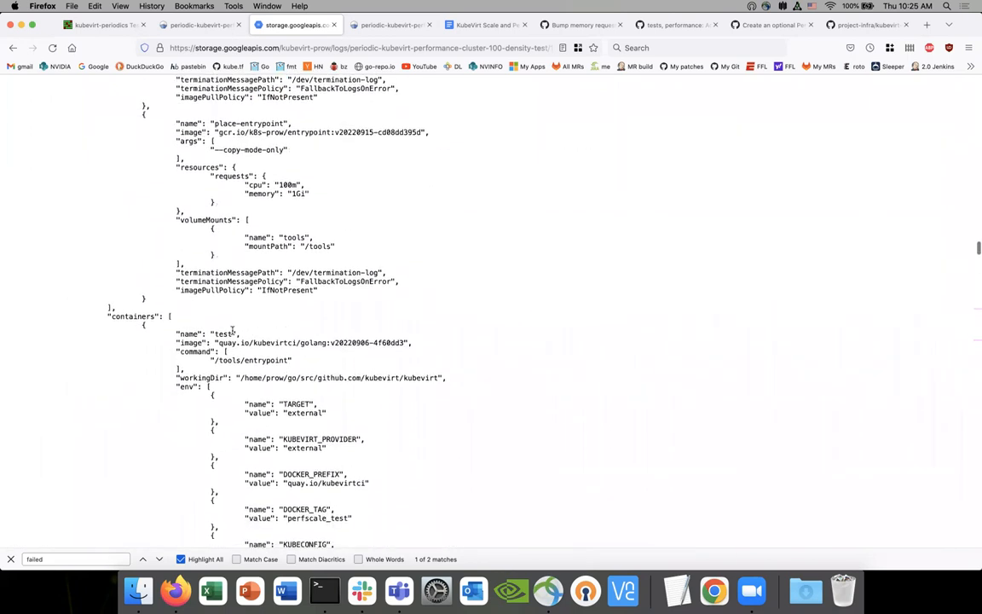
pyautogui.scroll(-3)
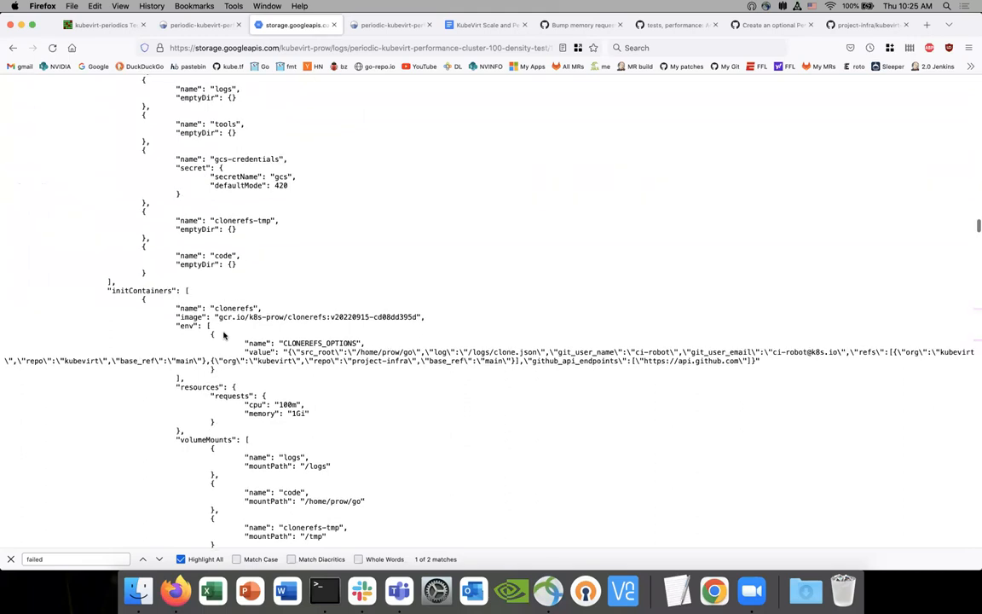
pyautogui.write('test')
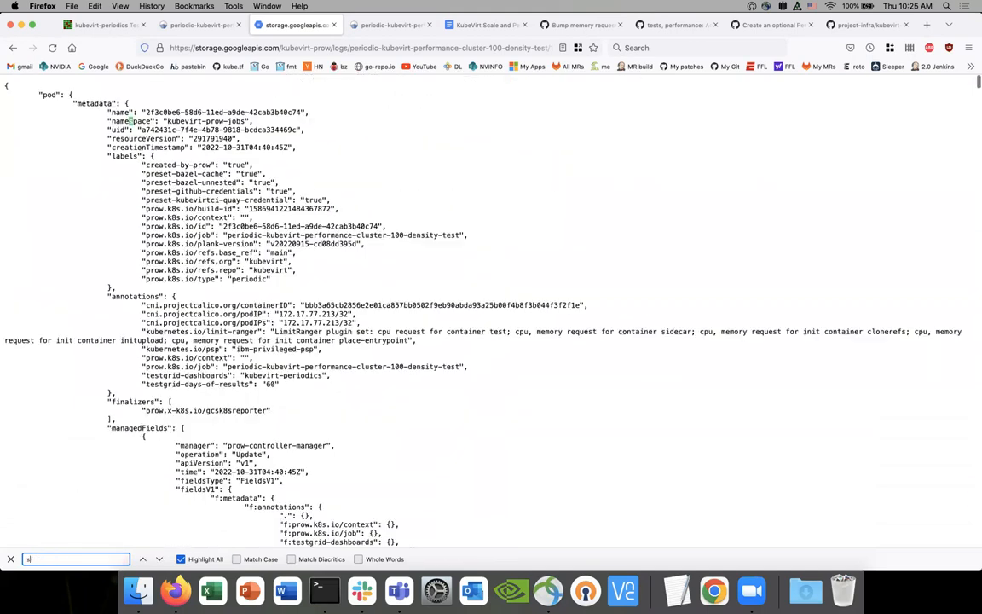
# Step through 'sidecar' matches down to the pod's unready-container status conditions.
pyautogui.write('sidecar')
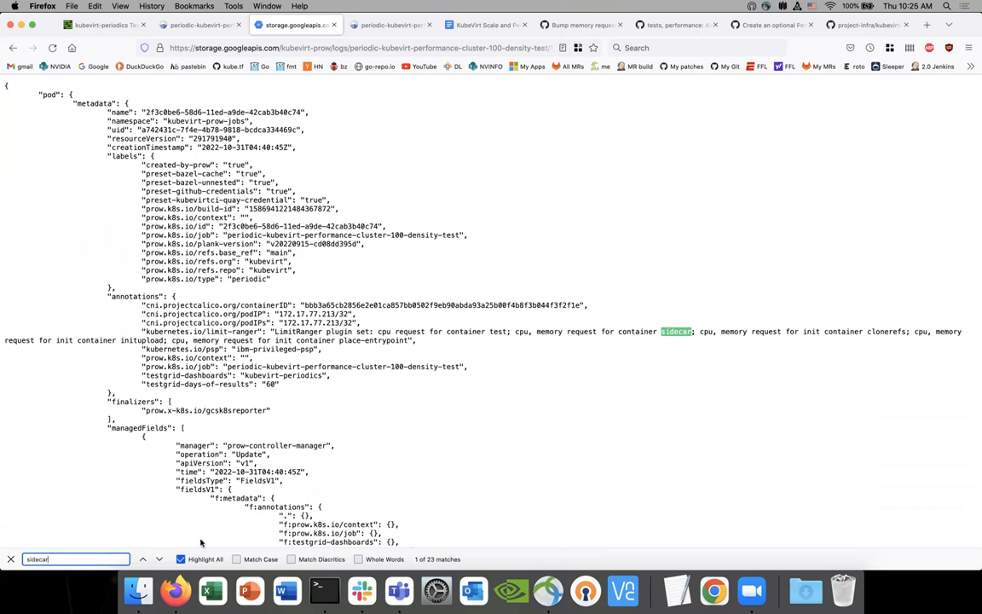
pyautogui.scroll(-3)
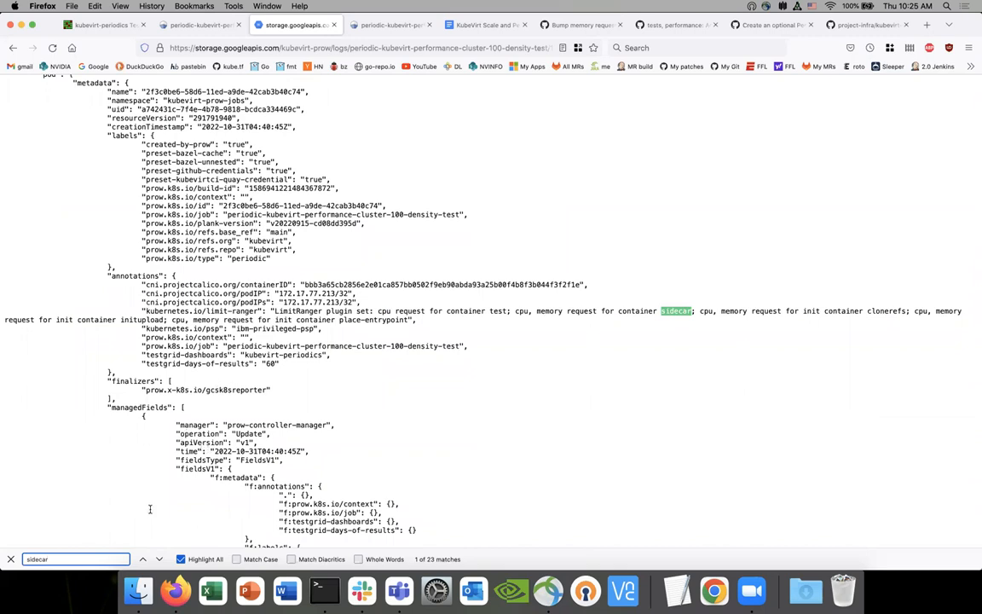
pyautogui.click(157, 559)
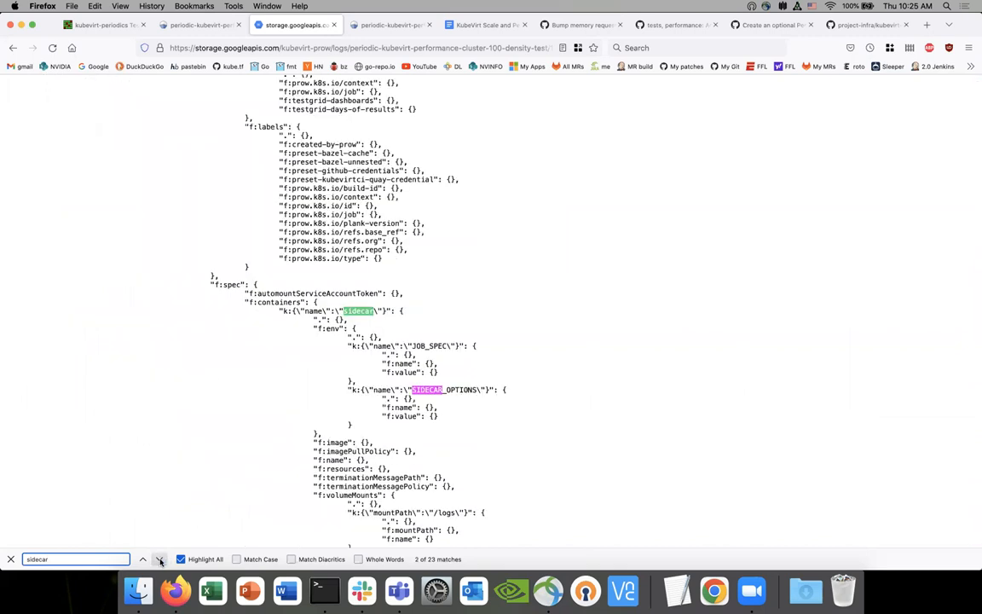
pyautogui.click(160, 560)
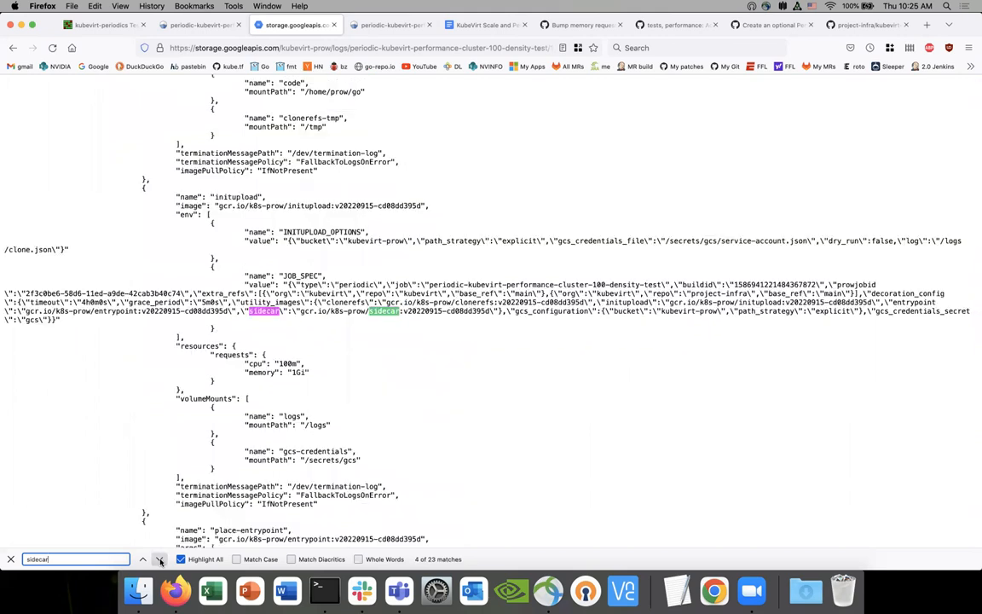
pyautogui.click(161, 559)
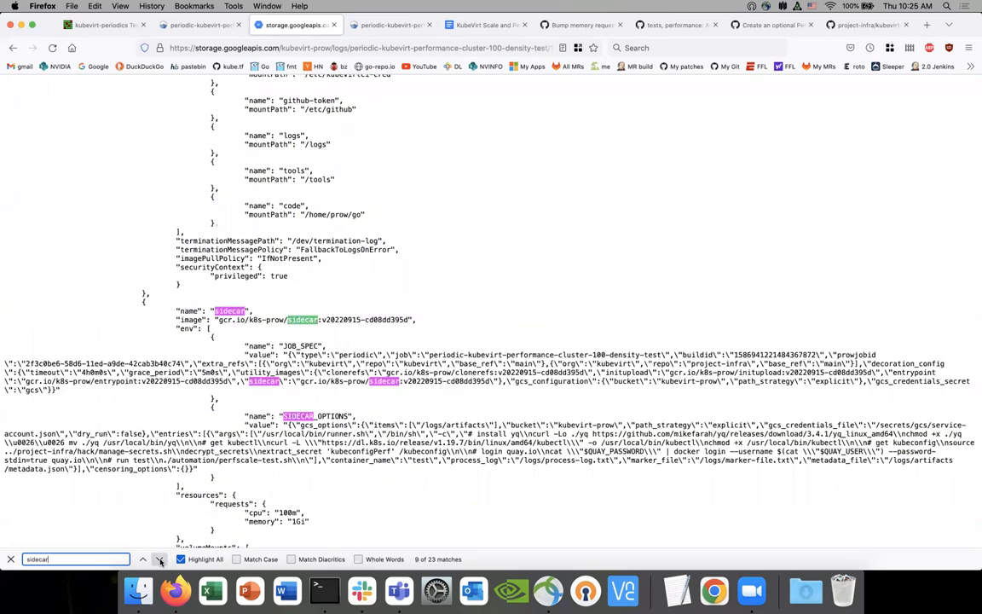
pyautogui.click(160, 559)
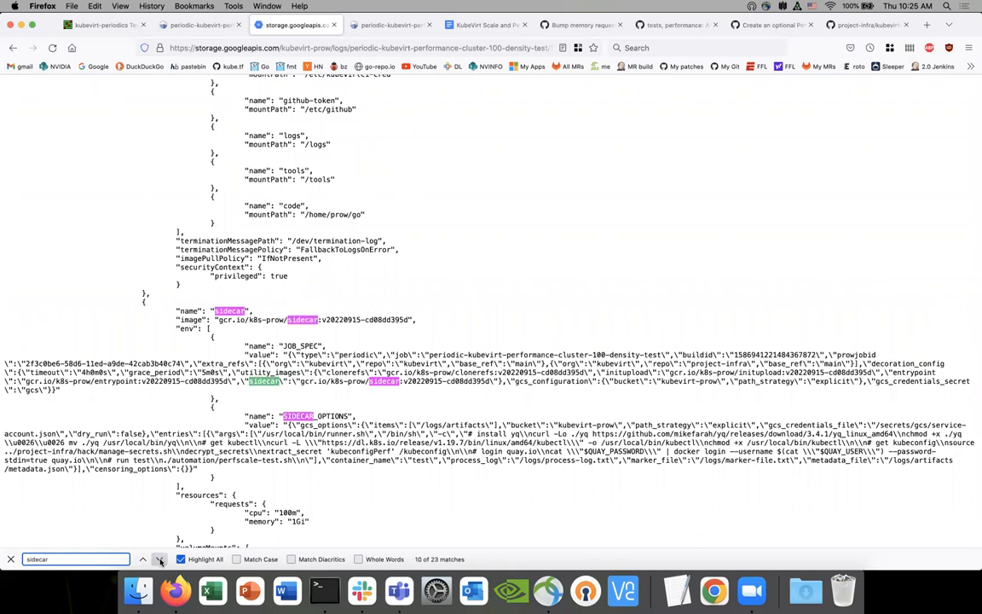
pyautogui.scroll(-3)
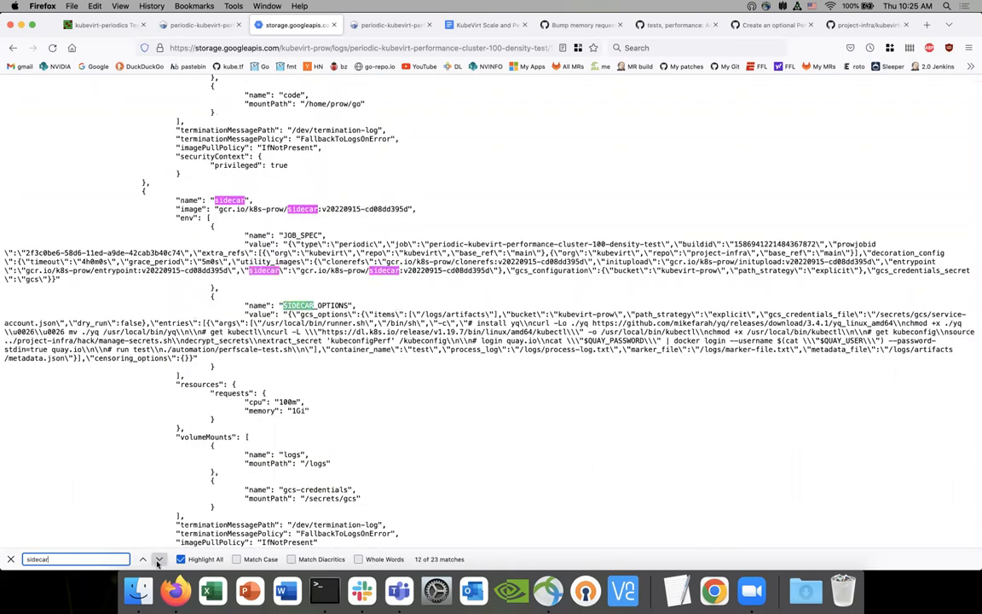
pyautogui.click(181, 560)
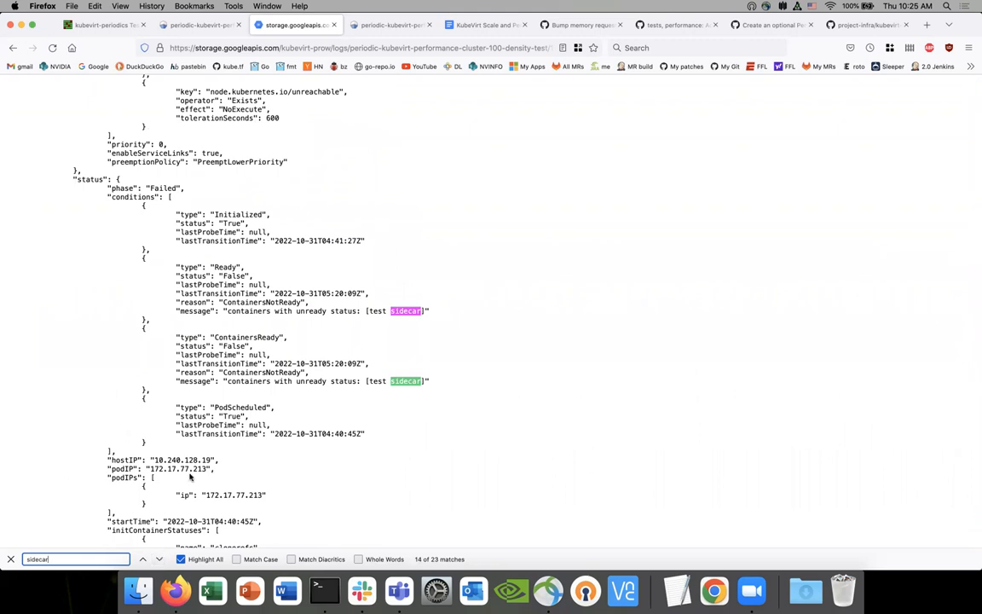
pyautogui.moveTo(367, 342)
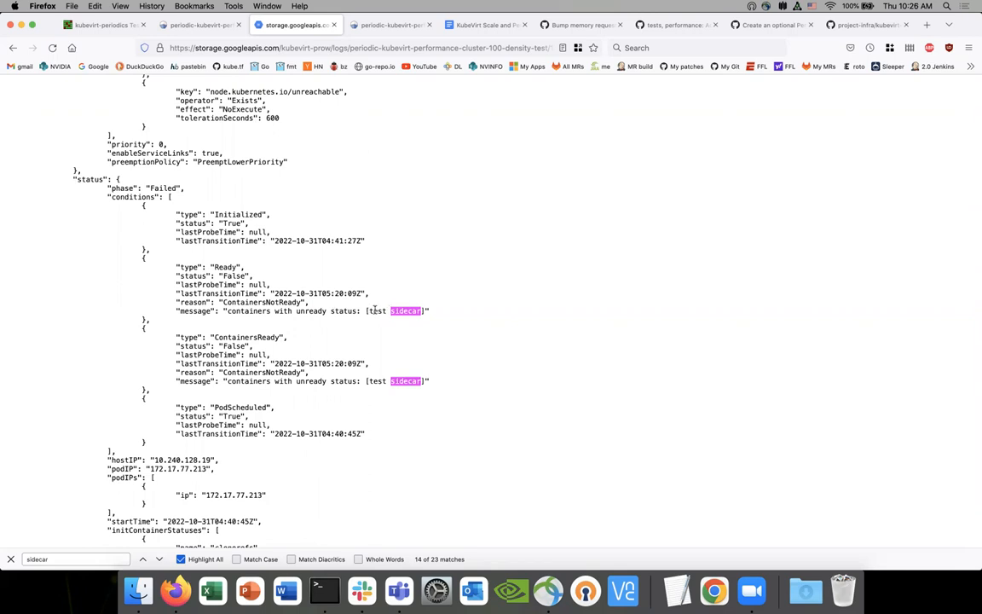
# Return to the Prow build log for the cluster-100 density run.
pyautogui.scroll(-3)
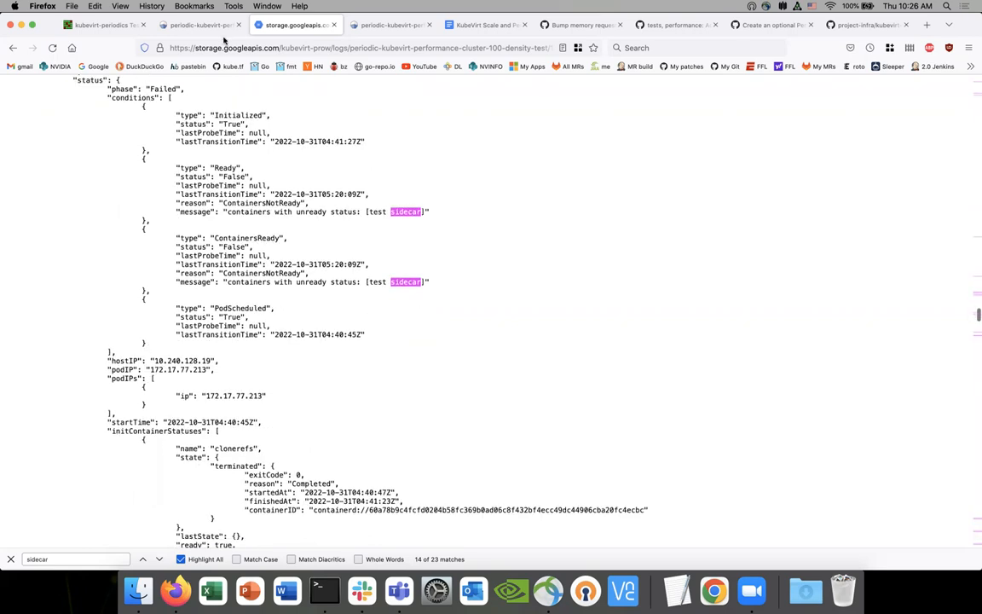
pyautogui.click(219, 24)
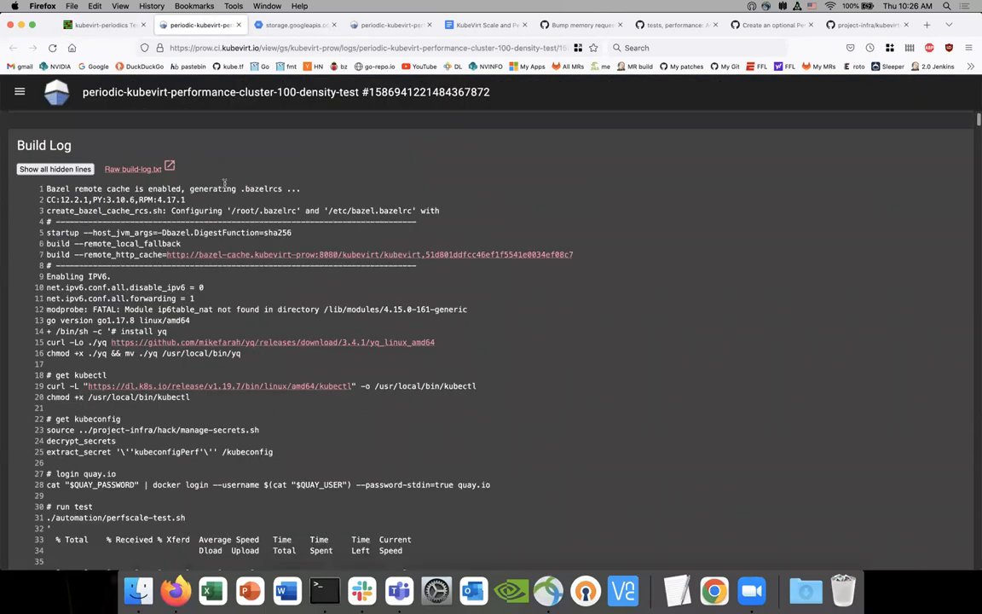
# Scroll the build log past the quay.io/kubevirt image pushes to the virt-operator build.
pyautogui.scroll(-3)
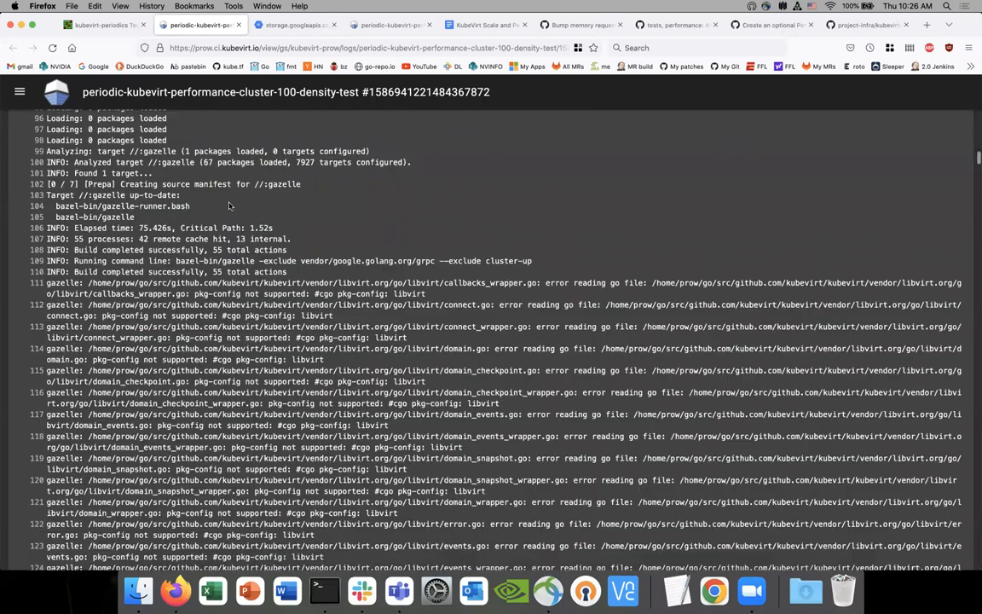
pyautogui.scroll(-3)
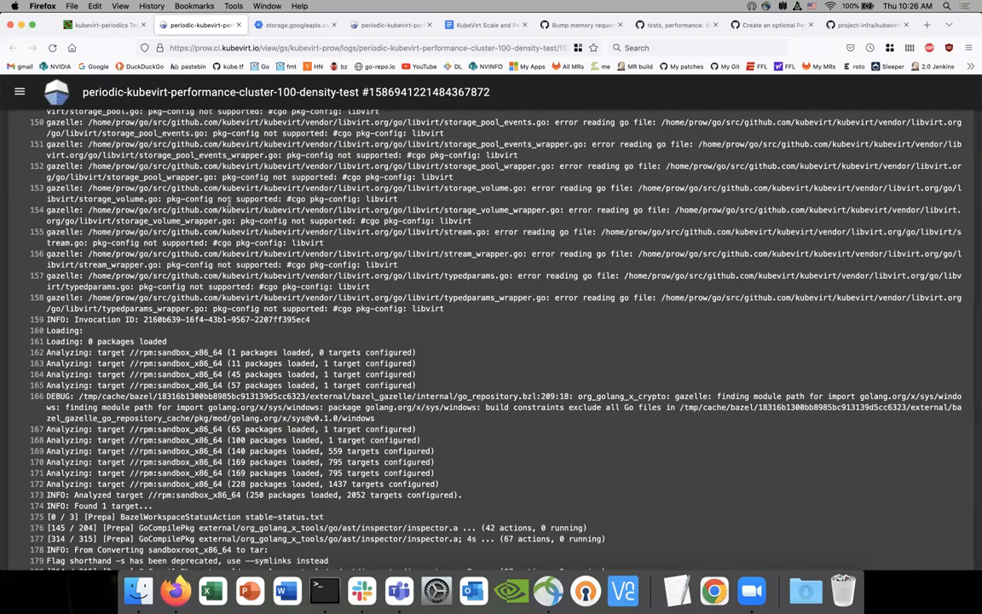
pyautogui.scroll(-3)
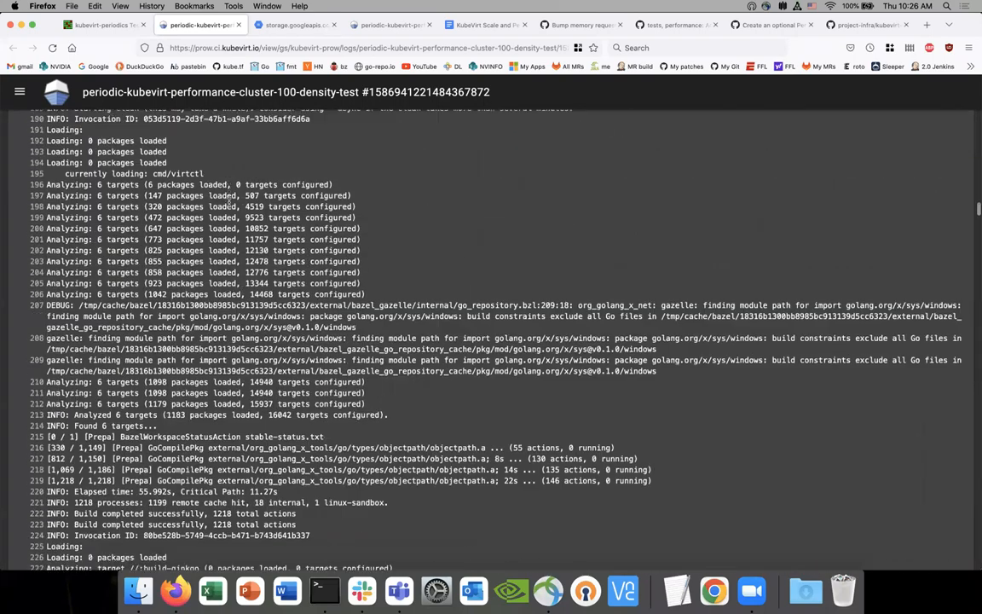
pyautogui.scroll(-3)
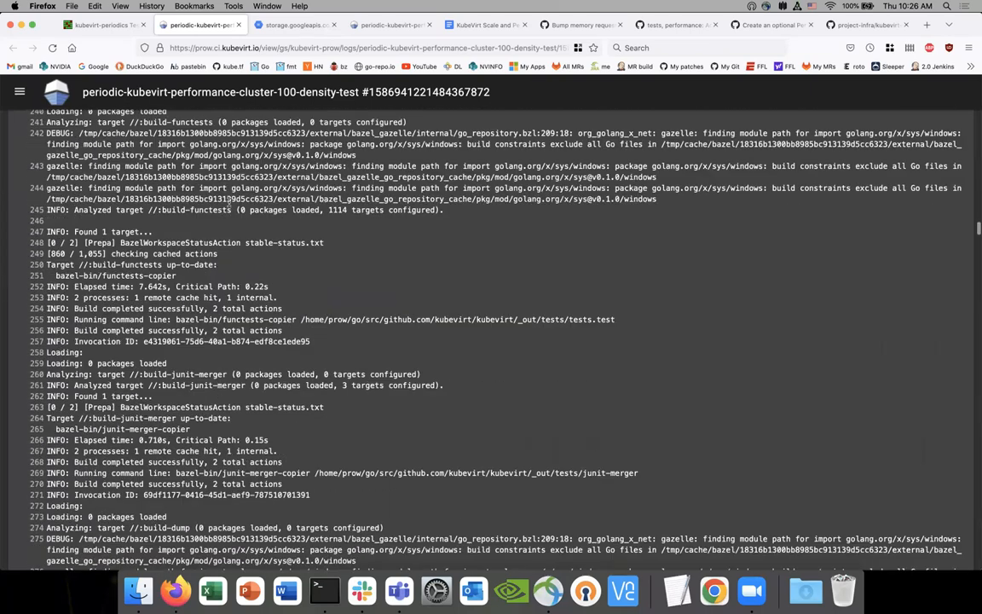
pyautogui.scroll(-3)
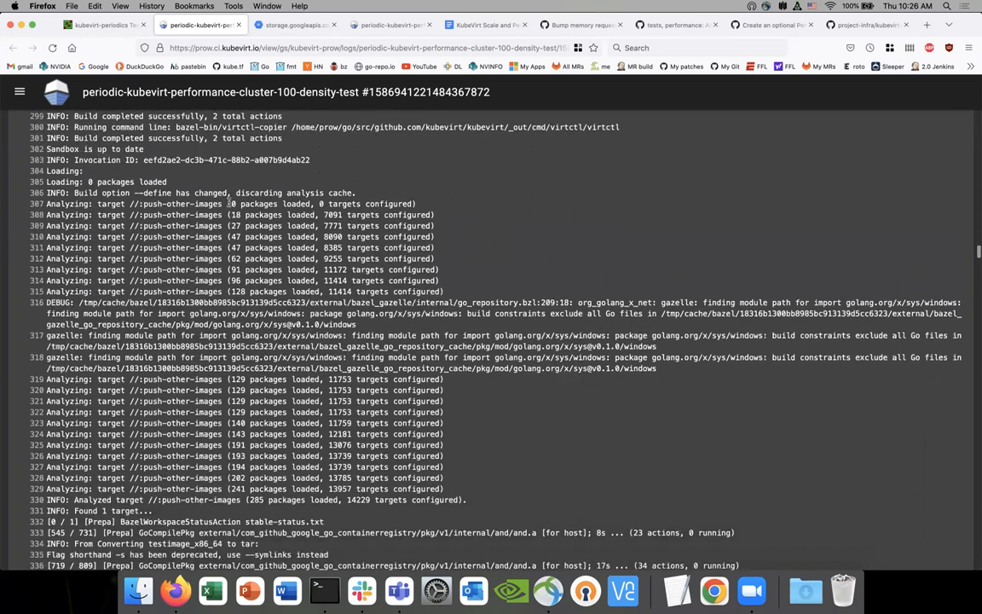
pyautogui.scroll(-3)
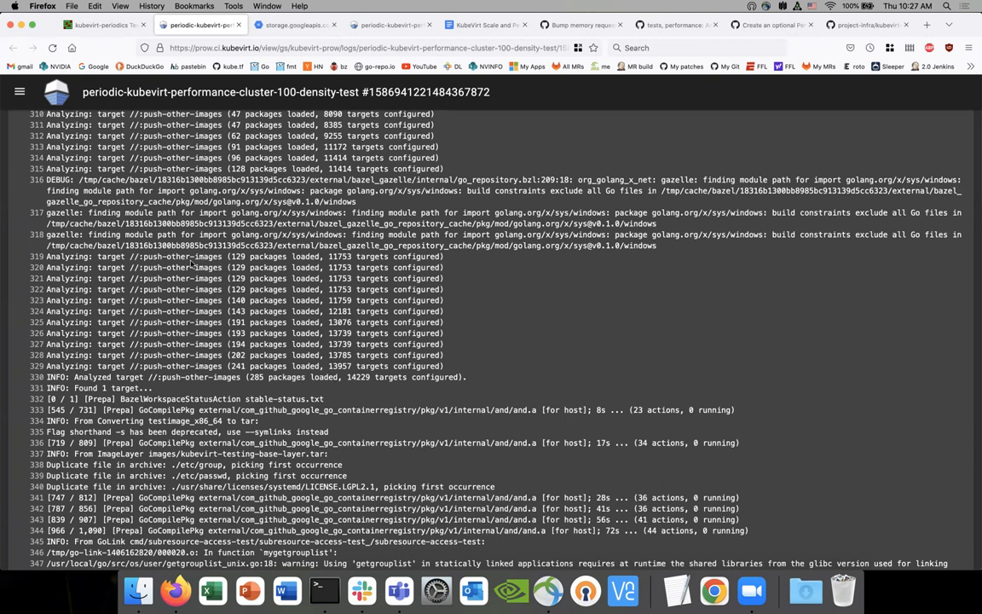
pyautogui.scroll(-3)
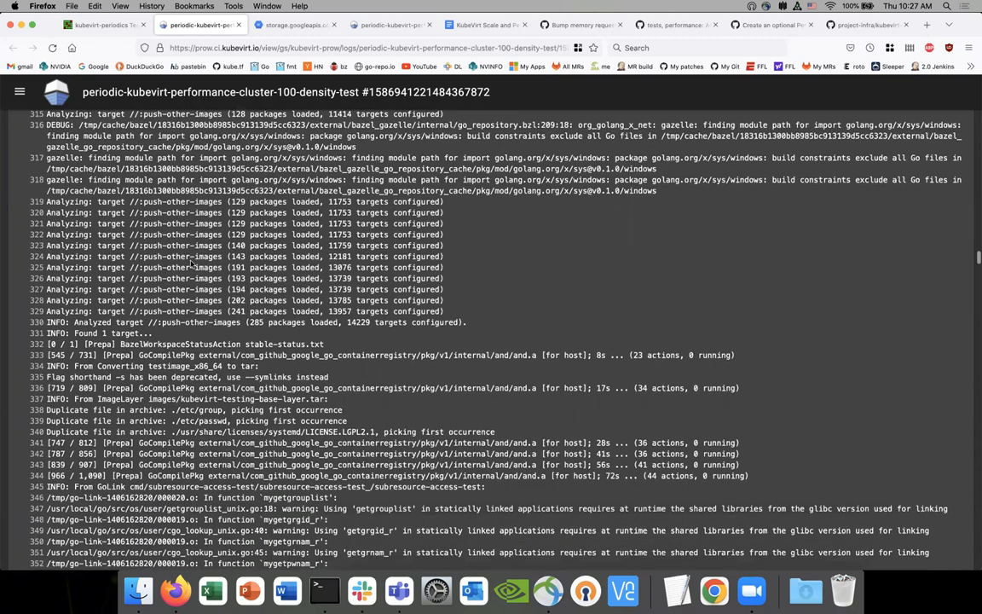
pyautogui.scroll(-3)
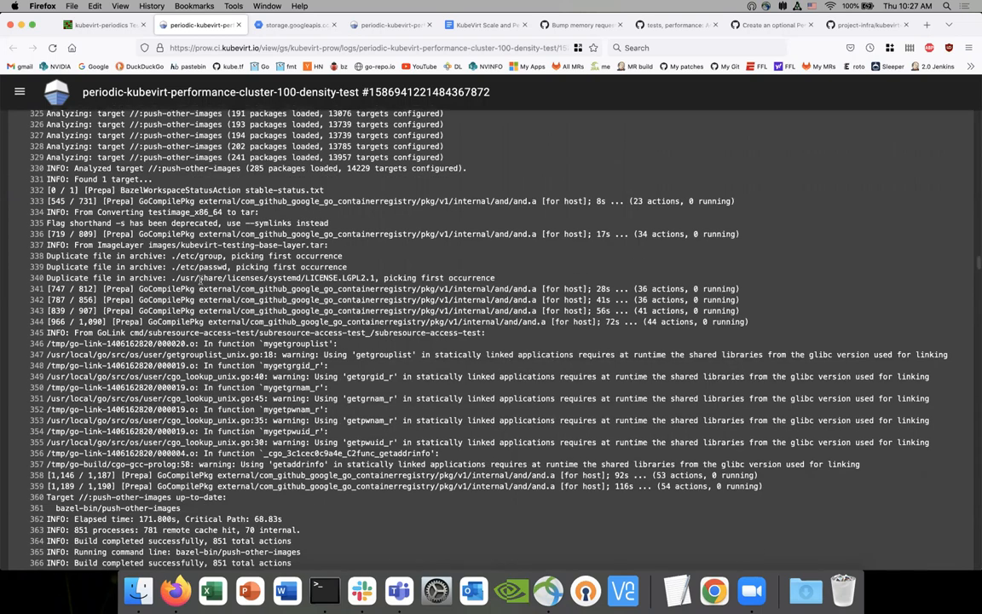
pyautogui.scroll(-3)
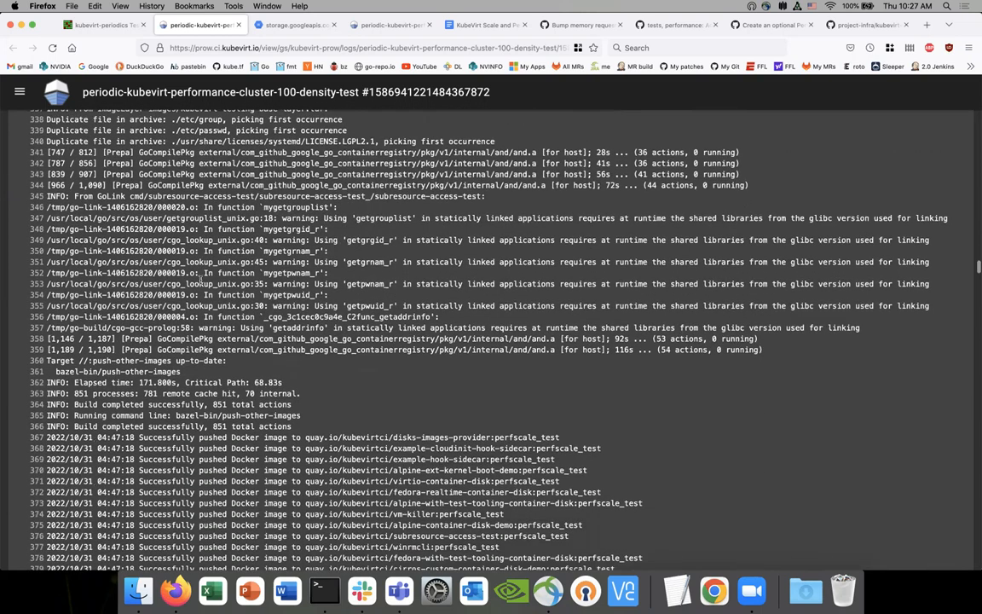
pyautogui.scroll(-3)
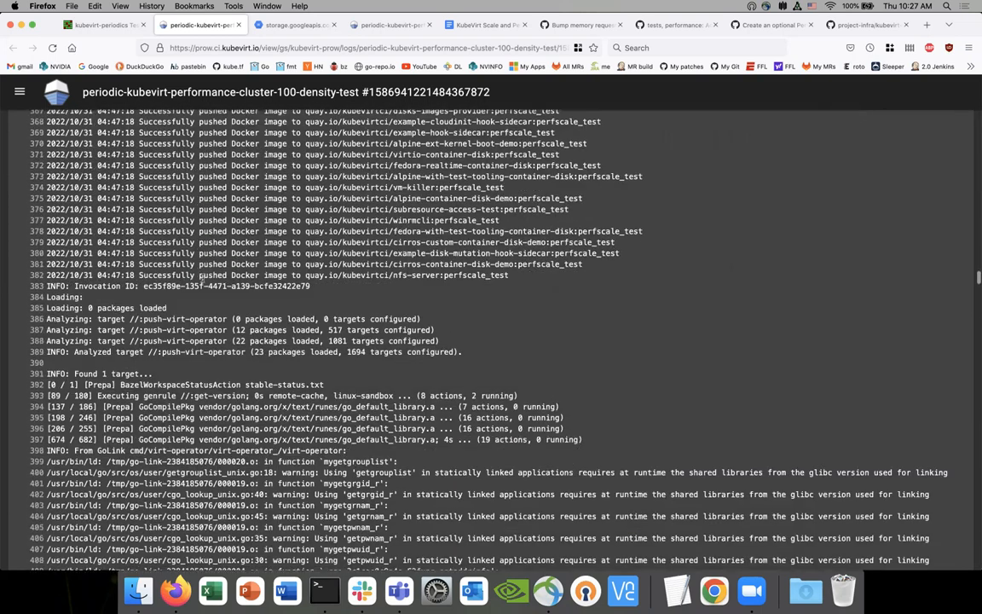
pyautogui.scroll(-3)
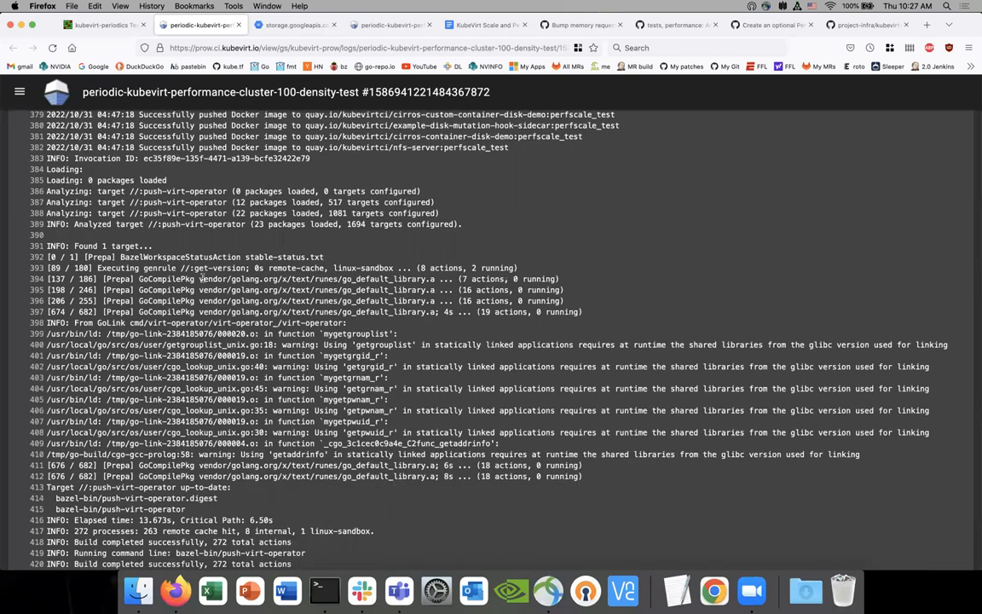
pyautogui.scroll(3)
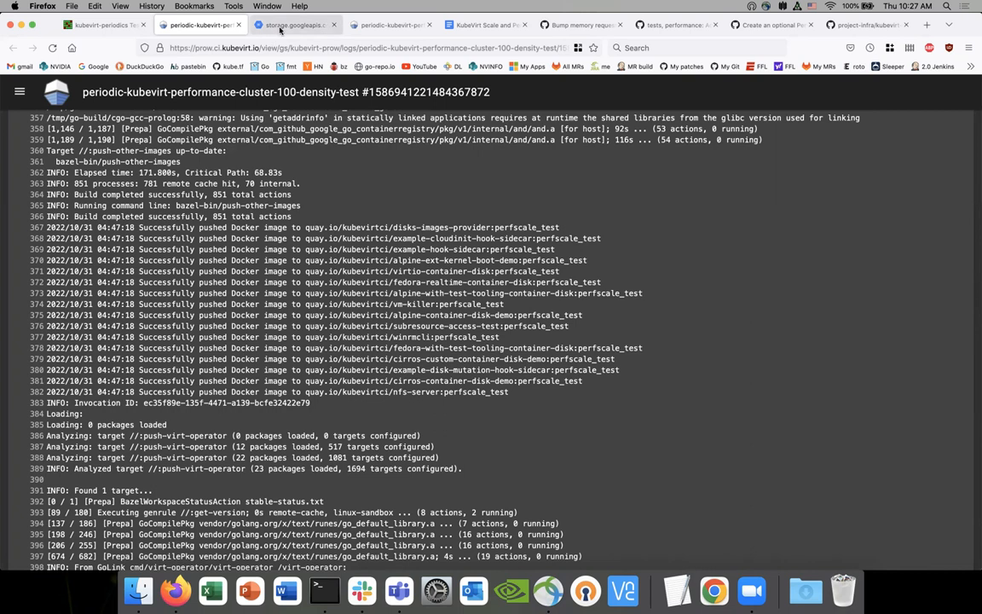
# Revisit the pod status JSON and look through containerStatuses for the errored test container.
pyautogui.click(293, 24)
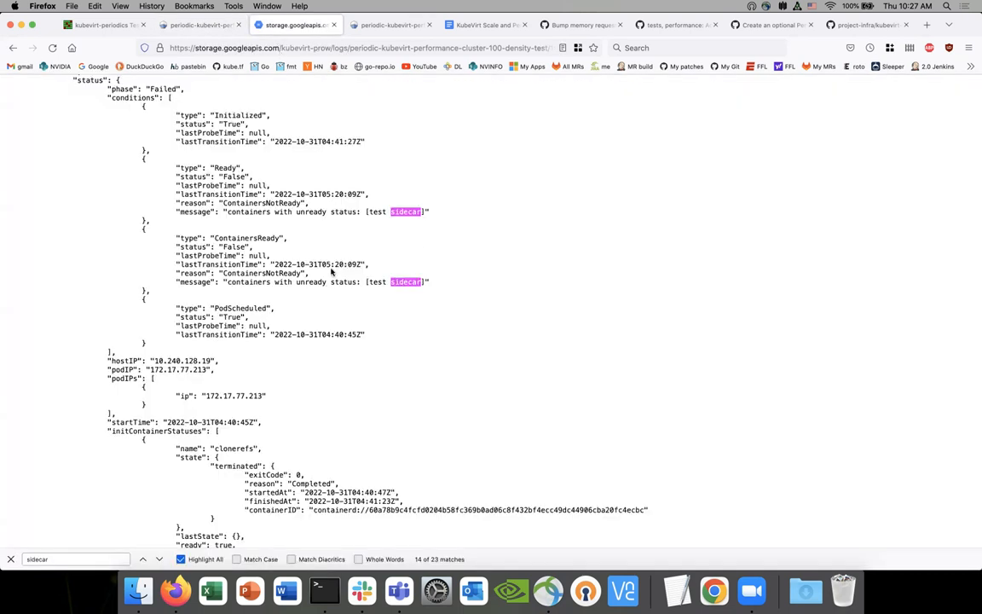
pyautogui.scroll(-3)
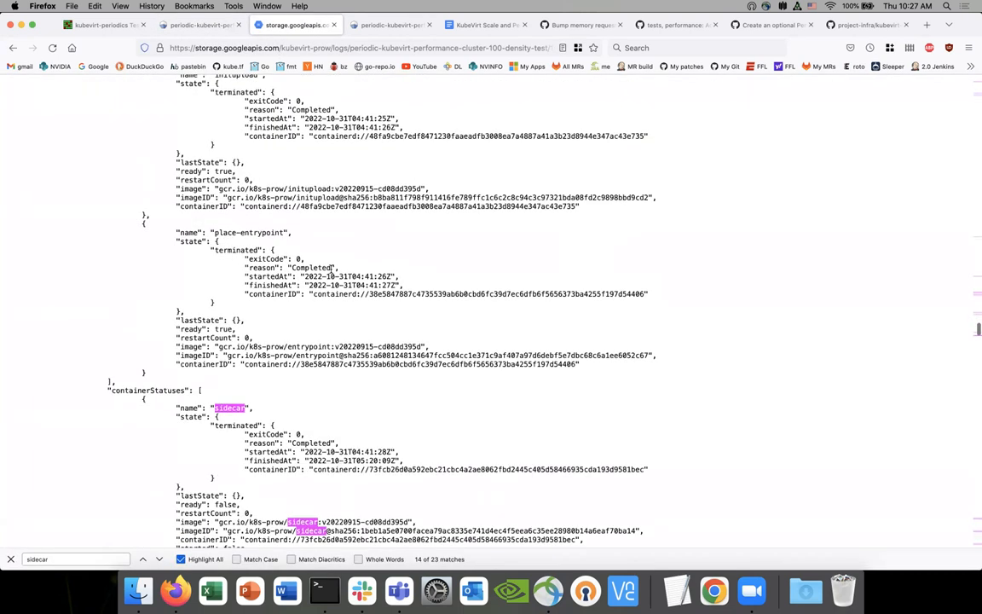
pyautogui.scroll(-3)
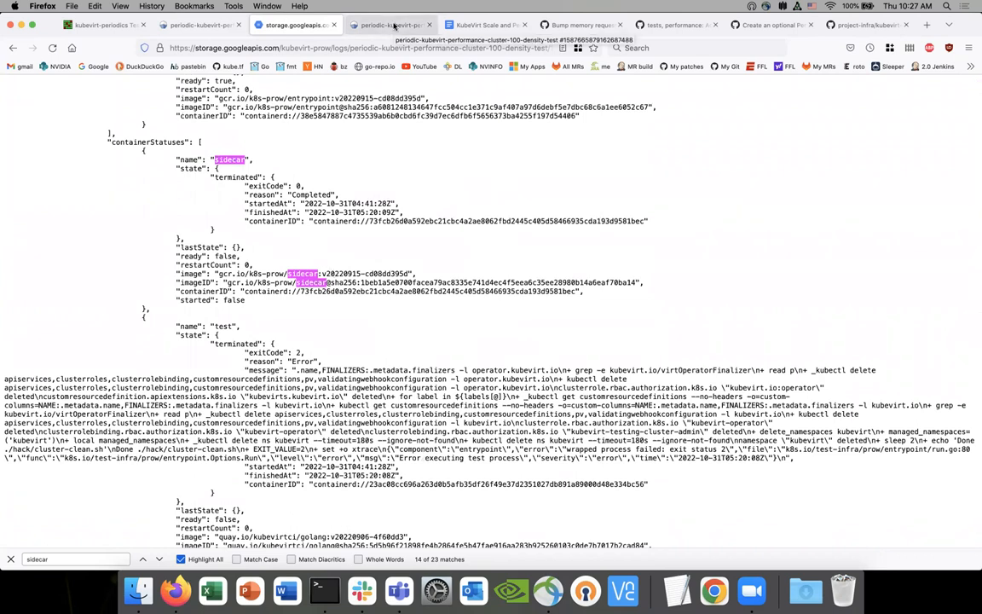
# Go back through the build log to the TestGrid kubevirt-periodics dashboard.
pyautogui.click(226, 26)
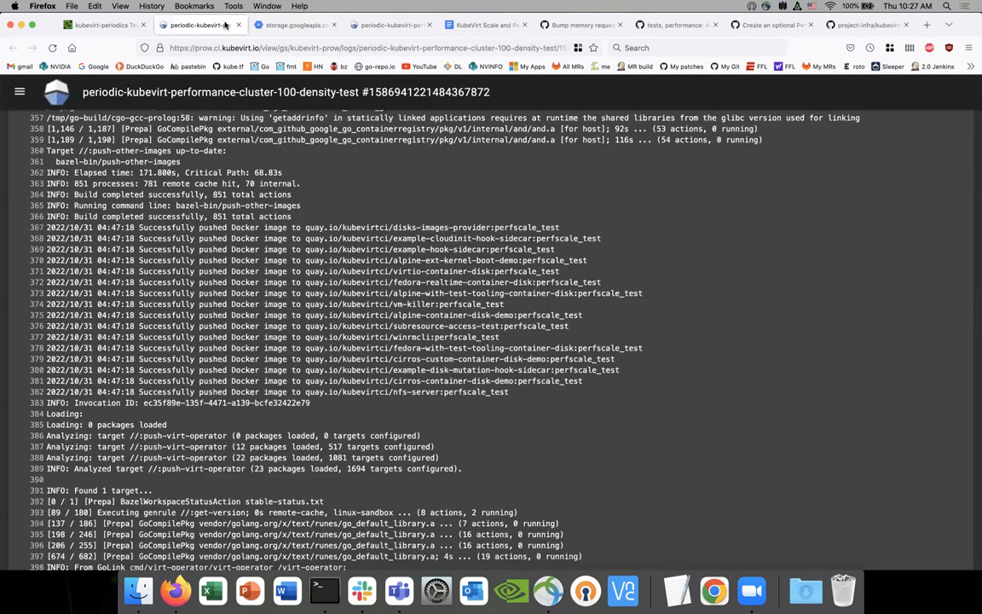
pyautogui.click(100, 27)
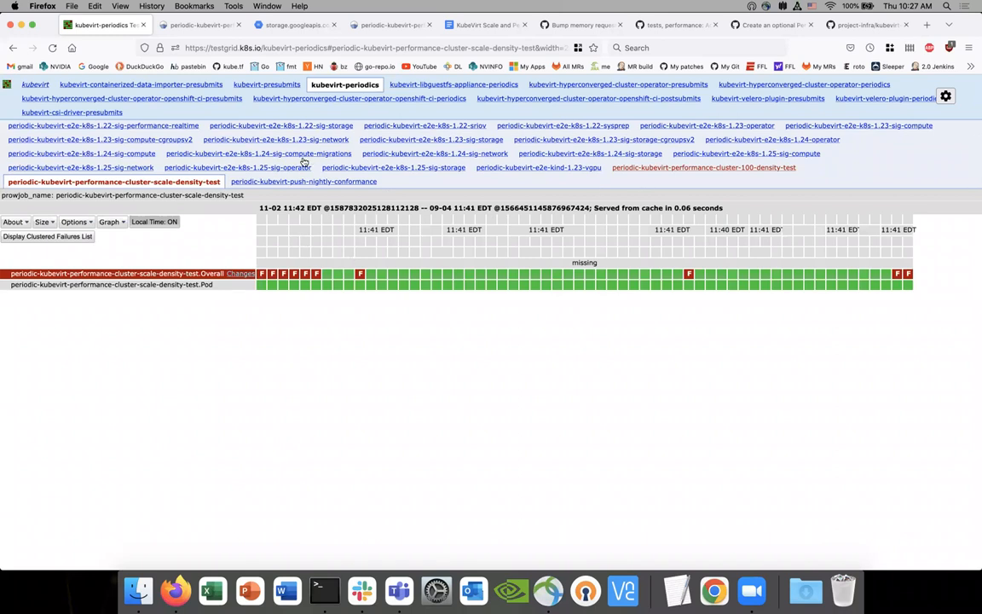
# View cluster-100-density-test results, then the kubevirt-presubmits pull-kubevirt-e2e-k8s-1.22-sig-performance grid of mostly failing runs.
pyautogui.click(716, 167)
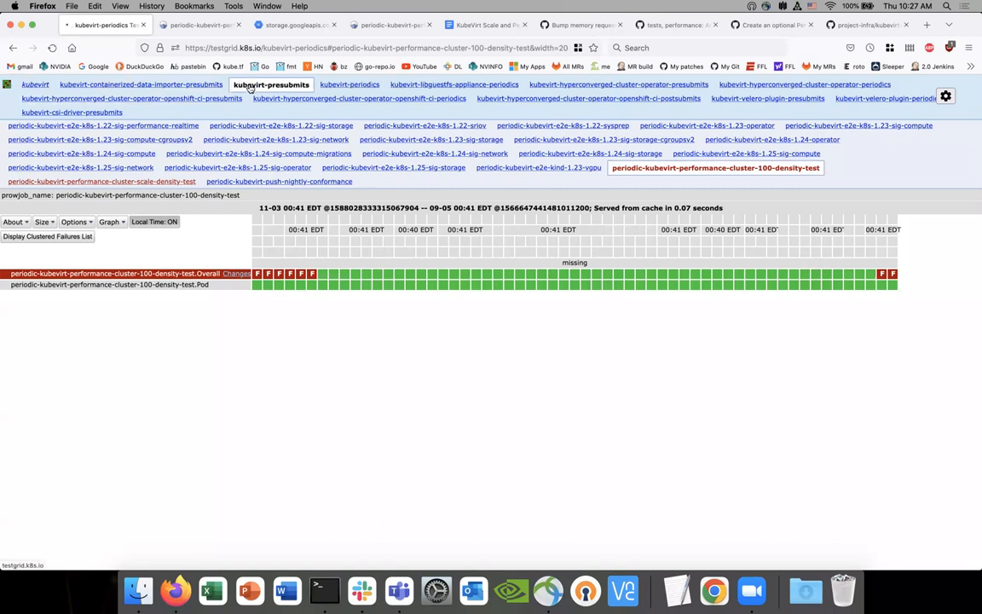
pyautogui.click(271, 85)
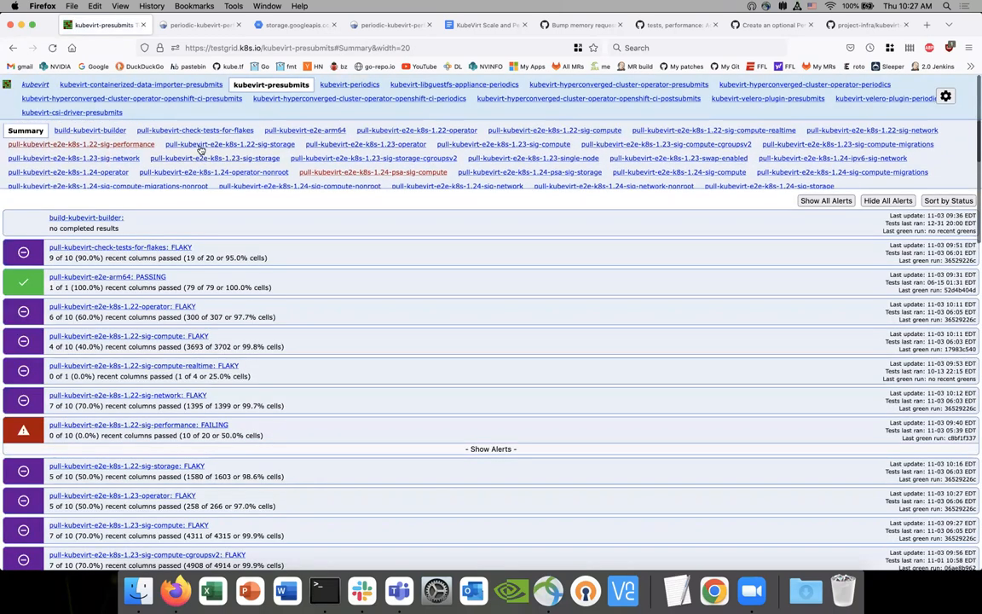
pyautogui.click(92, 143)
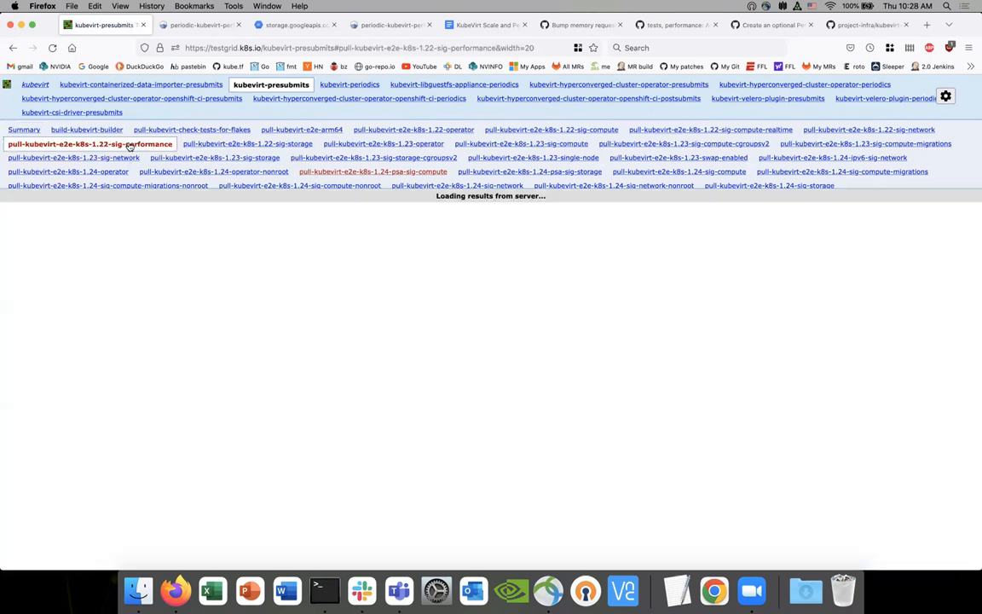
pyautogui.click(96, 144)
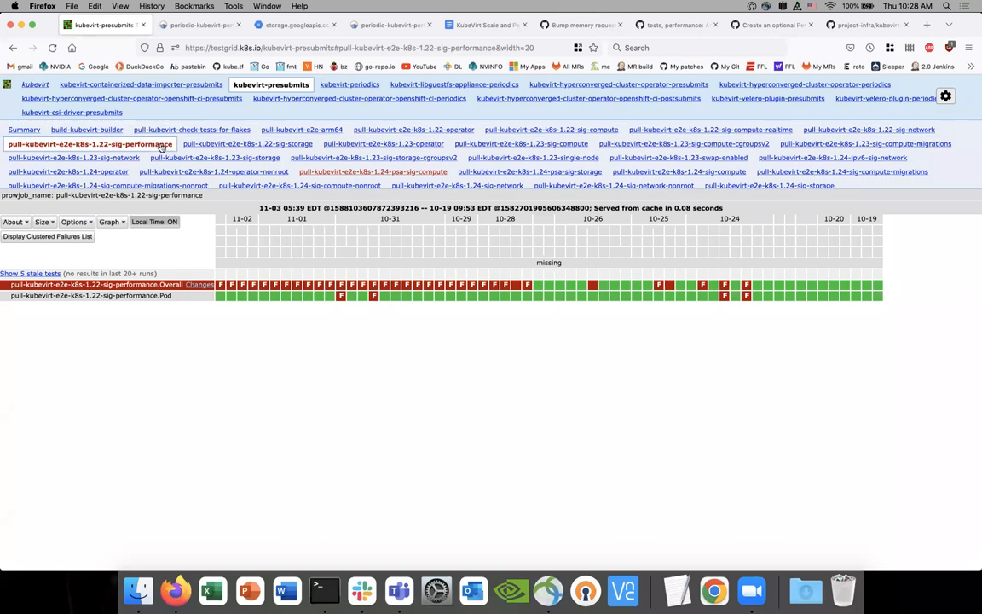
pyautogui.scroll(-3)
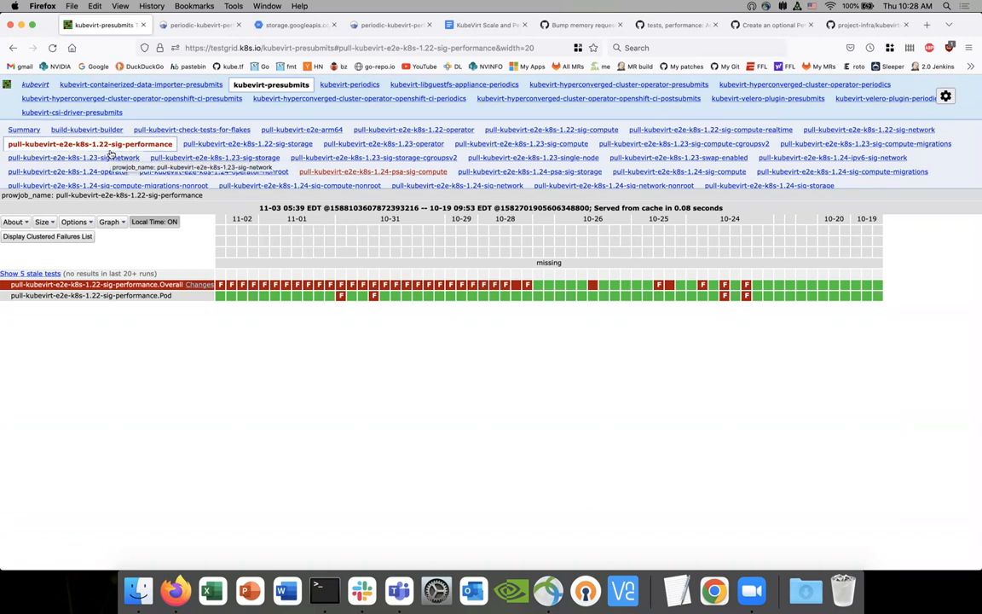
pyautogui.scroll(-3)
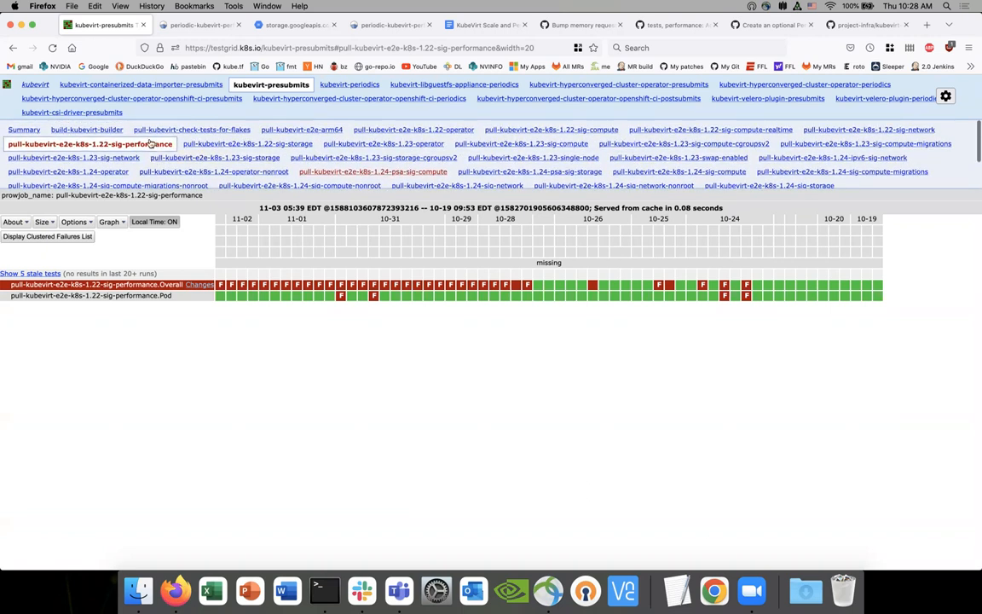
pyautogui.moveTo(152, 157)
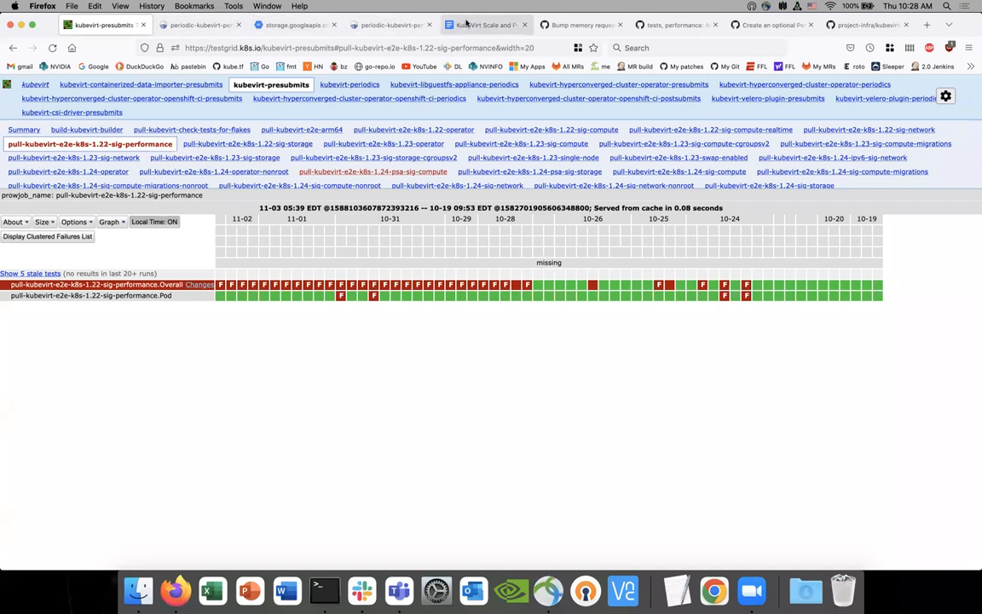
pyautogui.moveTo(468, 24)
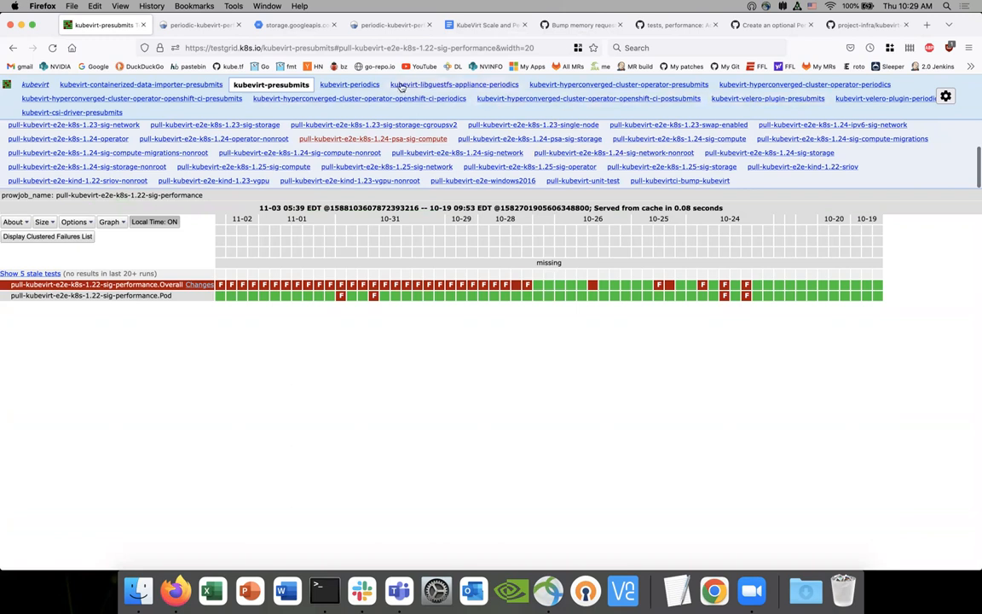
# Open a passed cluster-100-density periodic run's Prow build log from the grid.
pyautogui.click(348, 85)
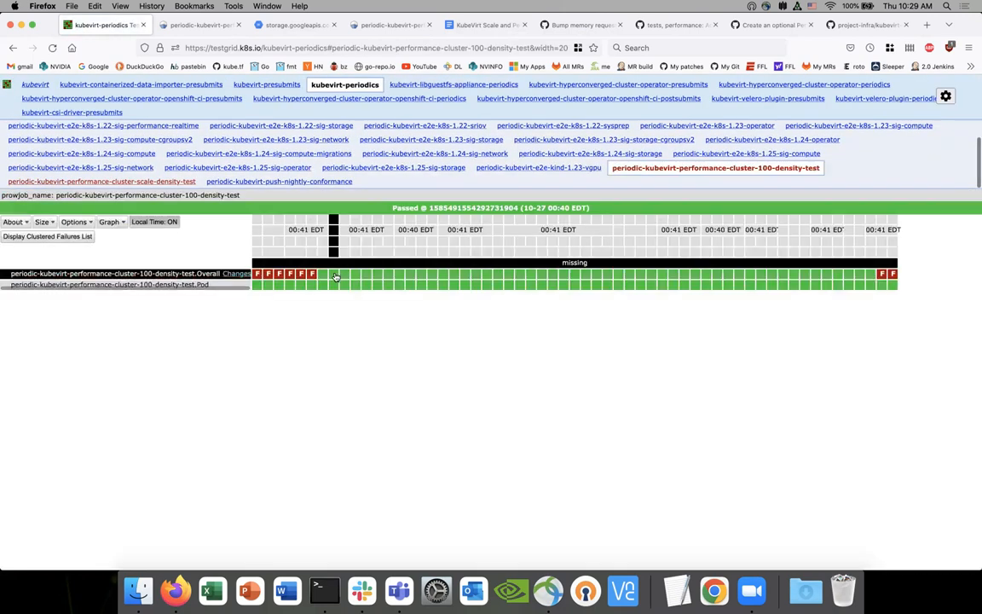
pyautogui.click(334, 277)
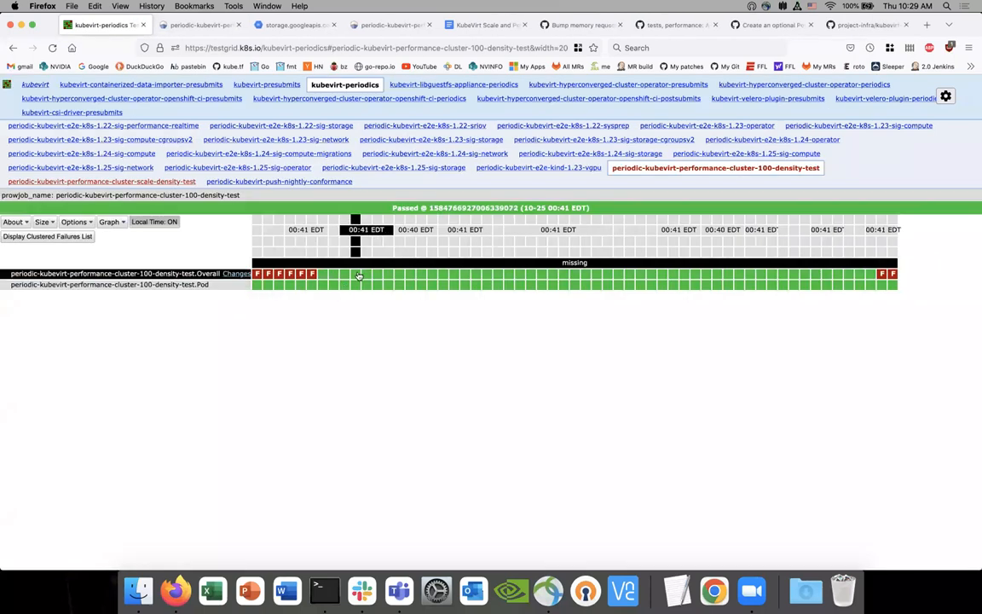
pyautogui.click(358, 275)
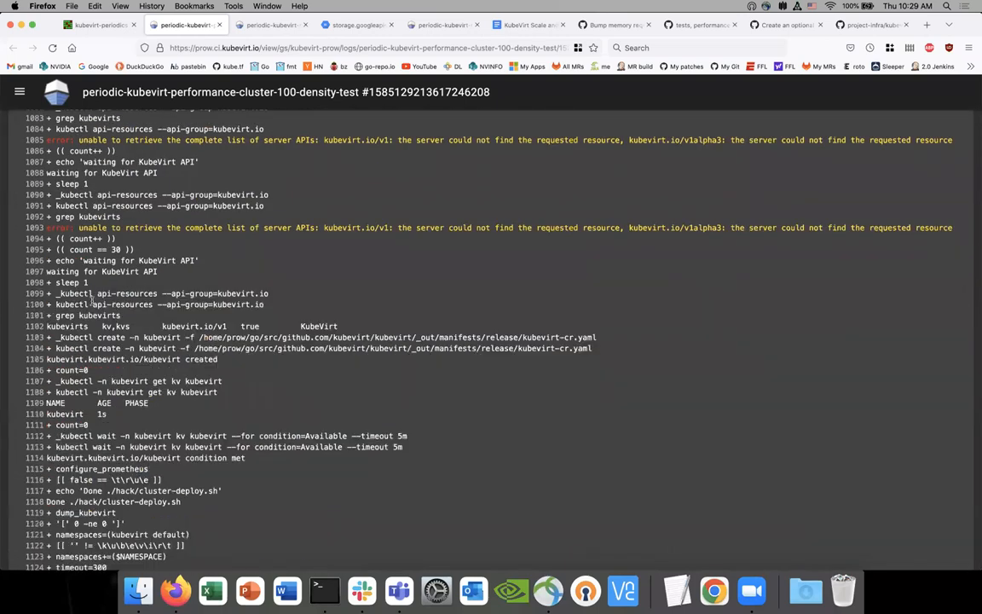
pyautogui.scroll(-3)
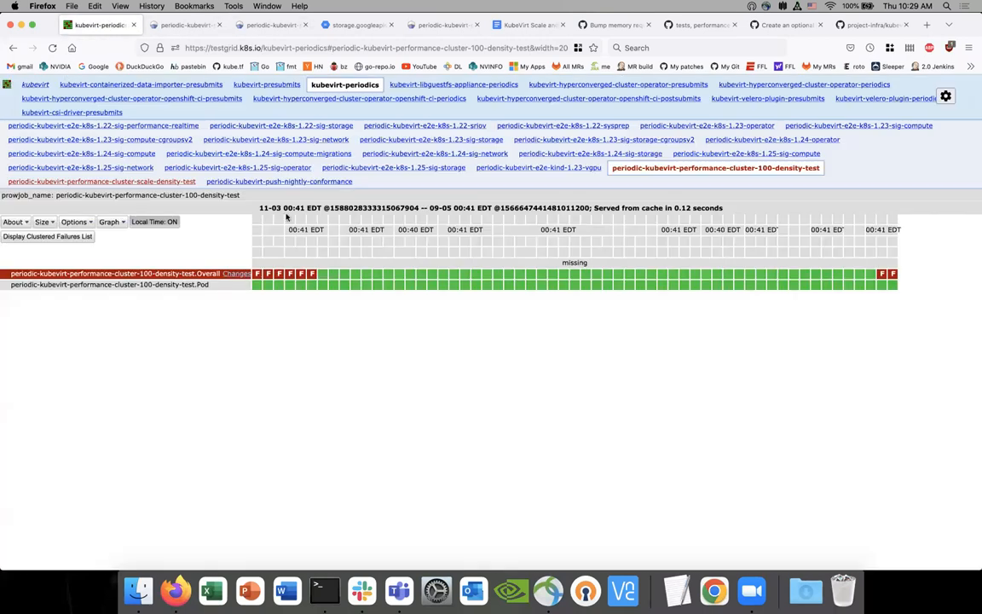
# From kubevirt-presubmits, open a passed 1.22 sig-performance run's Prow build log.
pyautogui.click(271, 86)
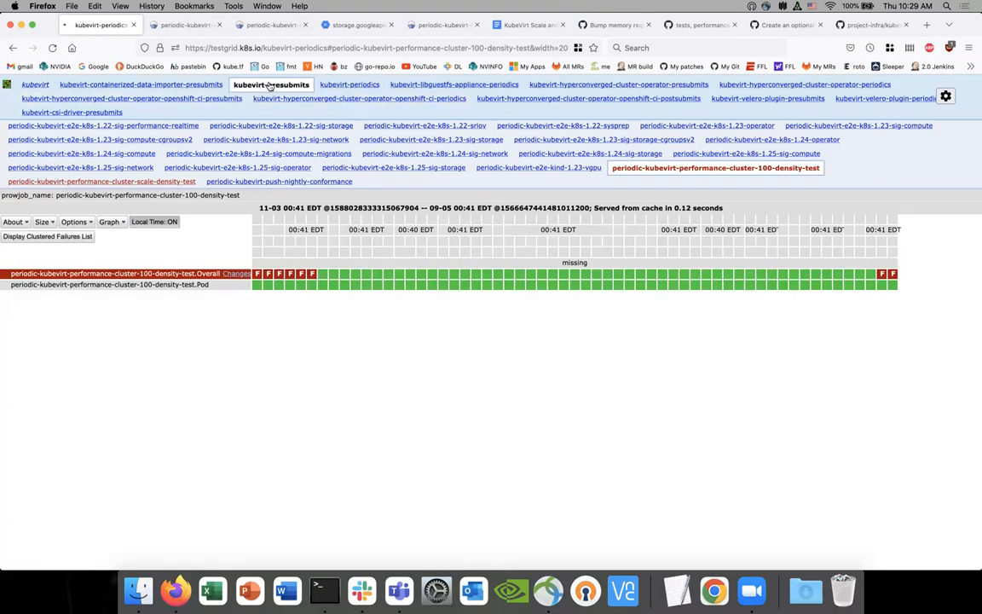
pyautogui.click(270, 85)
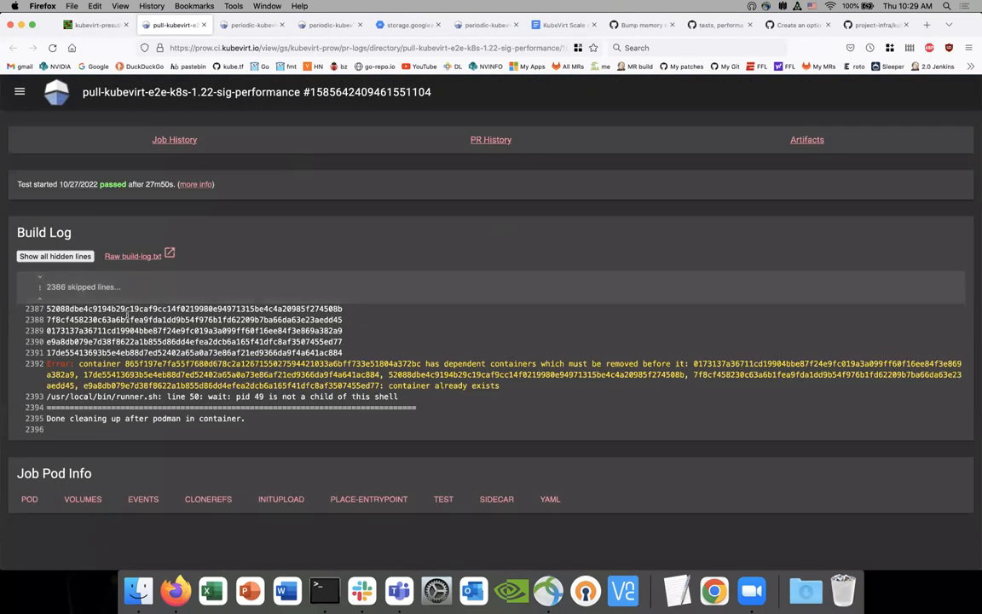
pyautogui.click(55, 256)
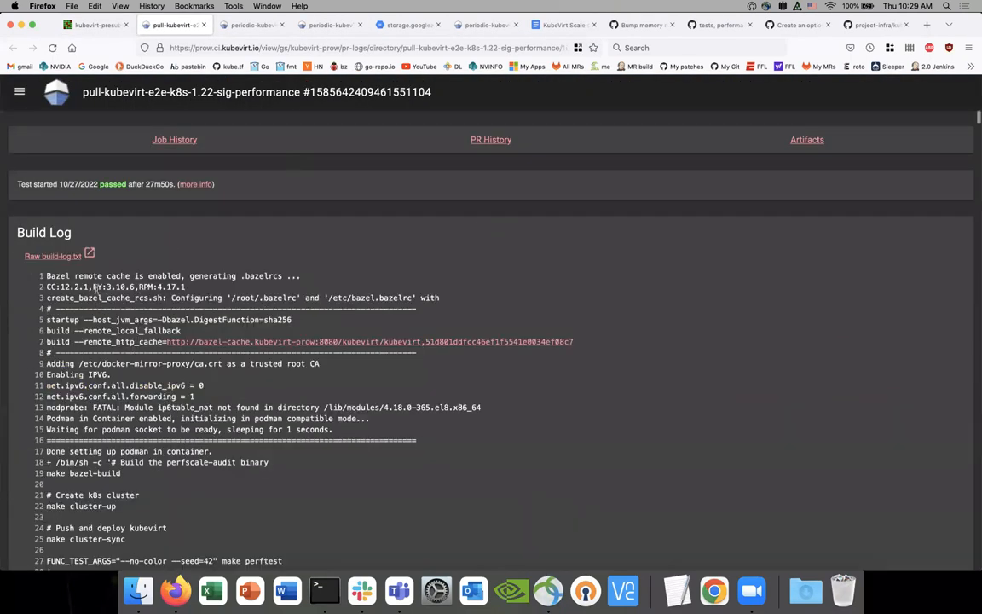
pyautogui.scroll(-3)
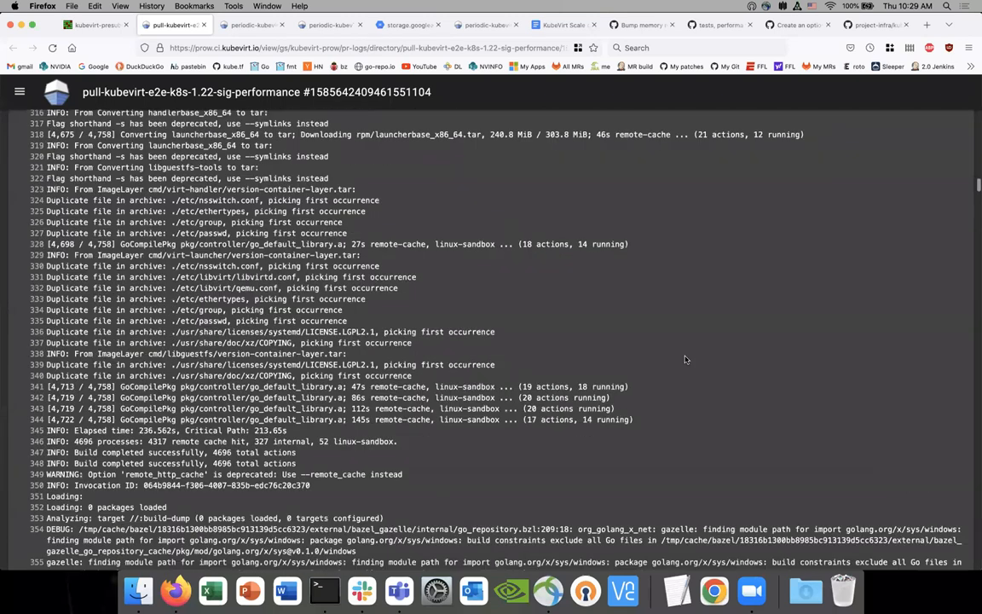
pyautogui.scroll(-3)
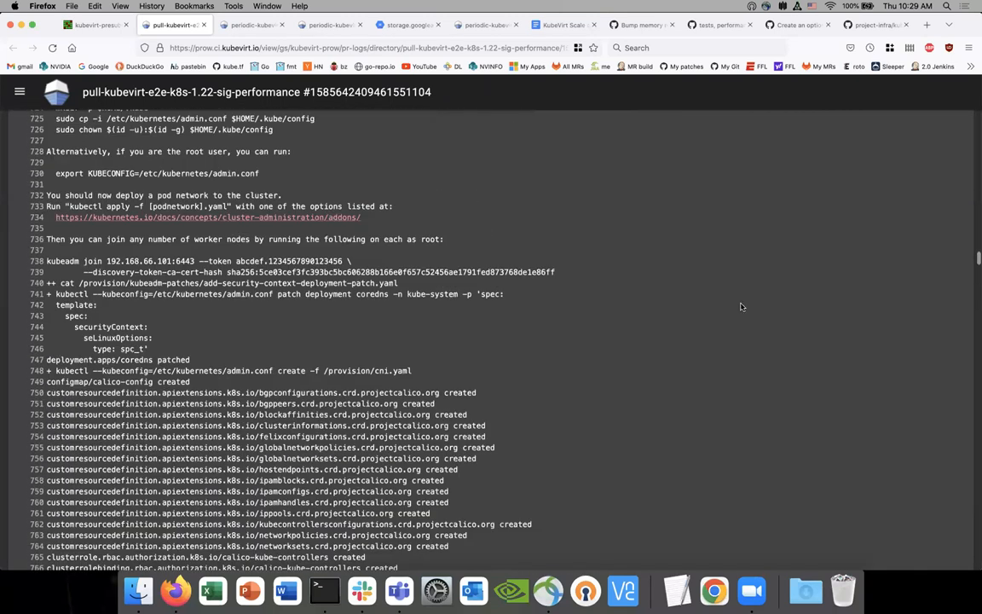
pyautogui.scroll(-3)
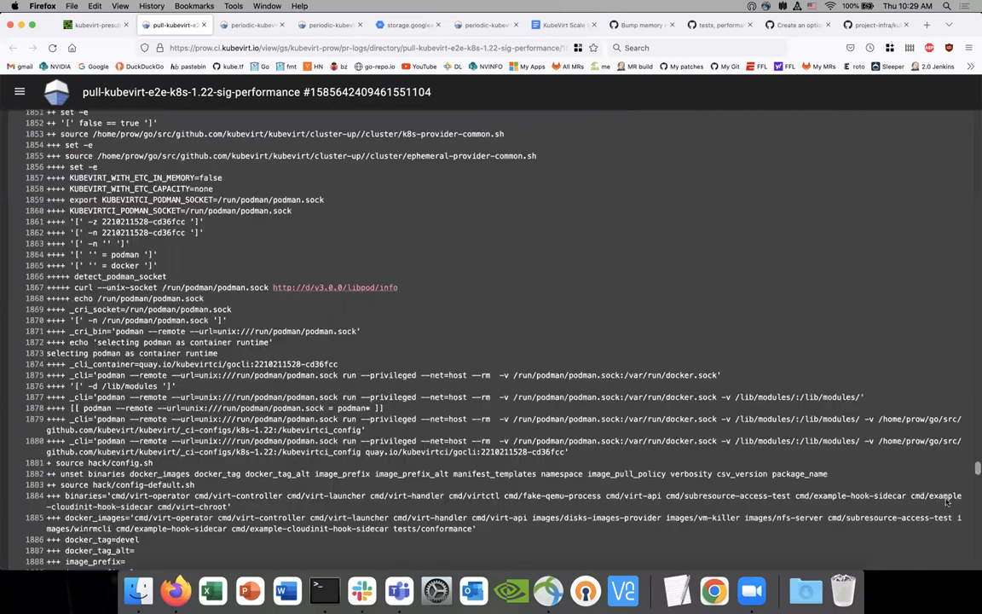
pyautogui.scroll(-3)
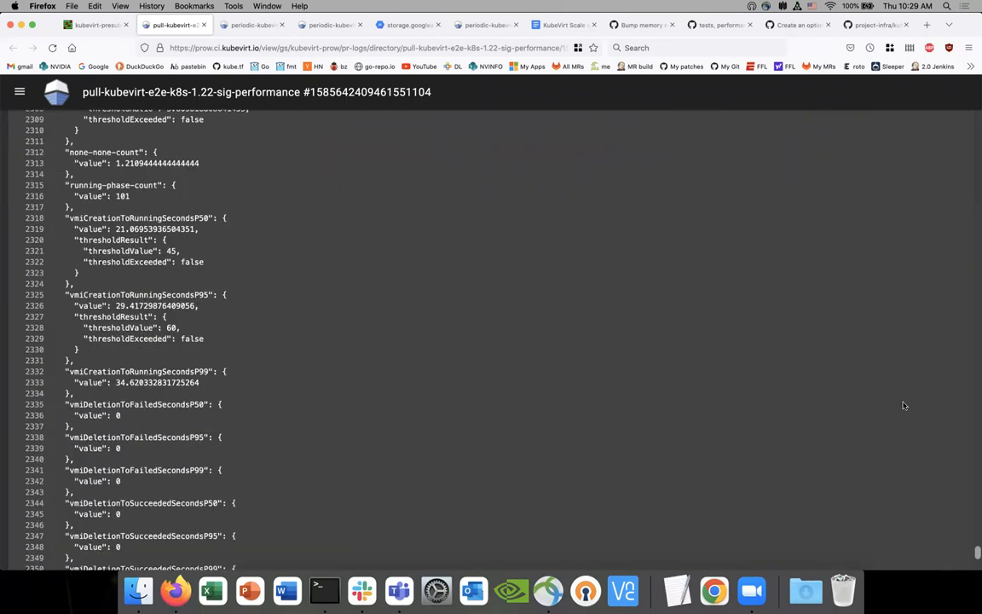
pyautogui.scroll(3)
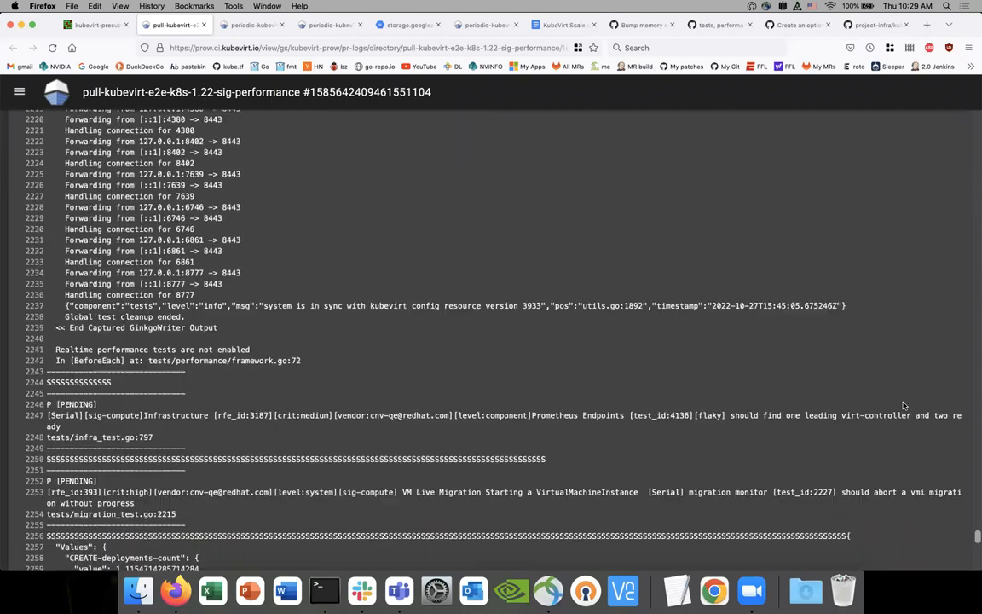
pyautogui.scroll(-3)
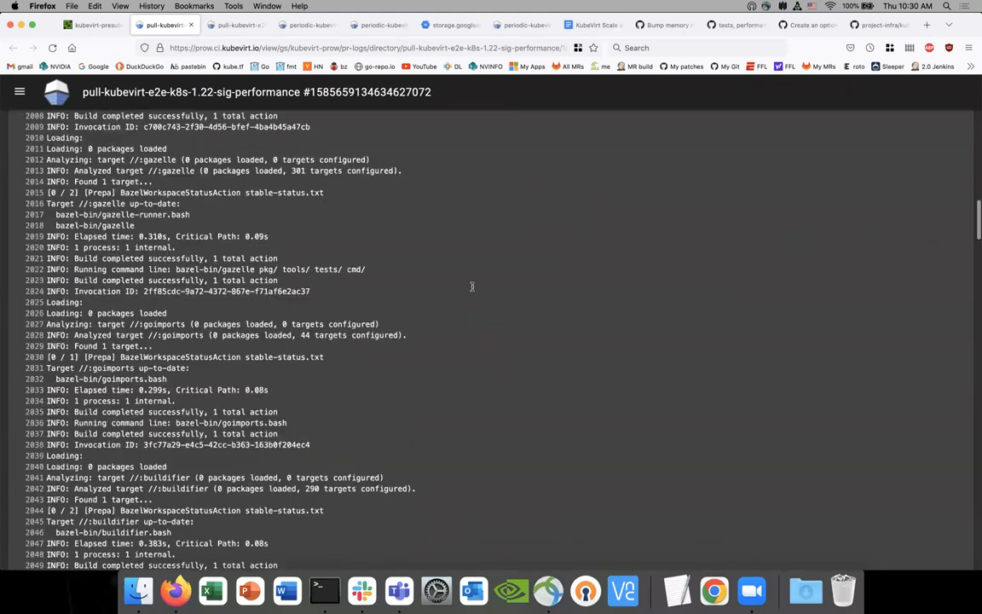
pyautogui.scroll(-3)
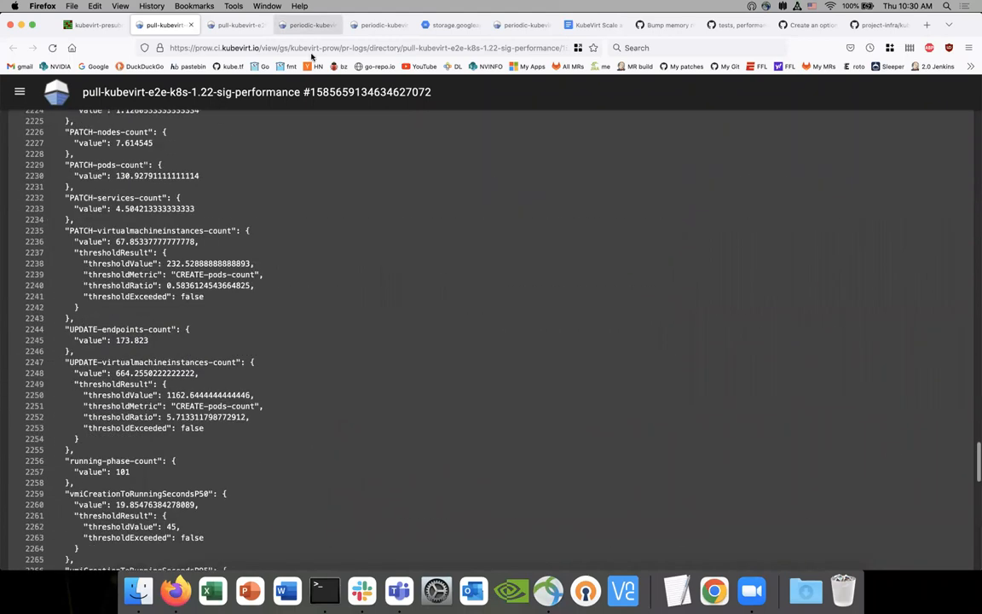
# Look over the Bump memory requests PR, then the density tests PR #8658 conversation.
pyautogui.click(665, 25)
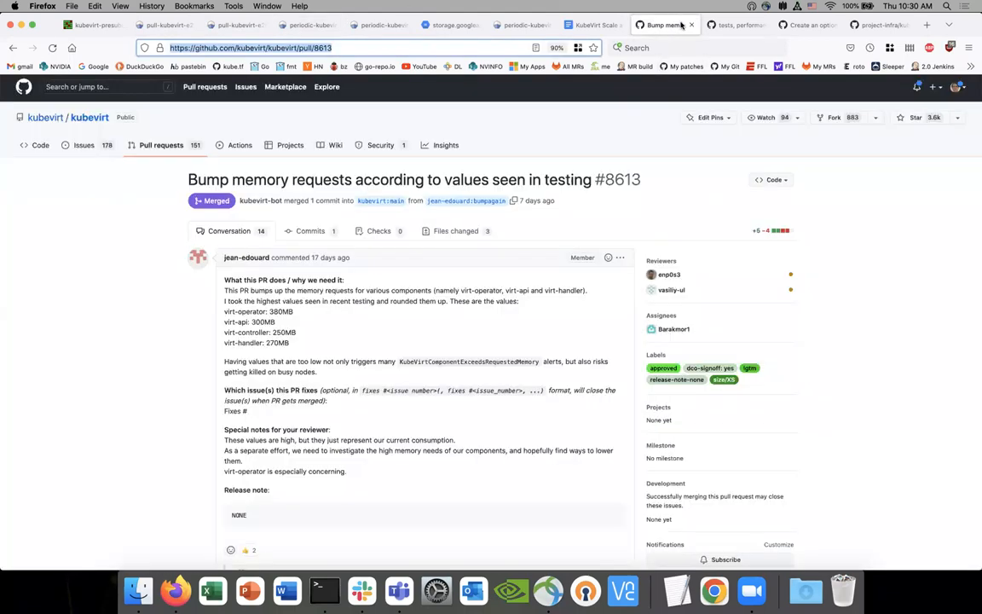
pyautogui.click(740, 25)
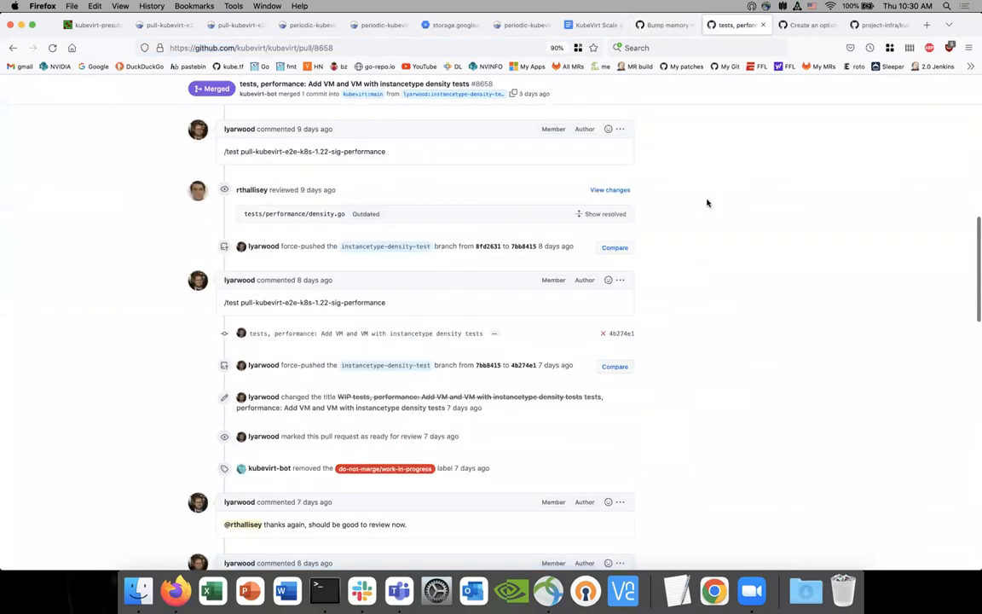
pyautogui.scroll(-3)
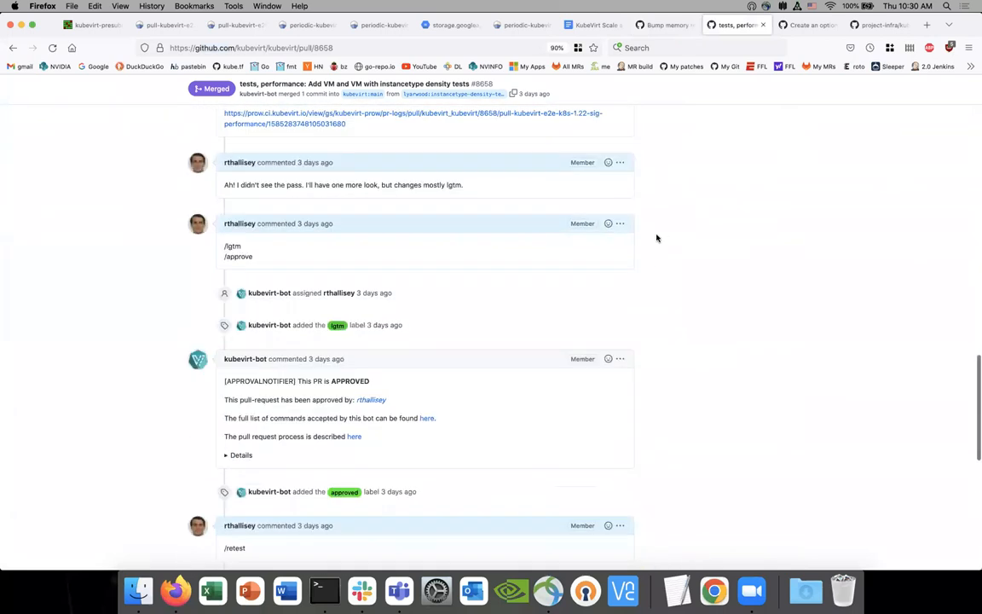
pyautogui.scroll(3)
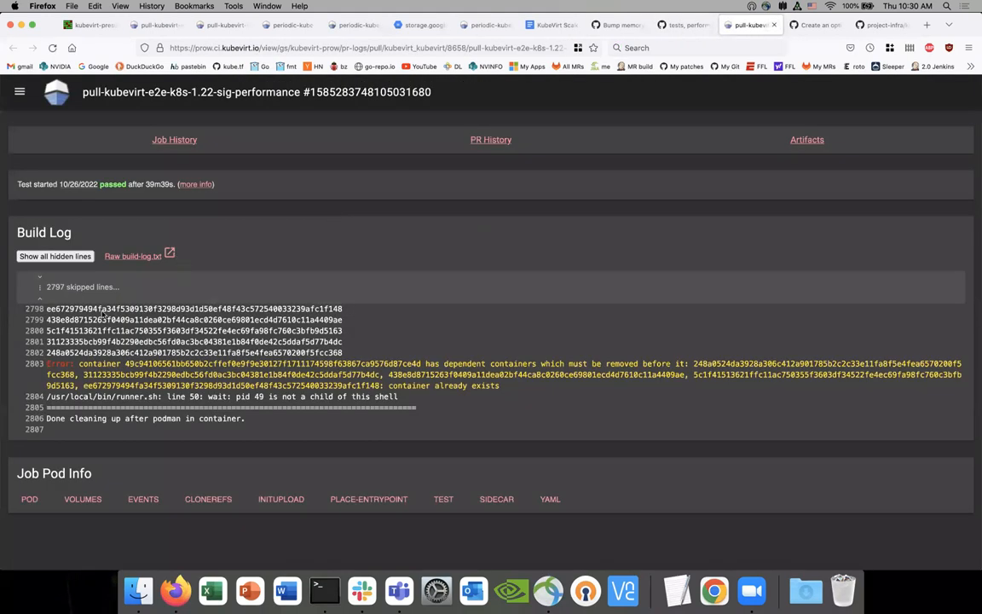
# Reveal all hidden build-log lines and scroll through the density run's VM creation metrics JSON.
pyautogui.click(54, 256)
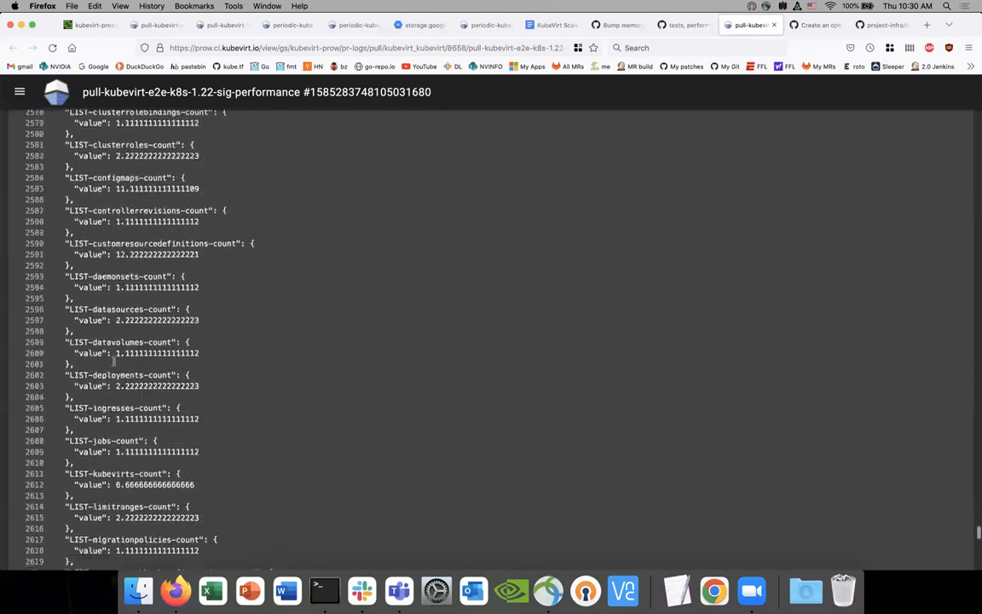
pyautogui.scroll(-3)
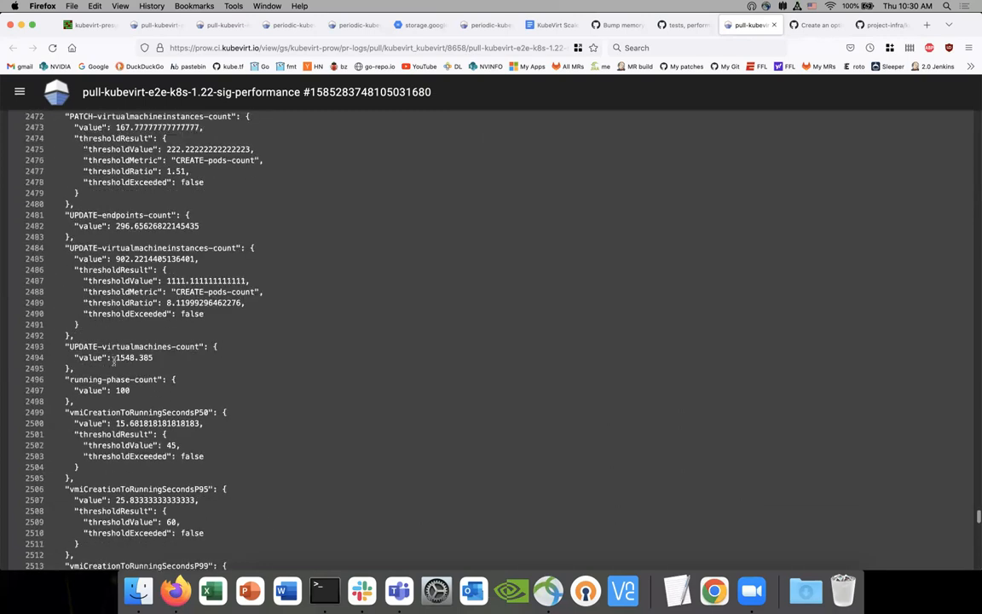
pyautogui.scroll(3)
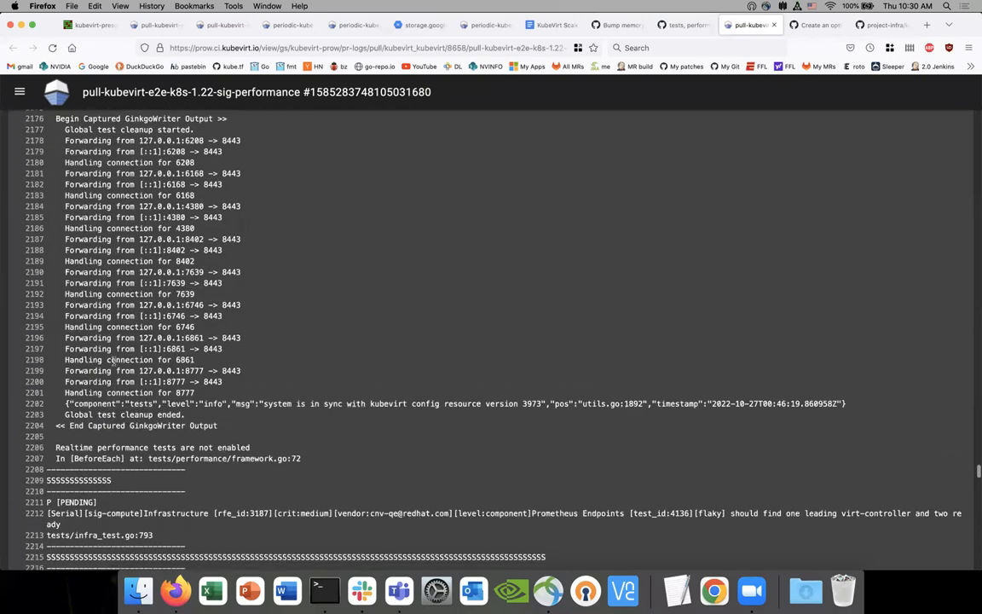
pyautogui.scroll(-3)
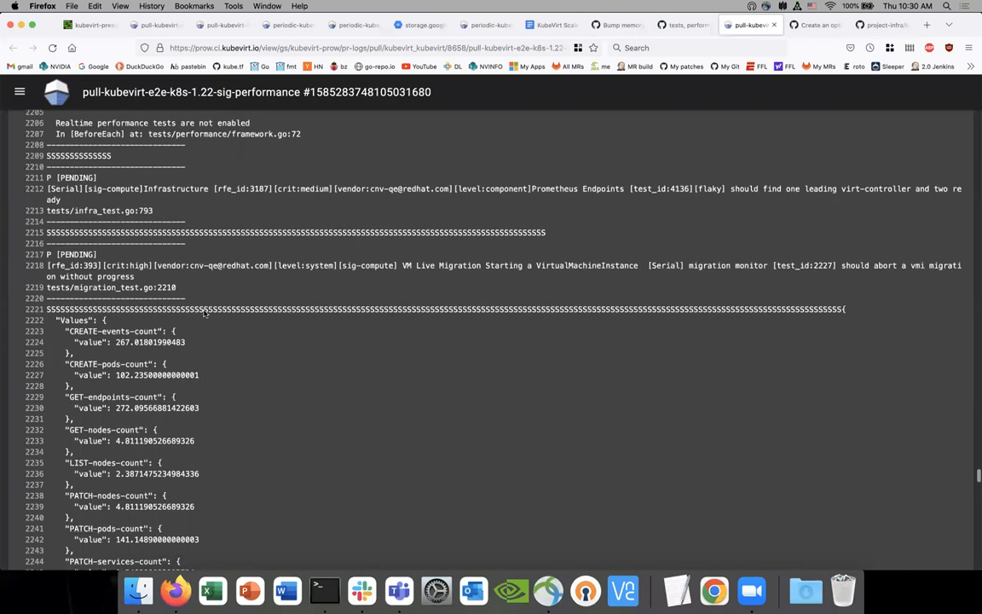
pyautogui.scroll(-3)
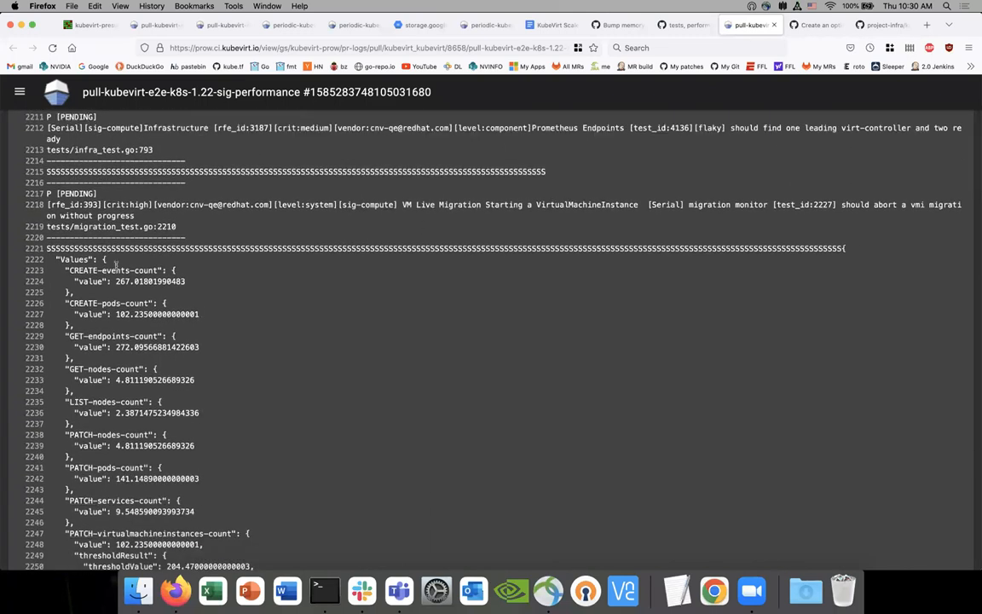
pyautogui.scroll(-3)
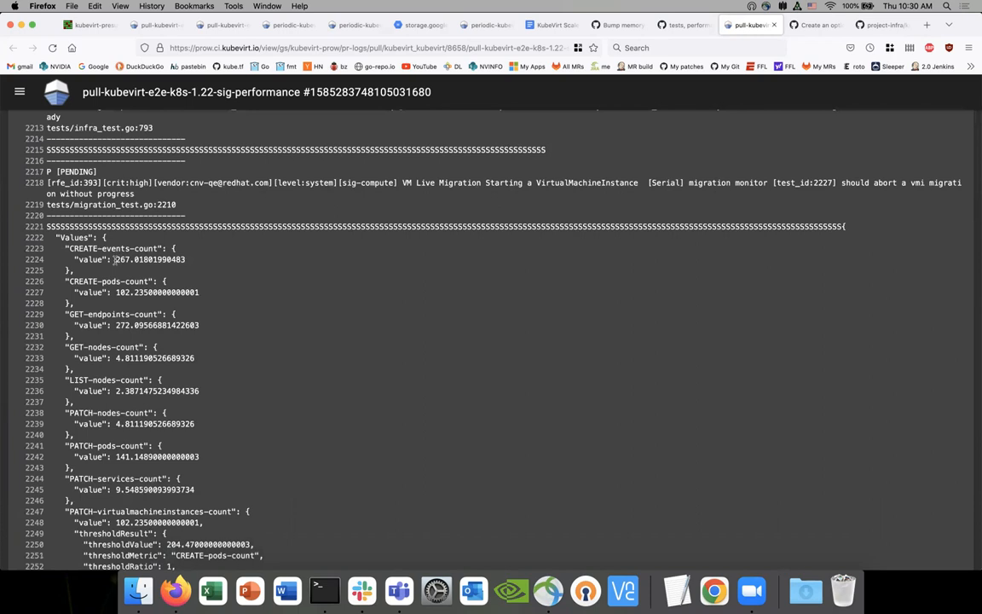
pyautogui.scroll(-3)
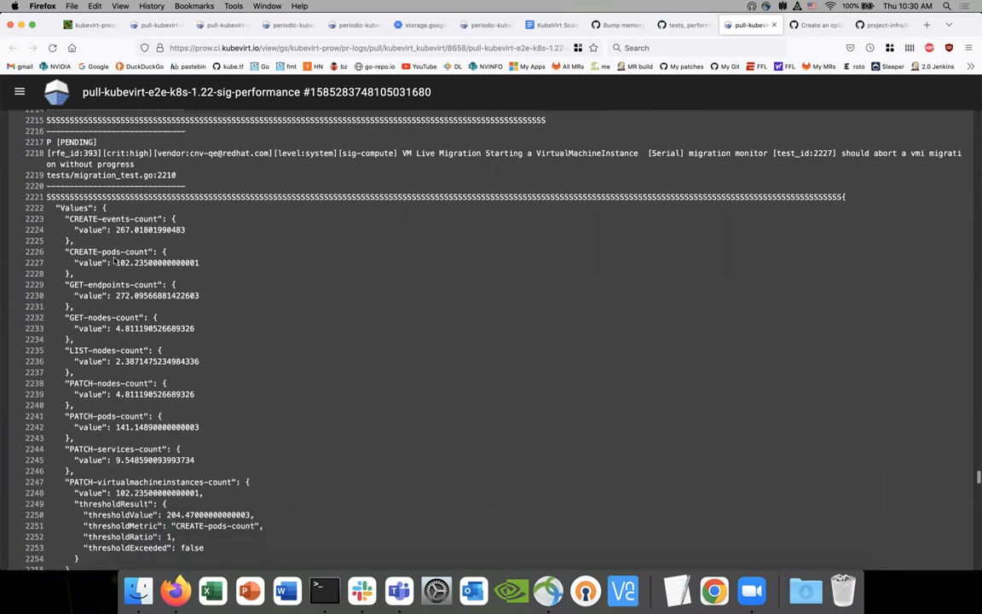
pyautogui.scroll(-3)
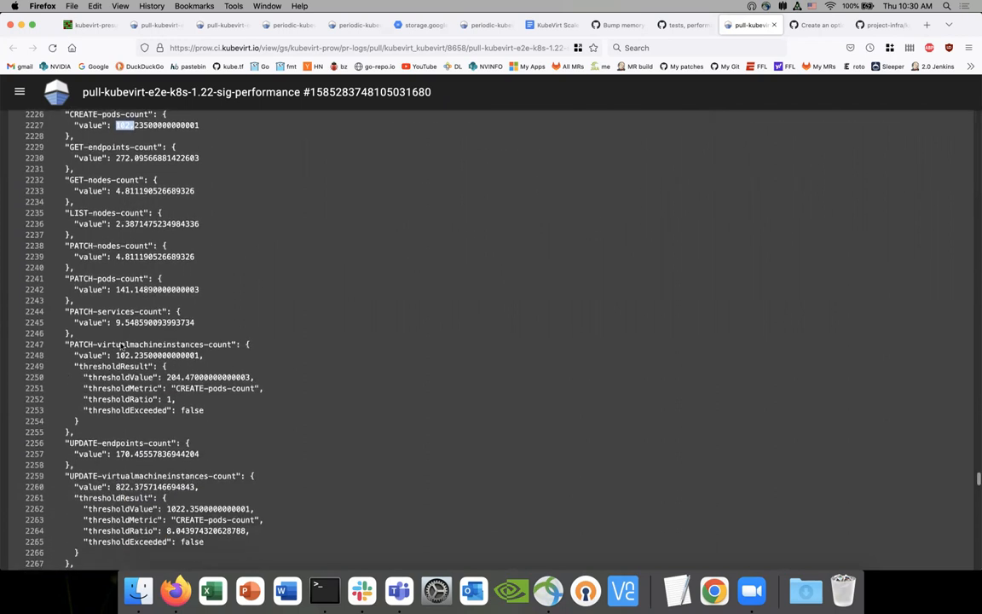
# Continue down to the density test metrics, the 469.745-second slow test creating 100 VMIs.
pyautogui.scroll(-3)
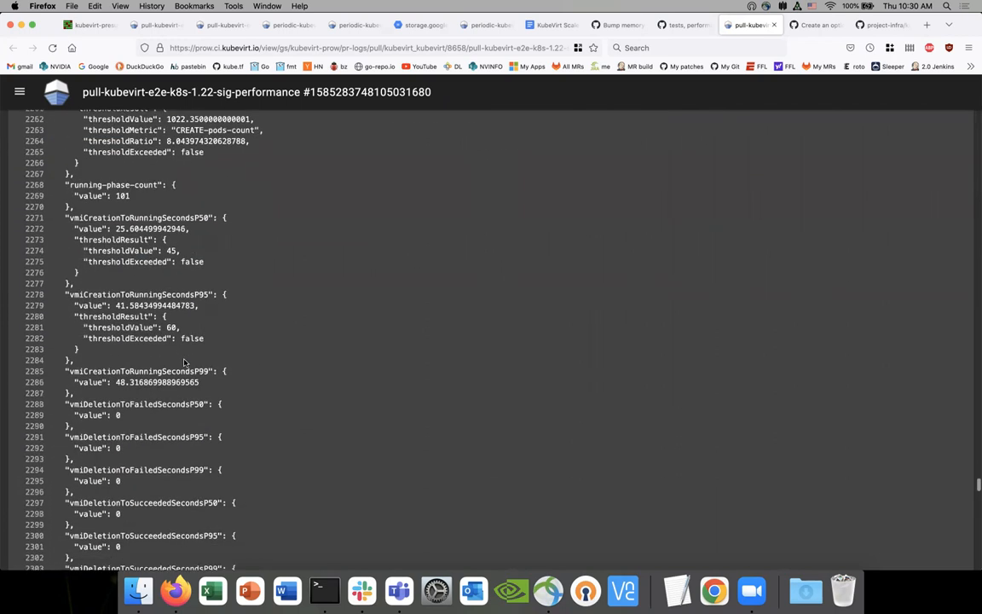
pyautogui.scroll(3)
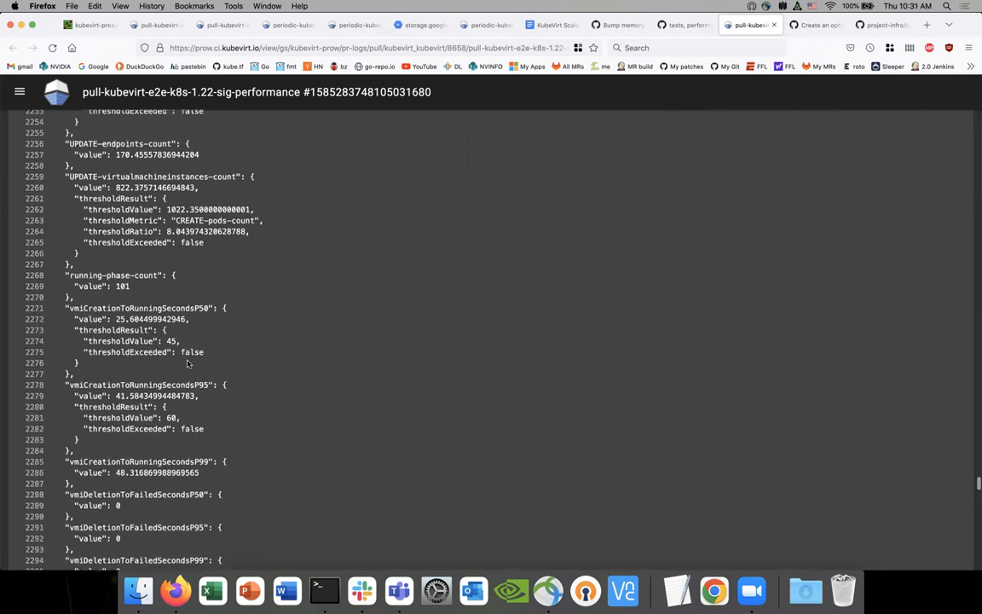
pyautogui.scroll(-3)
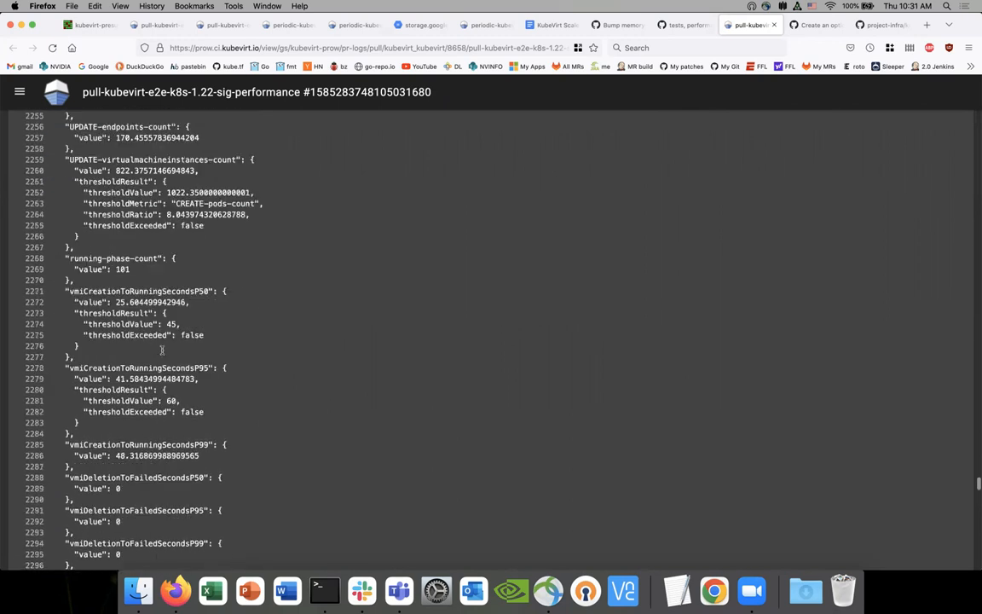
pyautogui.scroll(-3)
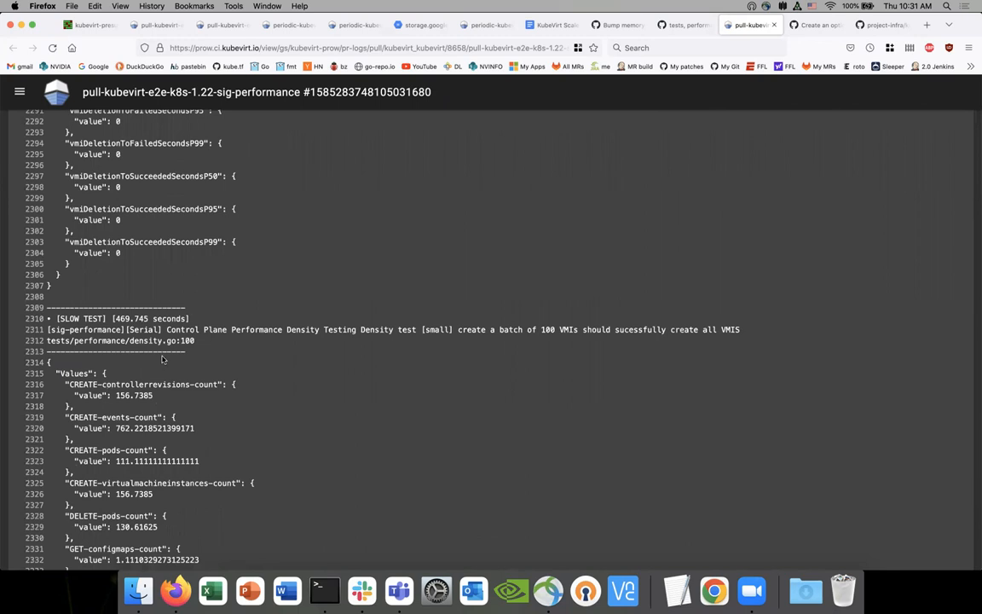
pyautogui.scroll(-3)
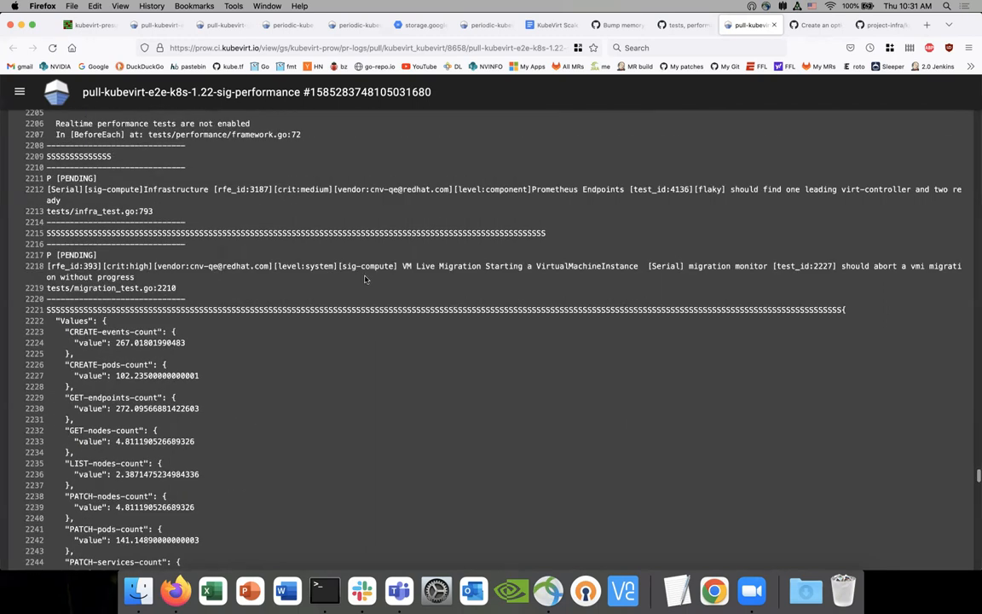
pyautogui.moveTo(720, 273)
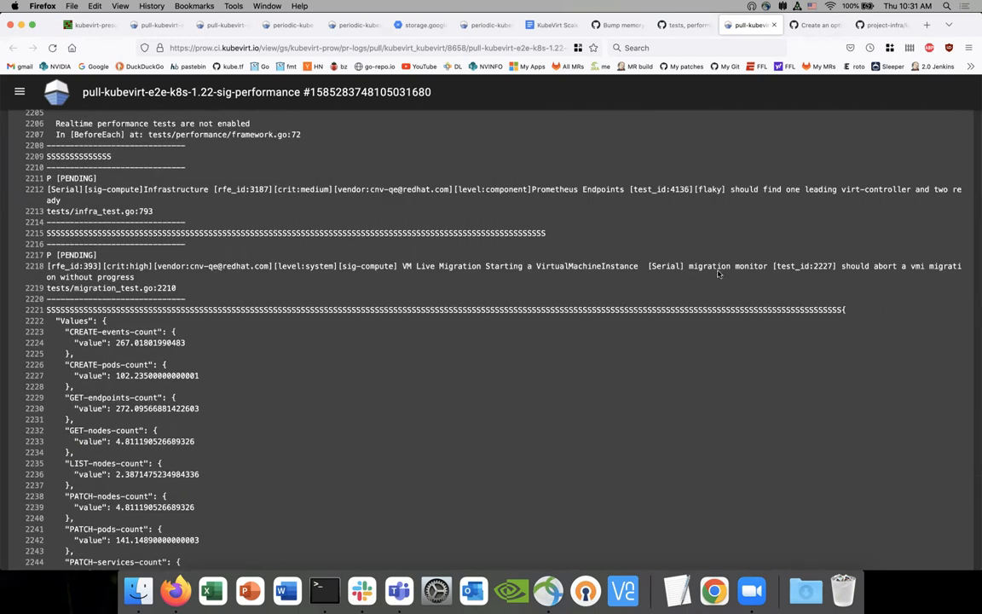
pyautogui.moveTo(822, 266)
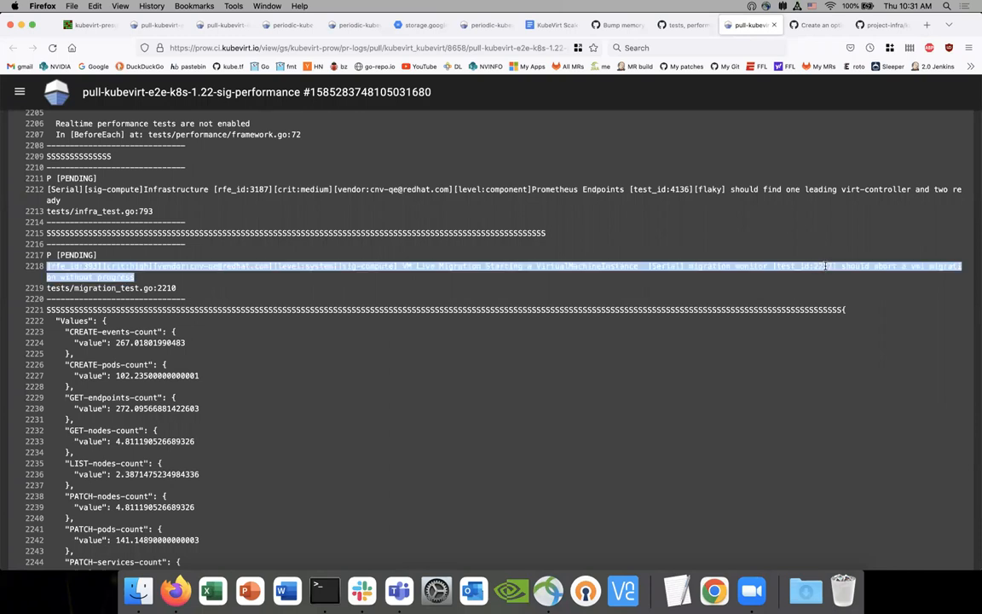
pyautogui.click(730, 270)
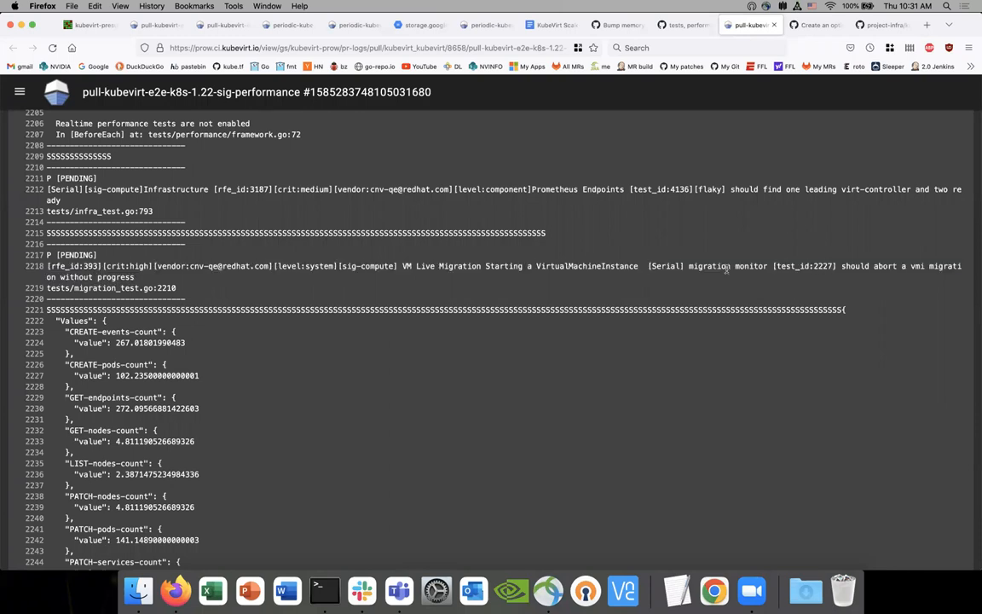
pyautogui.scroll(-3)
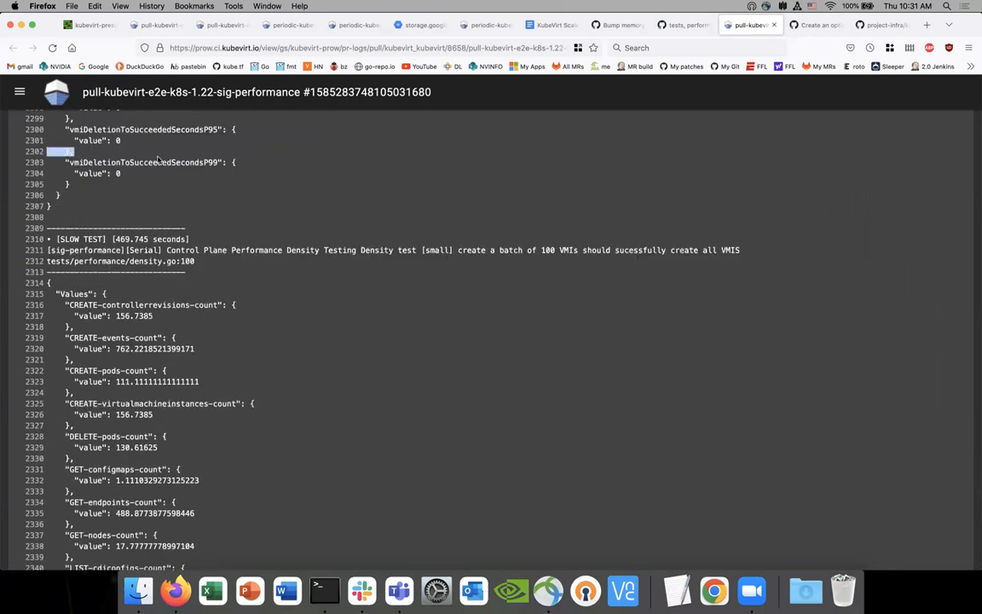
pyautogui.scroll(-3)
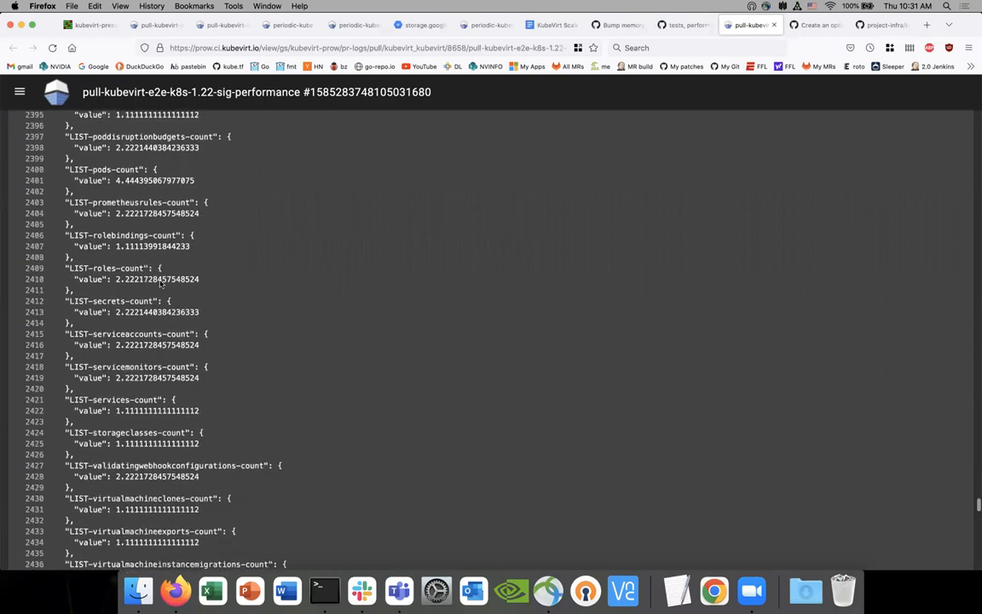
pyautogui.scroll(-3)
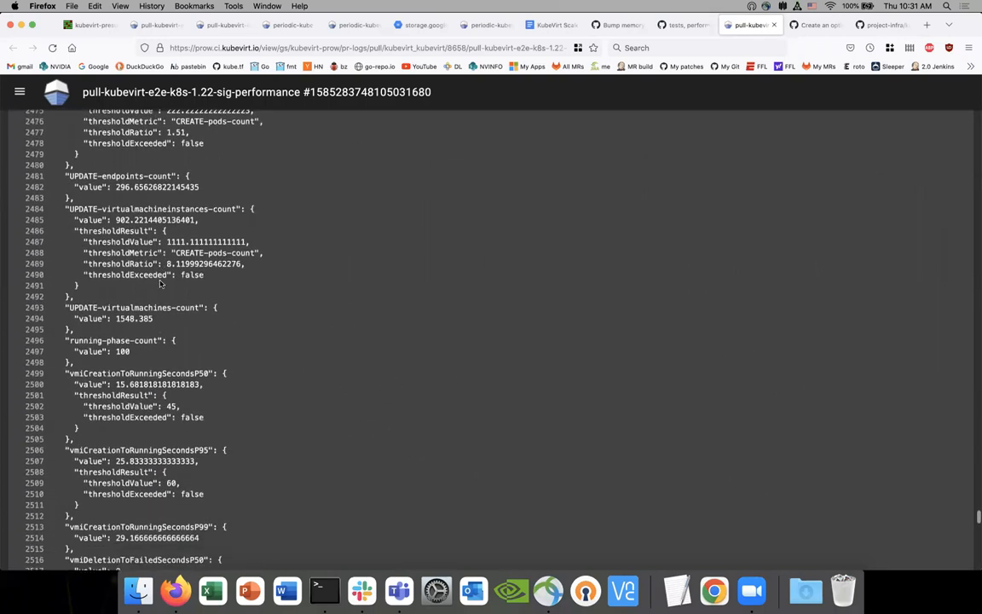
pyautogui.scroll(-3)
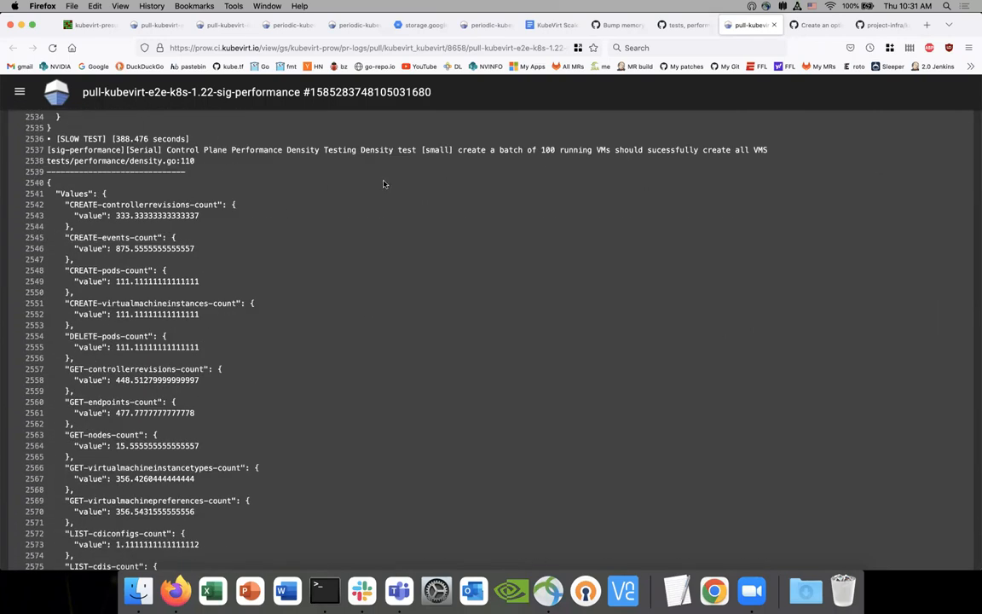
pyautogui.moveTo(532, 150)
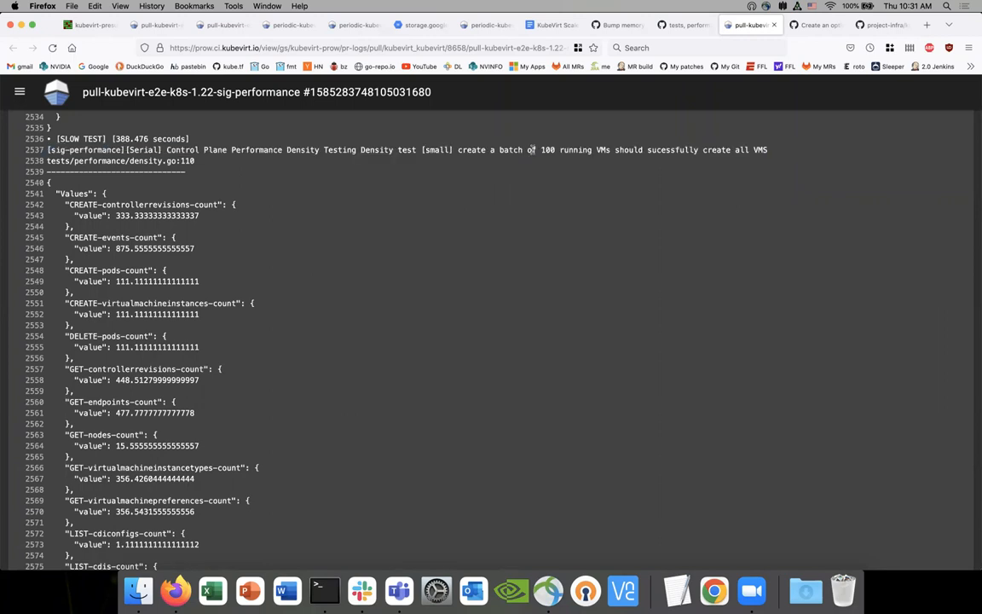
pyautogui.scroll(-3)
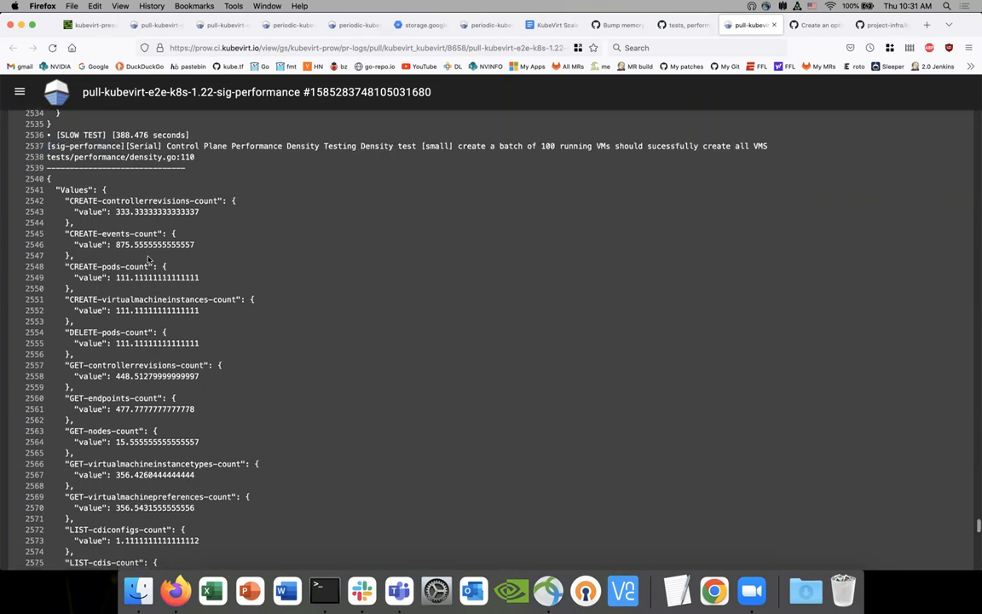
pyautogui.scroll(-3)
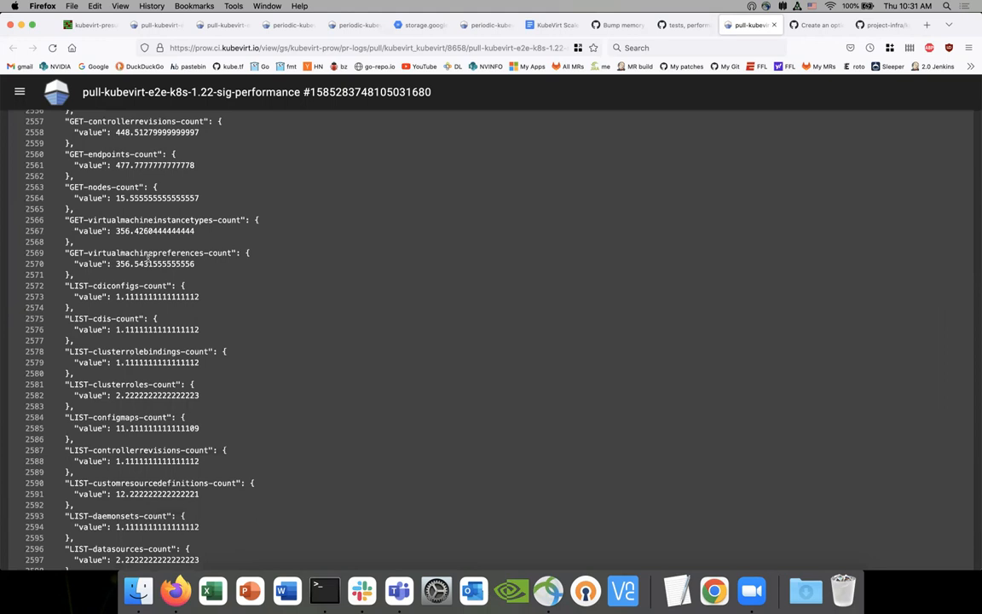
pyautogui.scroll(-3)
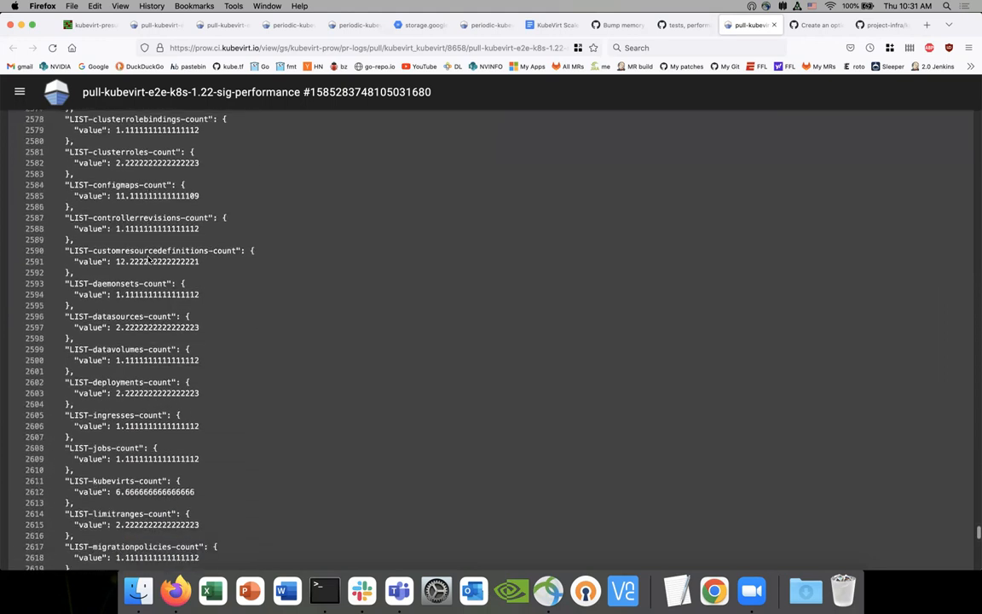
pyautogui.scroll(-3)
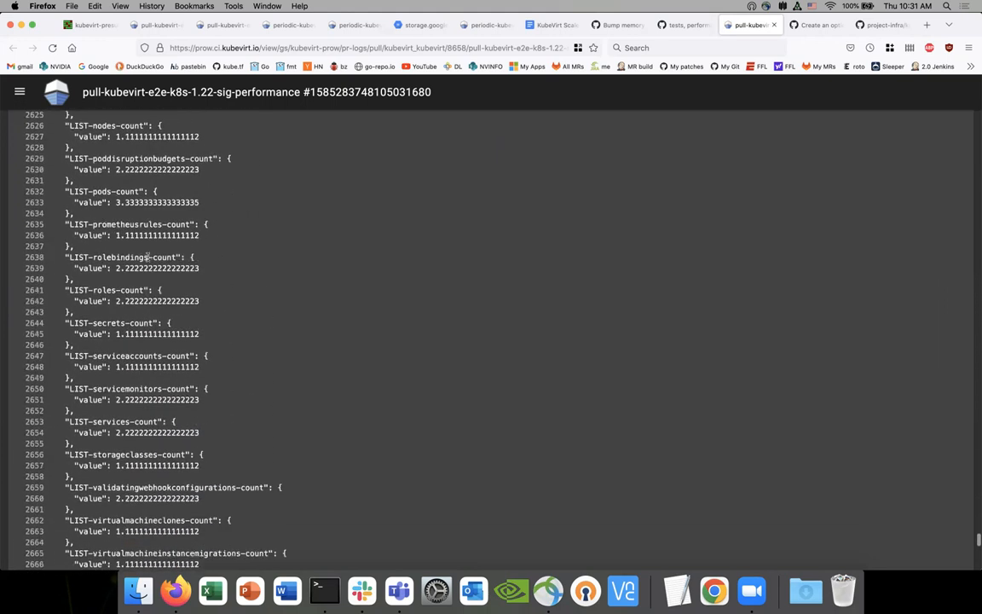
pyautogui.scroll(-3)
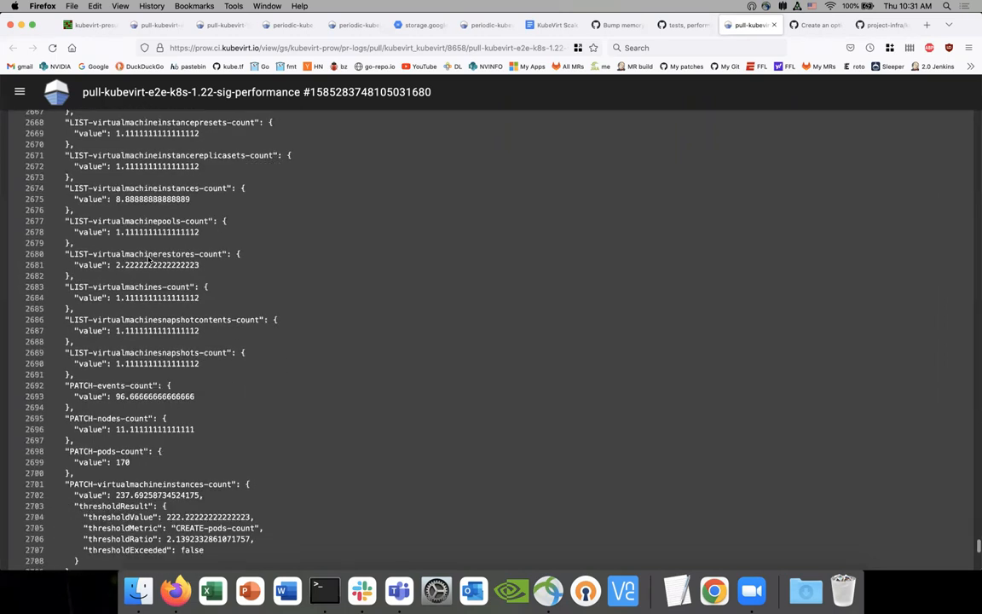
pyautogui.scroll(-3)
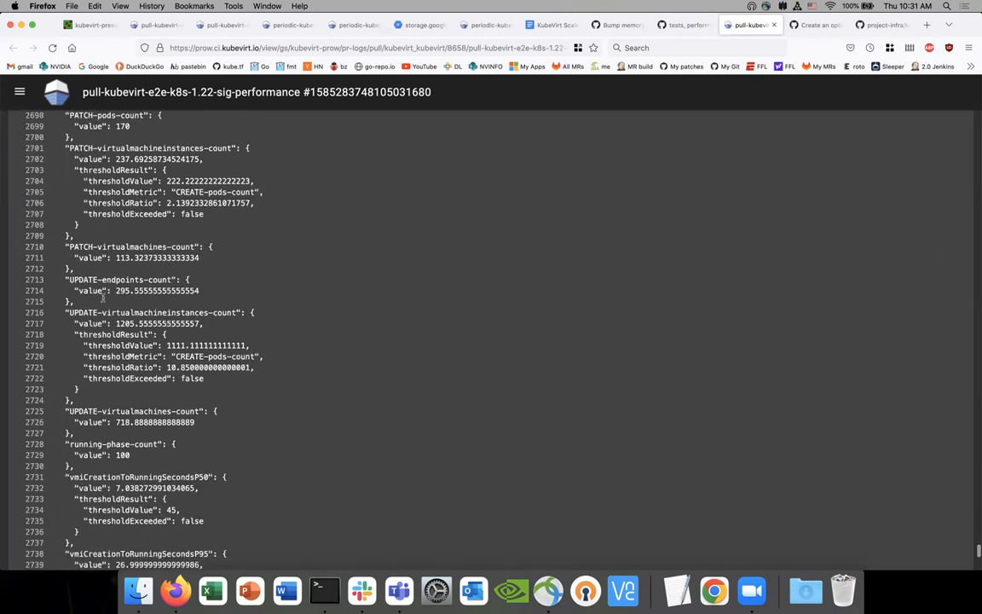
pyautogui.scroll(-3)
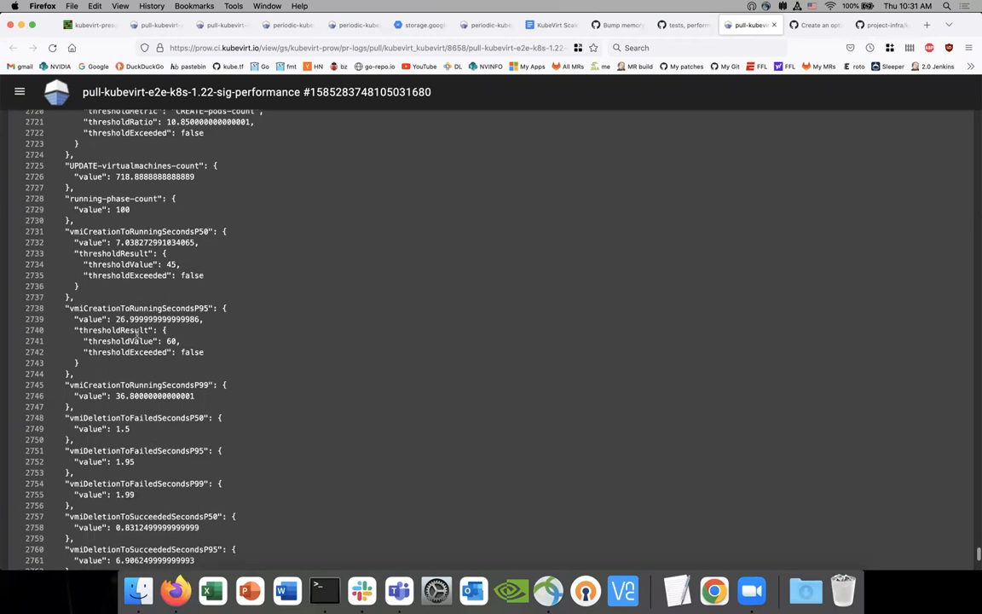
pyautogui.scroll(-3)
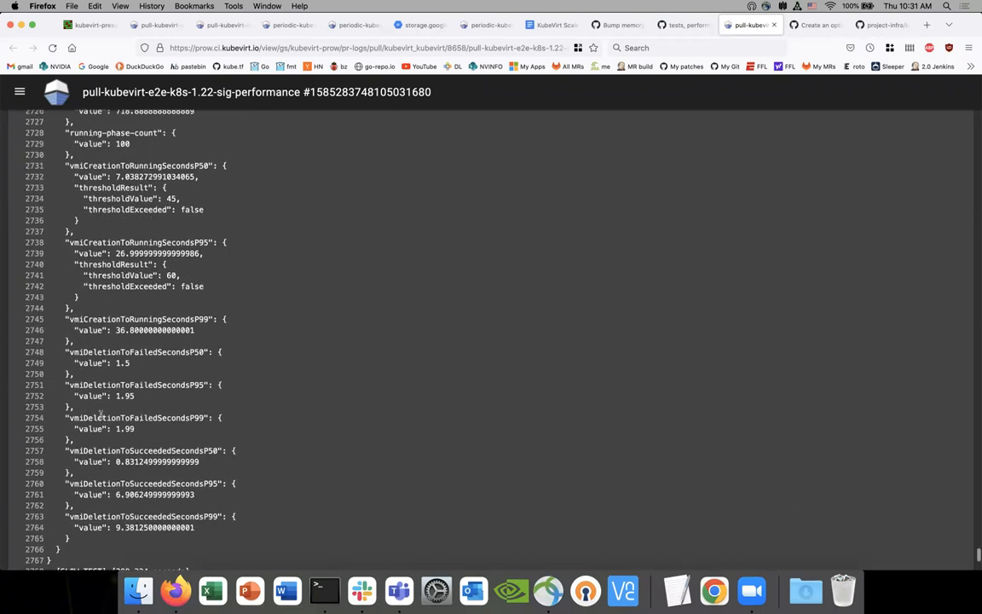
pyautogui.scroll(3)
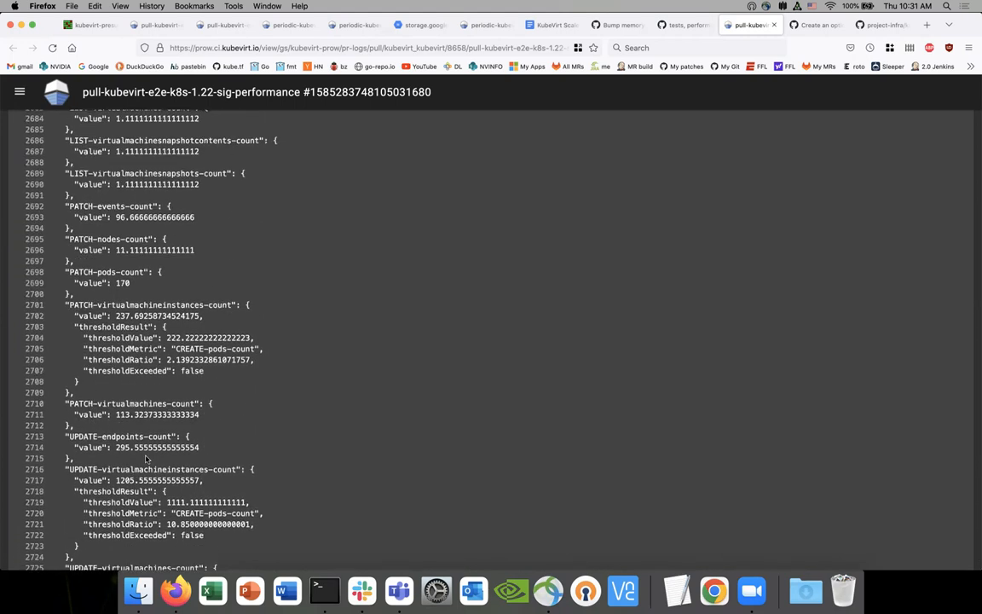
pyautogui.scroll(3)
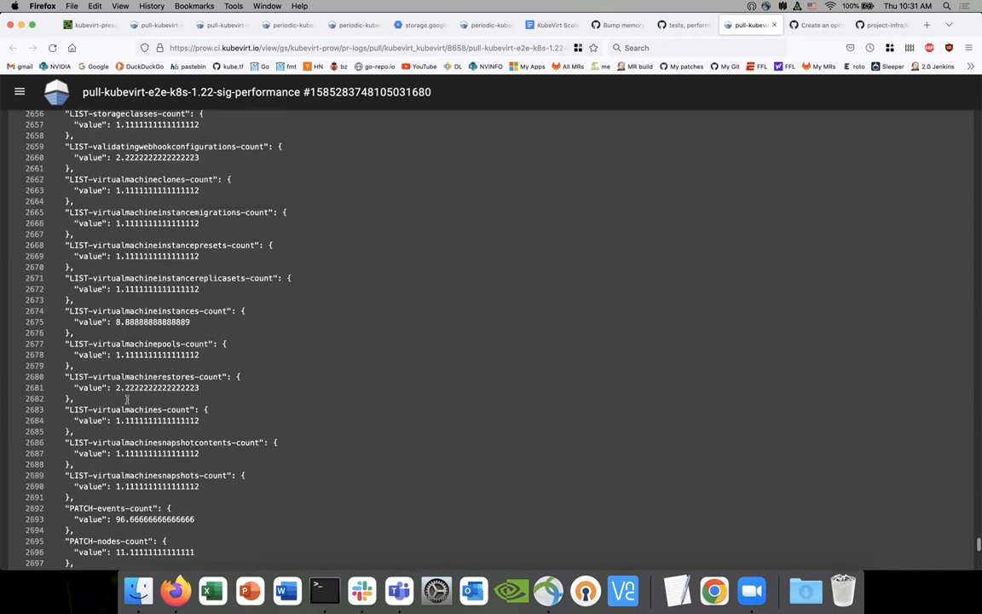
pyautogui.scroll(3)
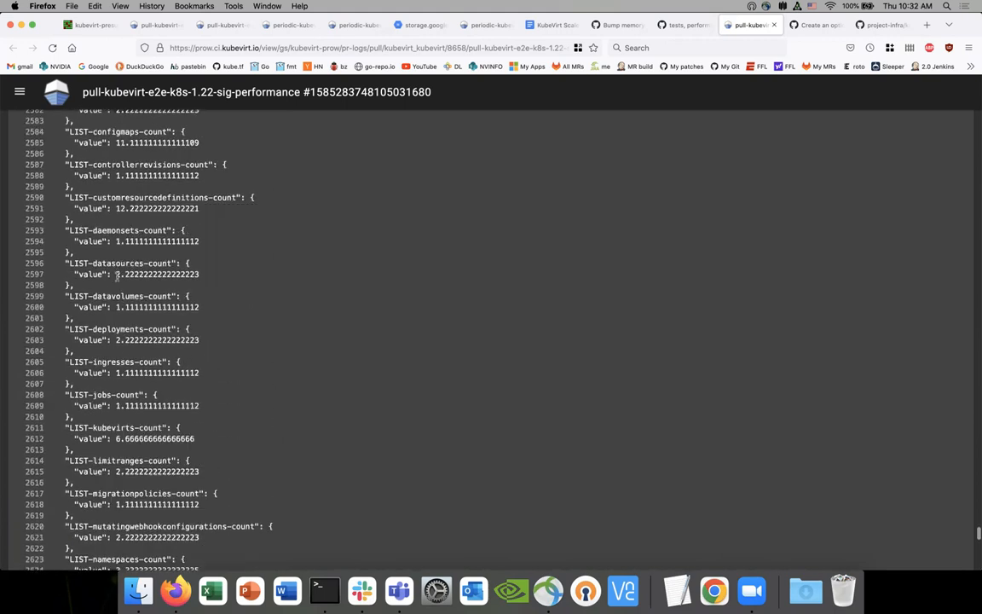
pyautogui.scroll(3)
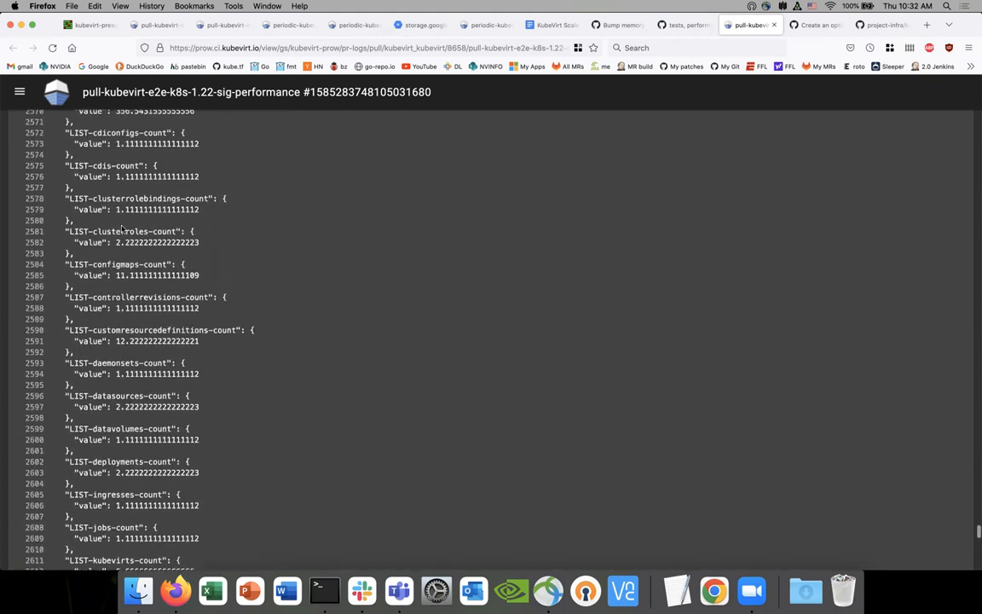
pyautogui.scroll(3)
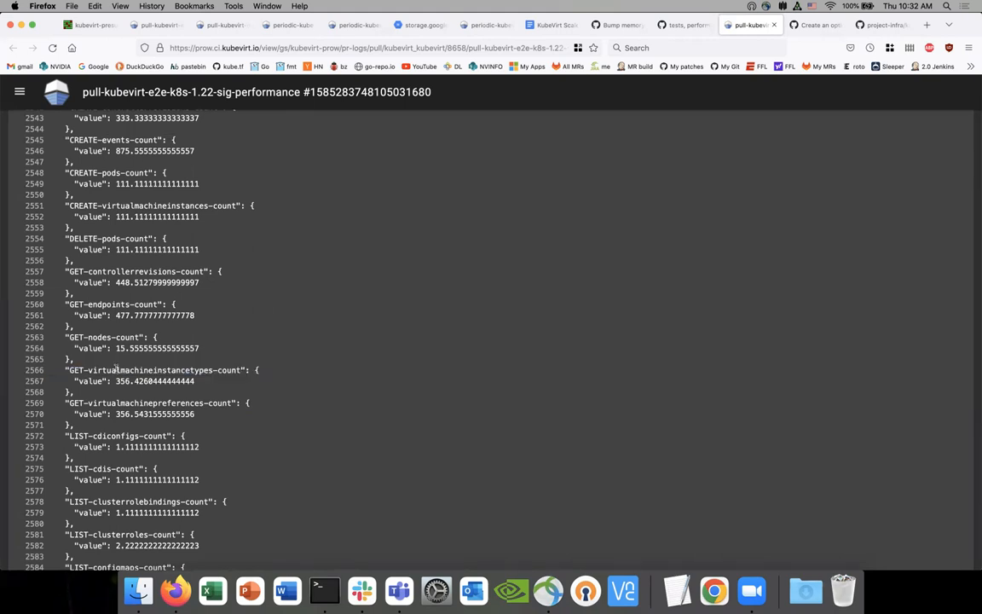
pyautogui.scroll(3)
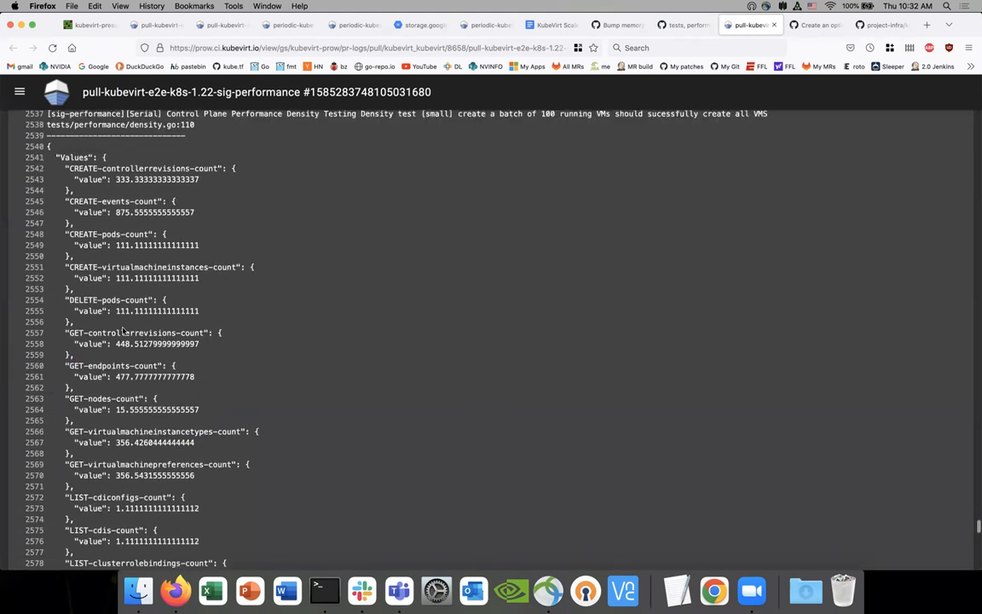
pyautogui.moveTo(133, 266)
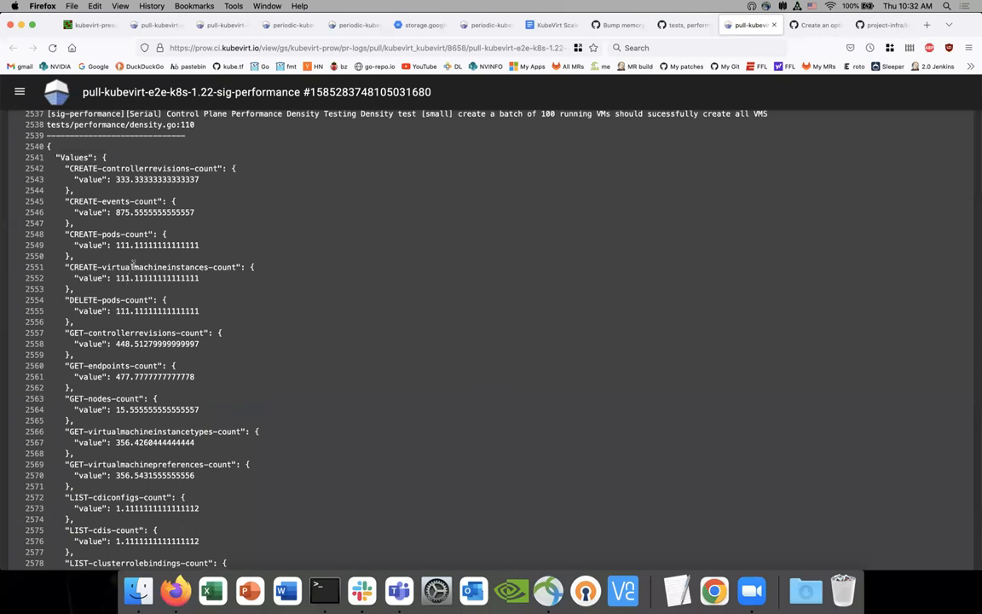
pyautogui.moveTo(120, 251)
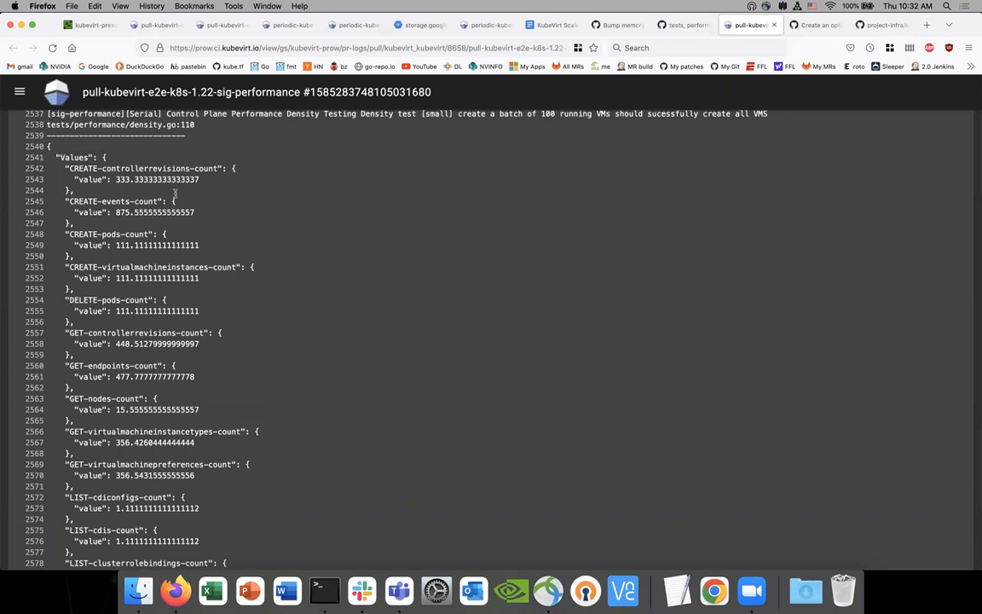
# Highlight the instancetypes/preferences GET counts and CREATE-pods count, then switch to the SIG meeting notes doc.
pyautogui.doubleClick(145, 169)
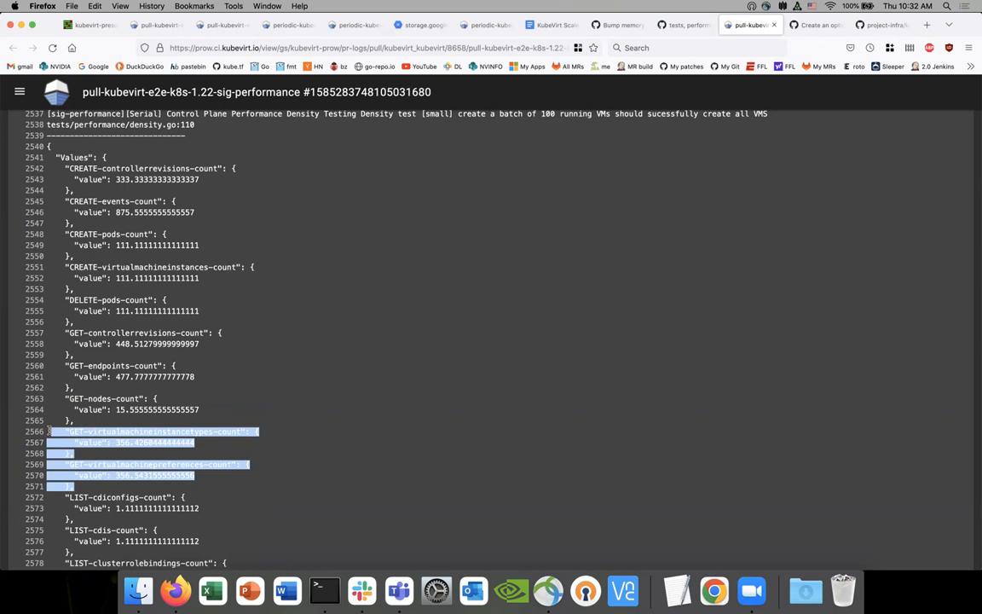
pyautogui.moveTo(128, 463)
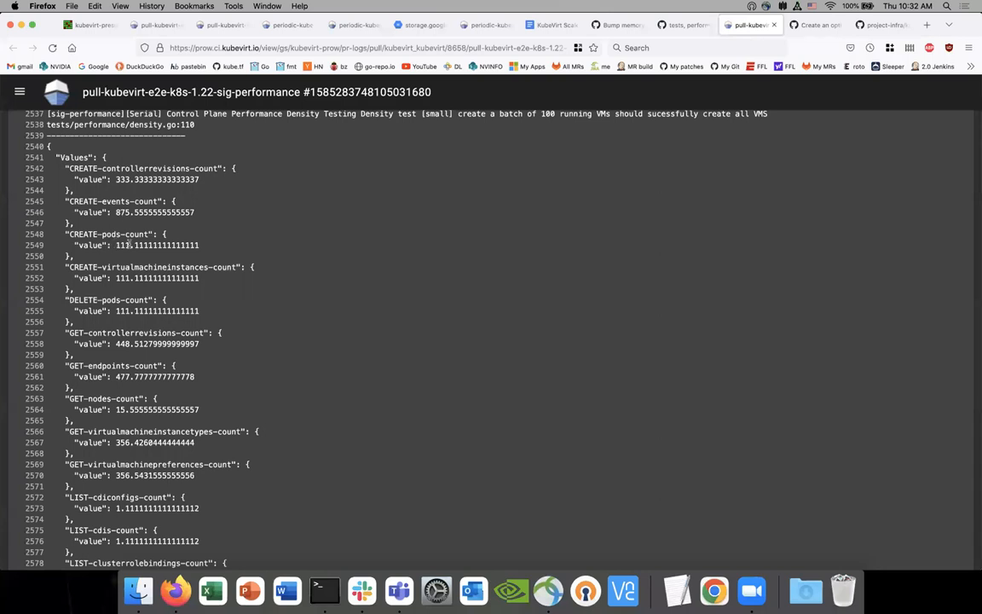
pyautogui.doubleClick(133, 246)
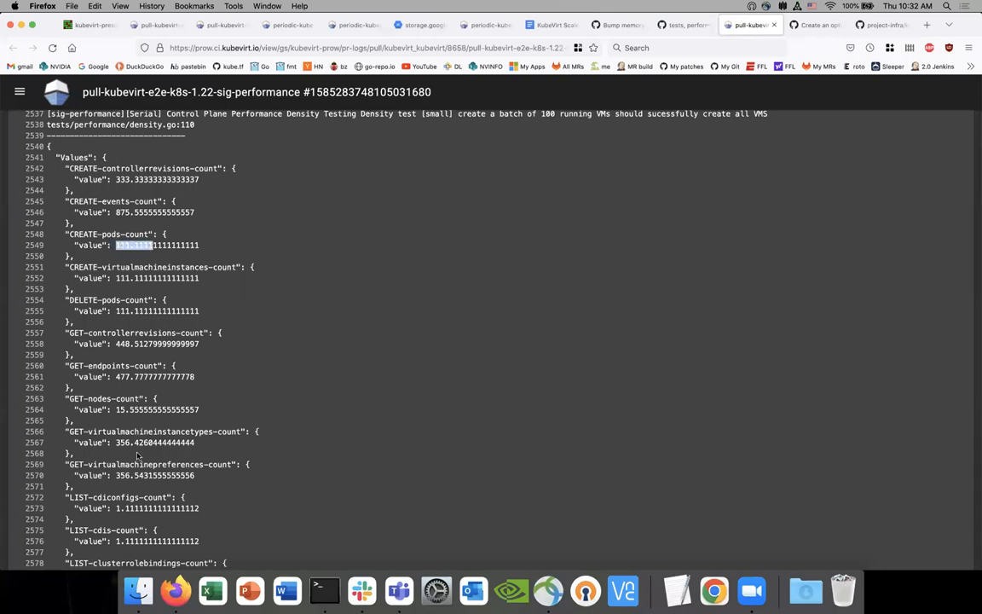
pyautogui.moveTo(96, 435)
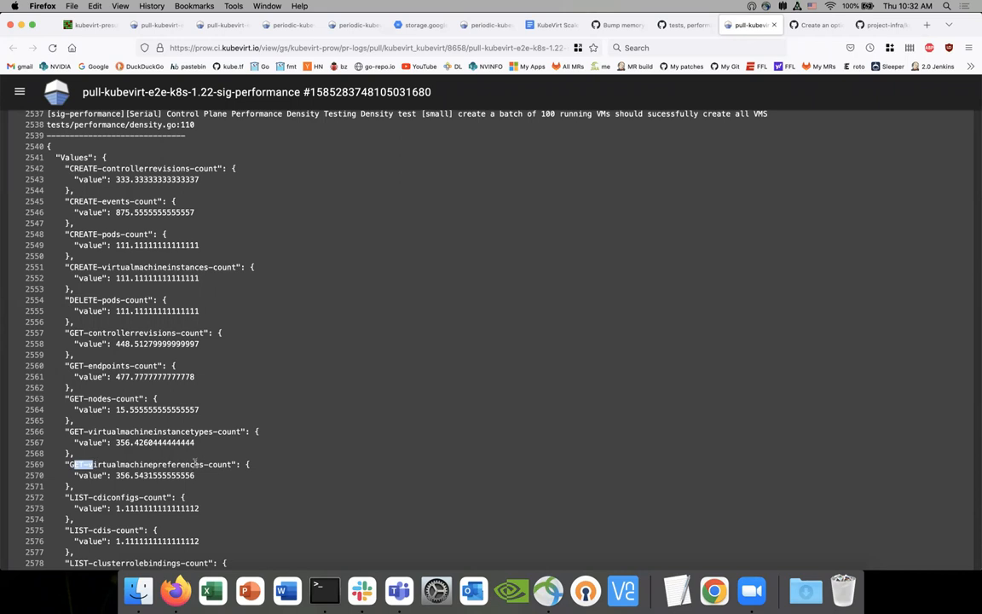
pyautogui.scroll(-3)
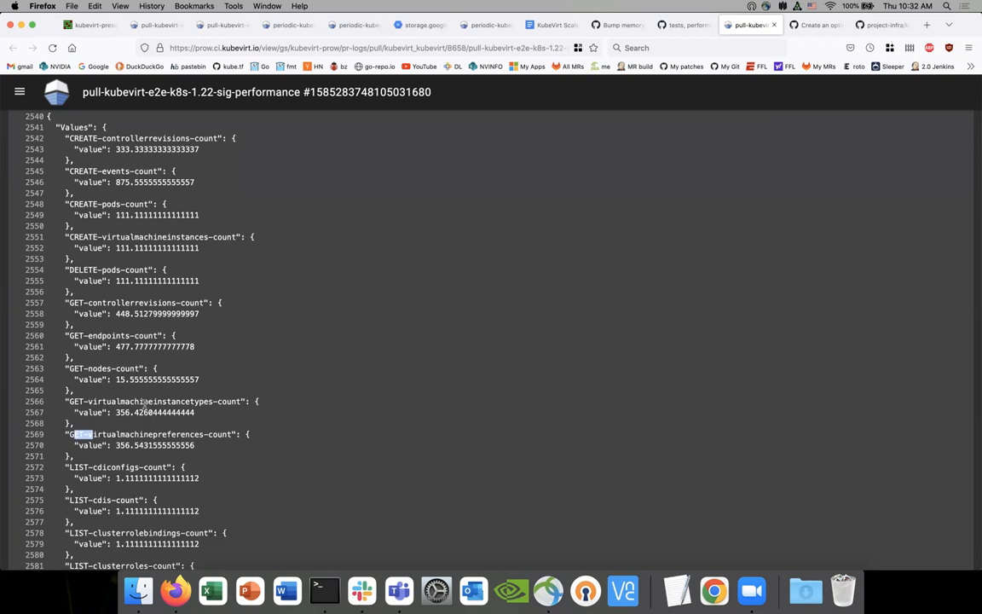
pyautogui.scroll(-3)
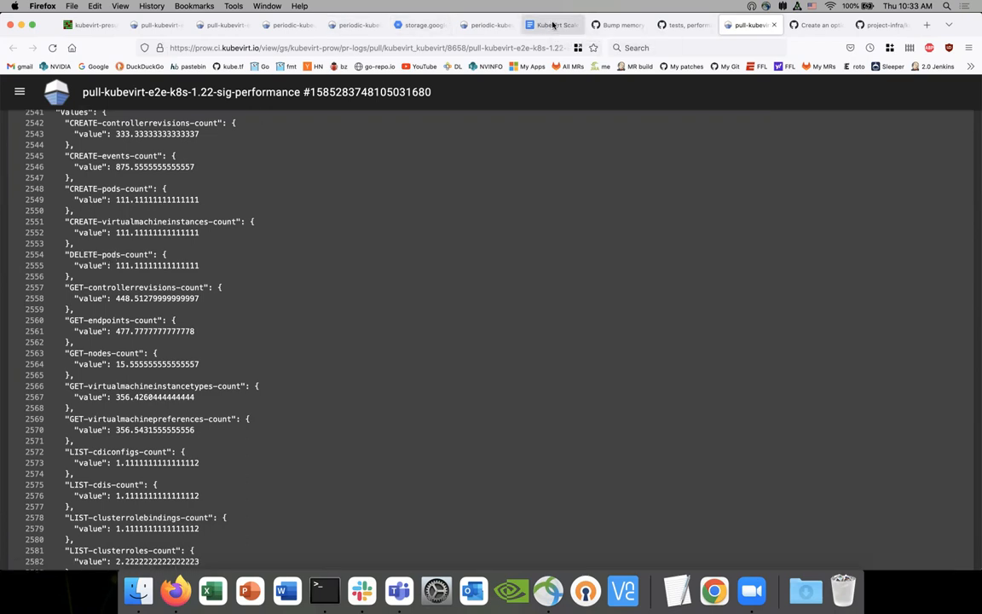
pyautogui.click(549, 23)
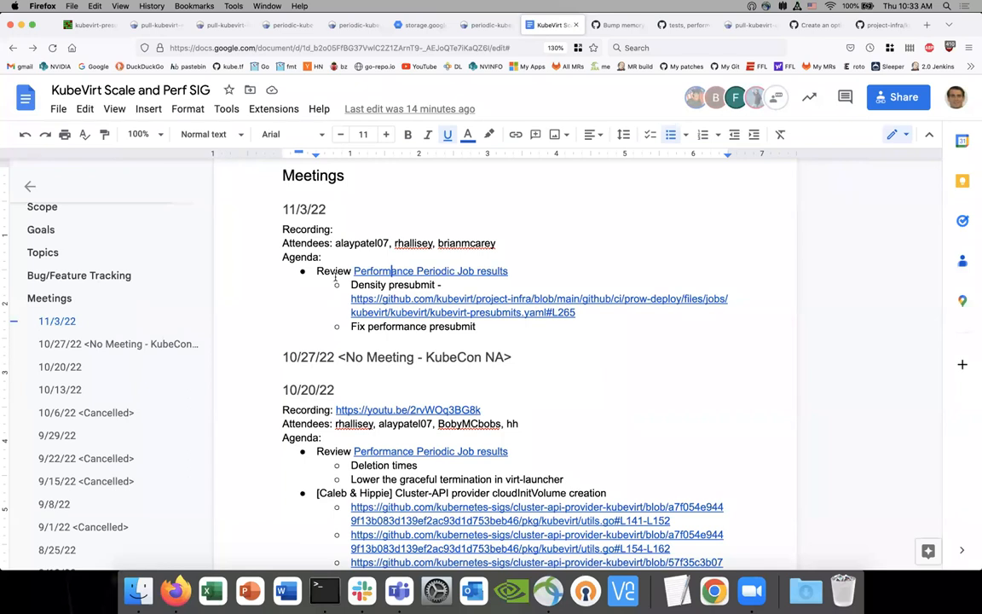